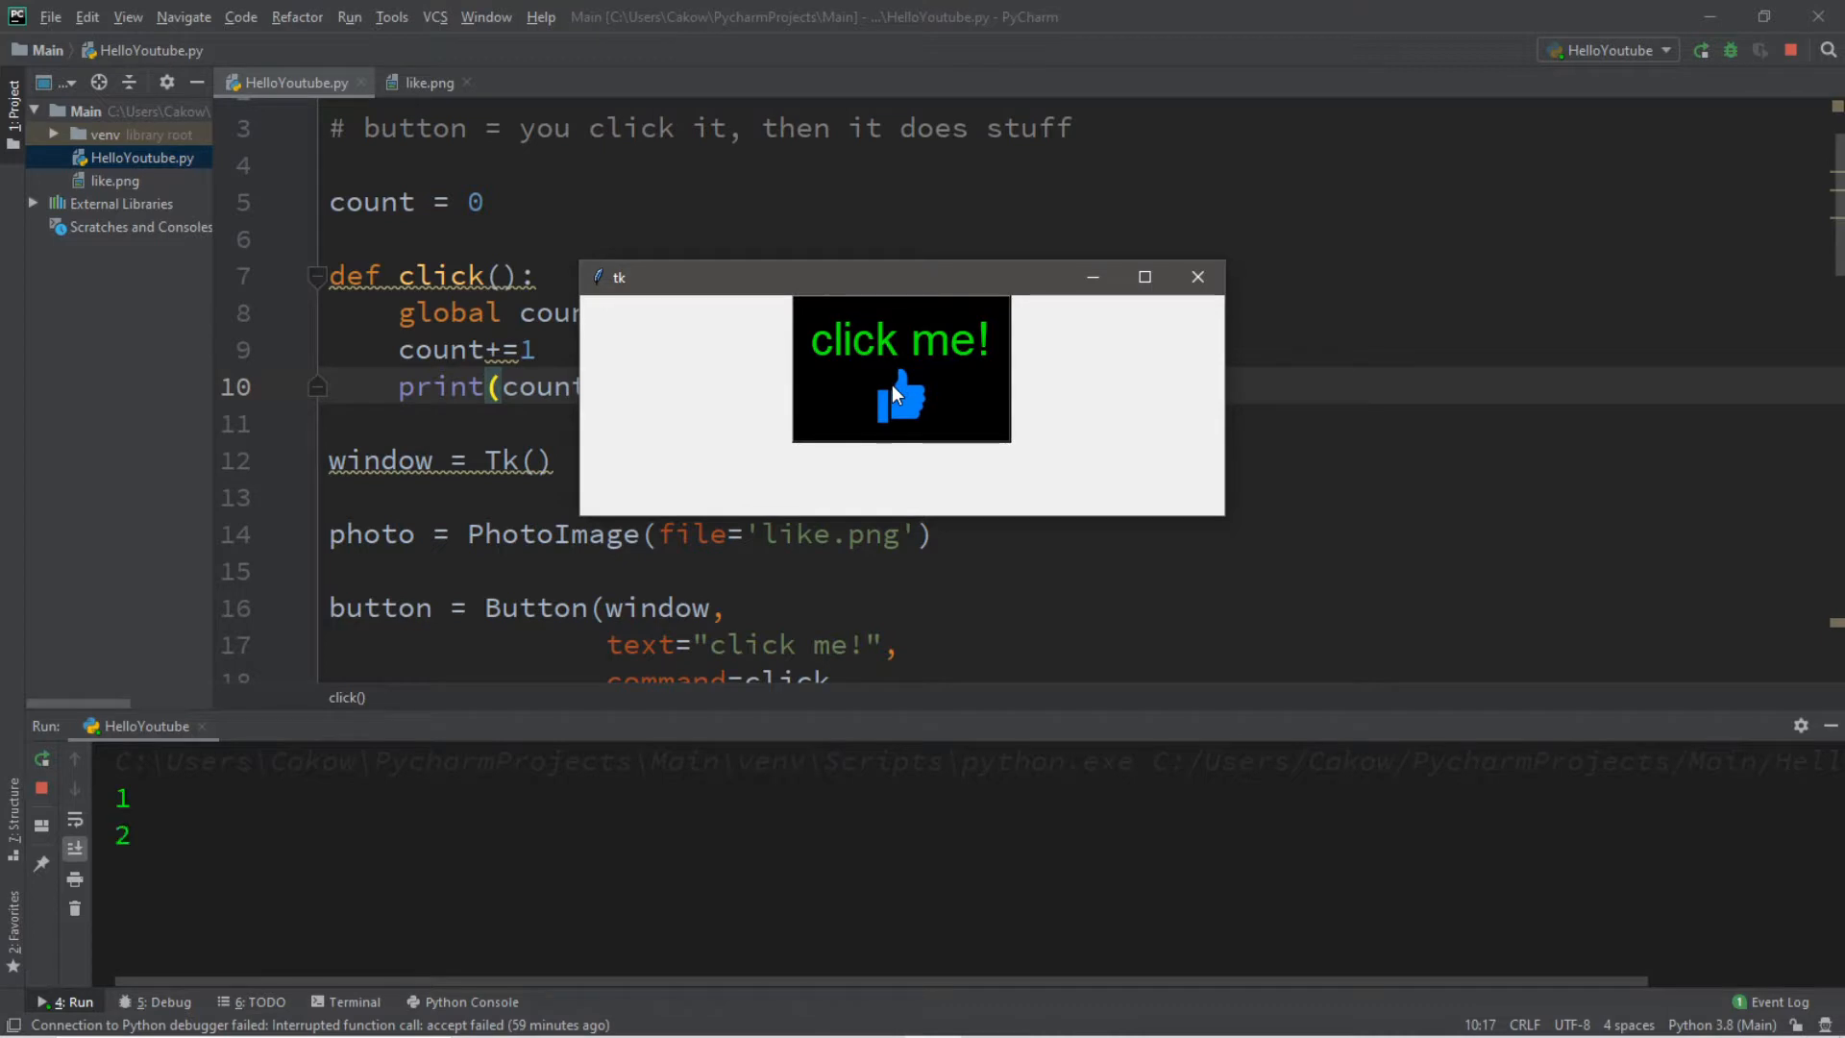
Press the button in the finished click-counter demo window once more
click(901, 397)
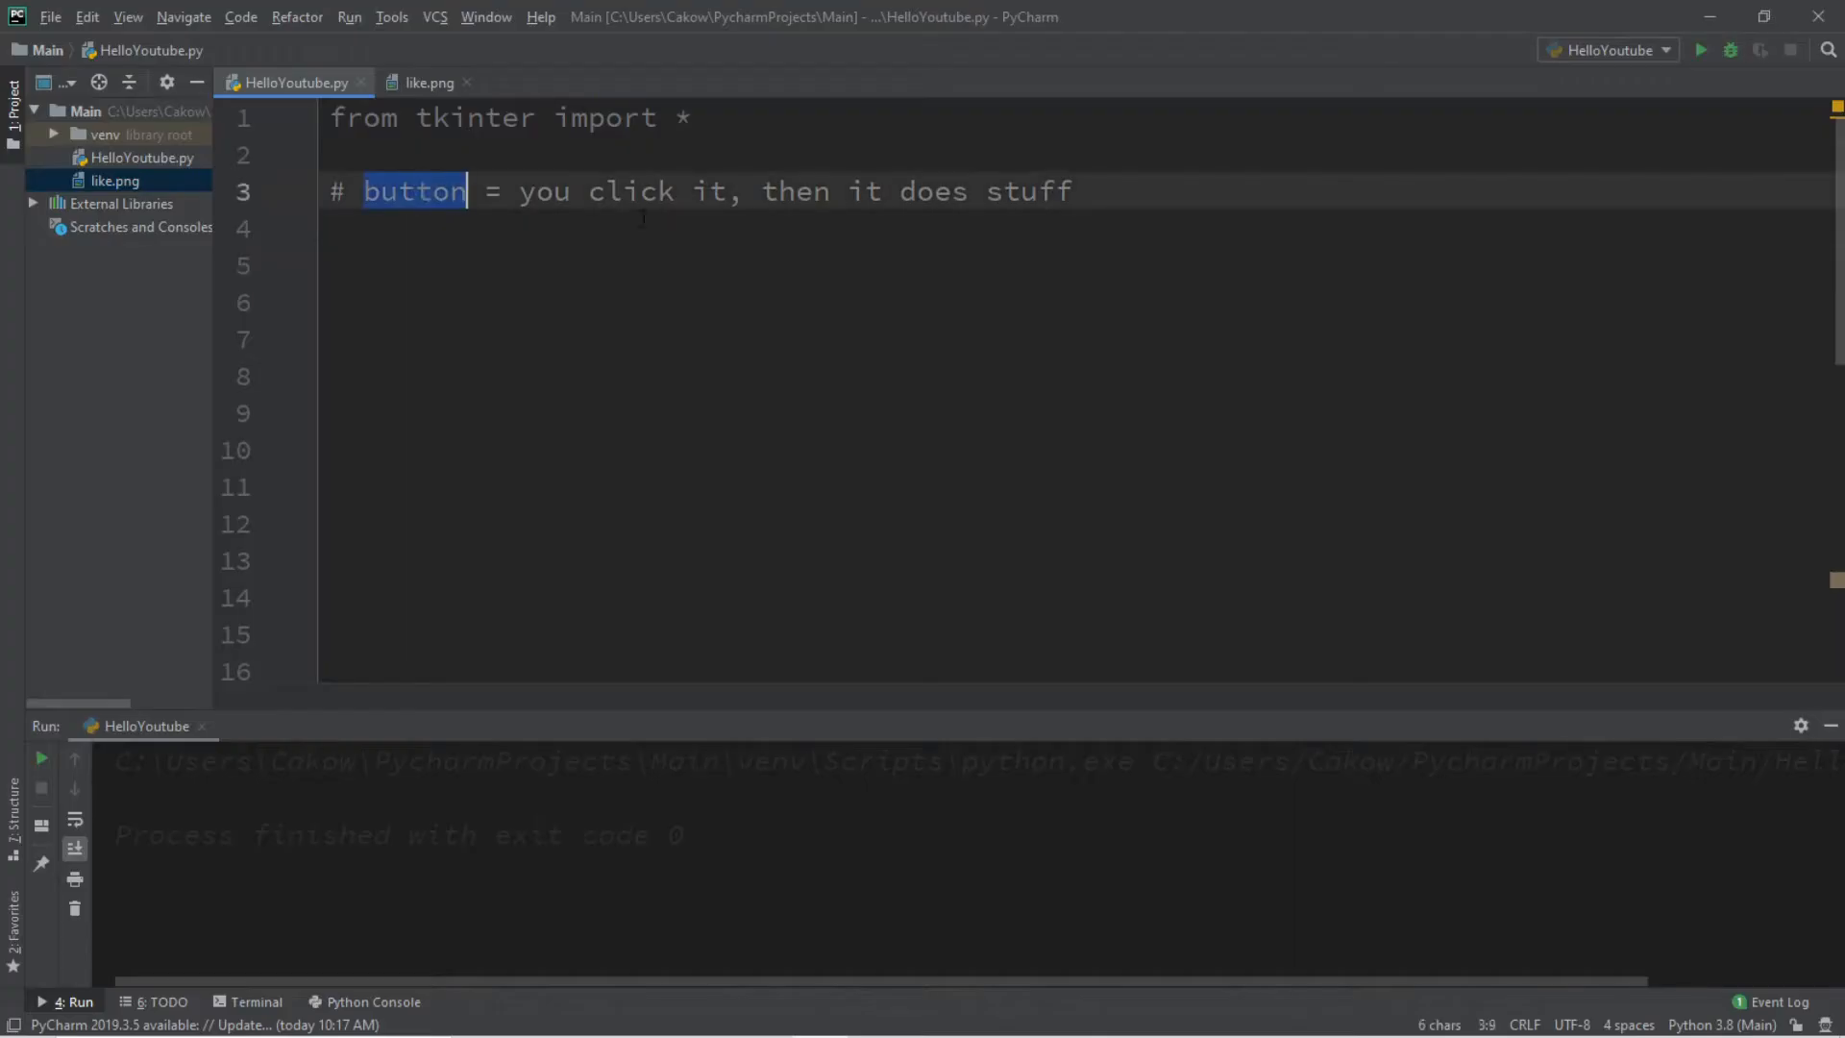
Below the comment, add button = Button(window) and button.pack(), using autocomplete for window
click(1073, 190)
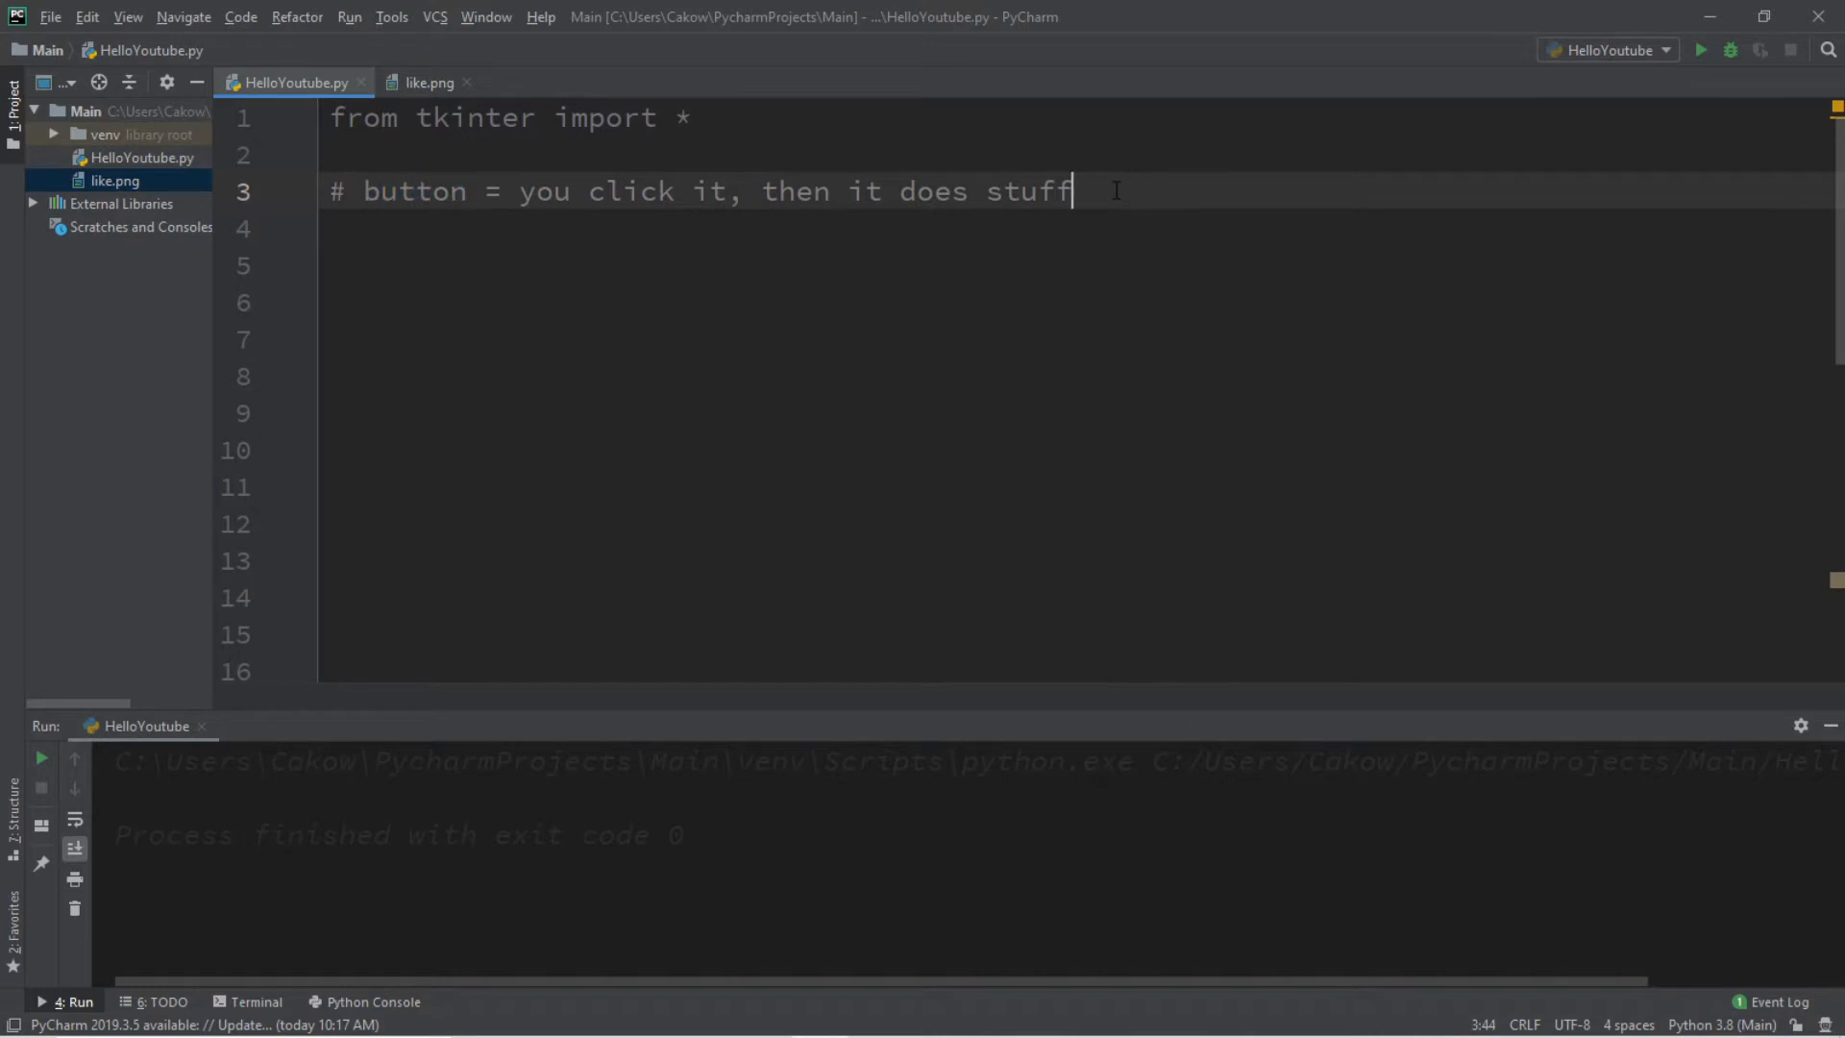
mouse_move(1010, 164)
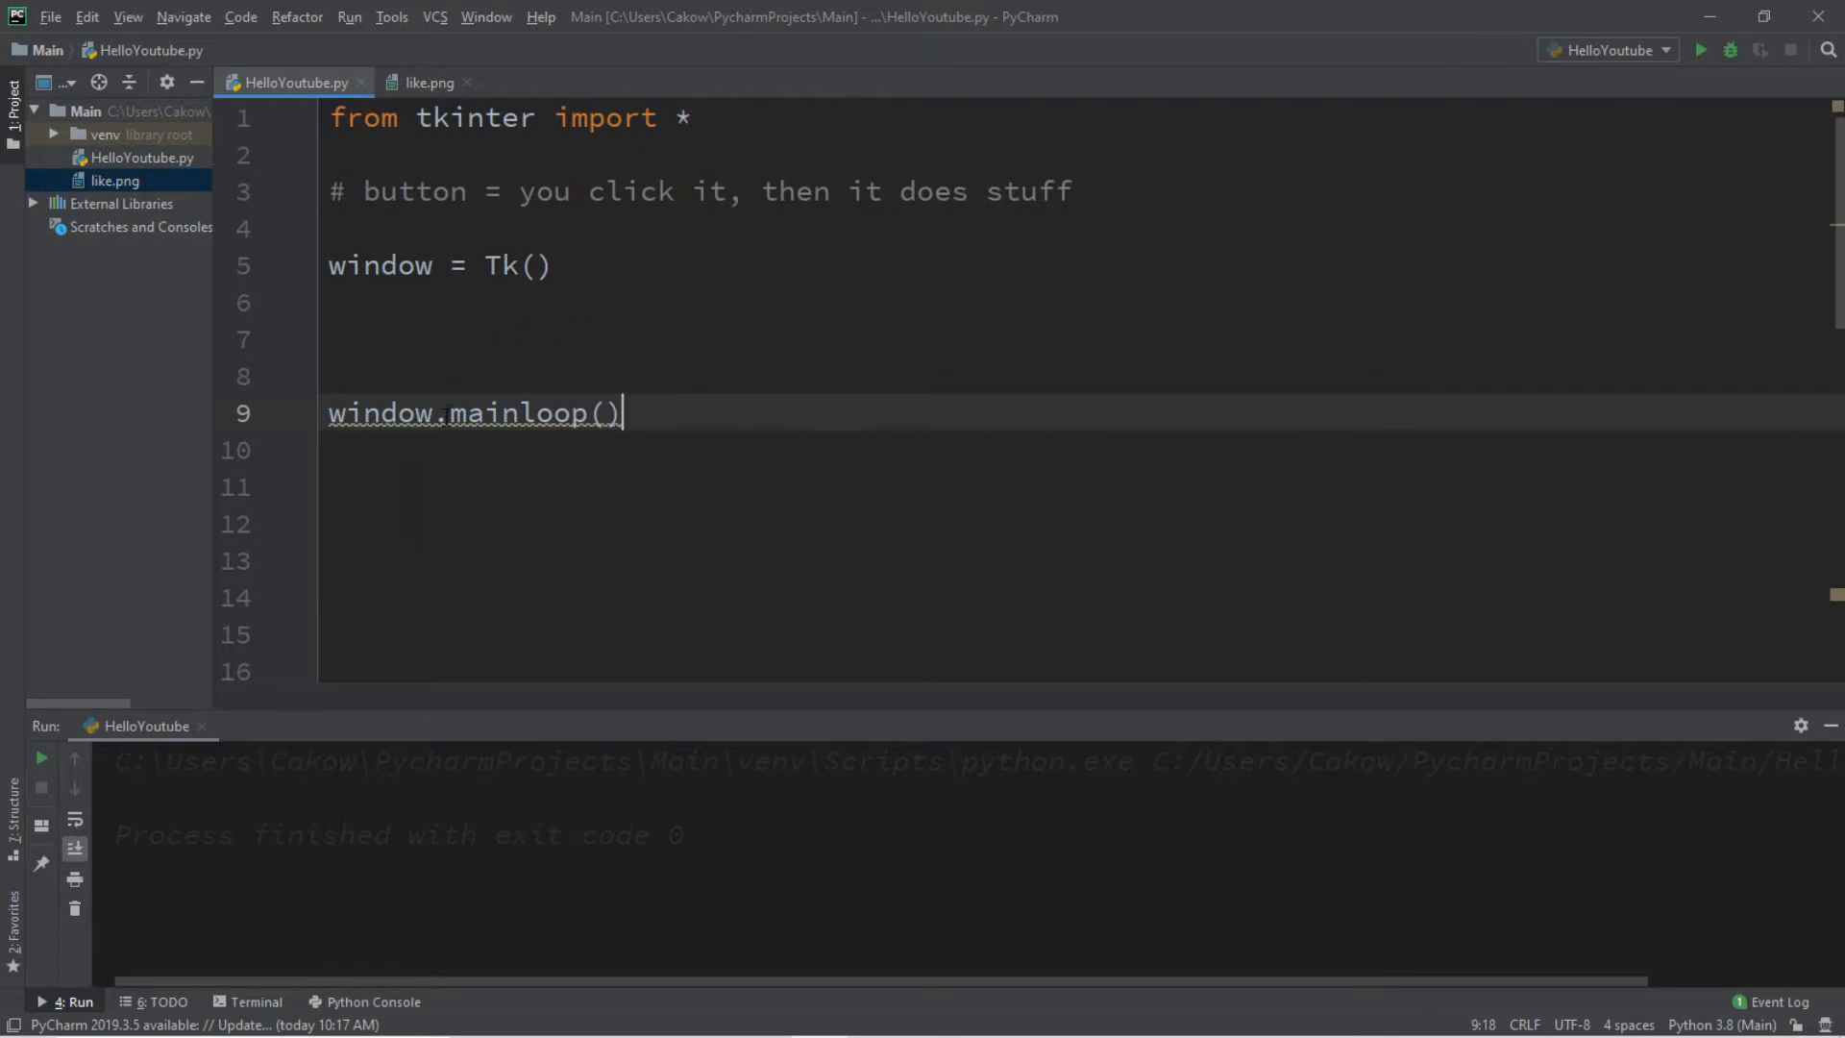
text(bu)
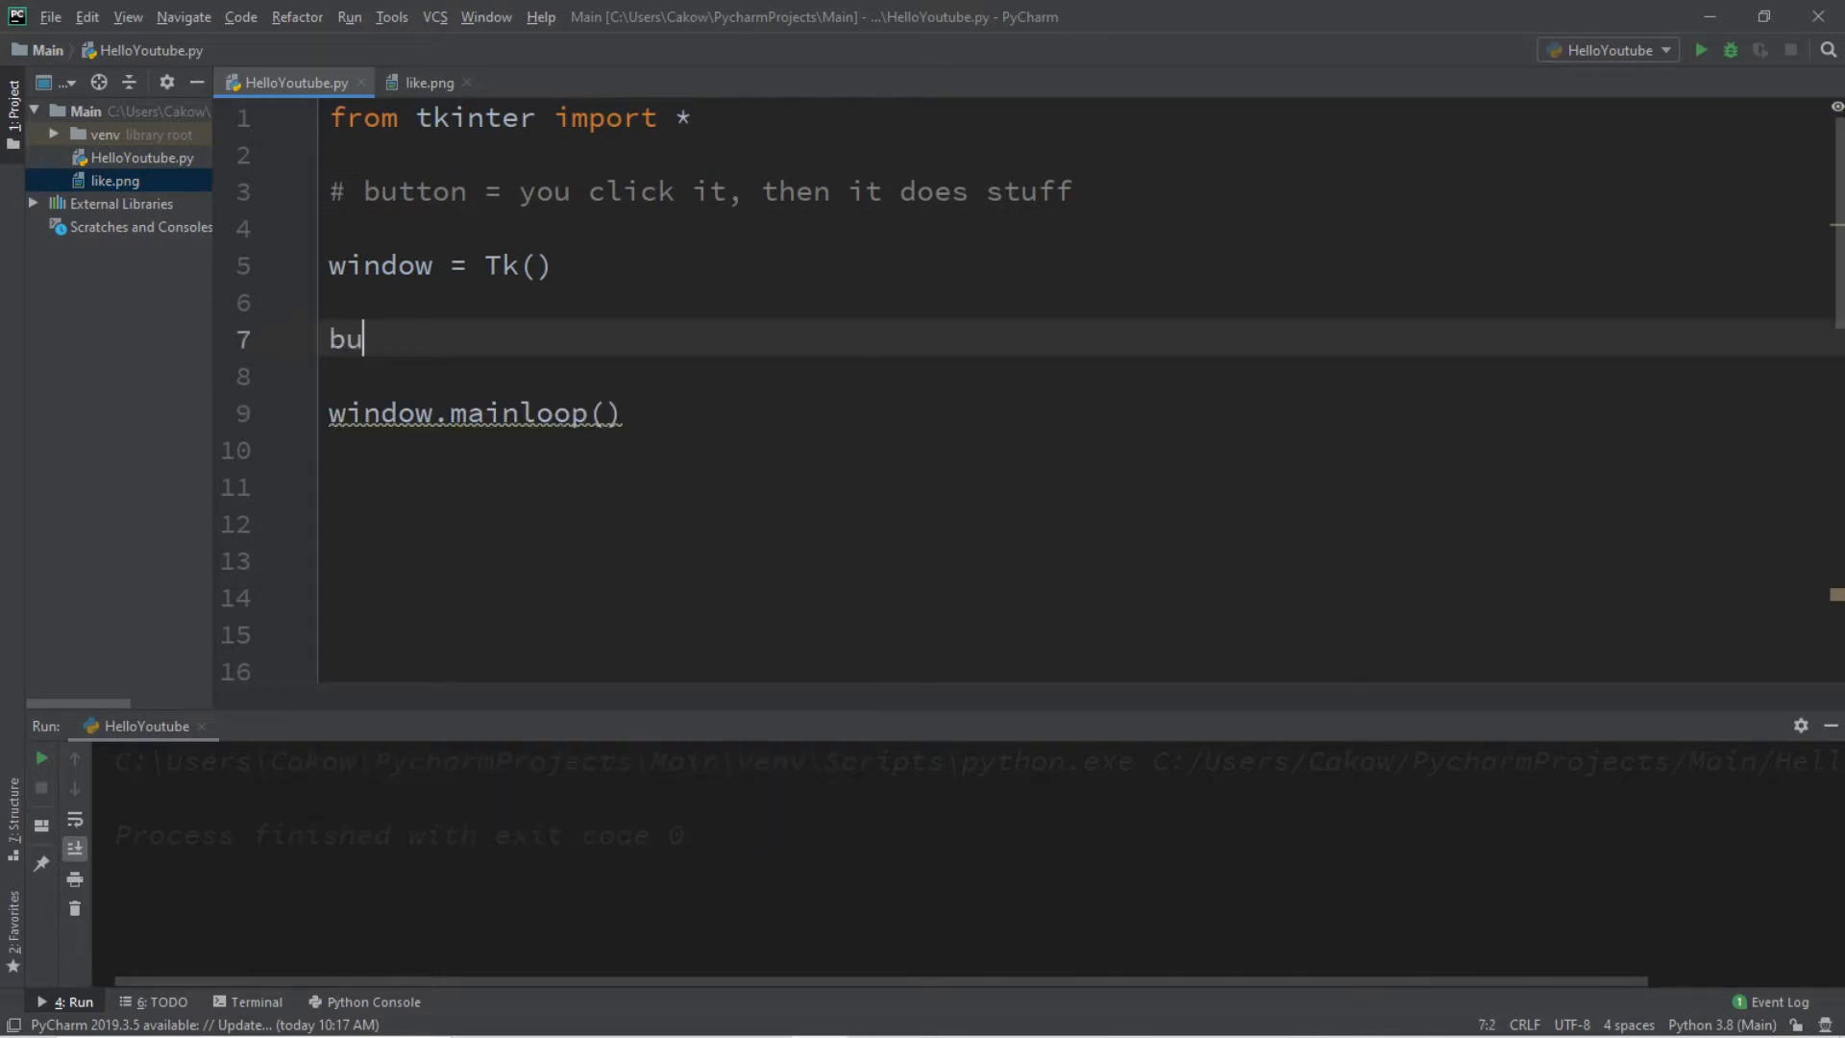
text(tton)
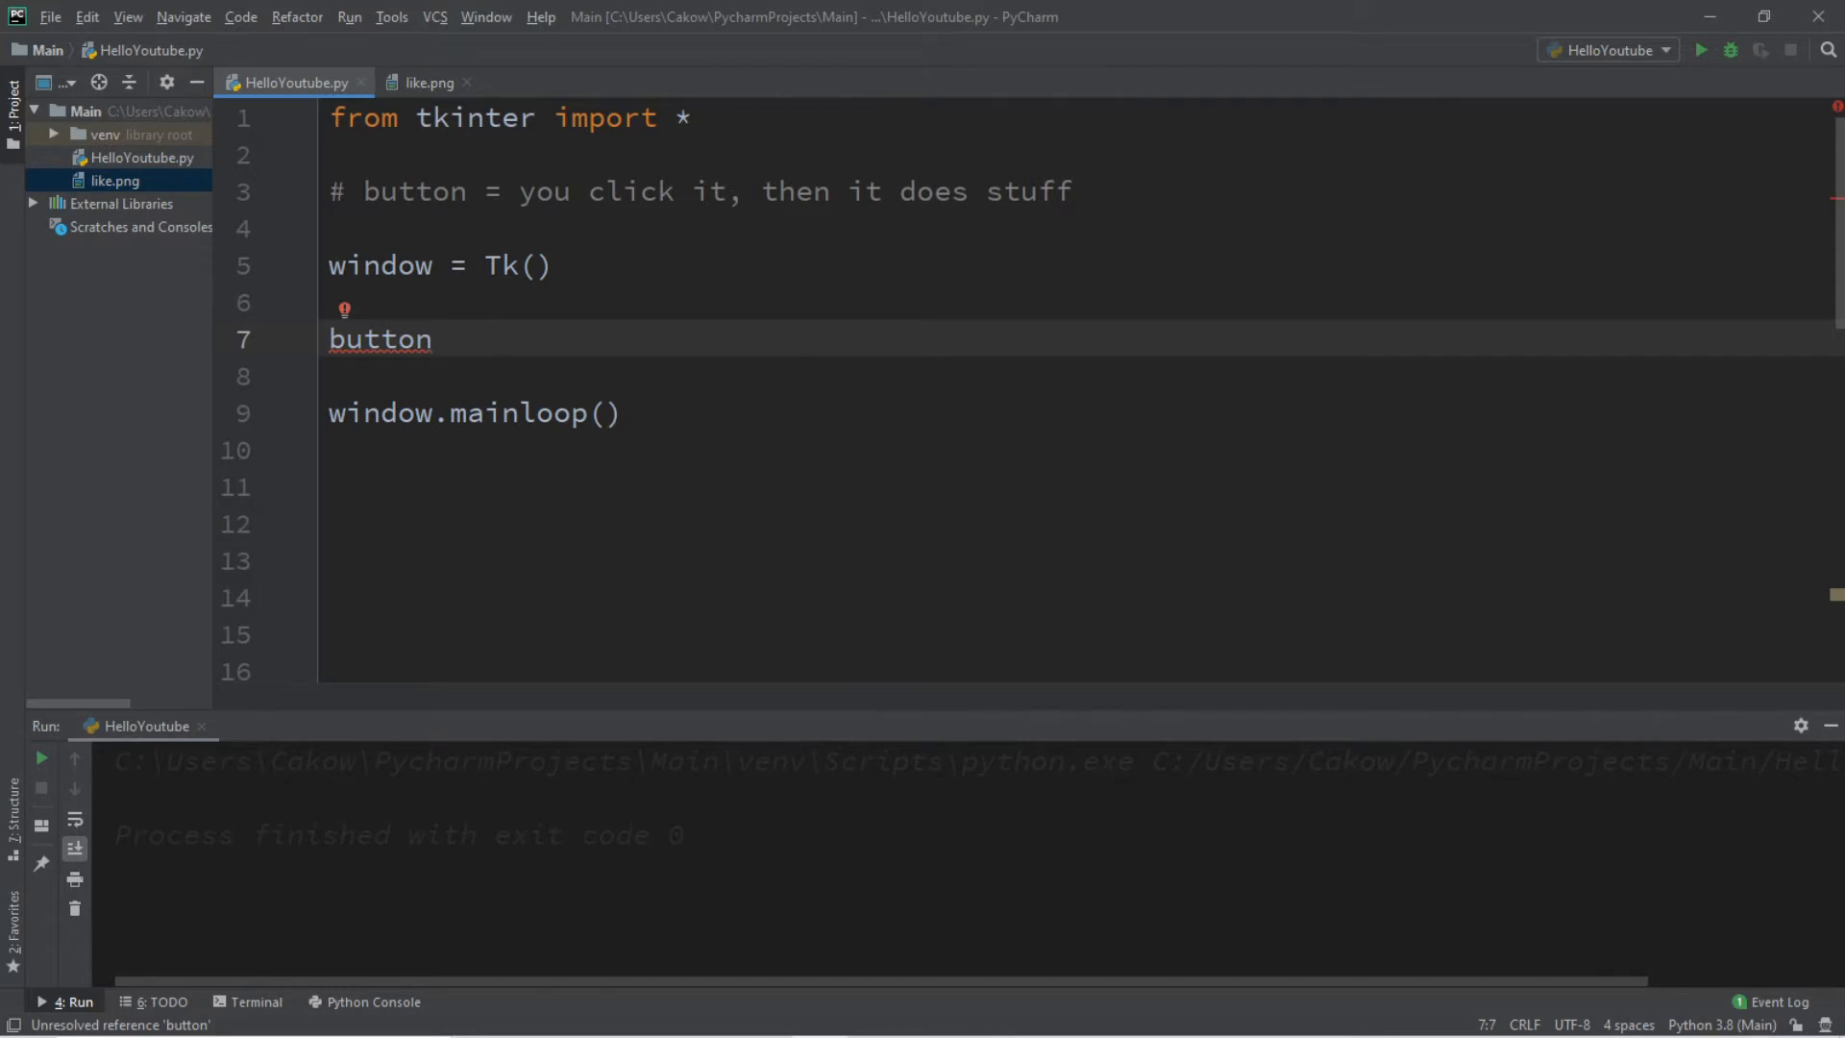
text(= Button()
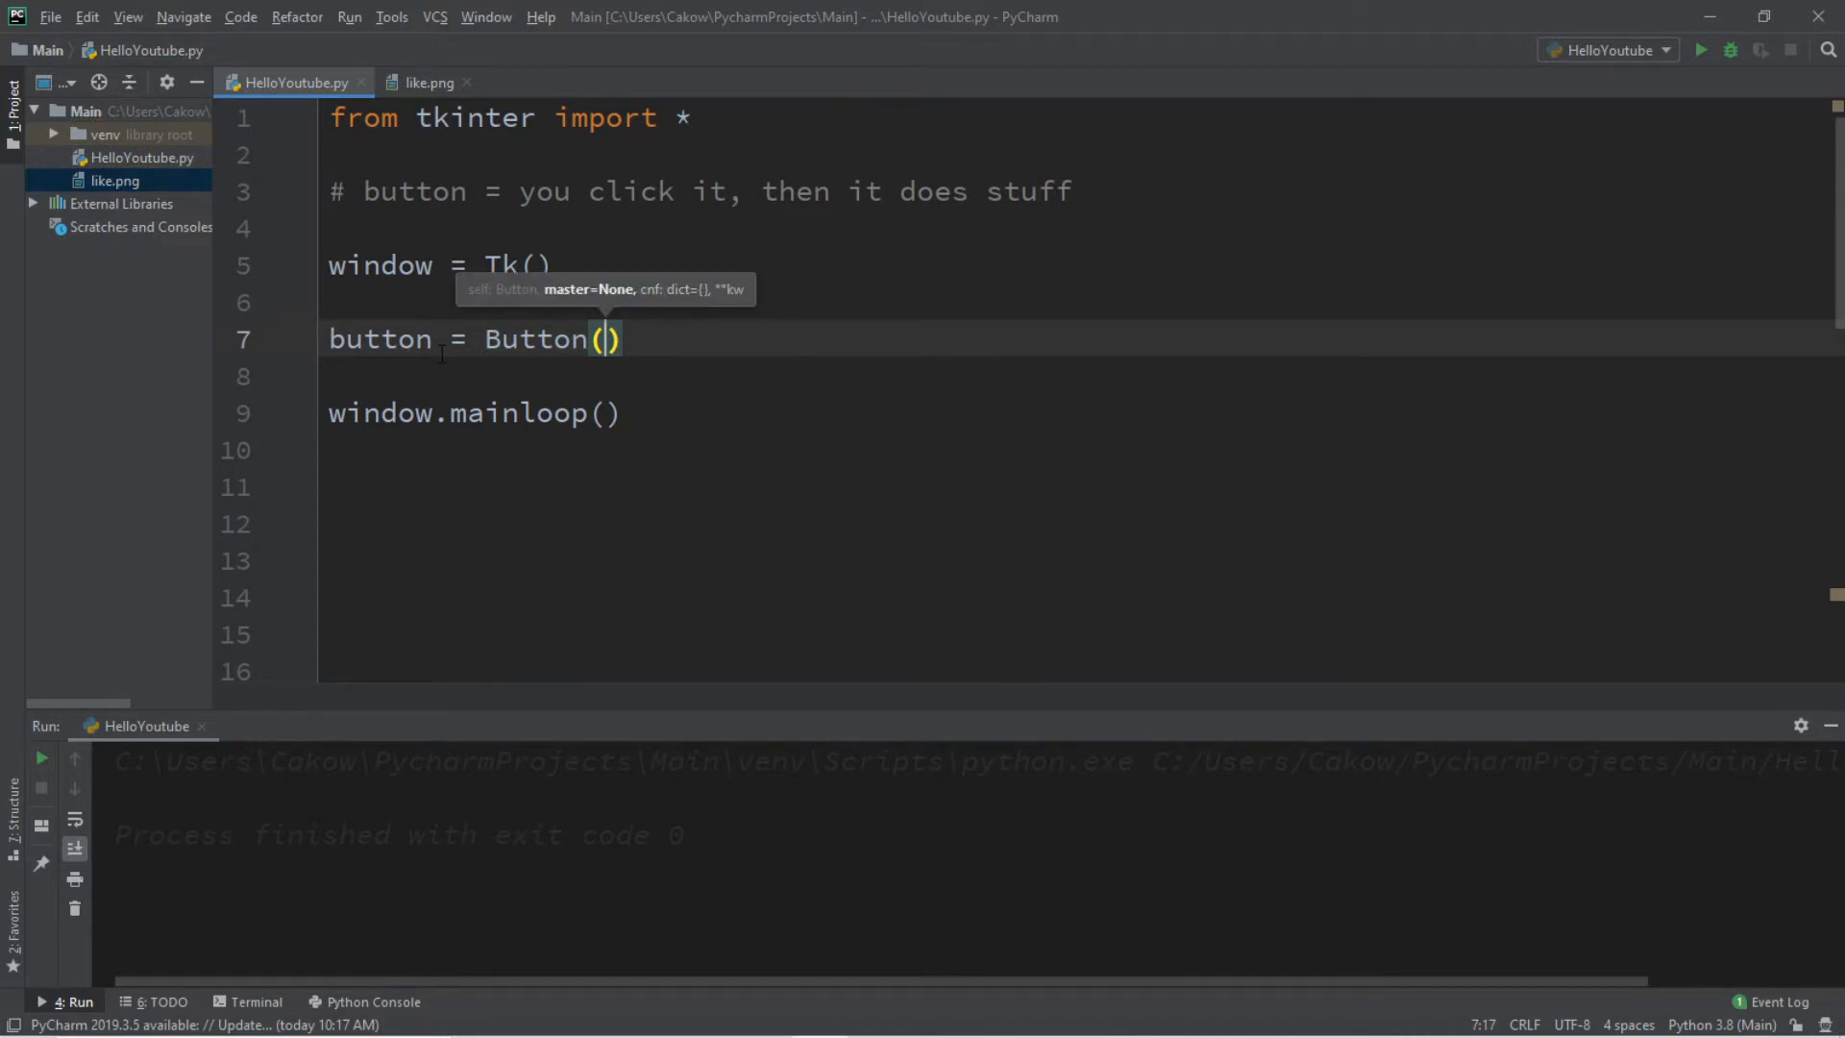
text(wi)
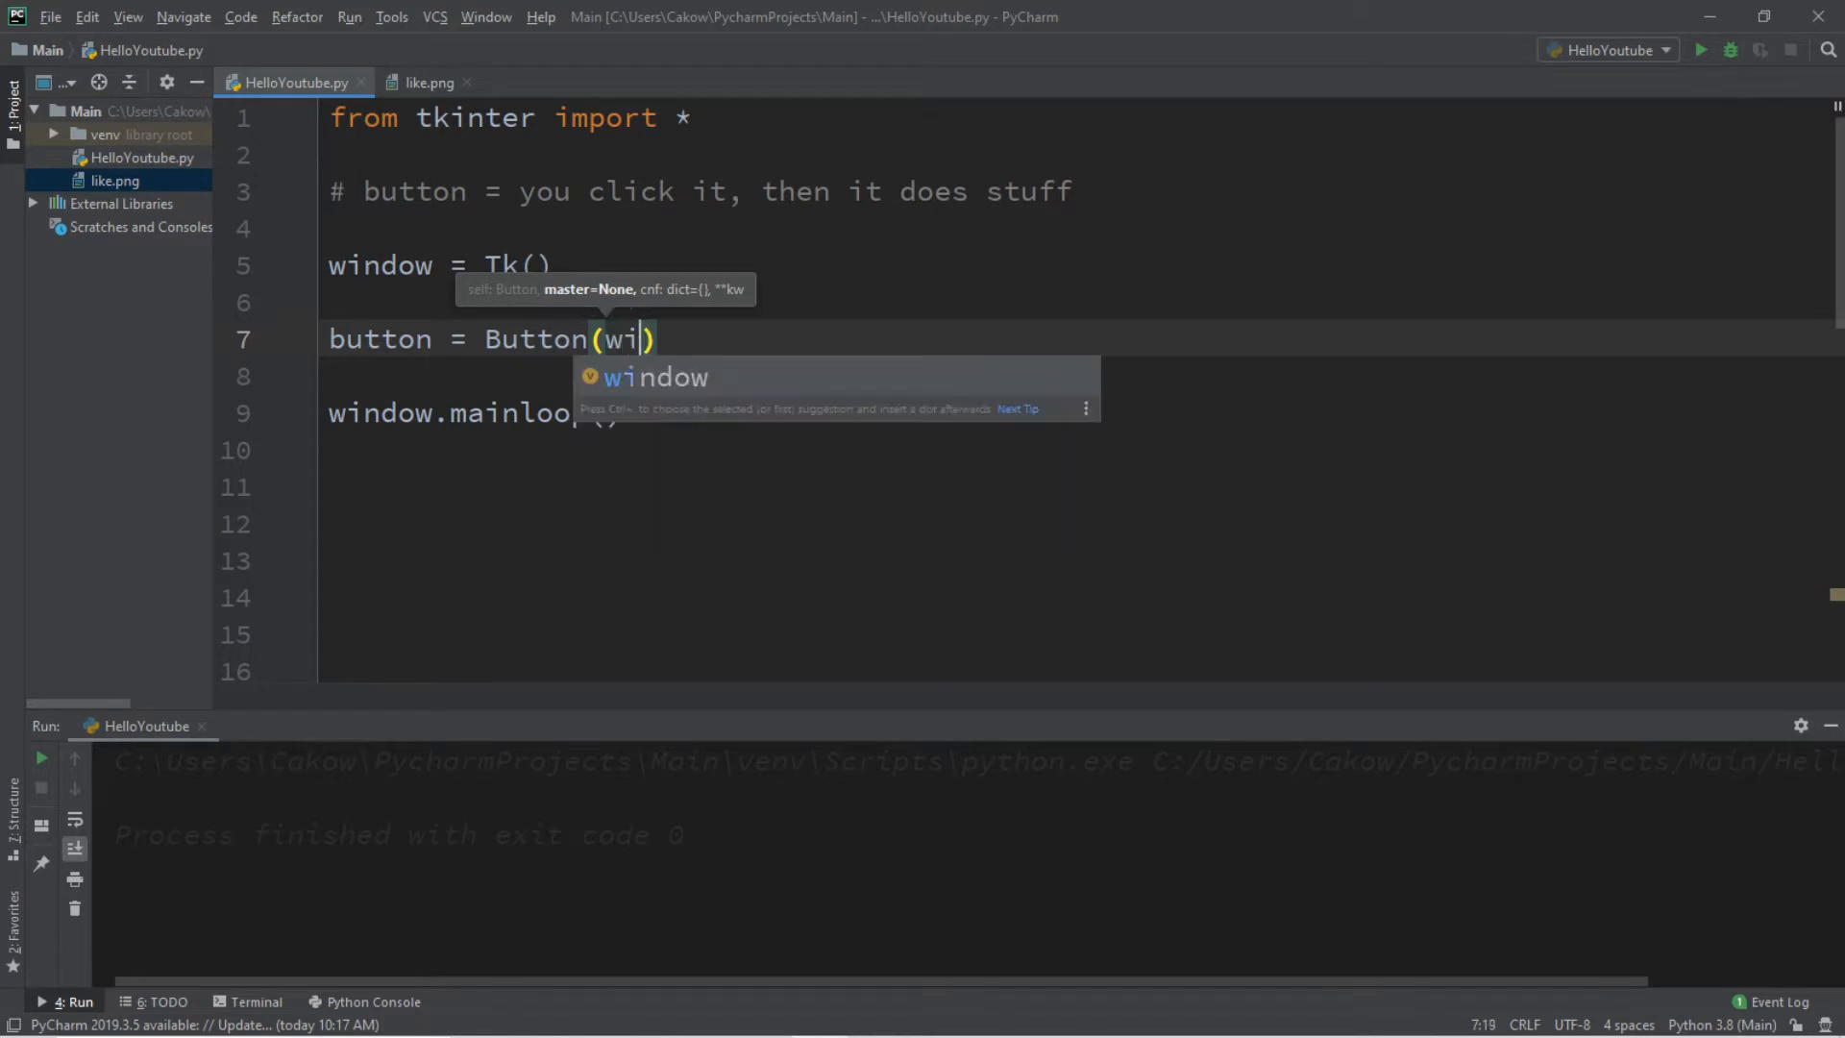
key(Tab)
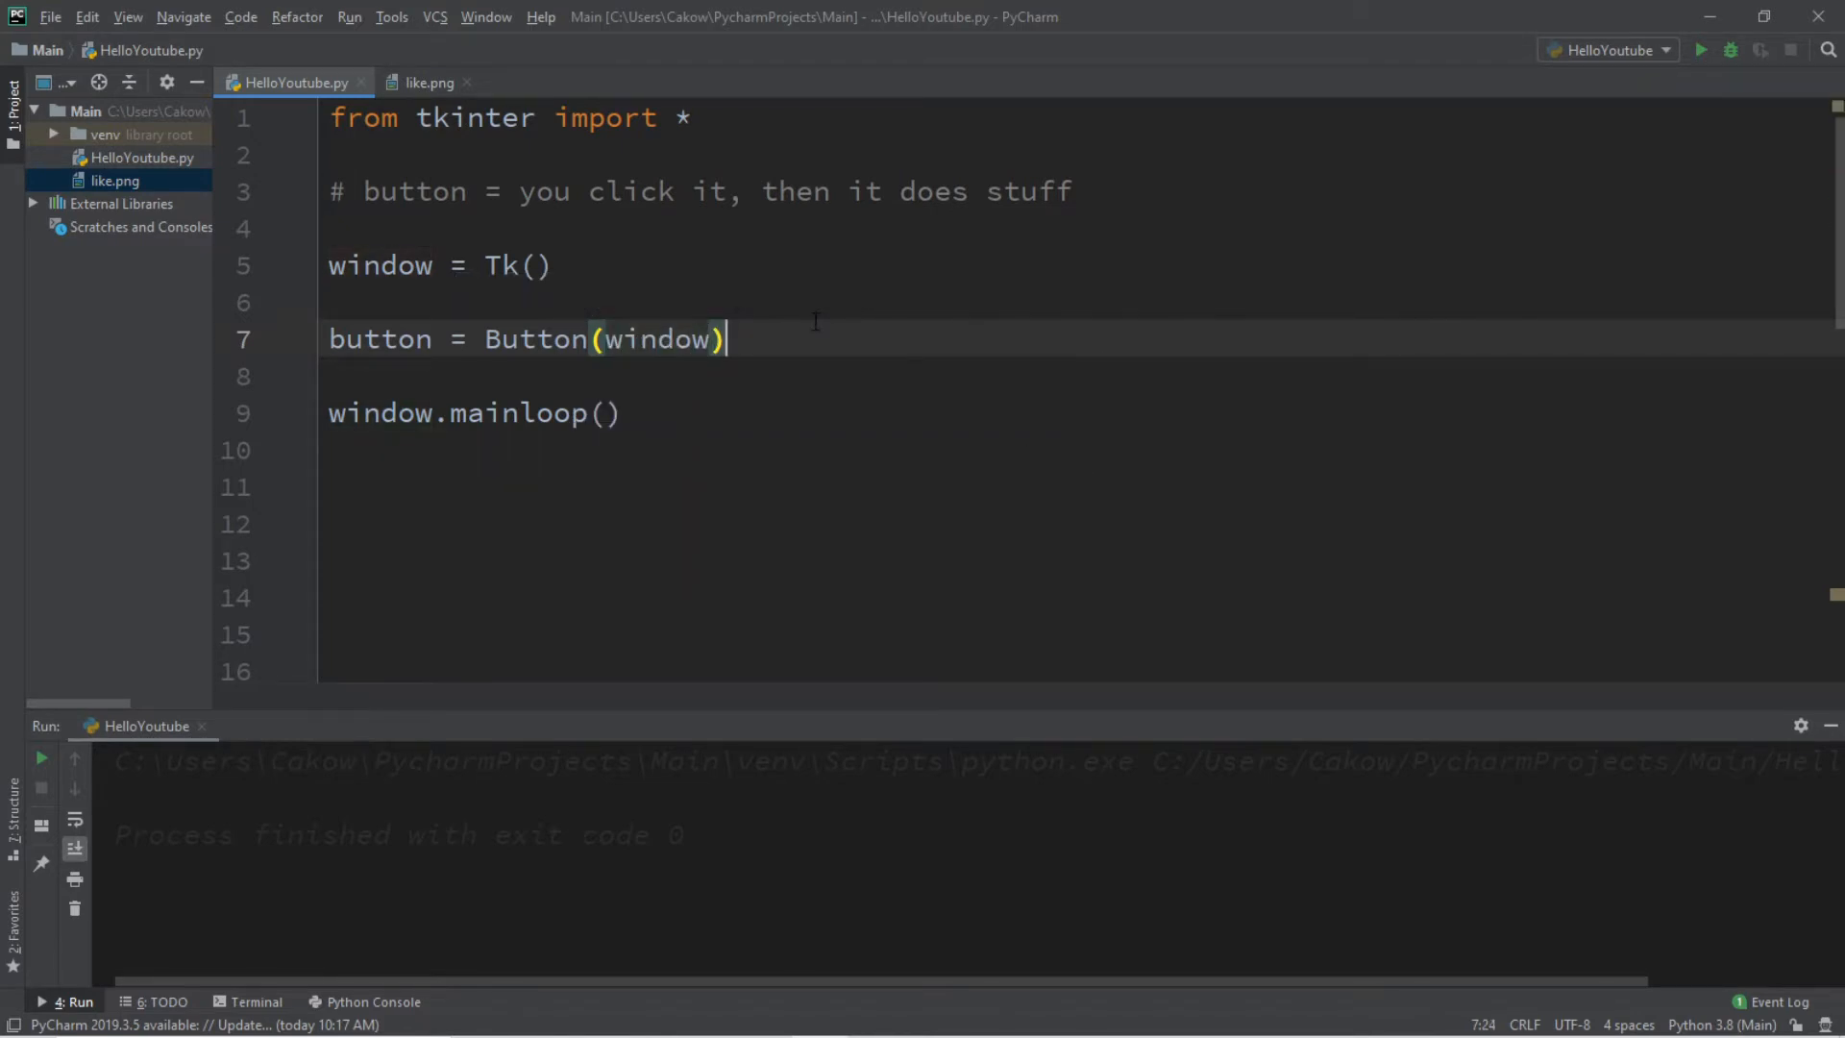
key(enter)
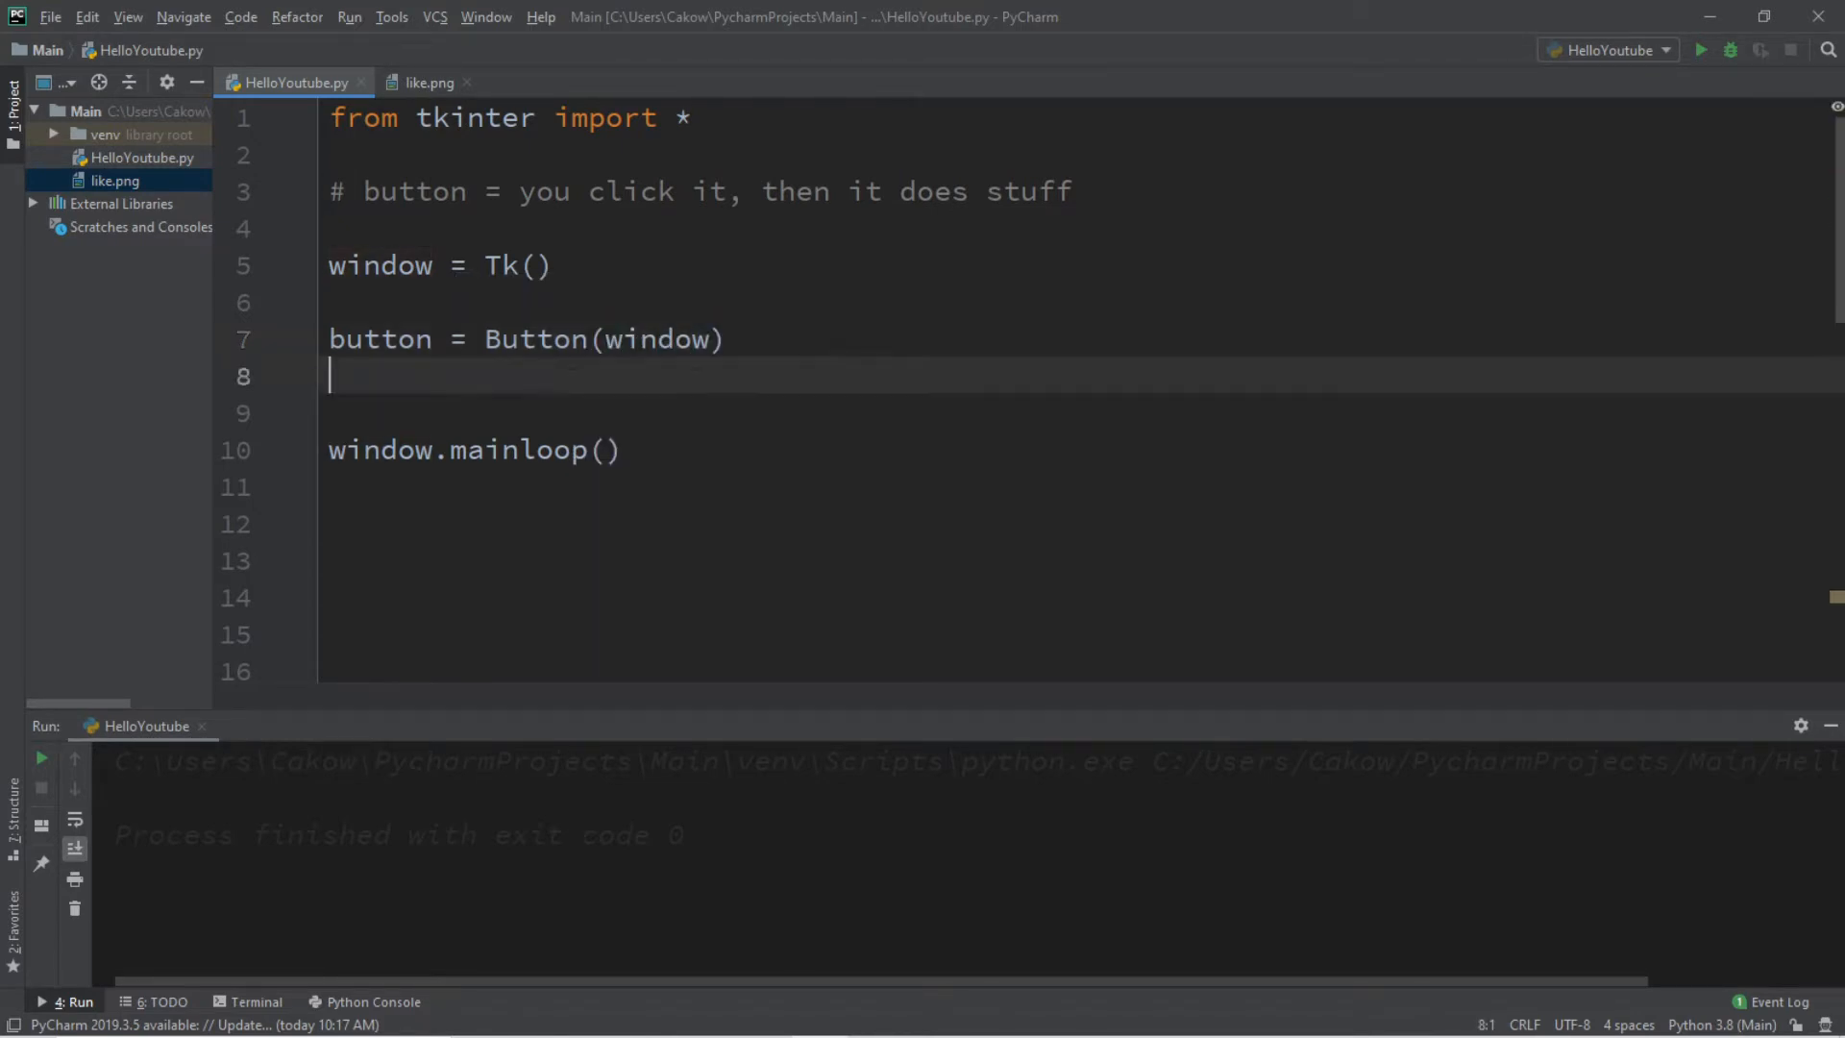
text(butto)
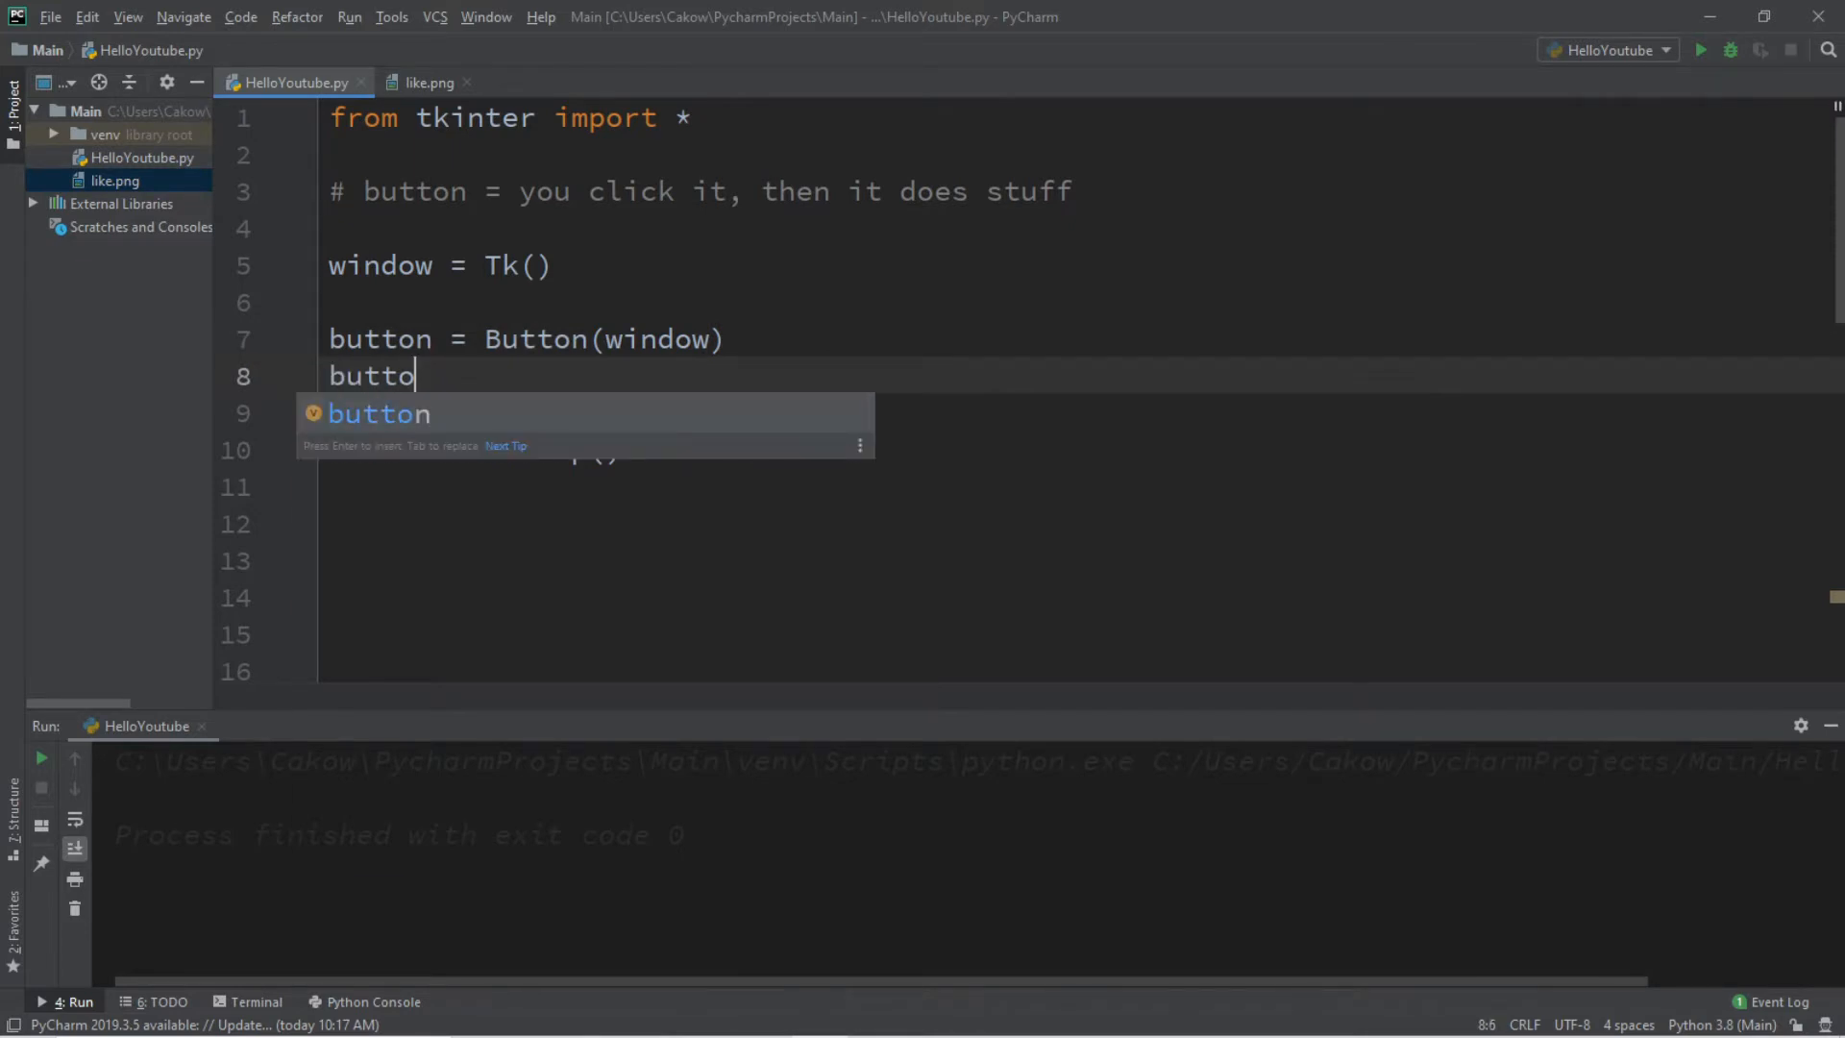
text(n.pack()
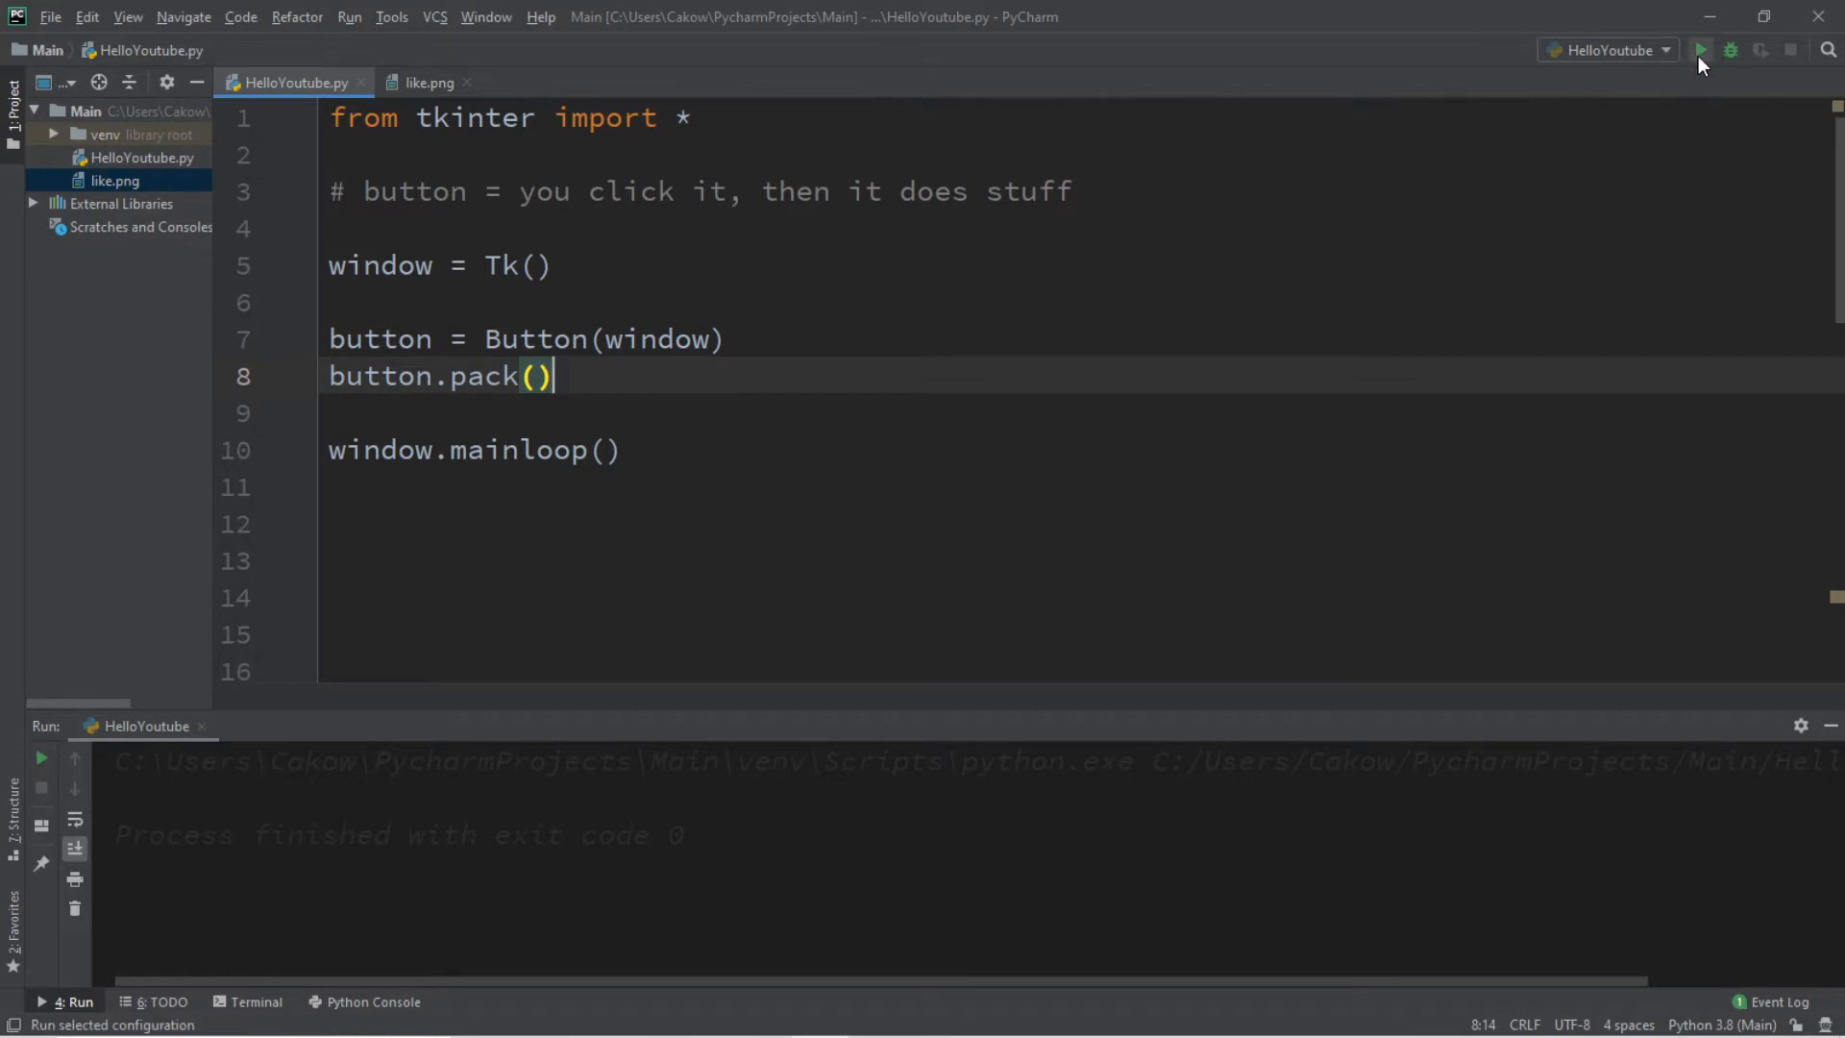
Run the script, drag the blank Tk window aside, and close it
click(1704, 49)
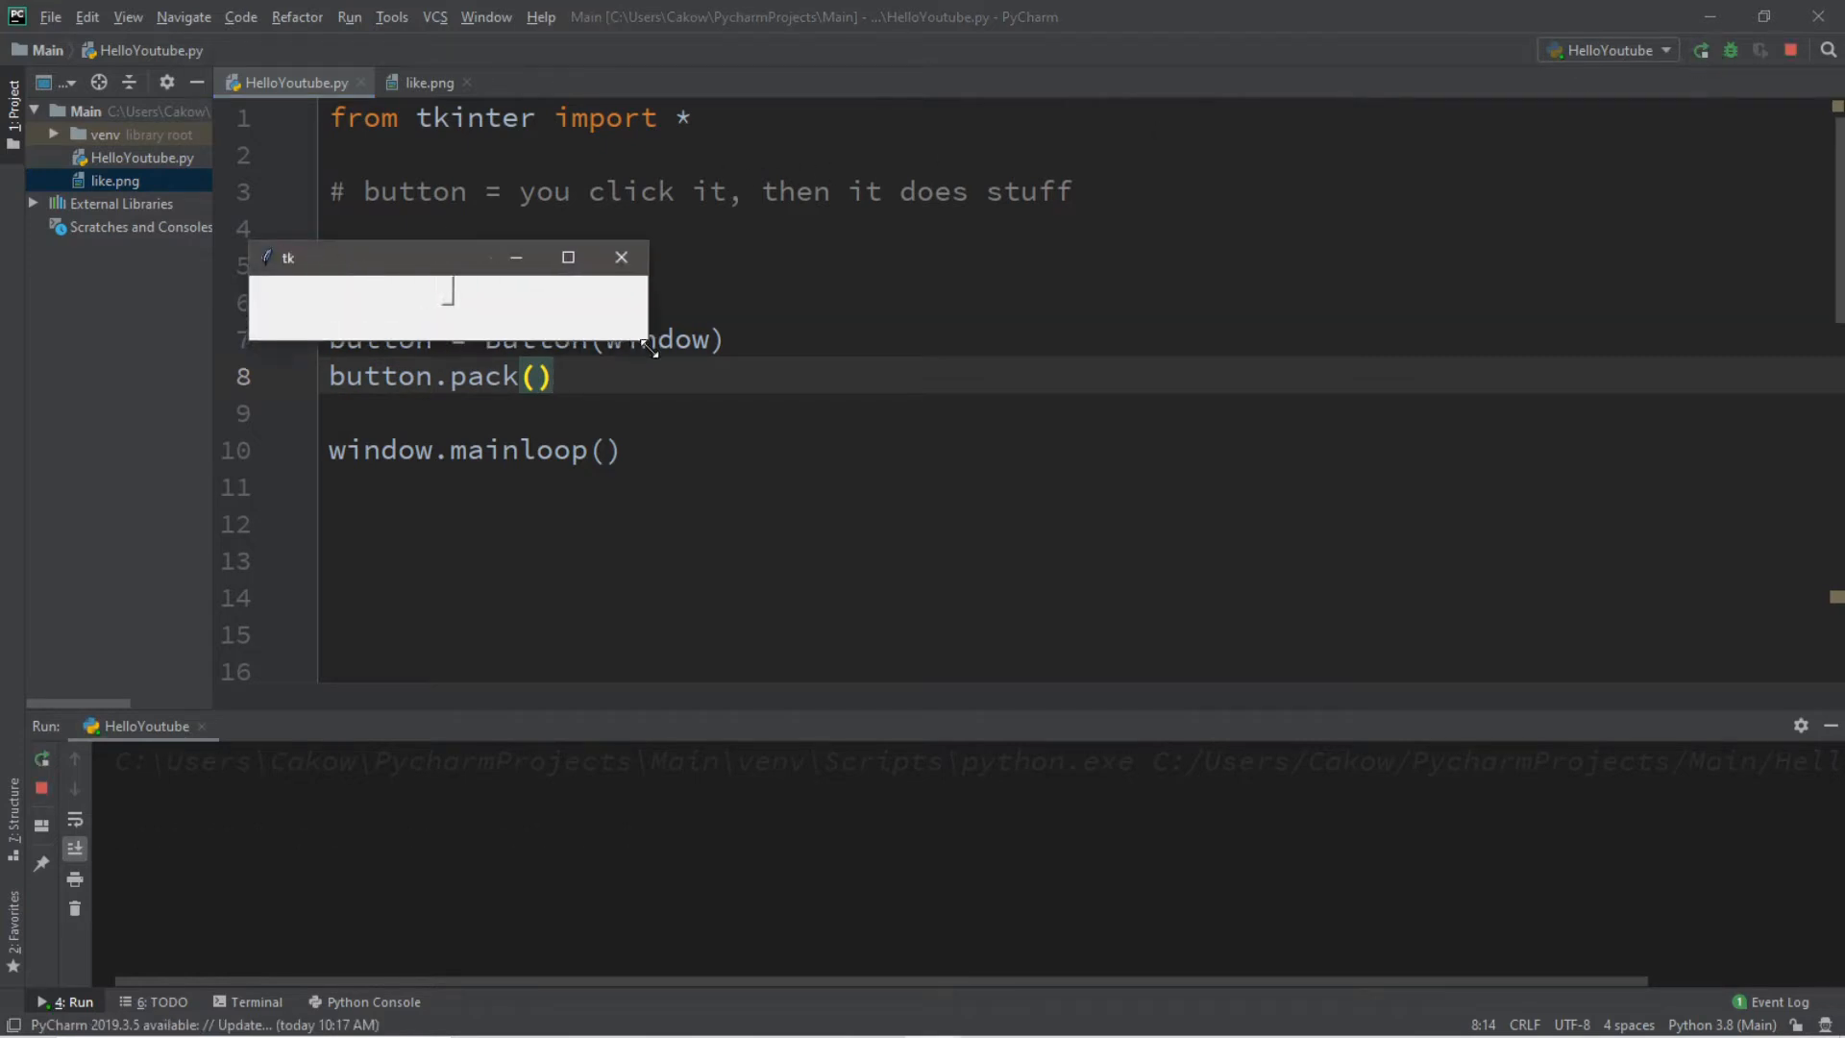
drag(447, 256, 723, 278)
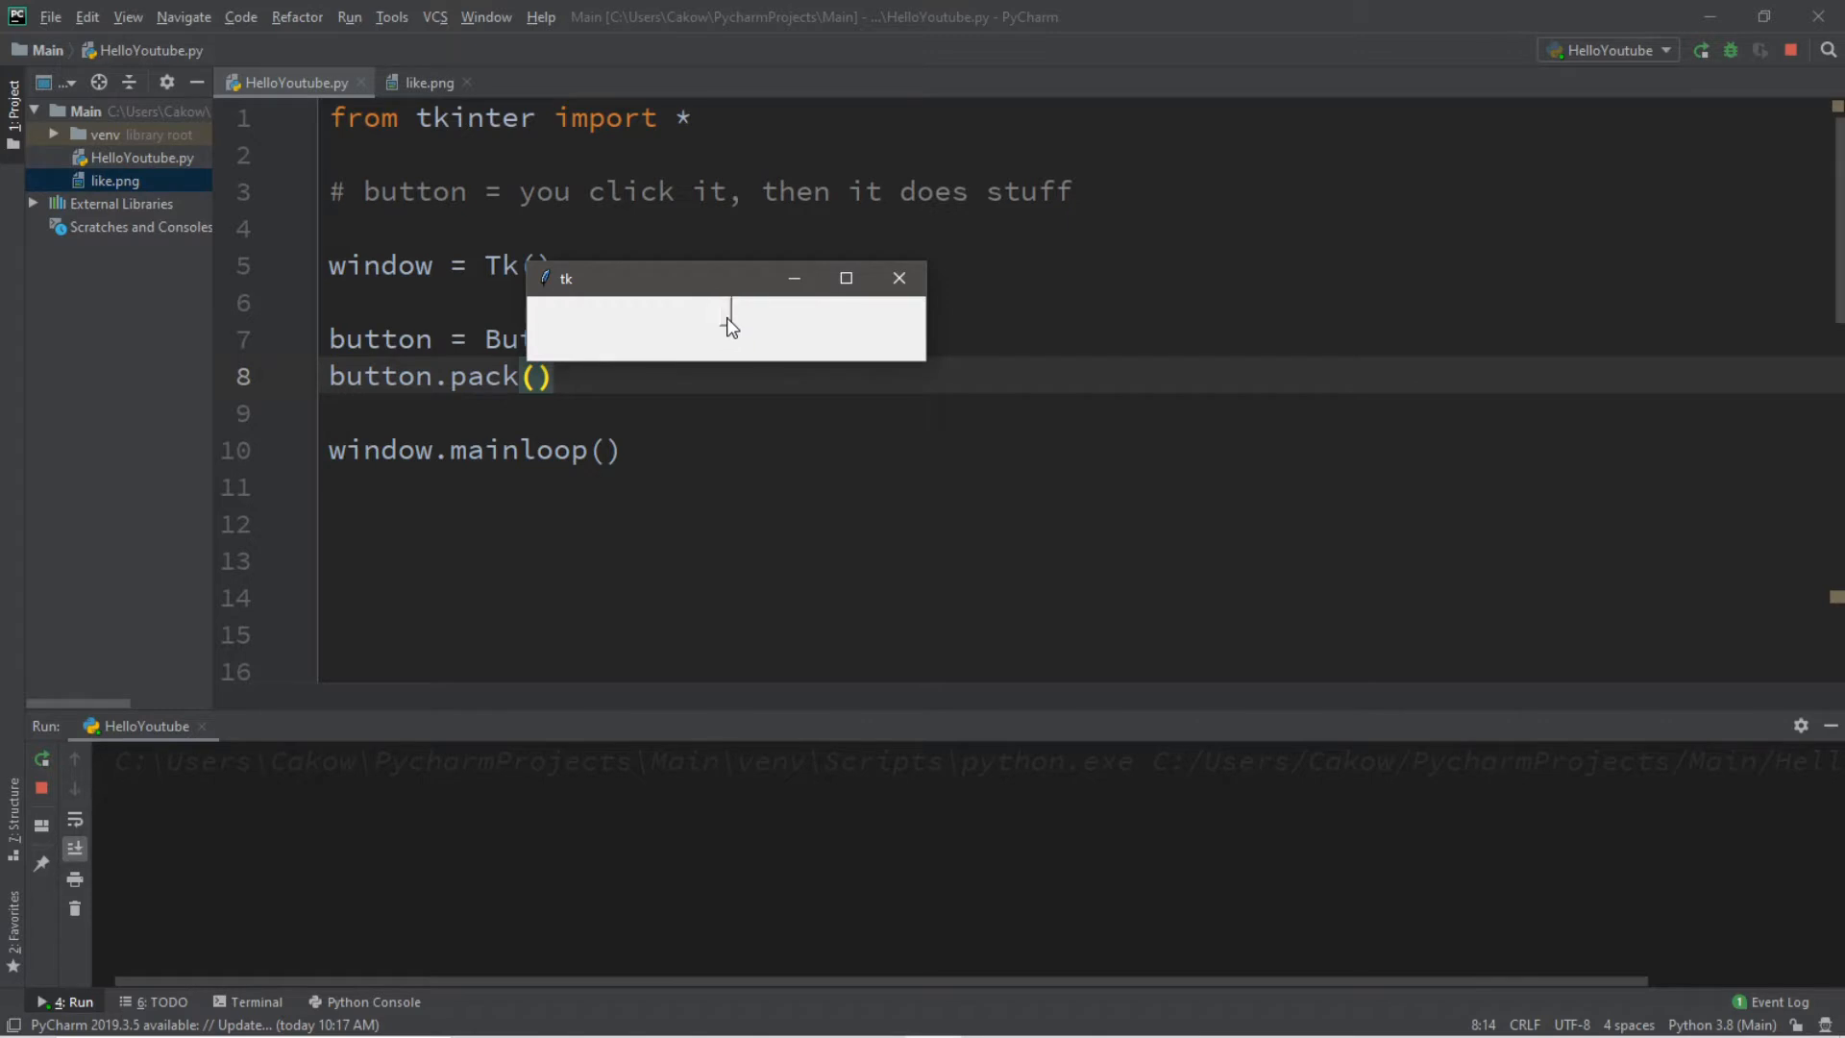
click(900, 277)
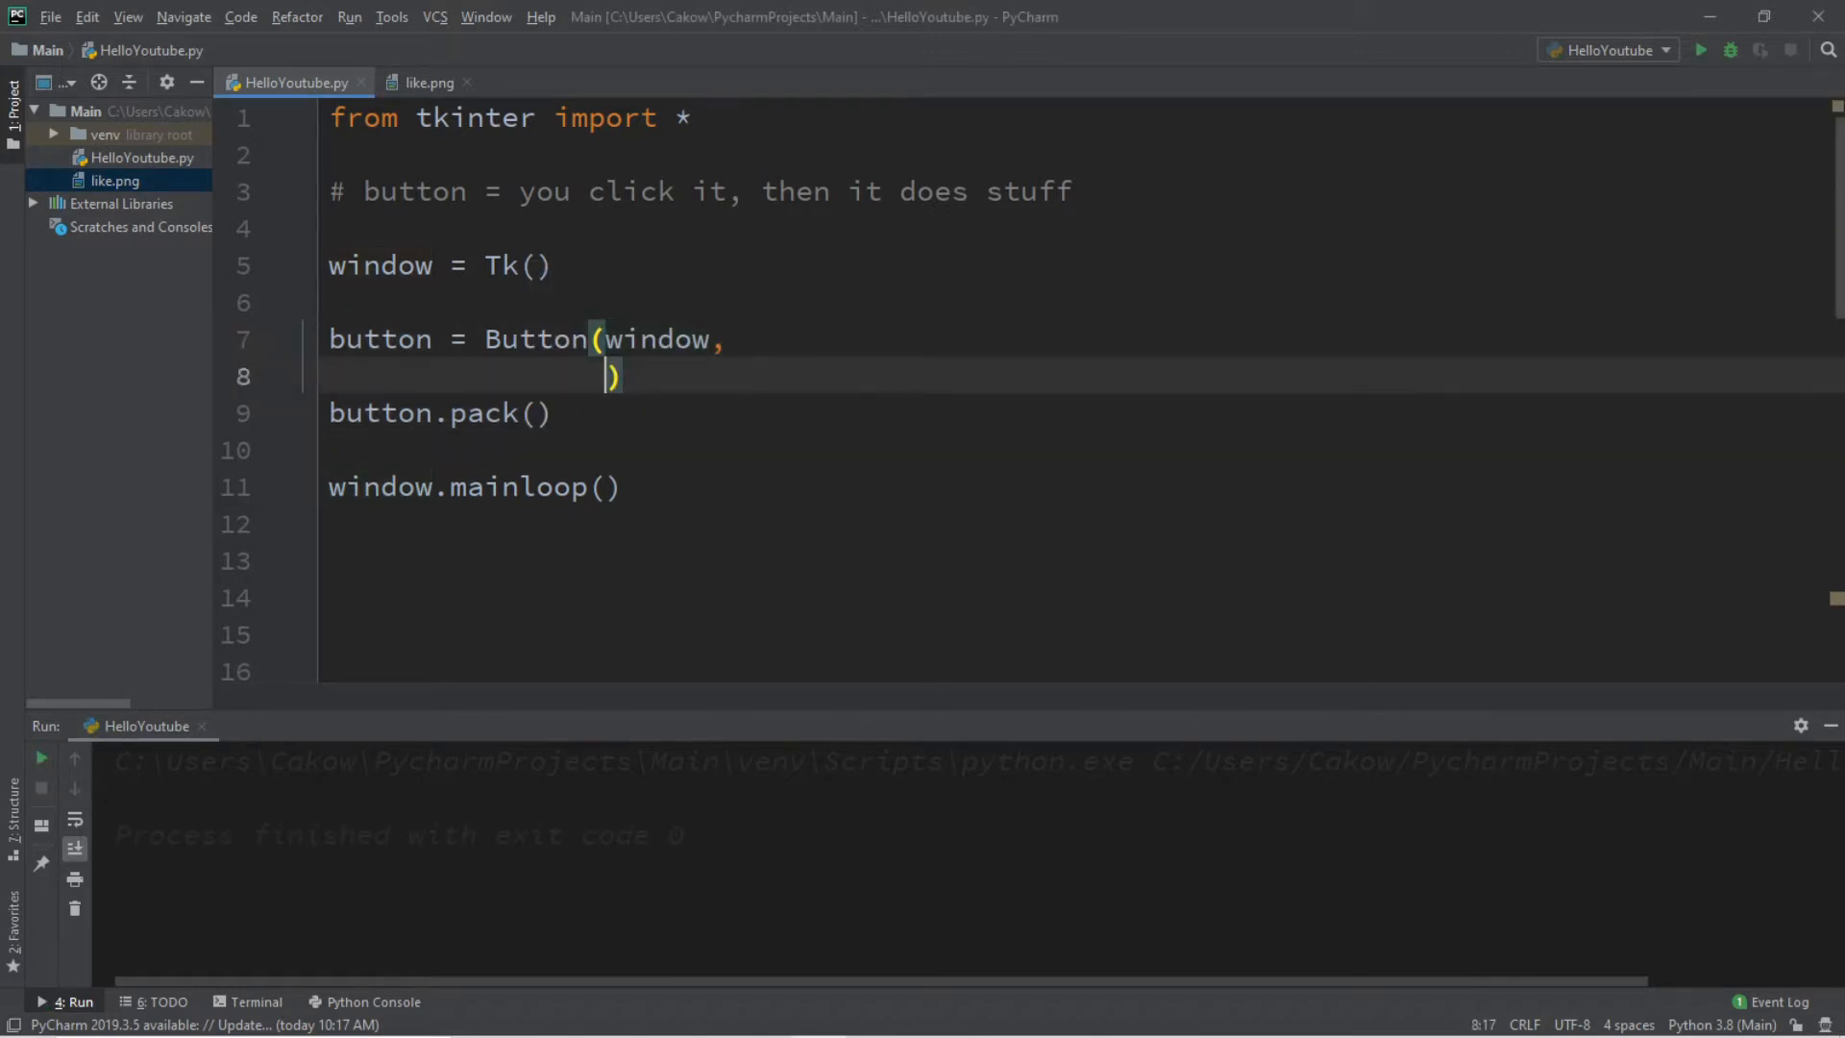
Give the Button text="click me!" and rerun the script to see the label
text(text=)
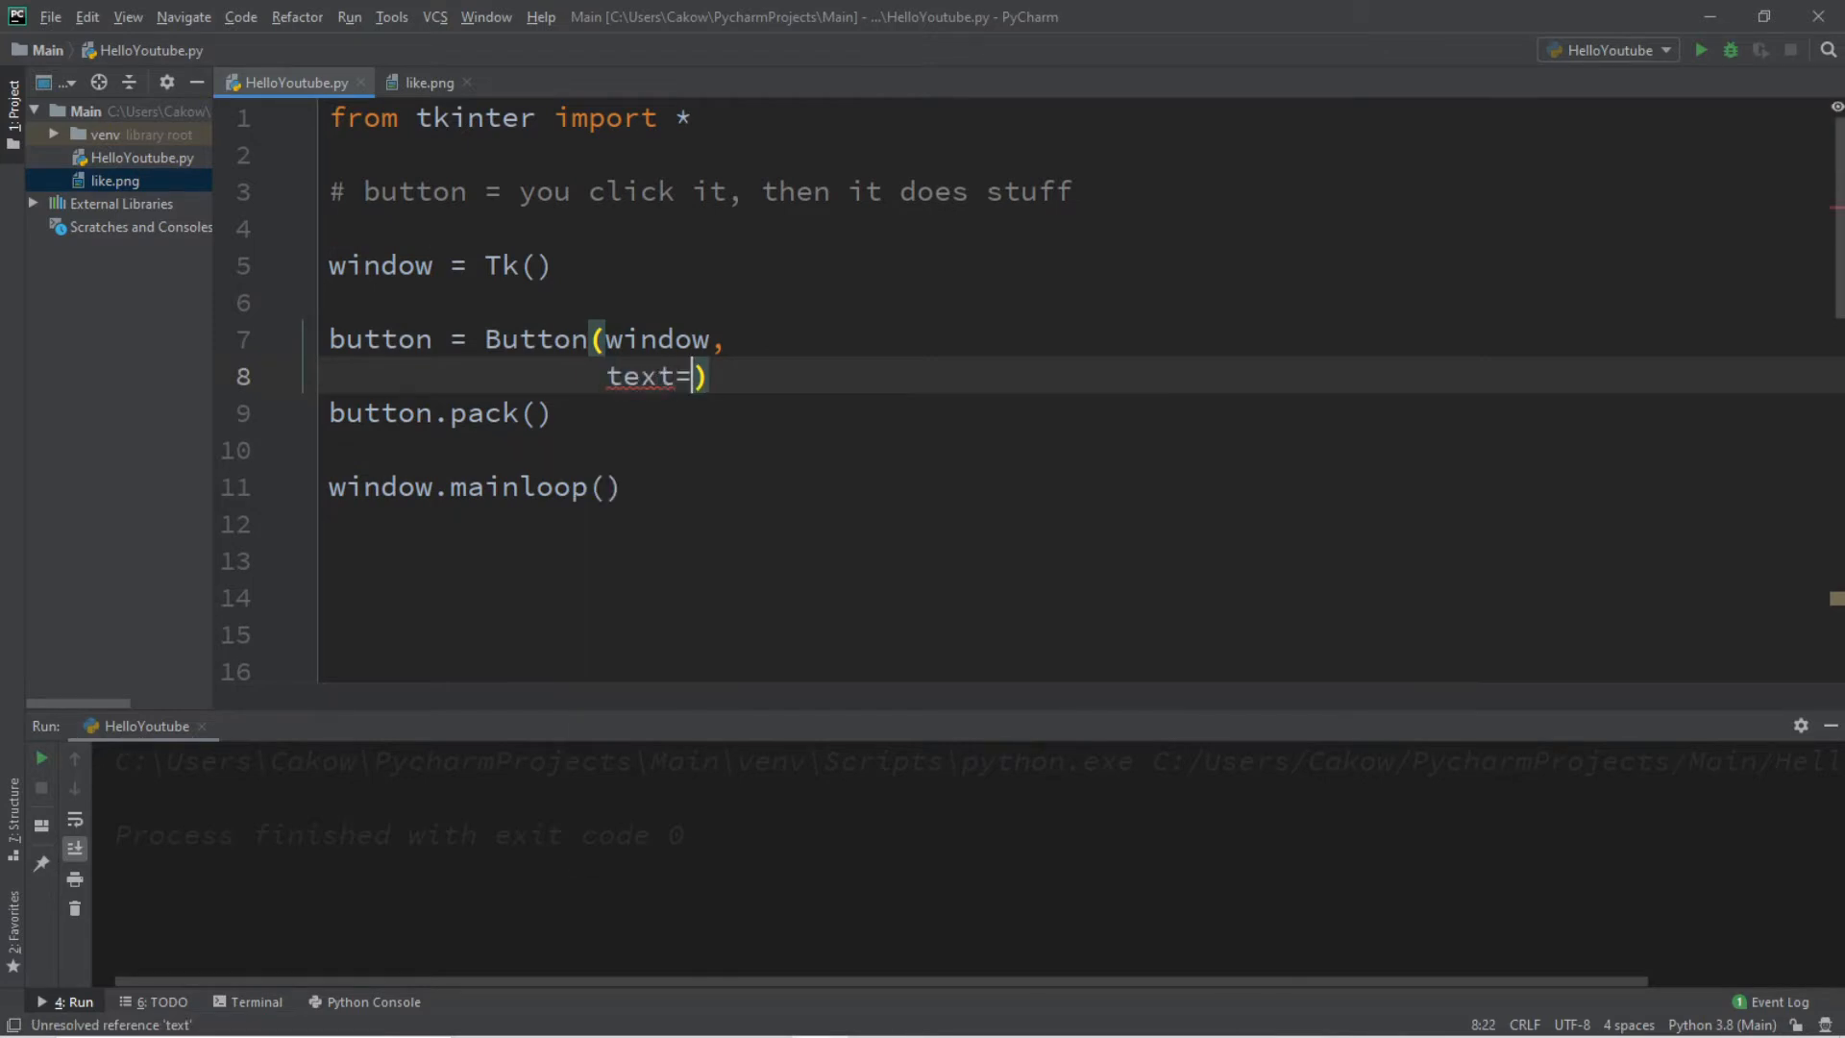
text(")
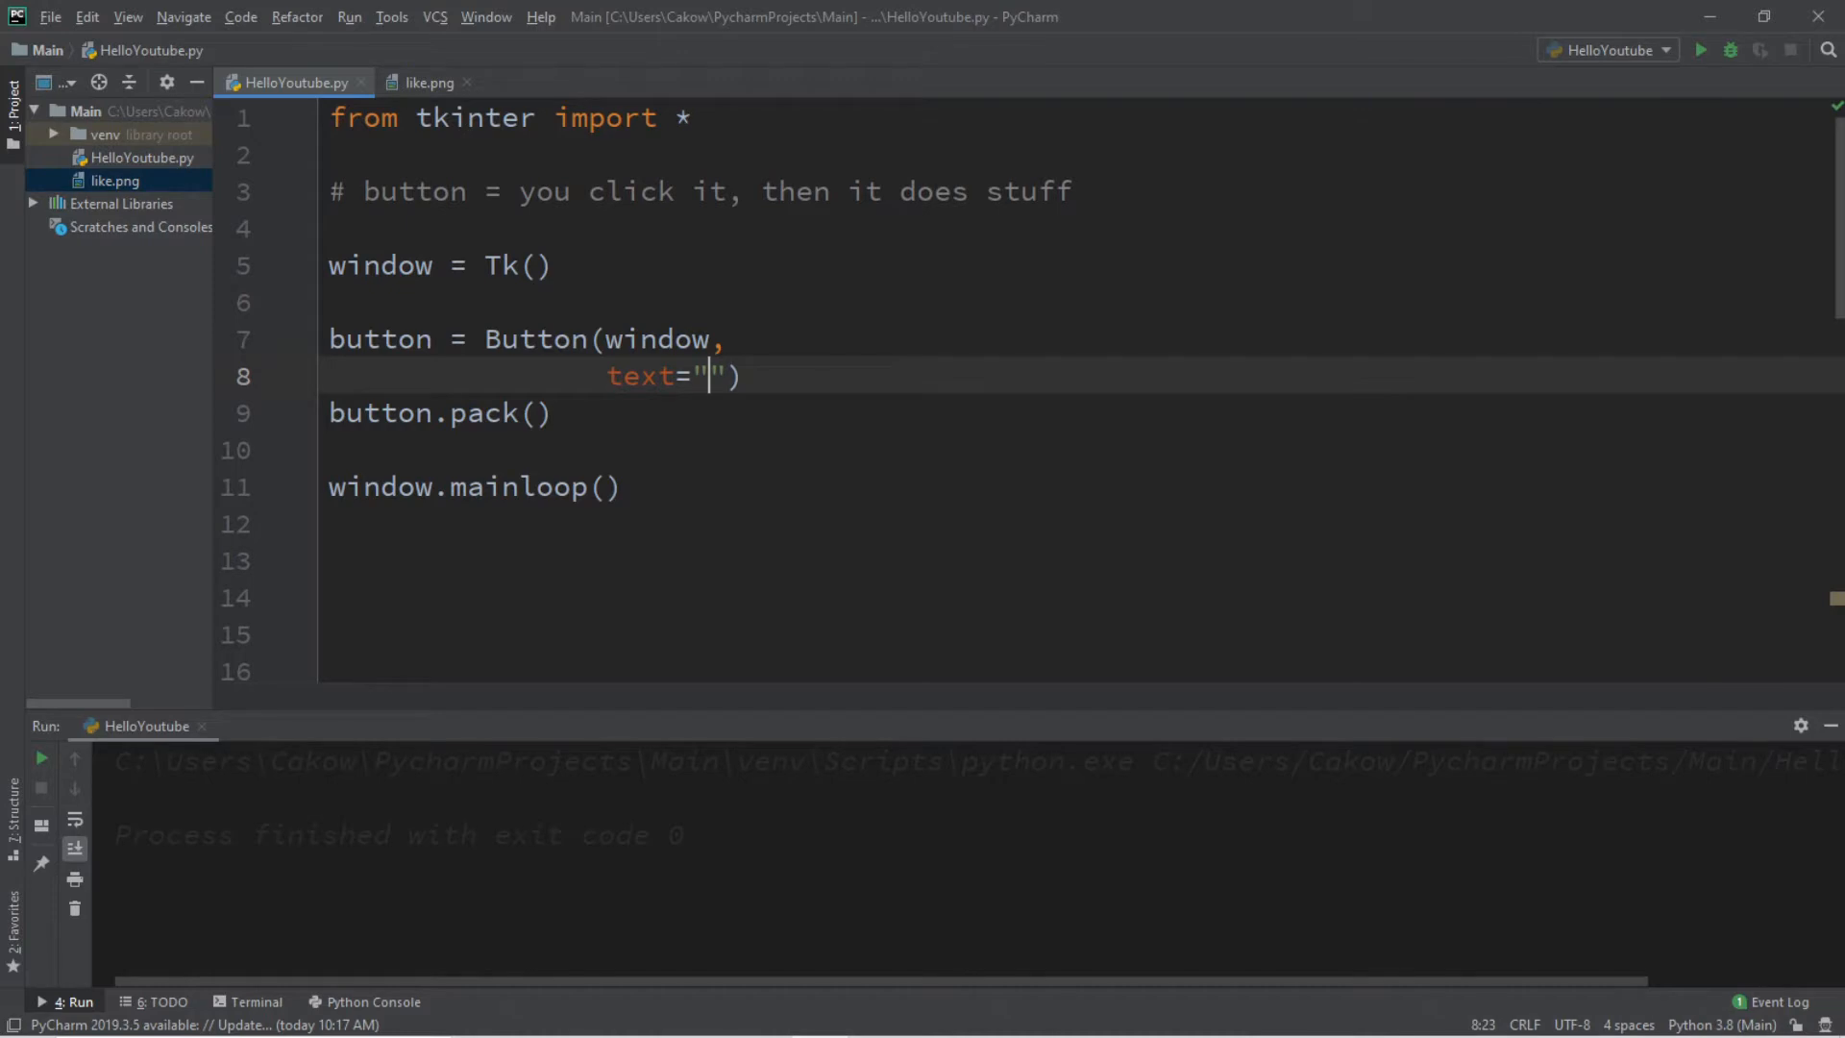
text(click me!)
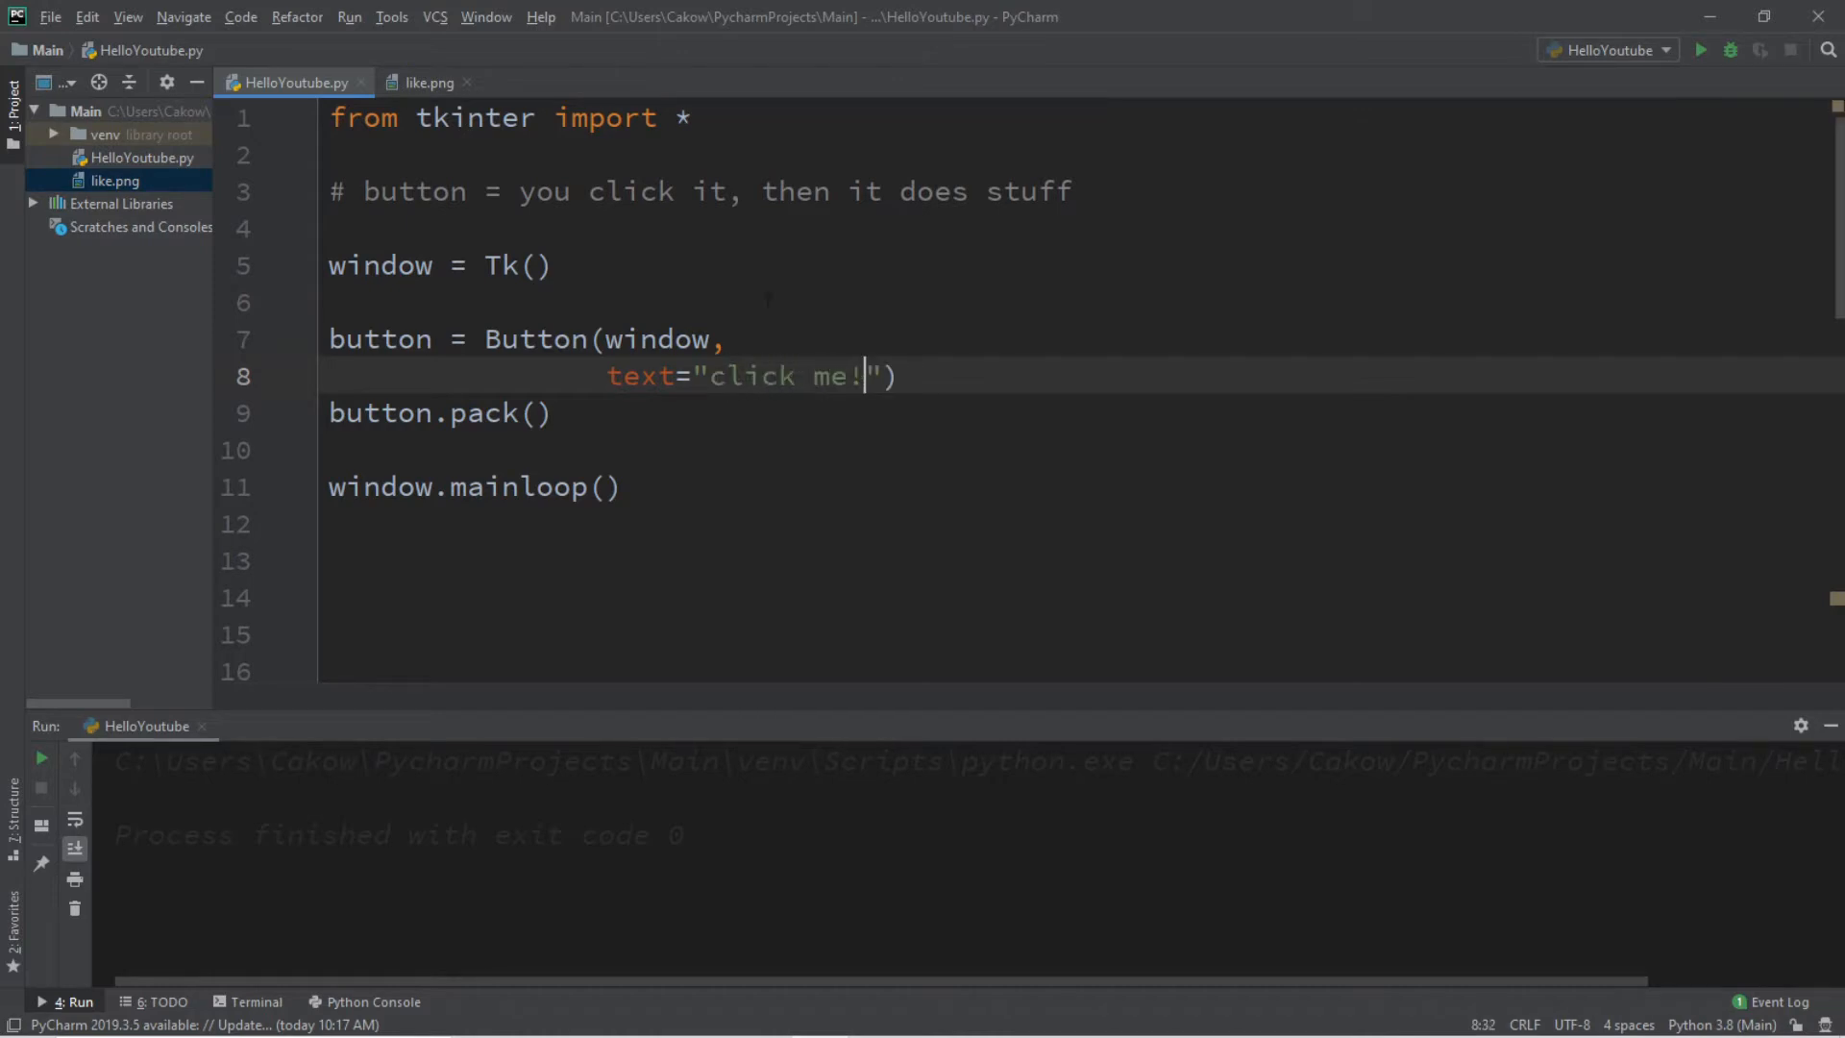
click(1699, 49)
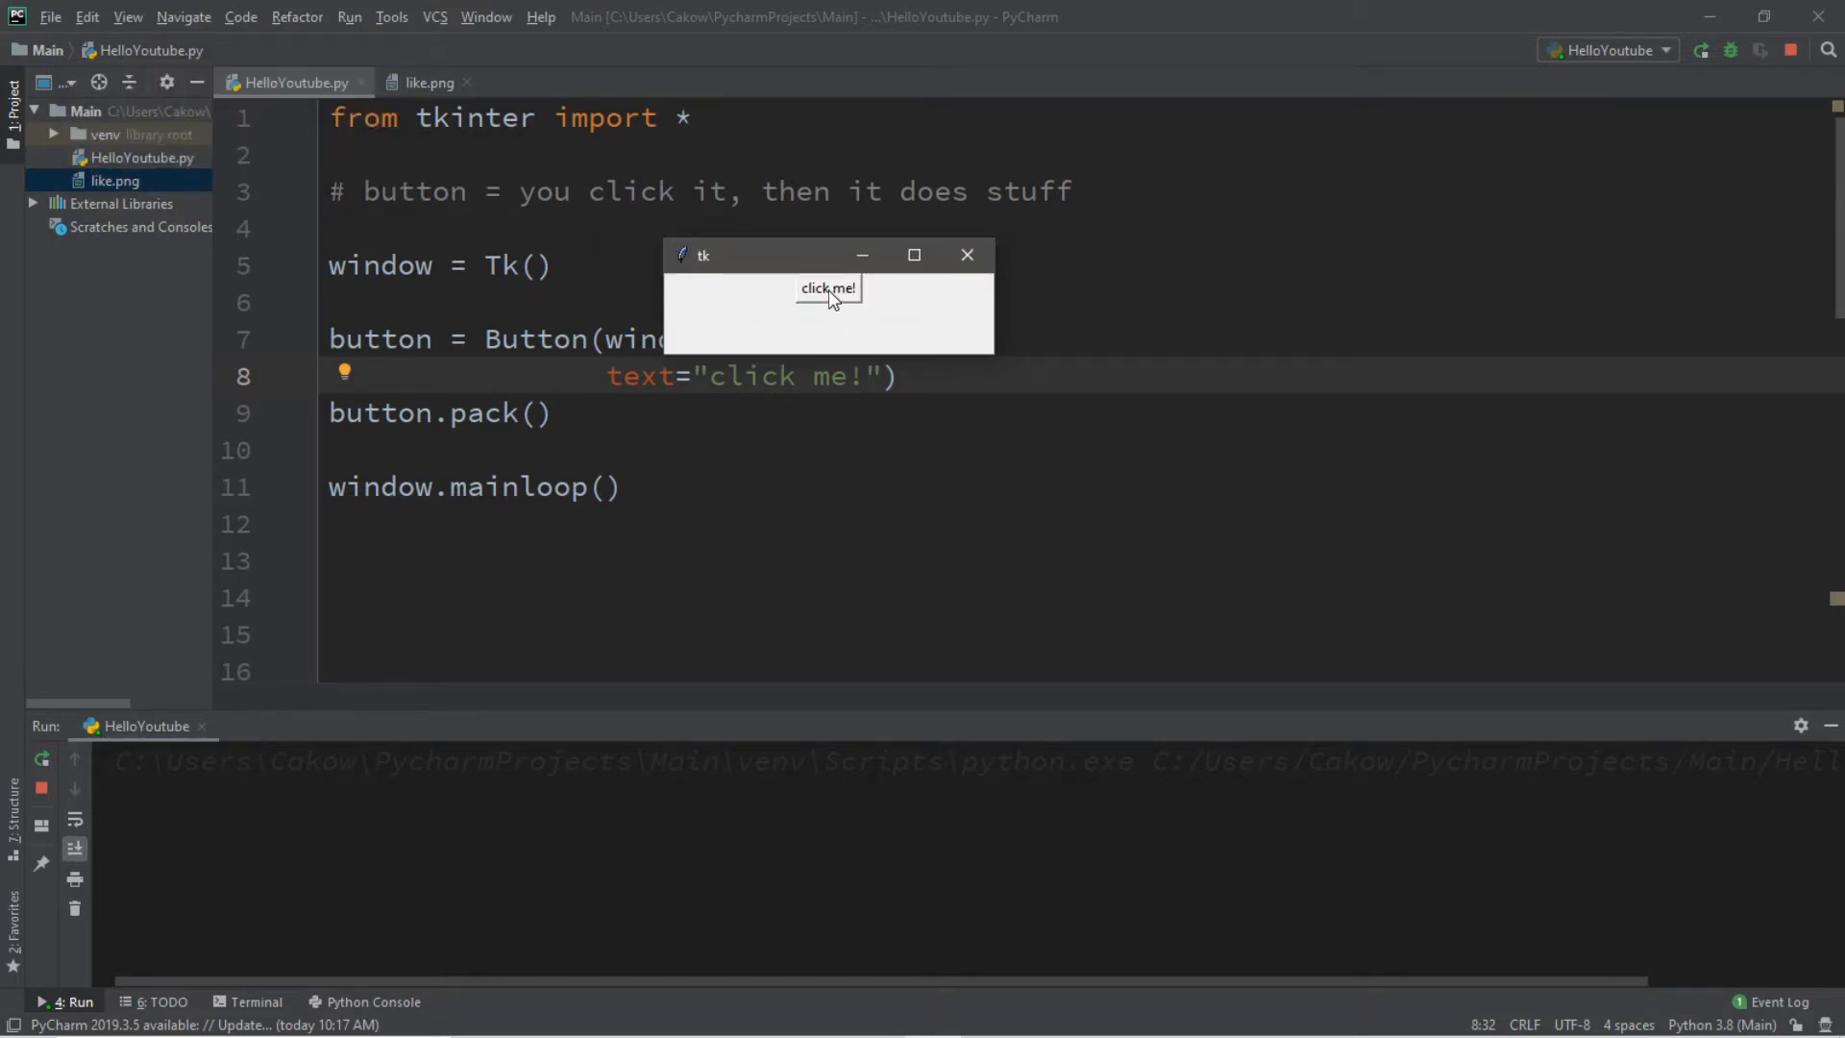
Add command=click to the Button call
click(966, 254)
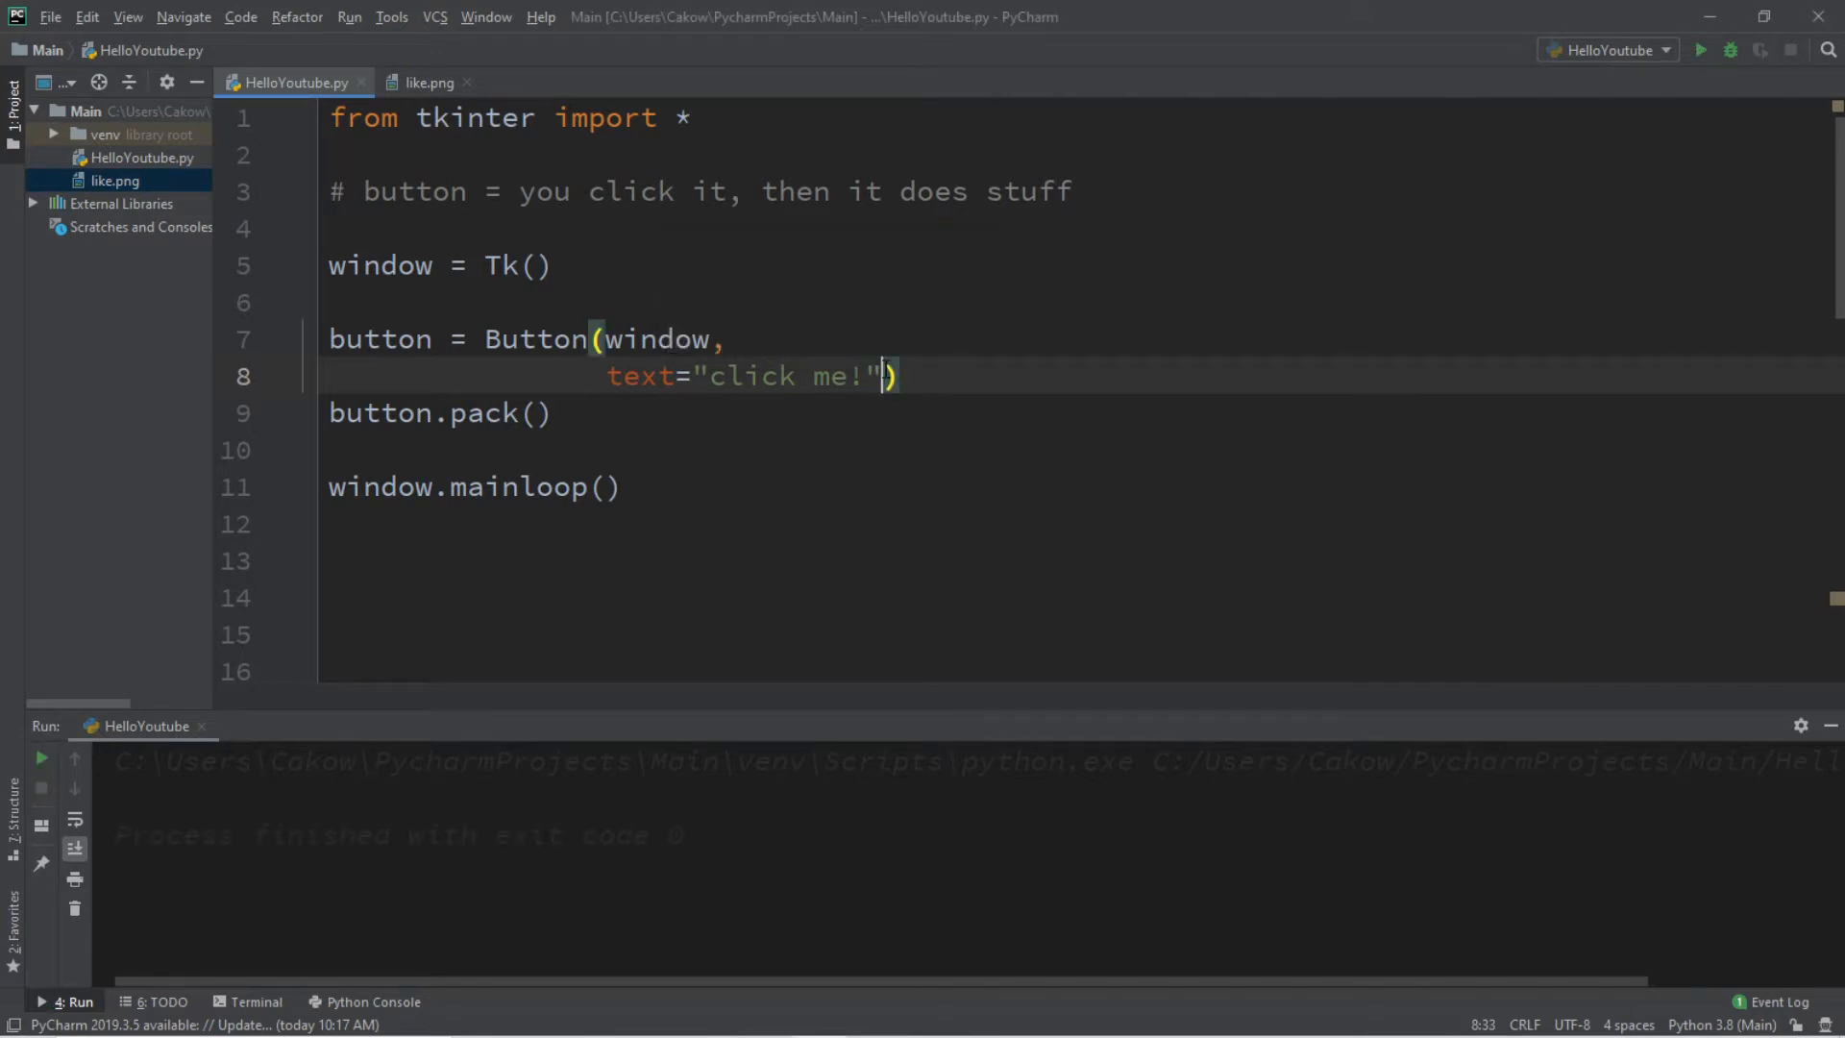
text(,)
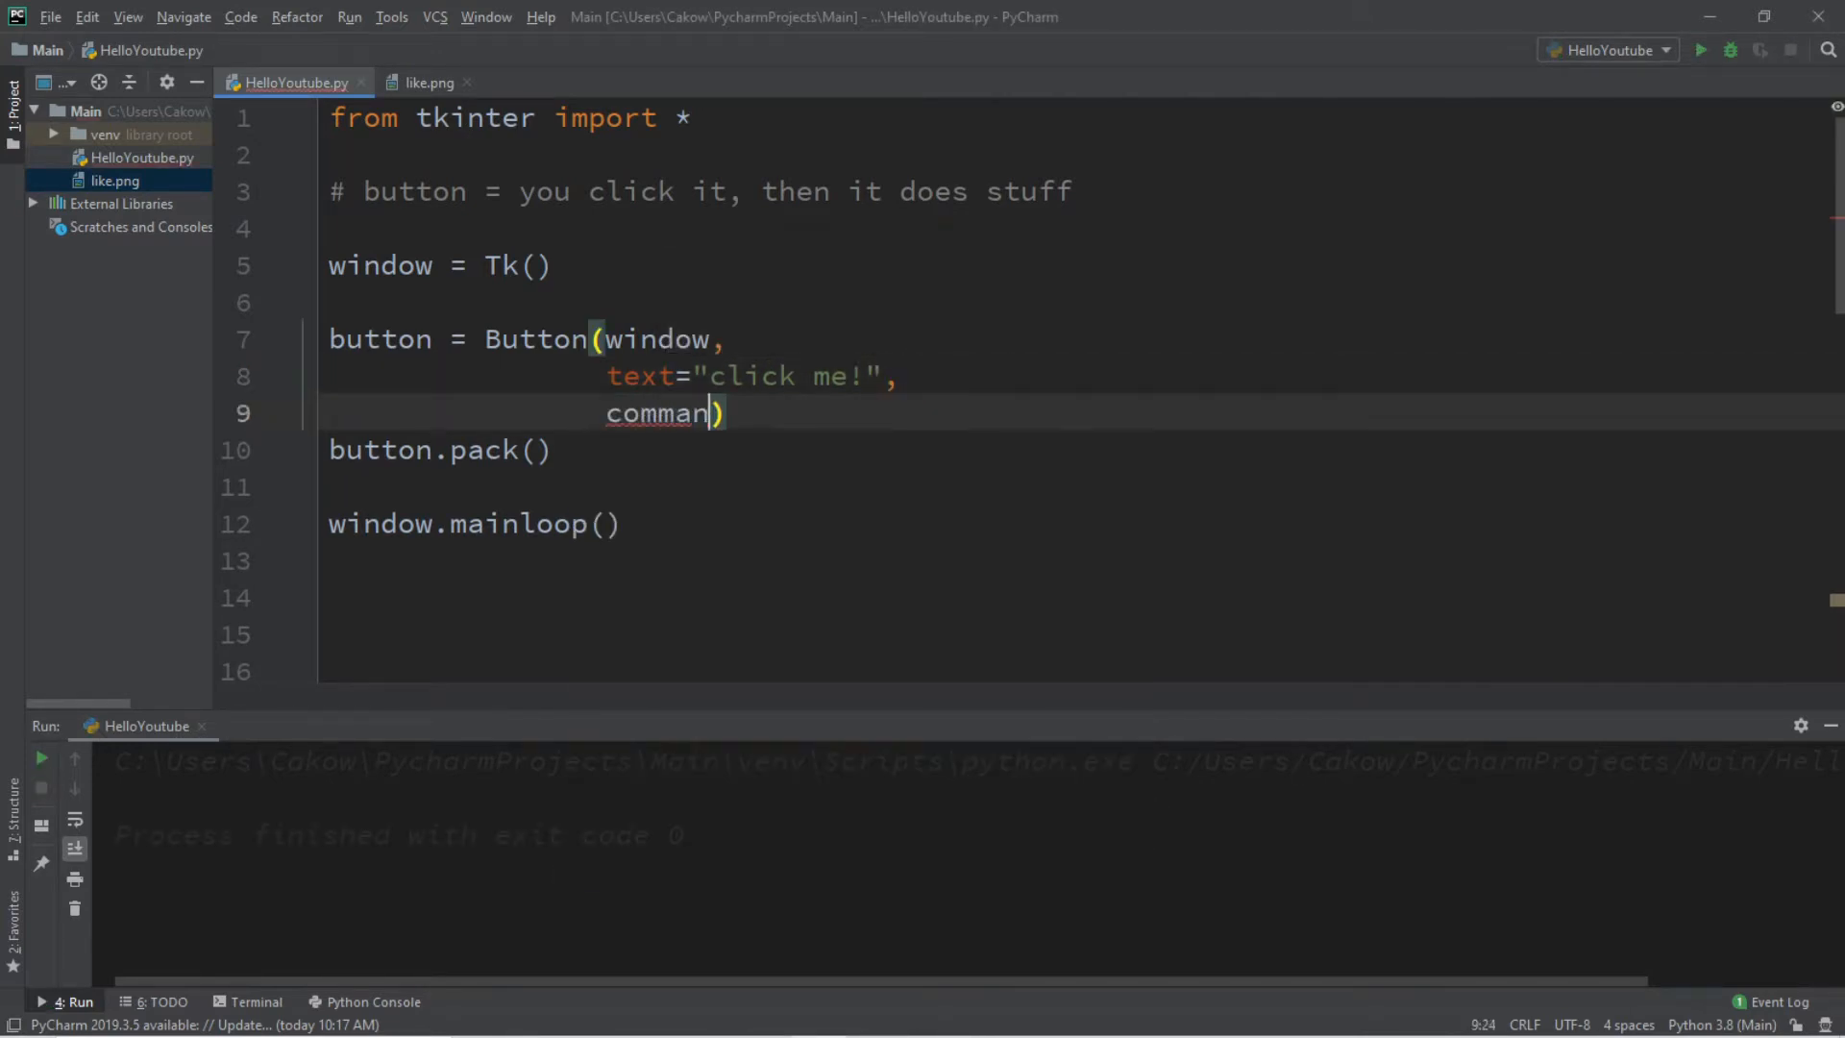
text(d=)
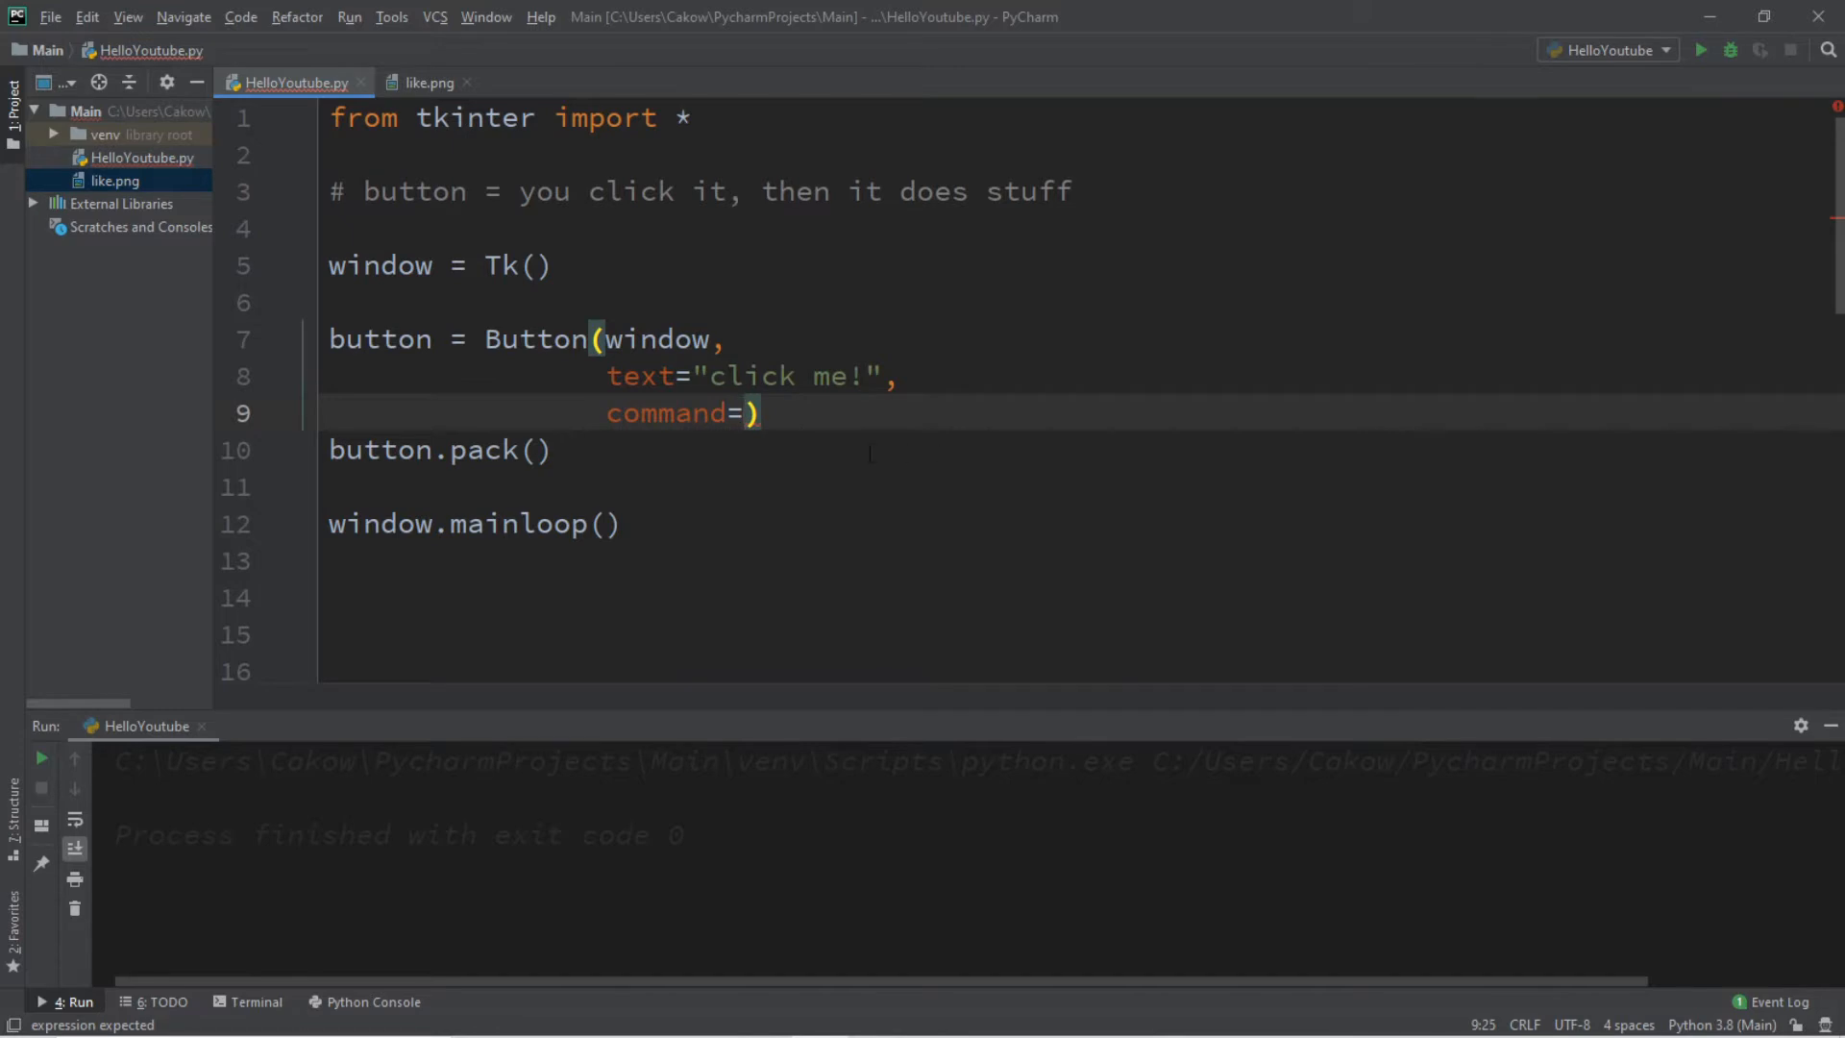
mouse_move(795, 415)
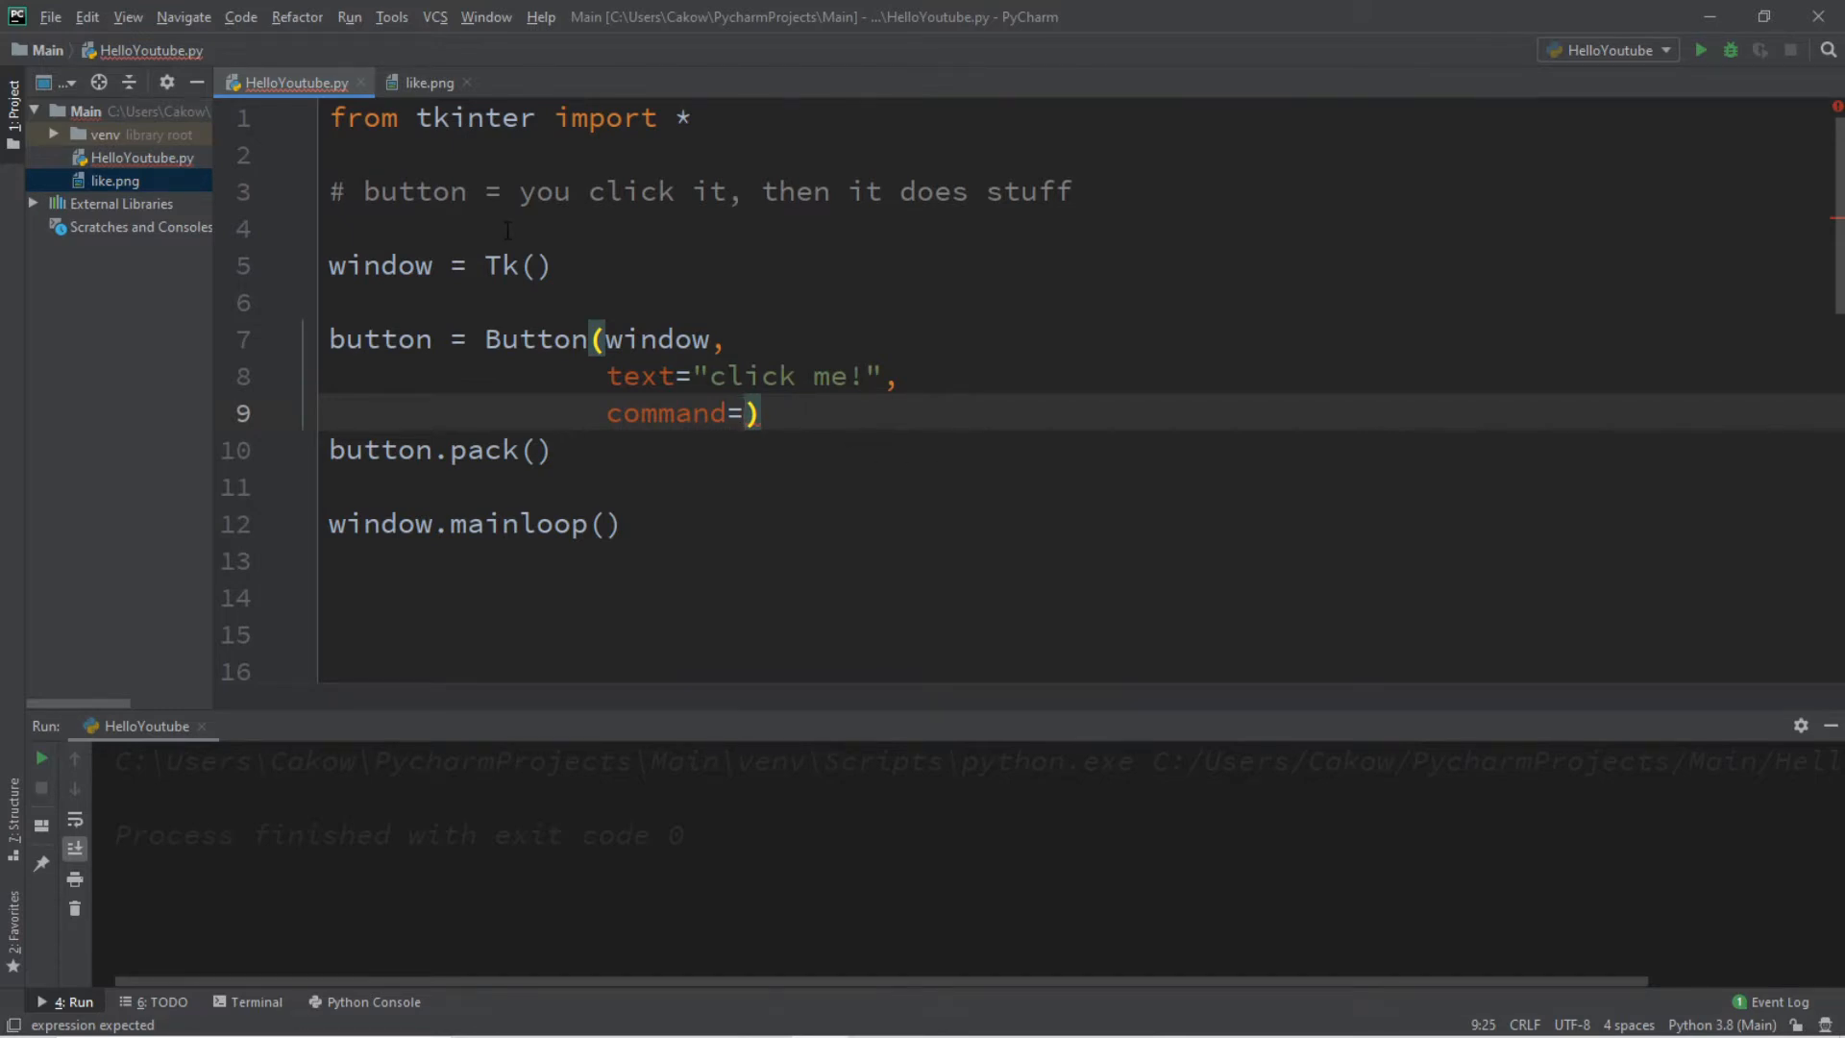
text(click)
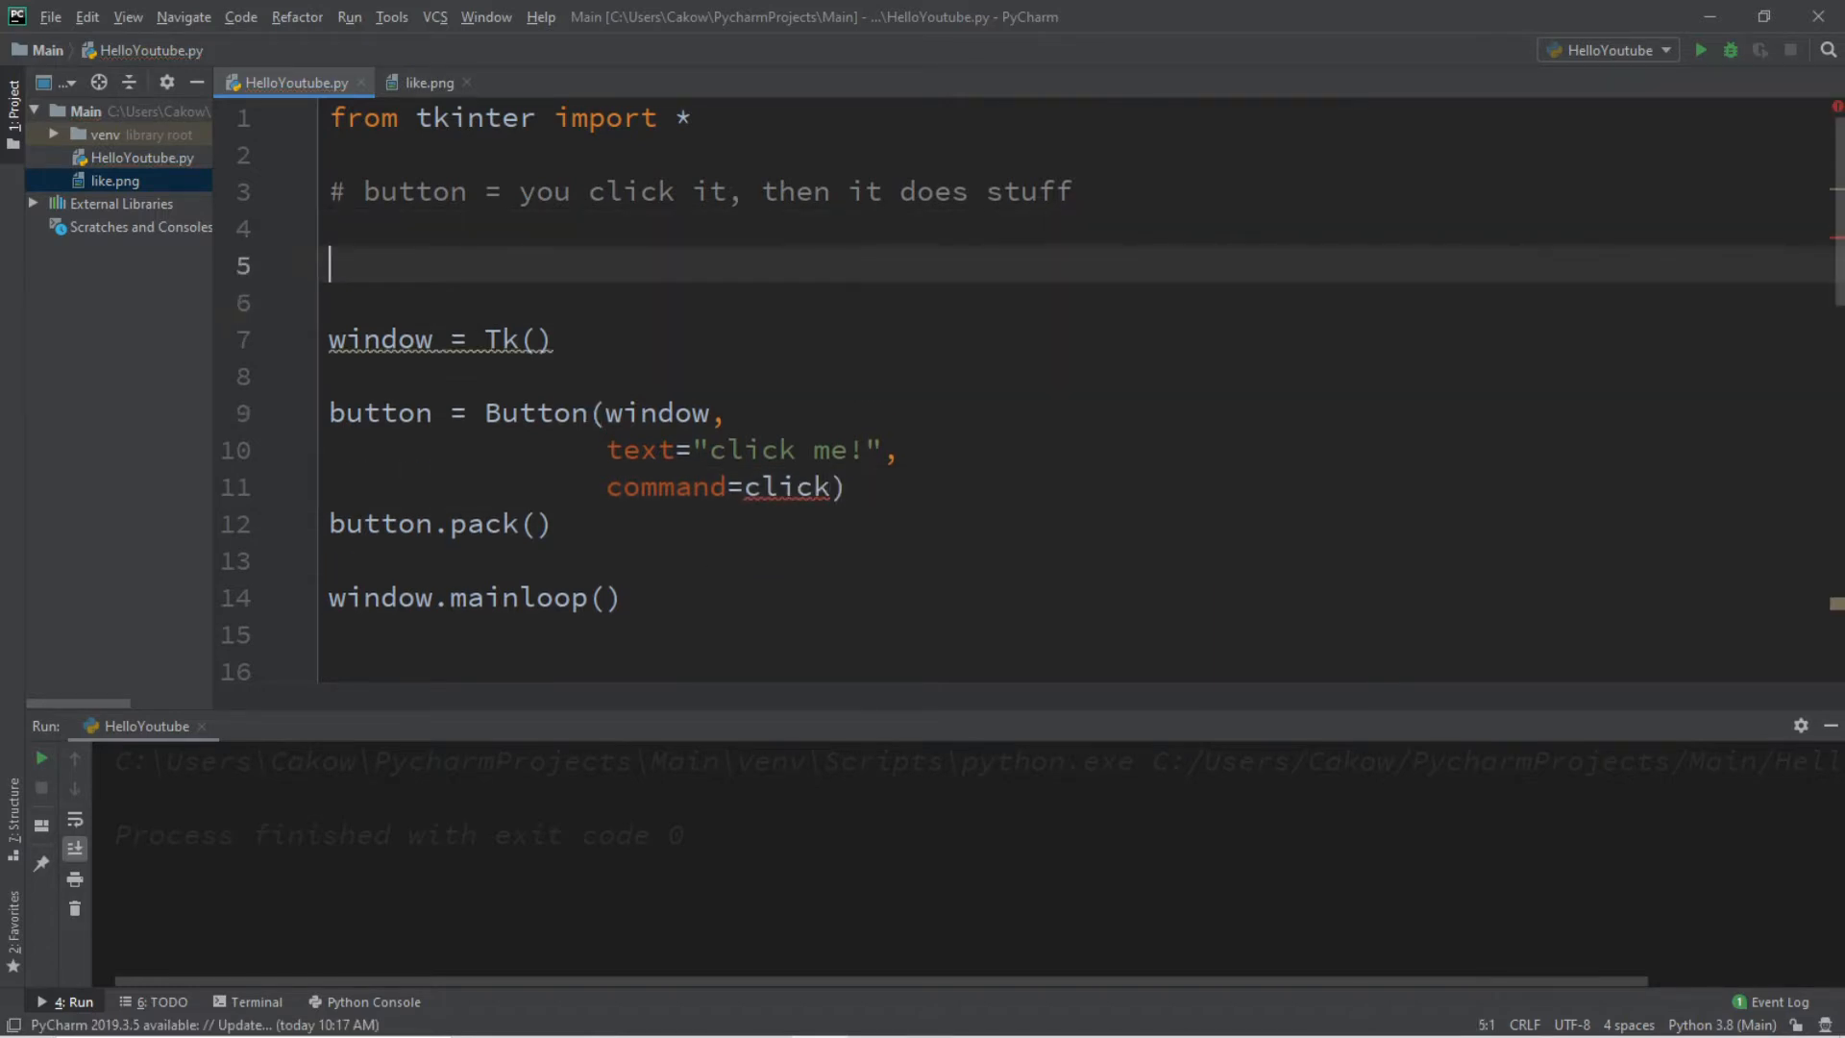
Define click() printing "You clicked the button!" and close the Button parenthesis
text(def clic)
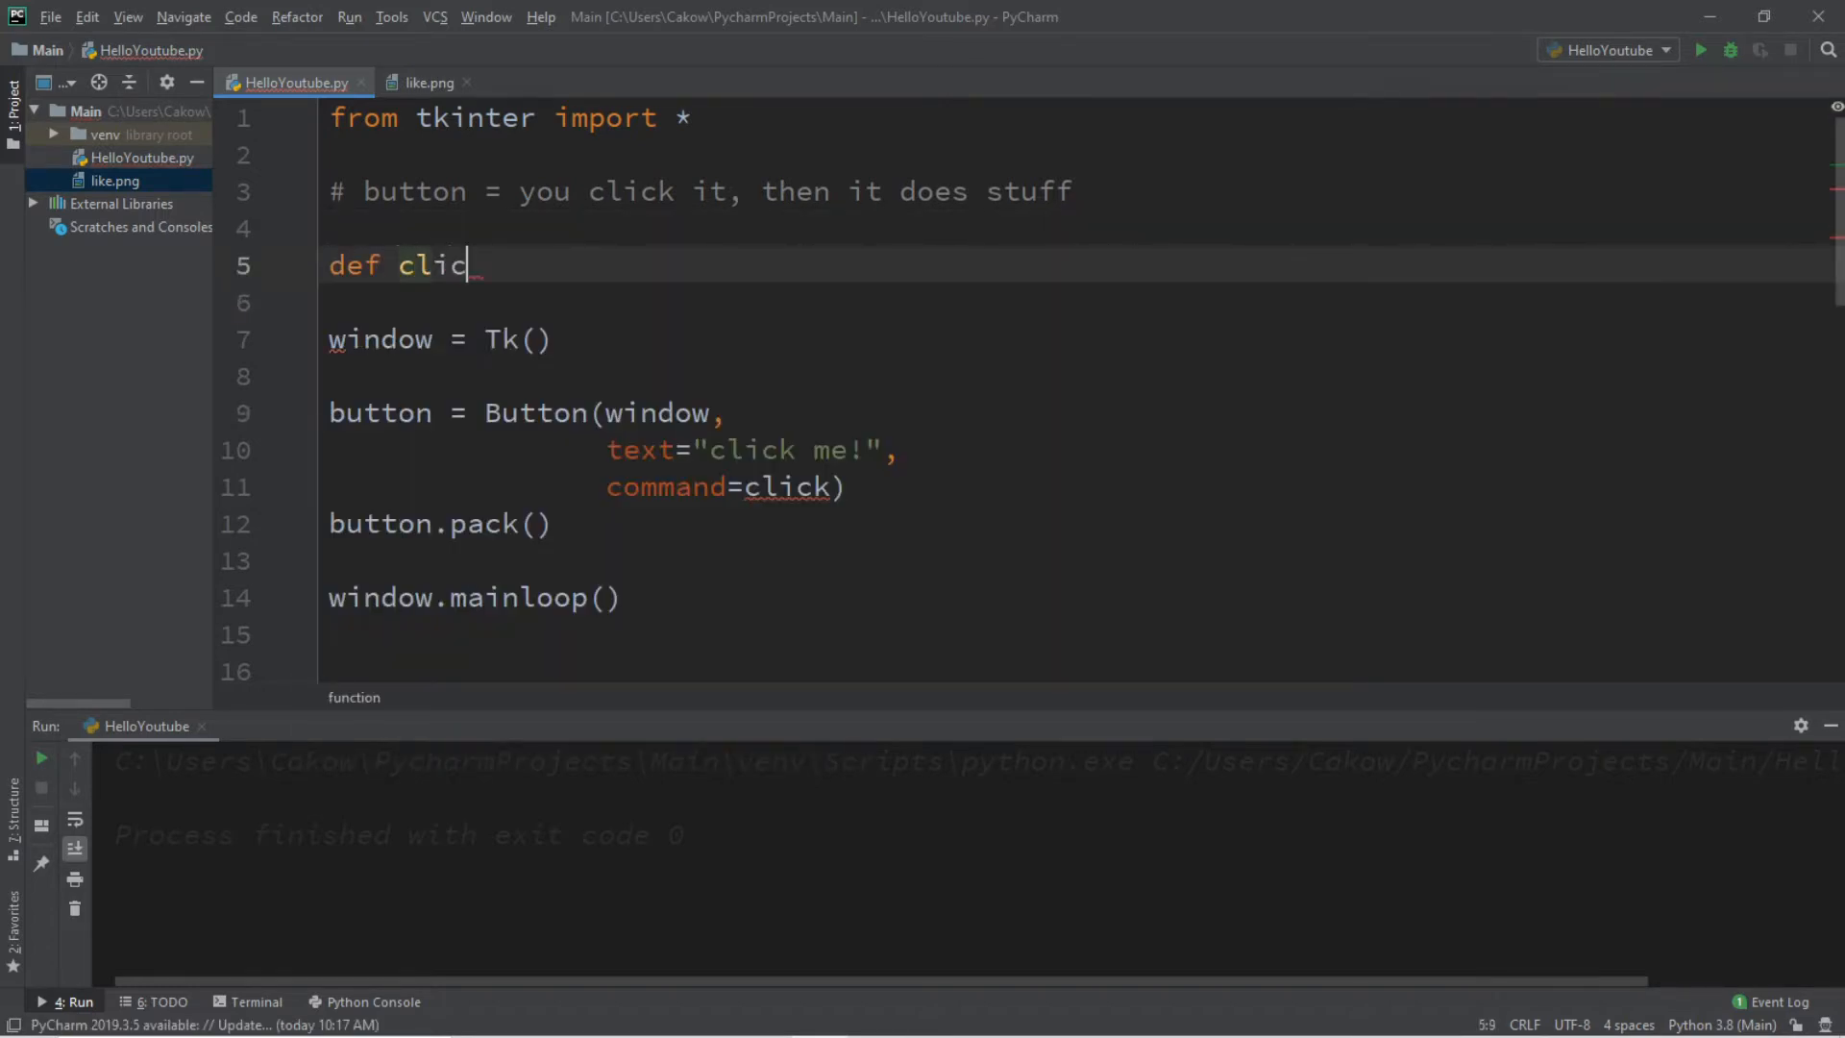
text(k():)
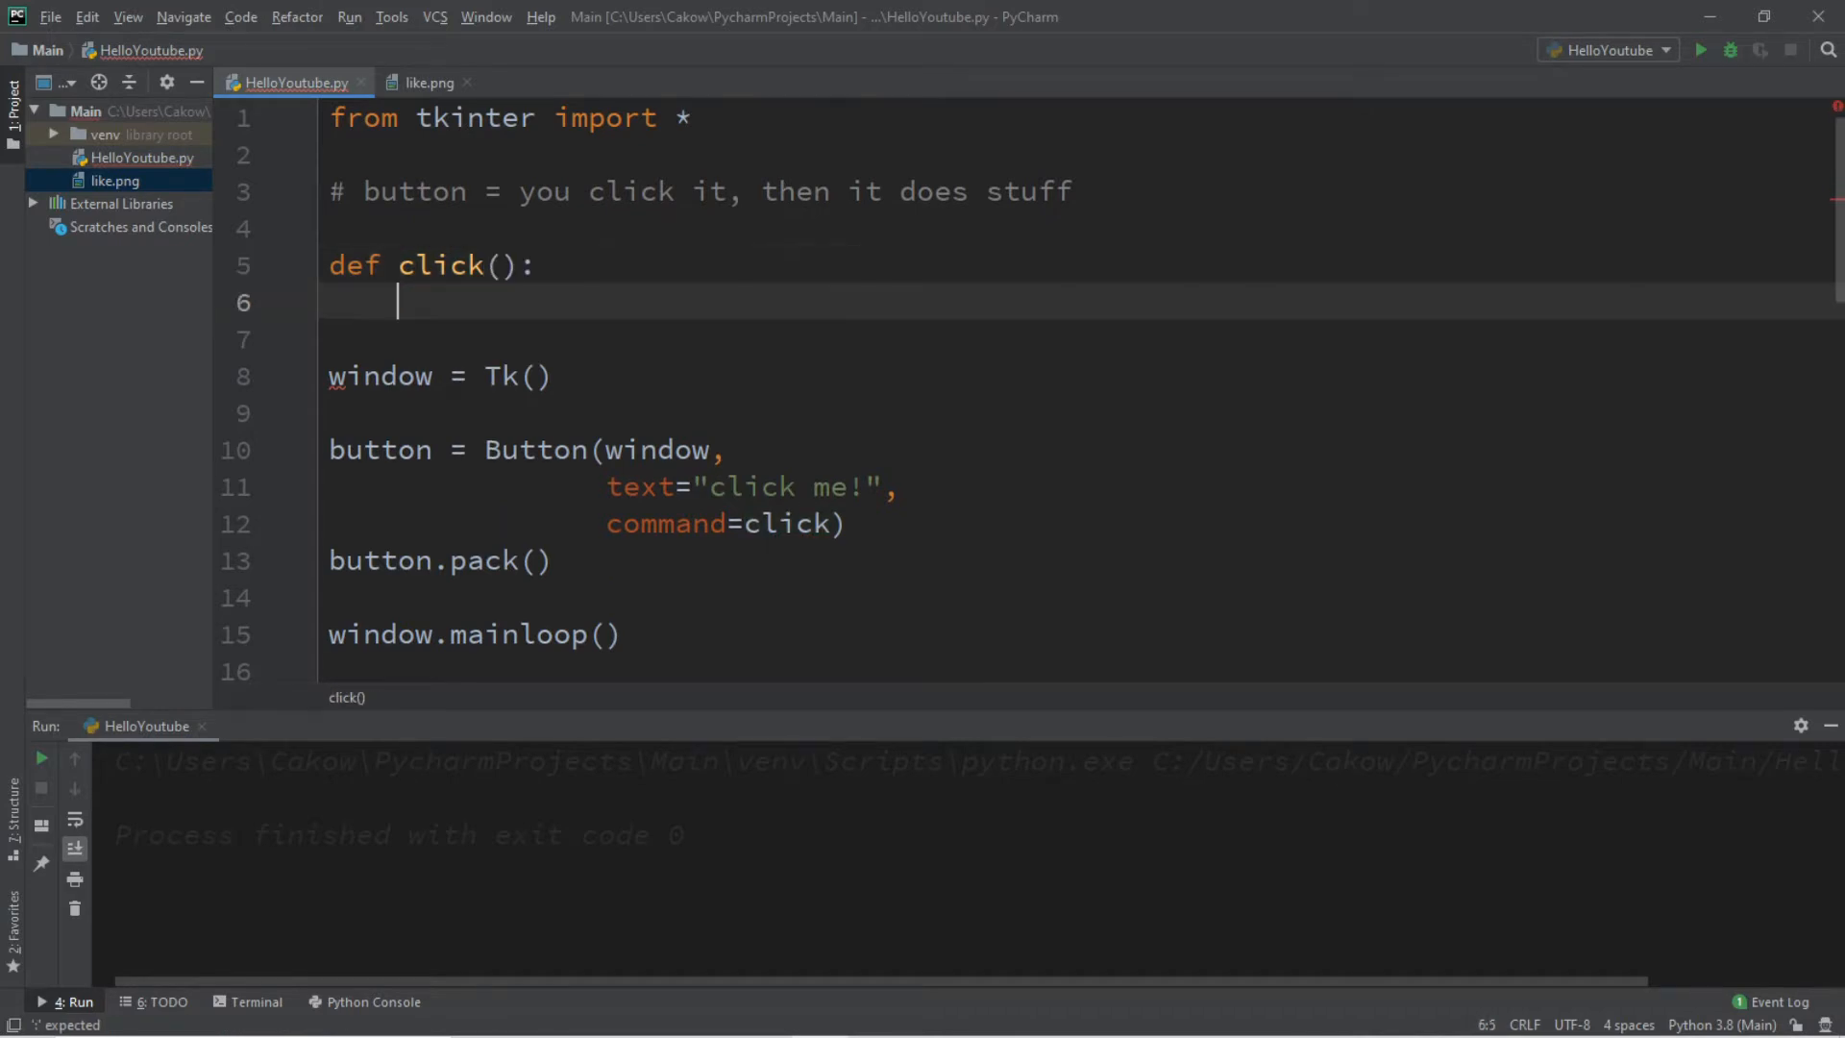
text(print(""))
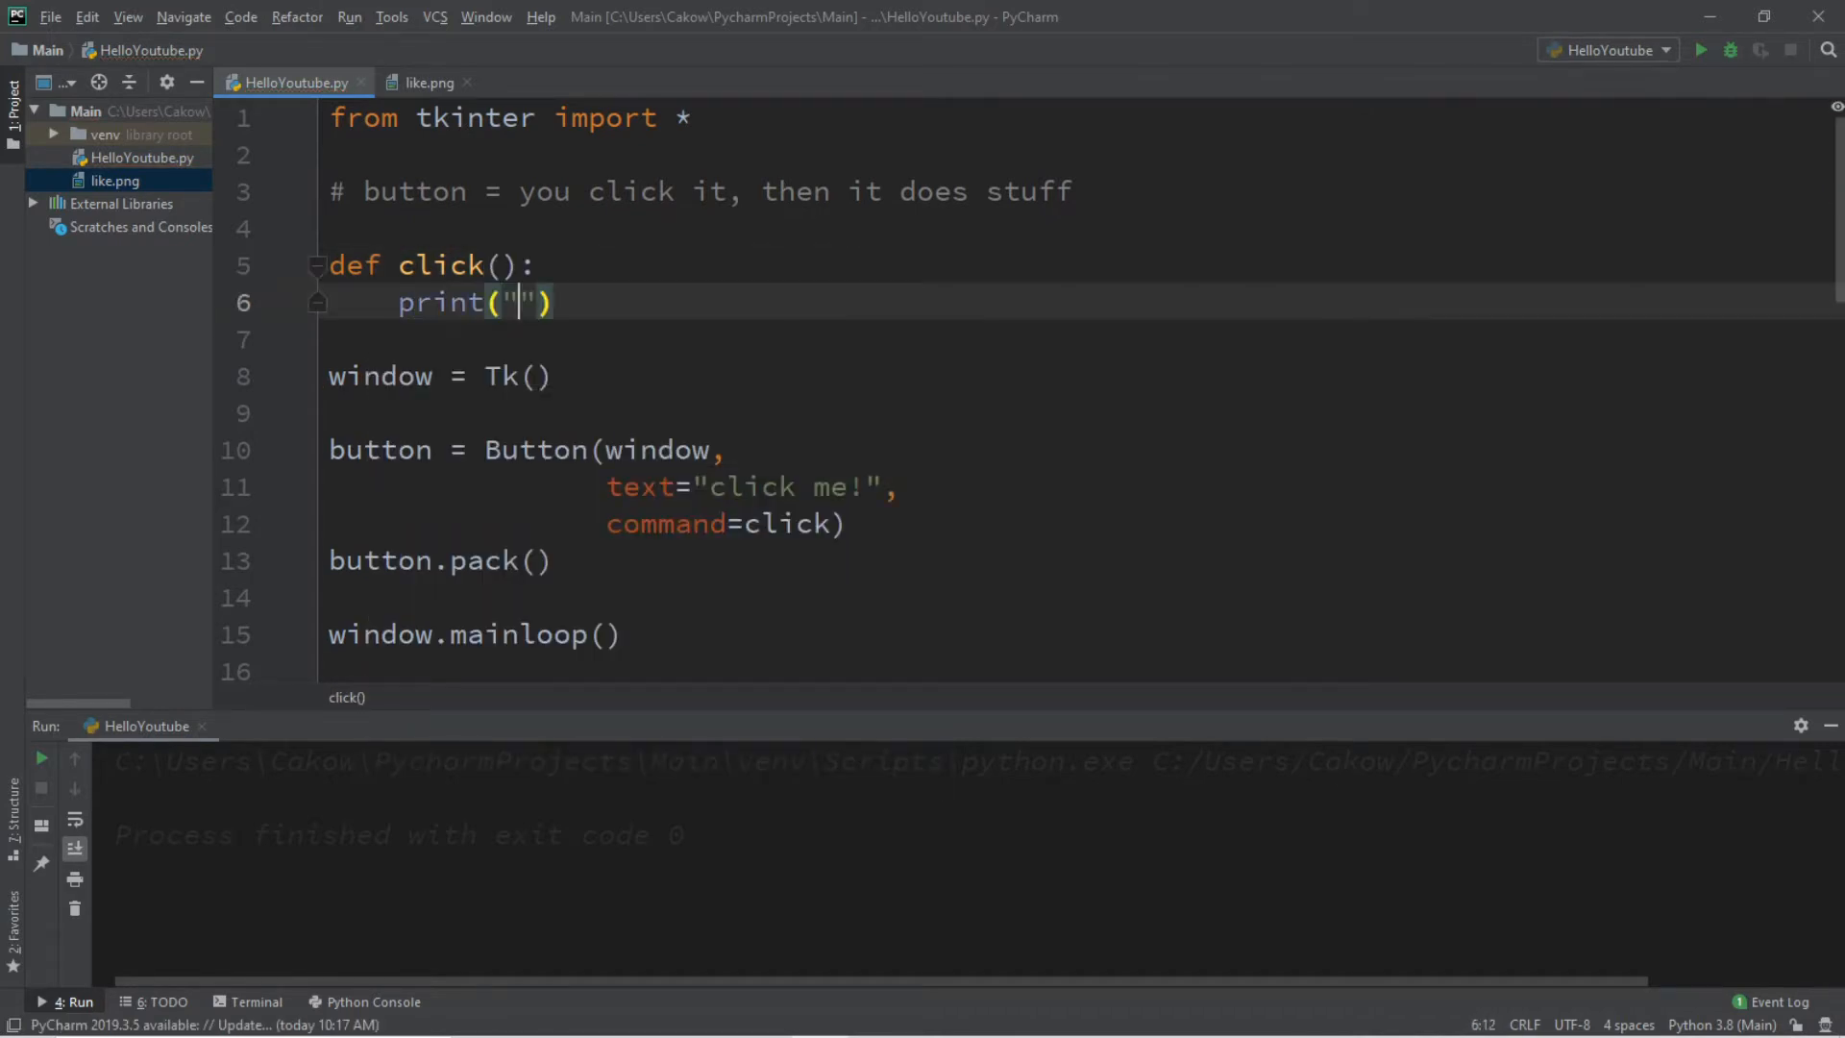
text(You cl)
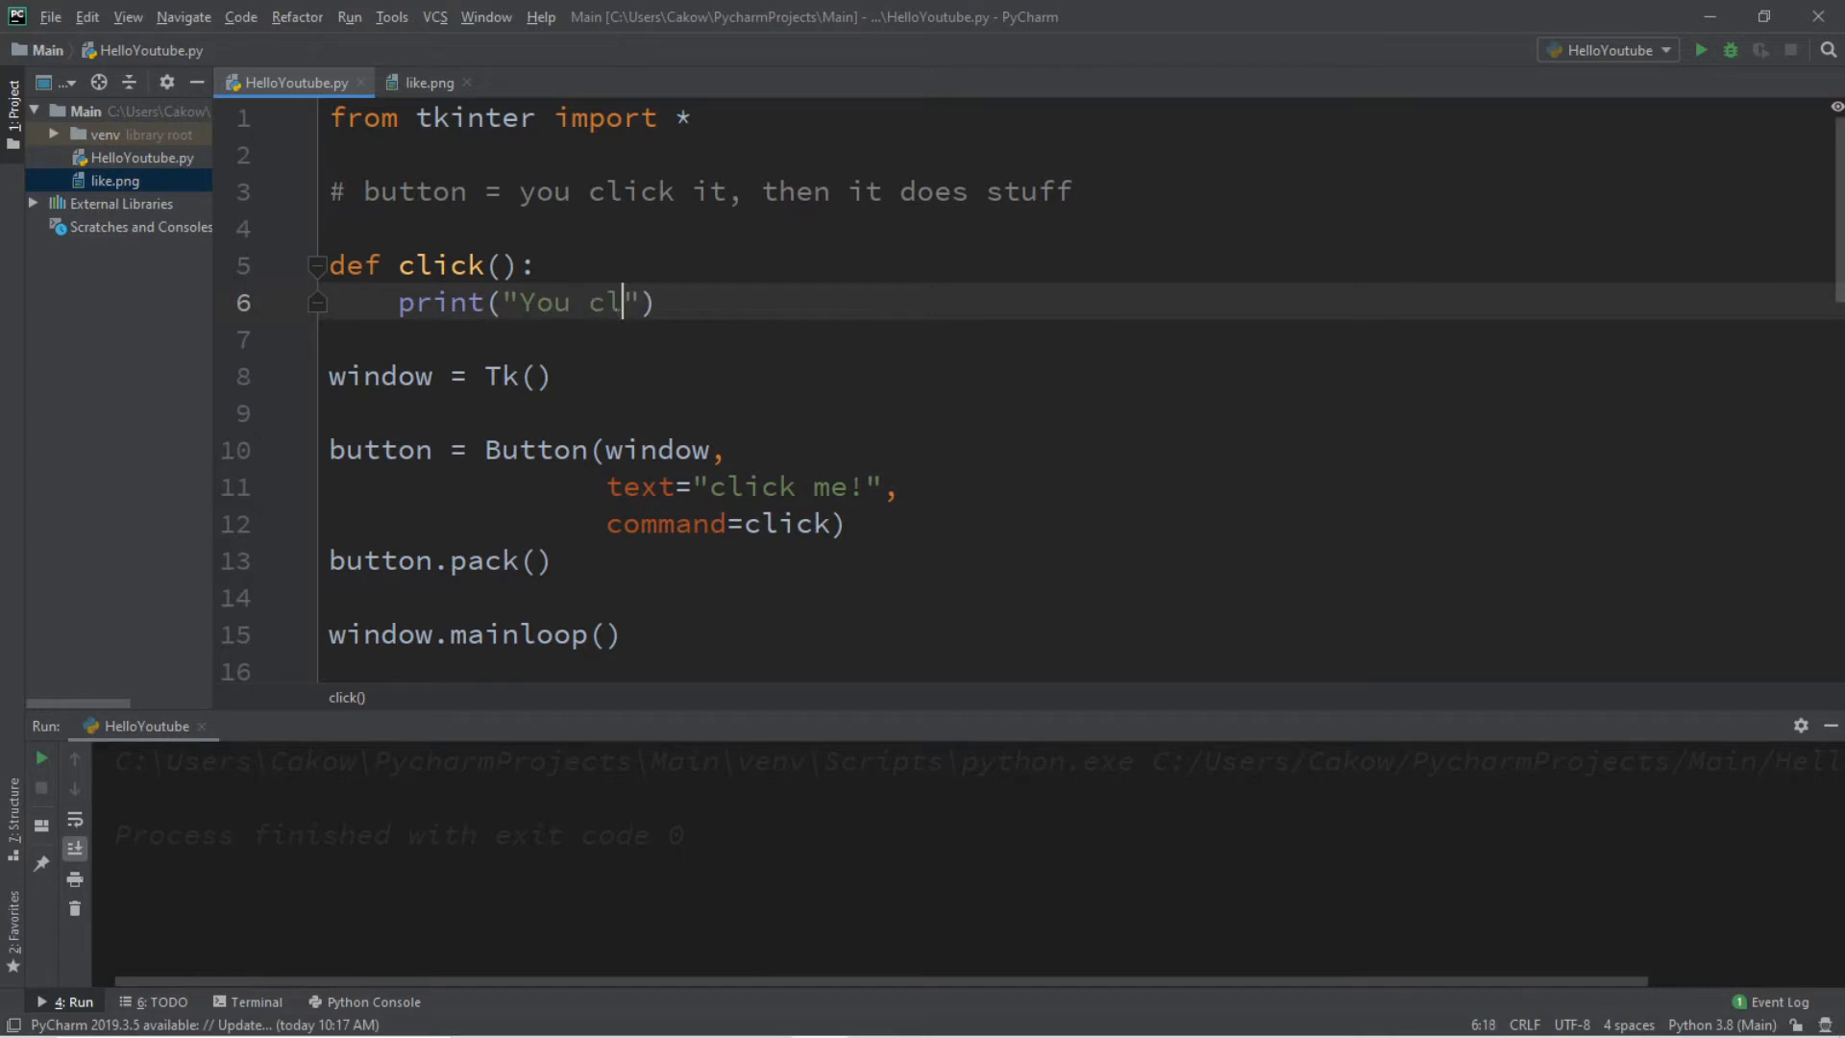
text(icked the button!)
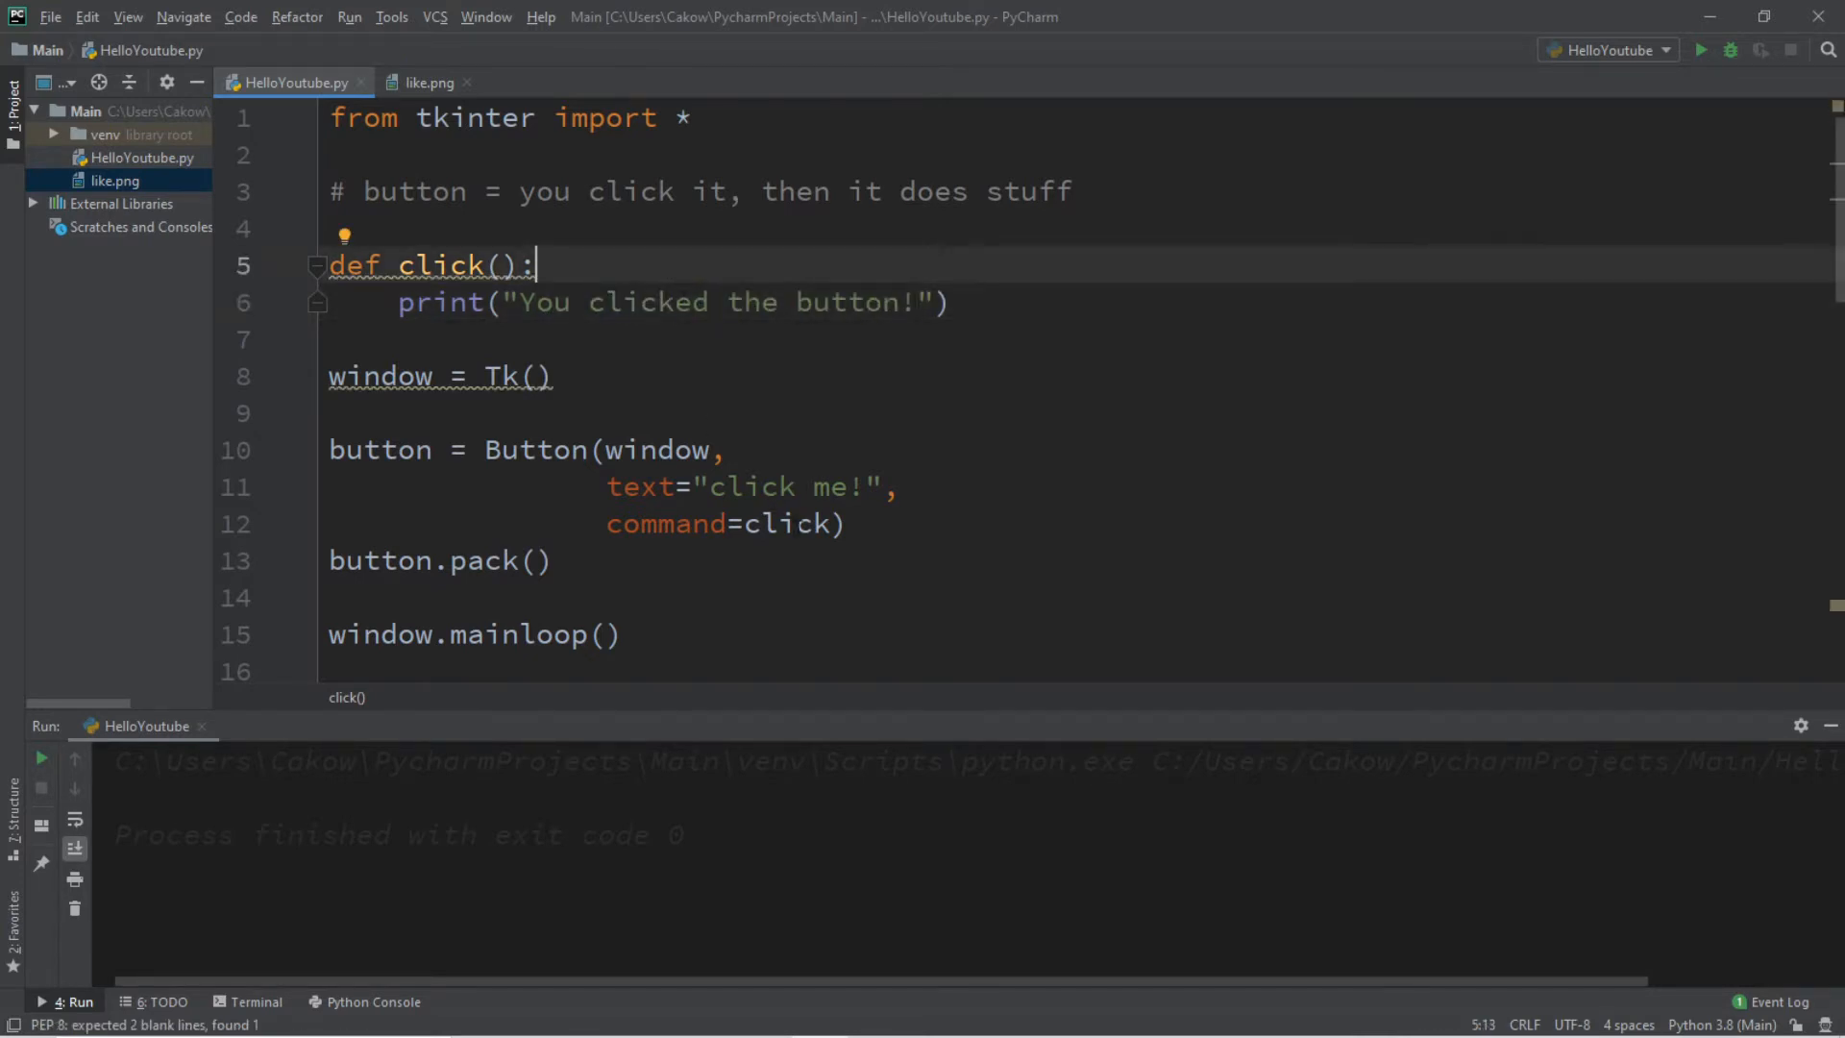
double_click(788, 524)
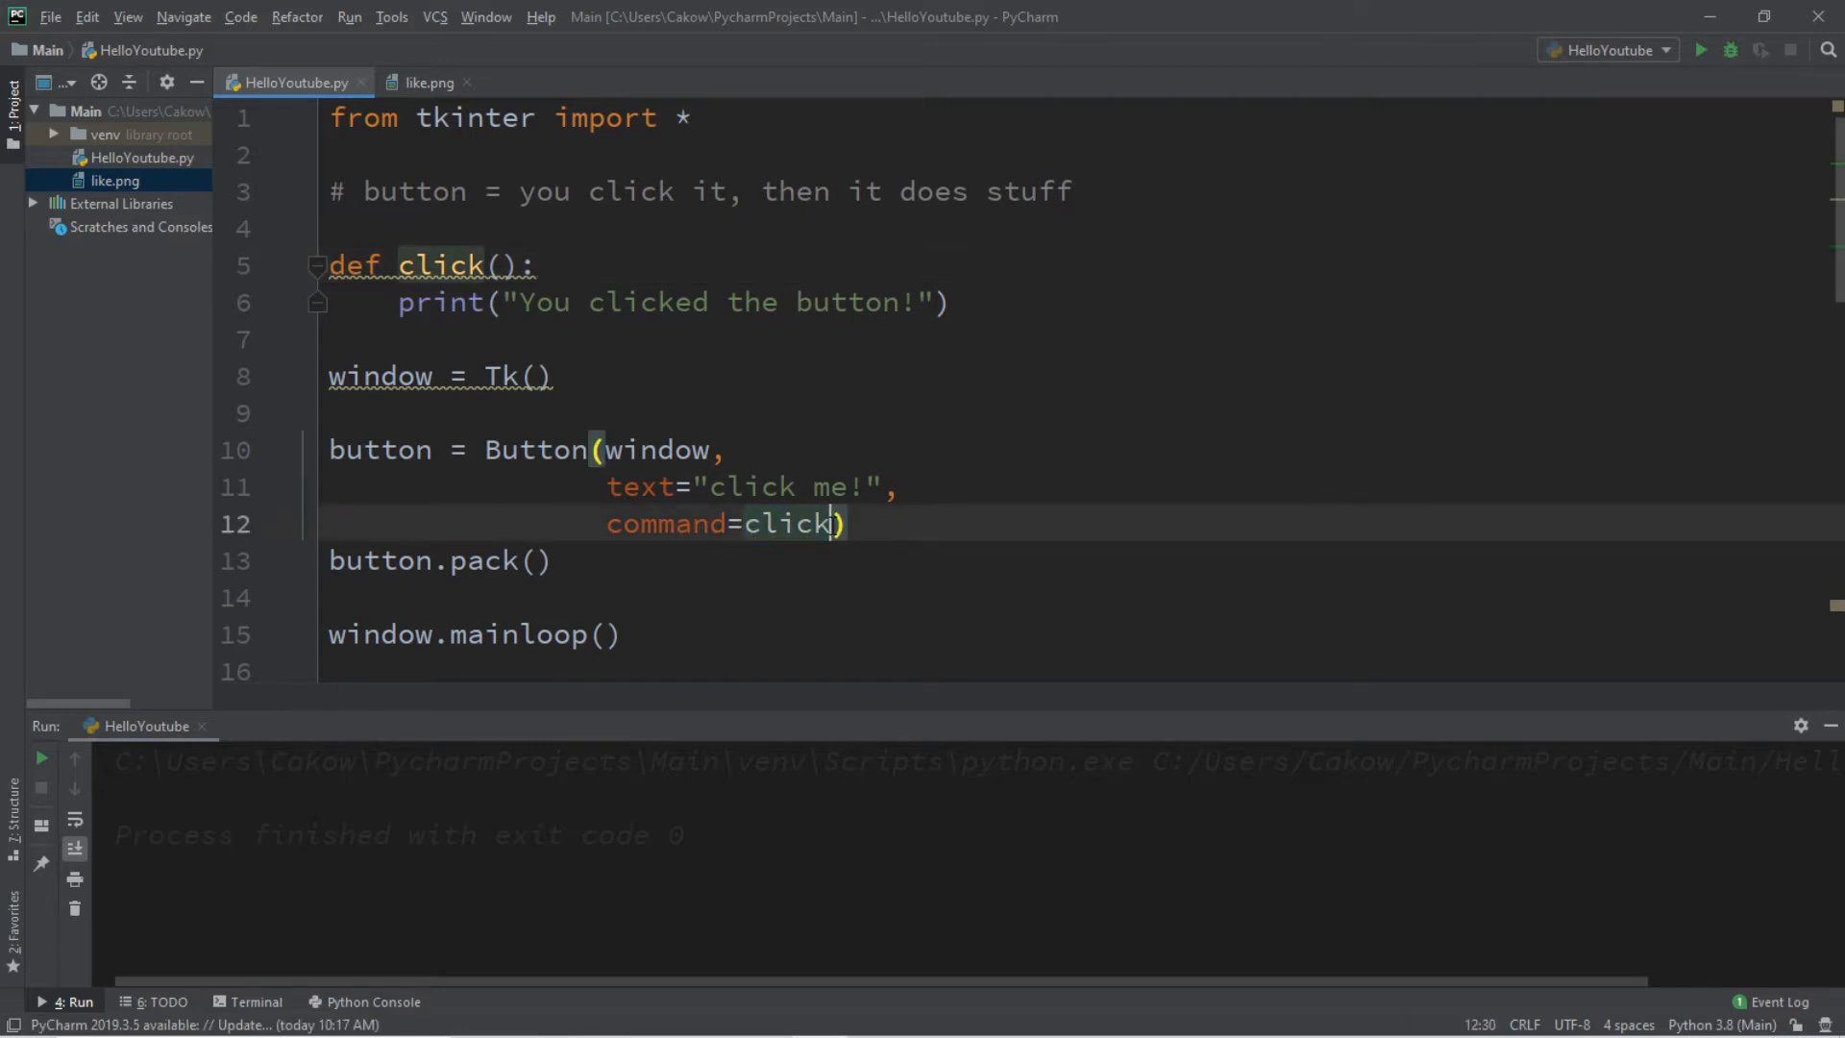
text(())
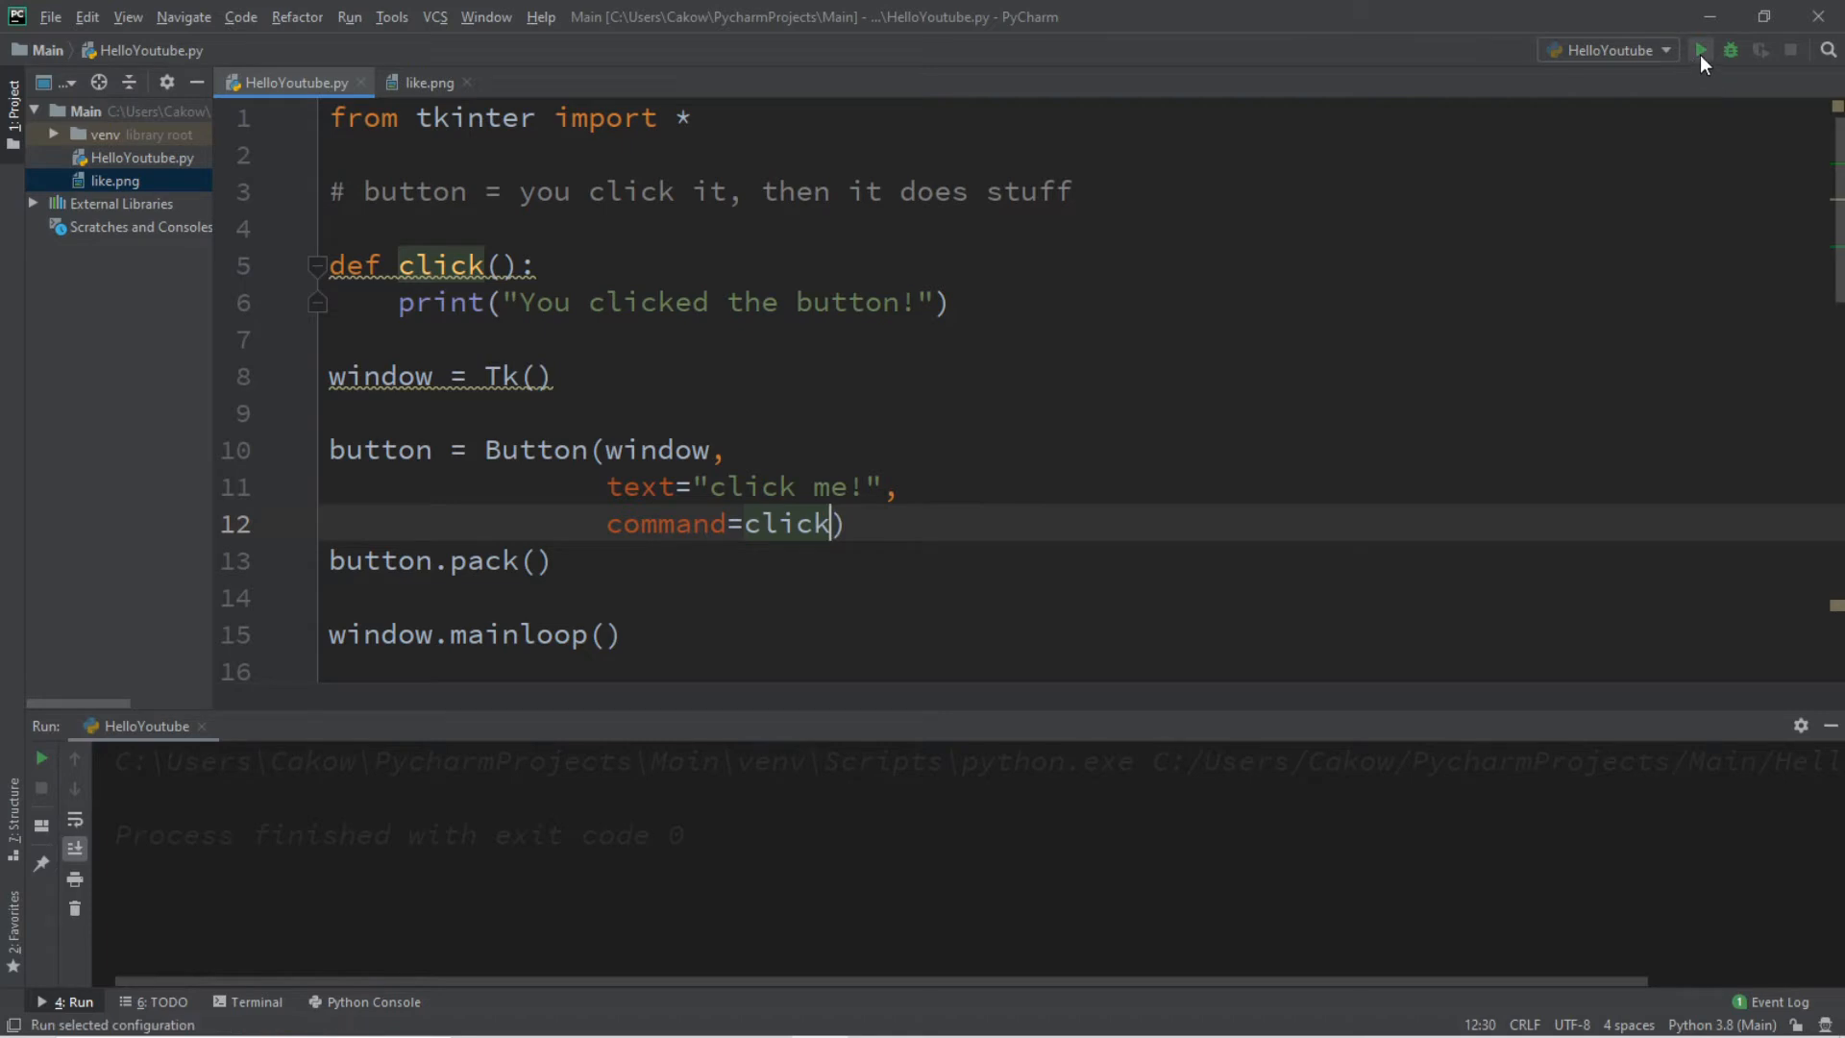
Run the script, press click me! to print the message, then close the window
click(1702, 49)
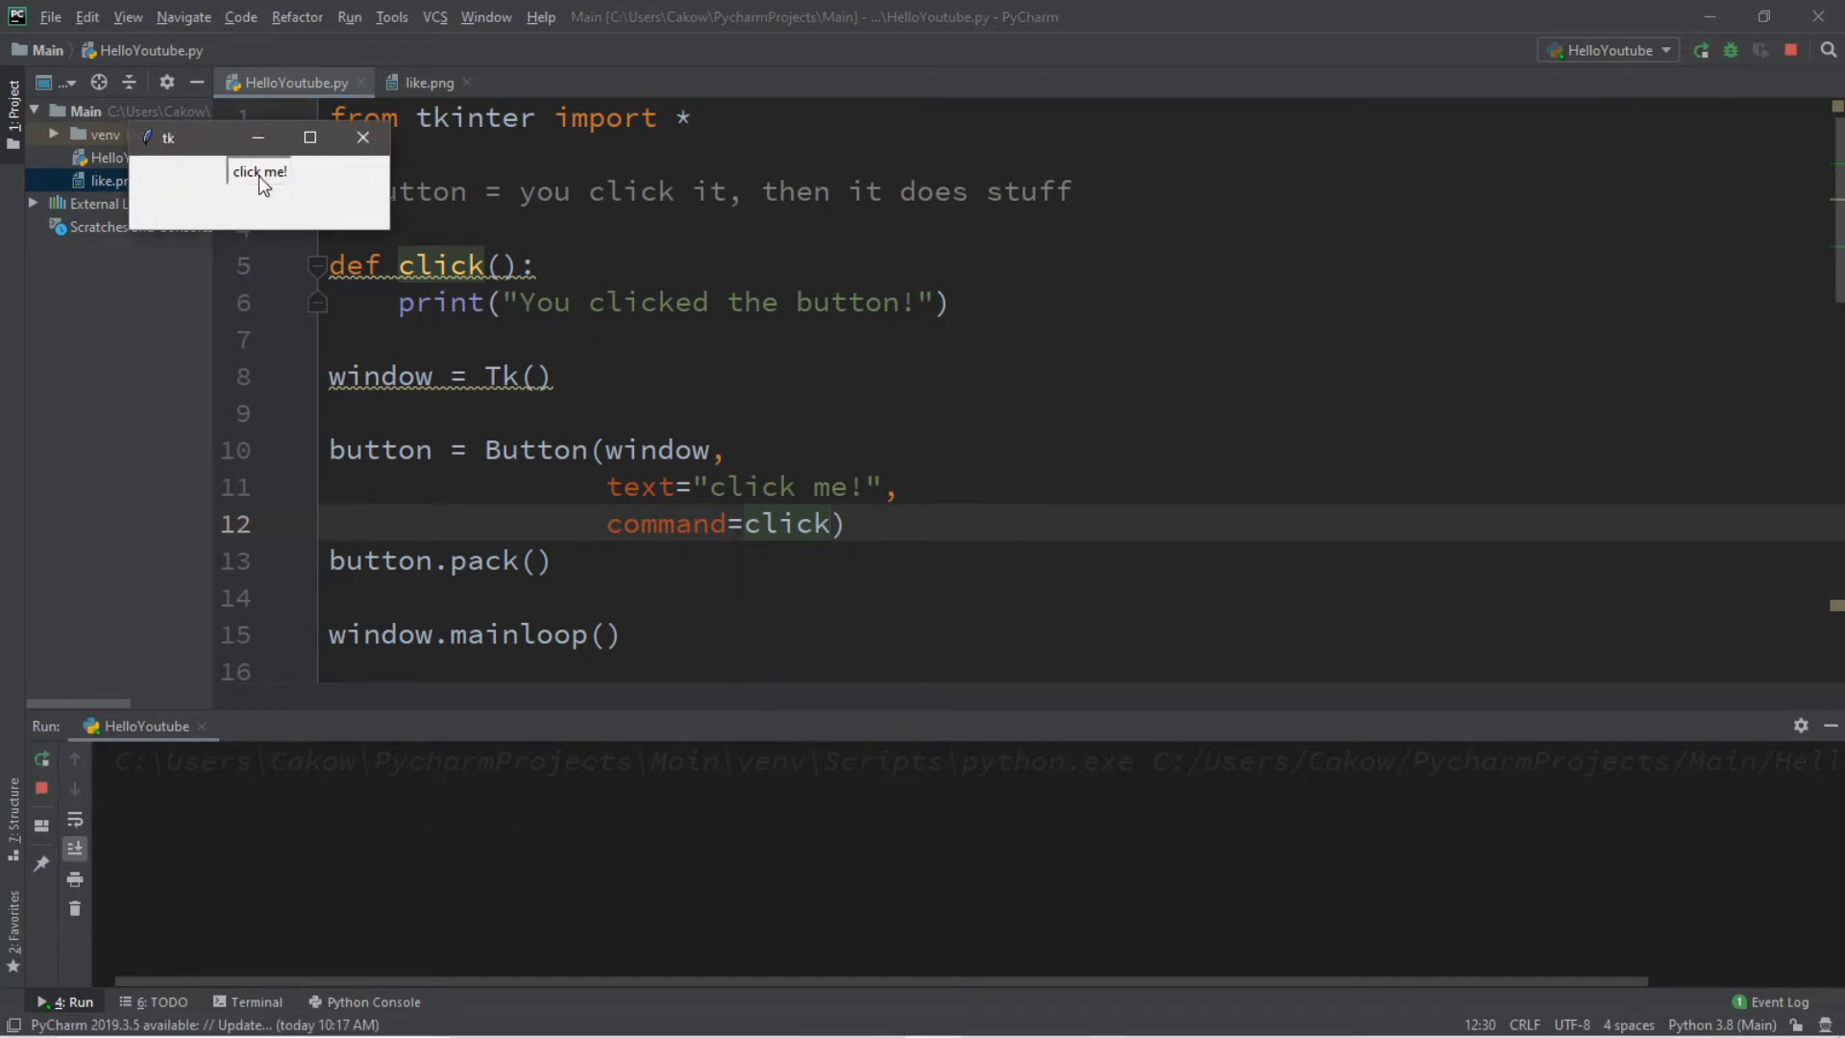
click(258, 171)
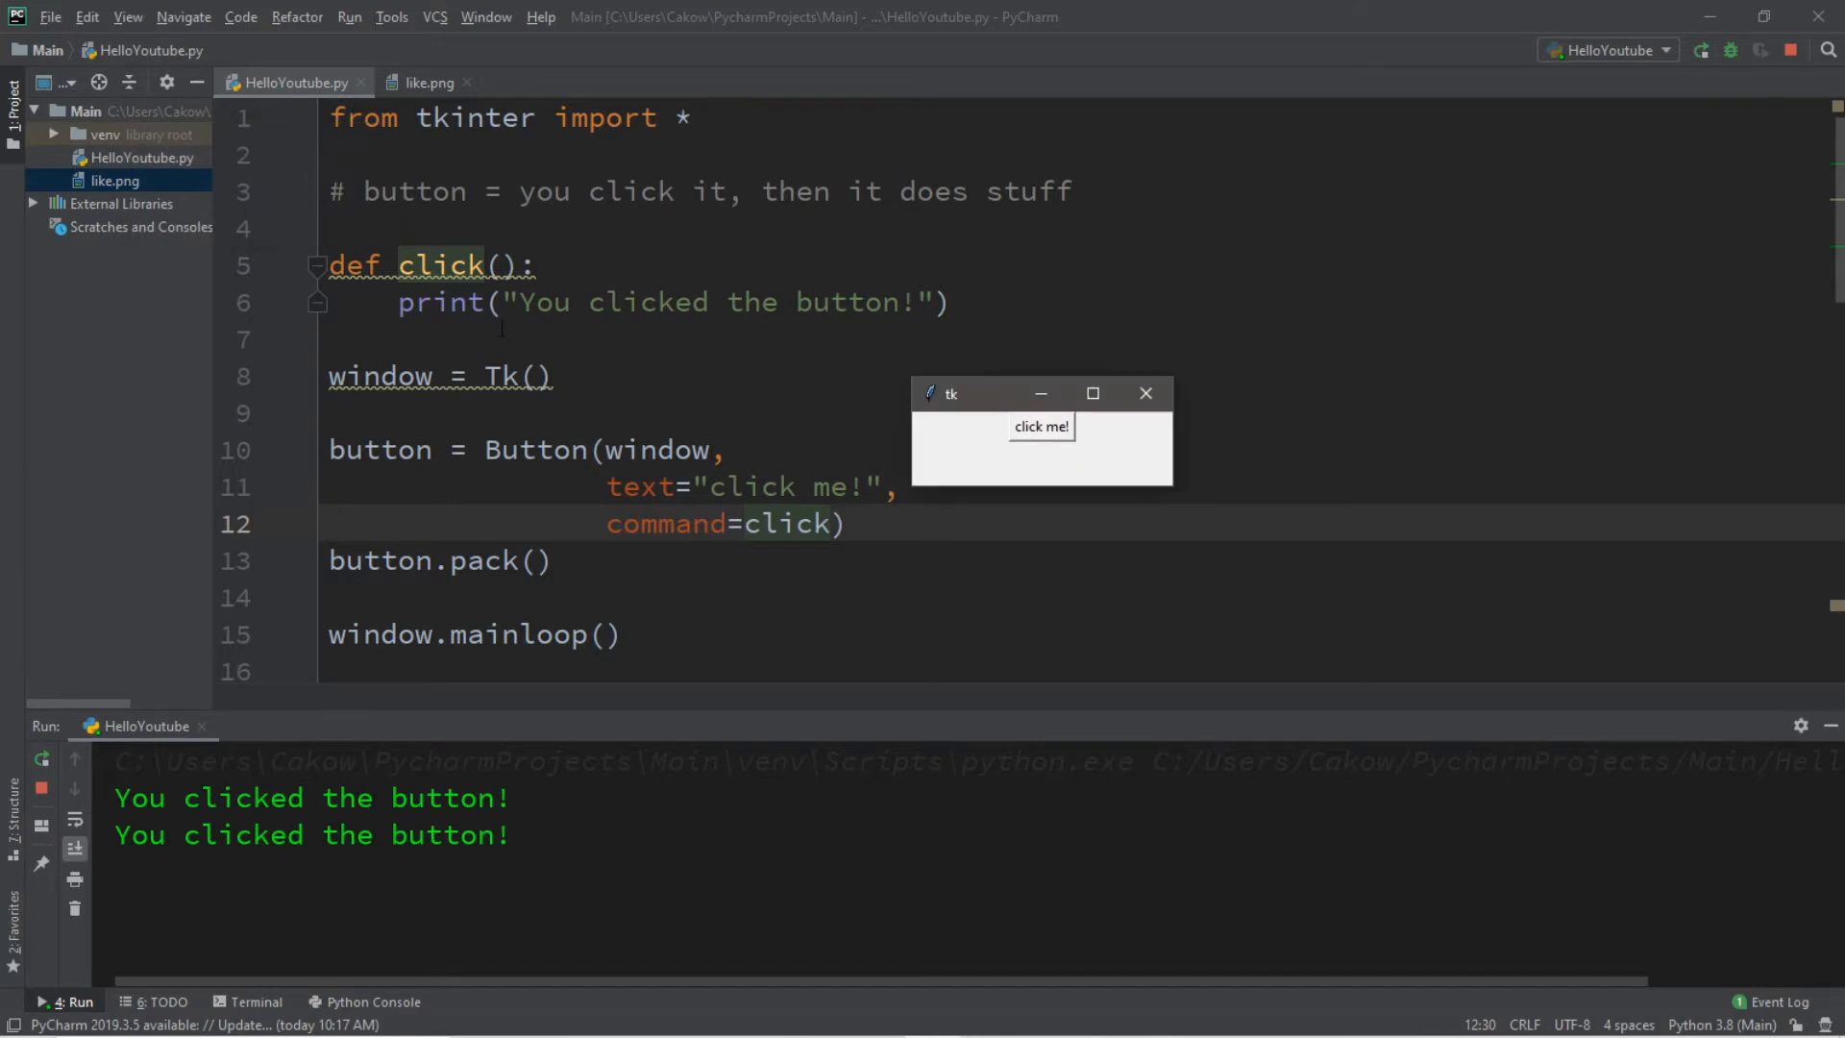
mouse_move(1040, 426)
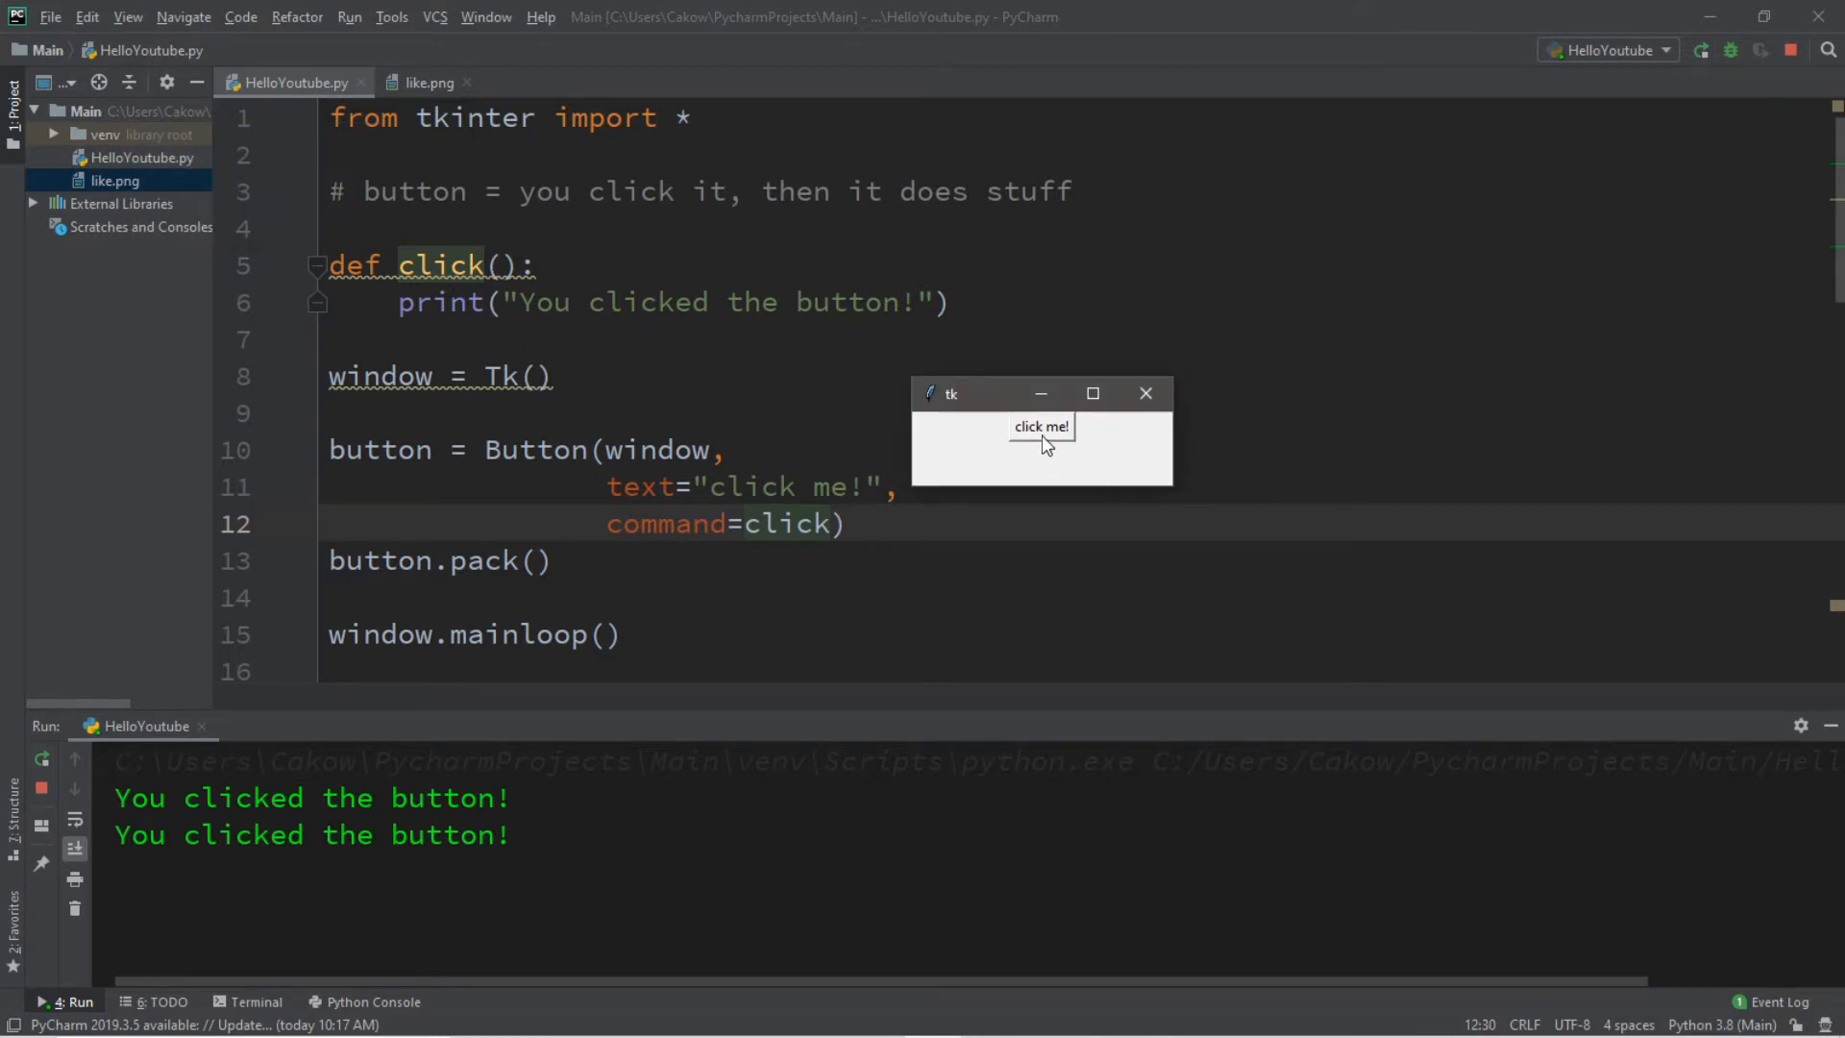
click(1144, 393)
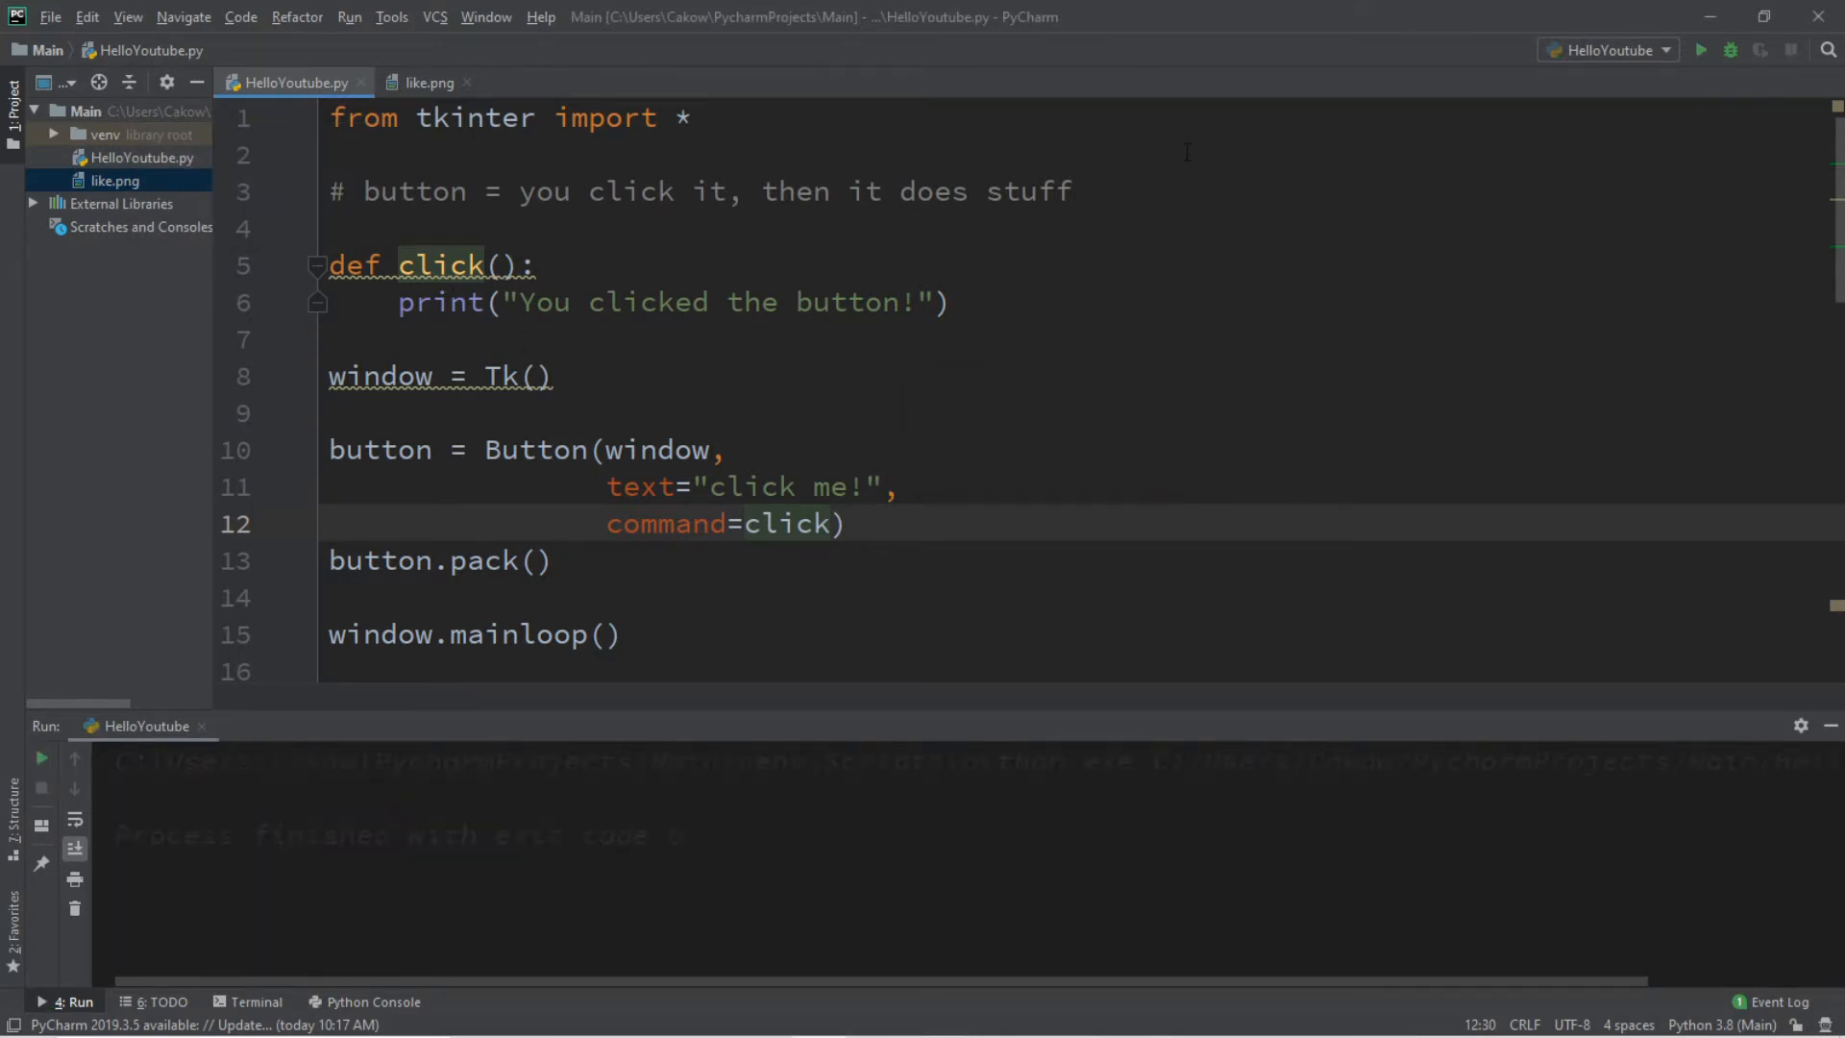
Add font=("Comic Sans",30) to the Button call
text(,)
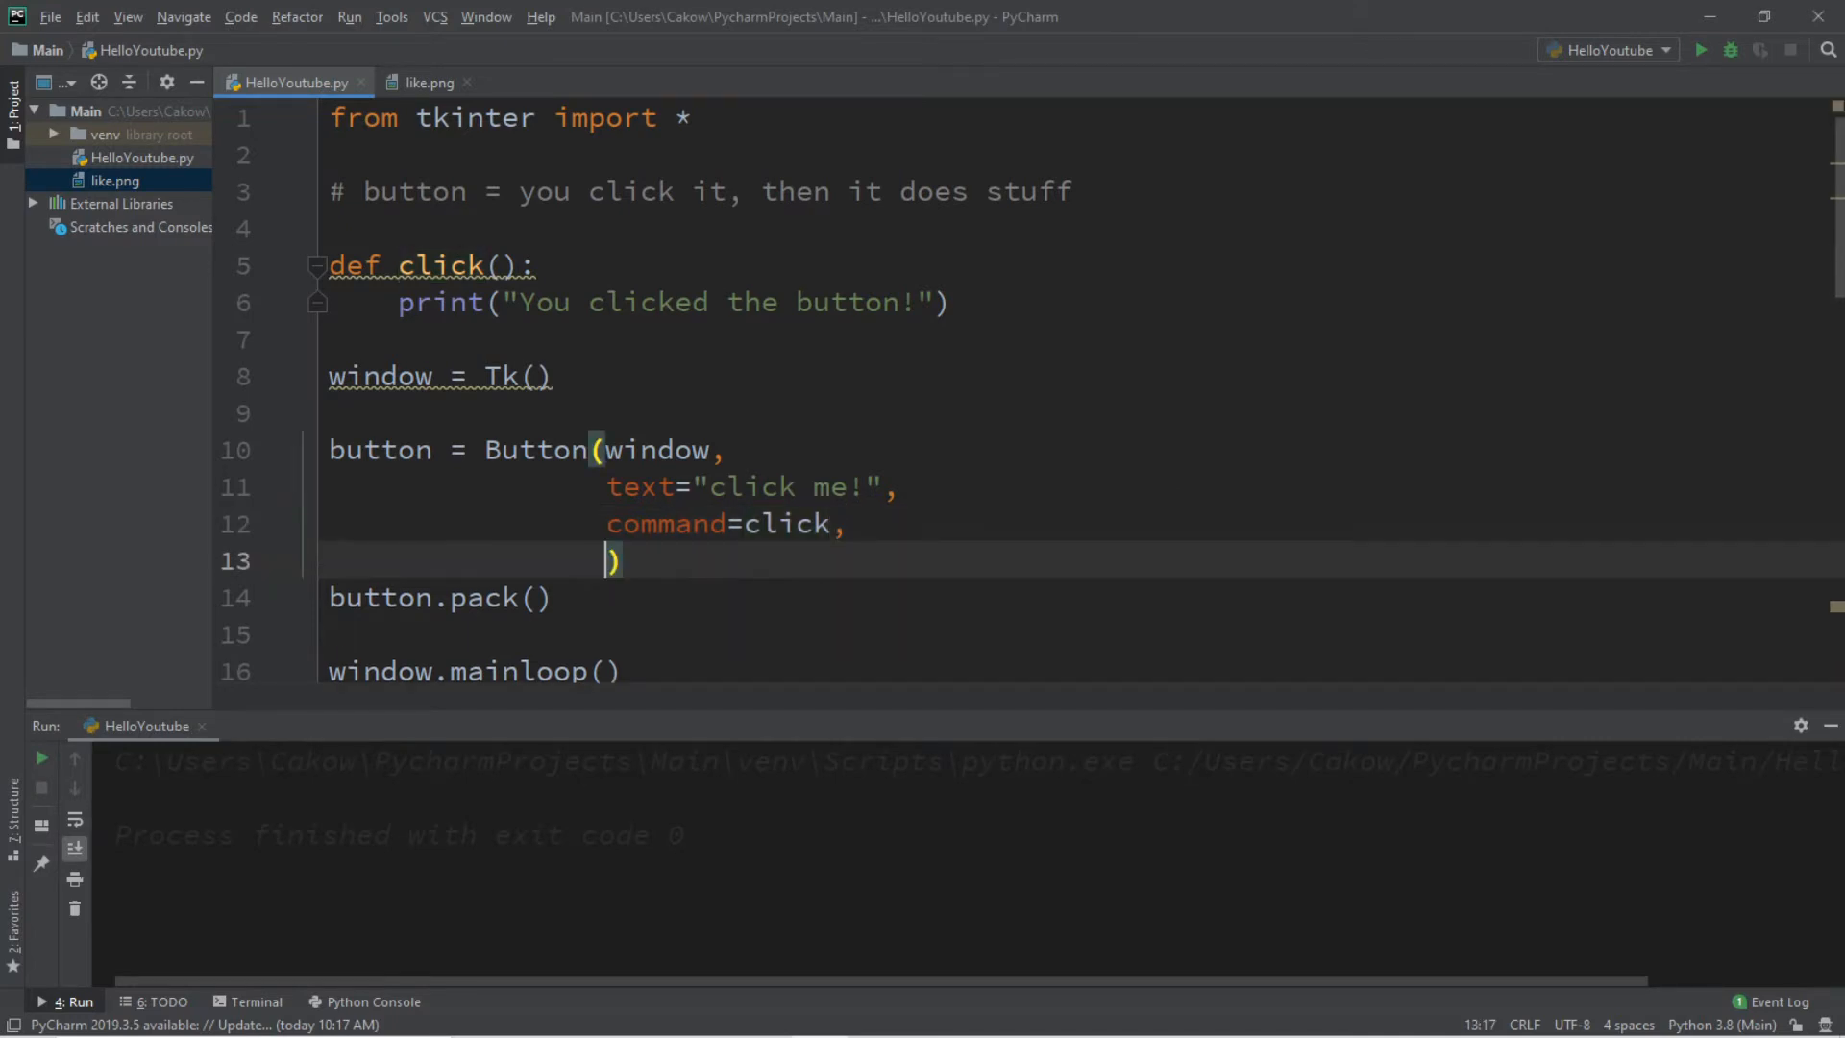
text(font)
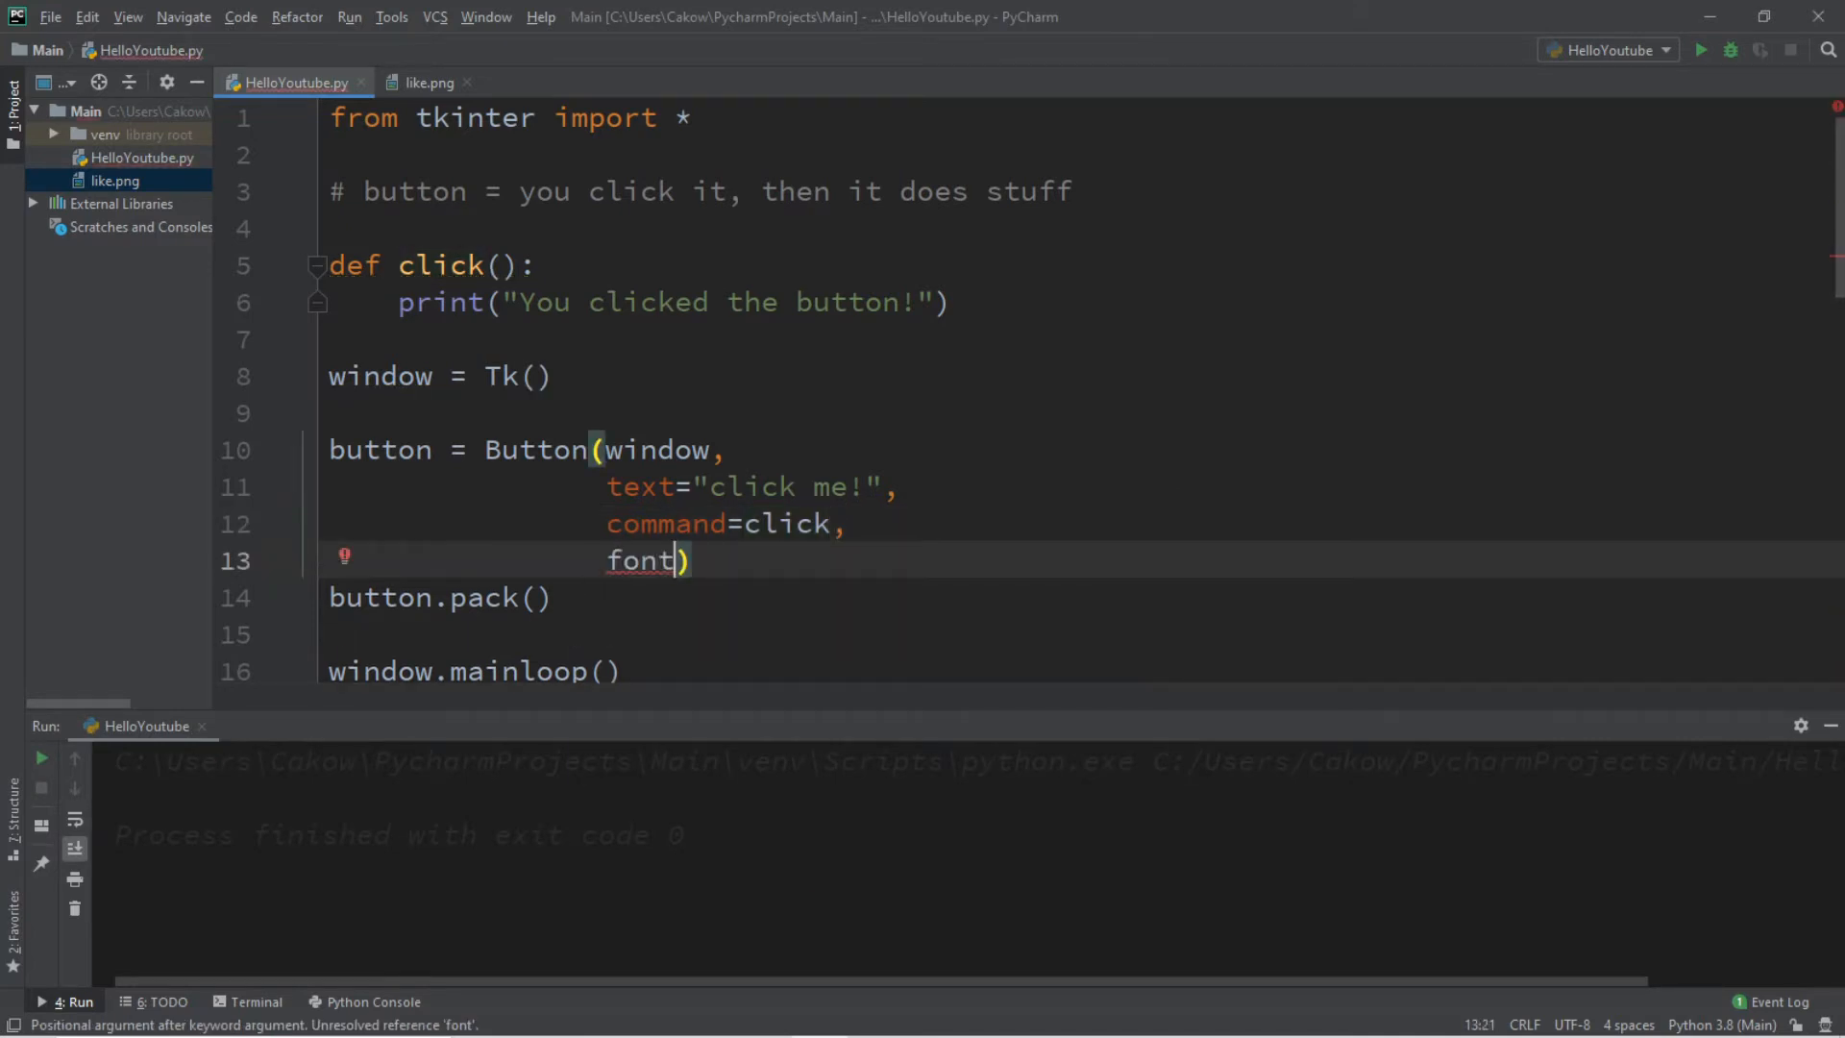
text(=("Comic)
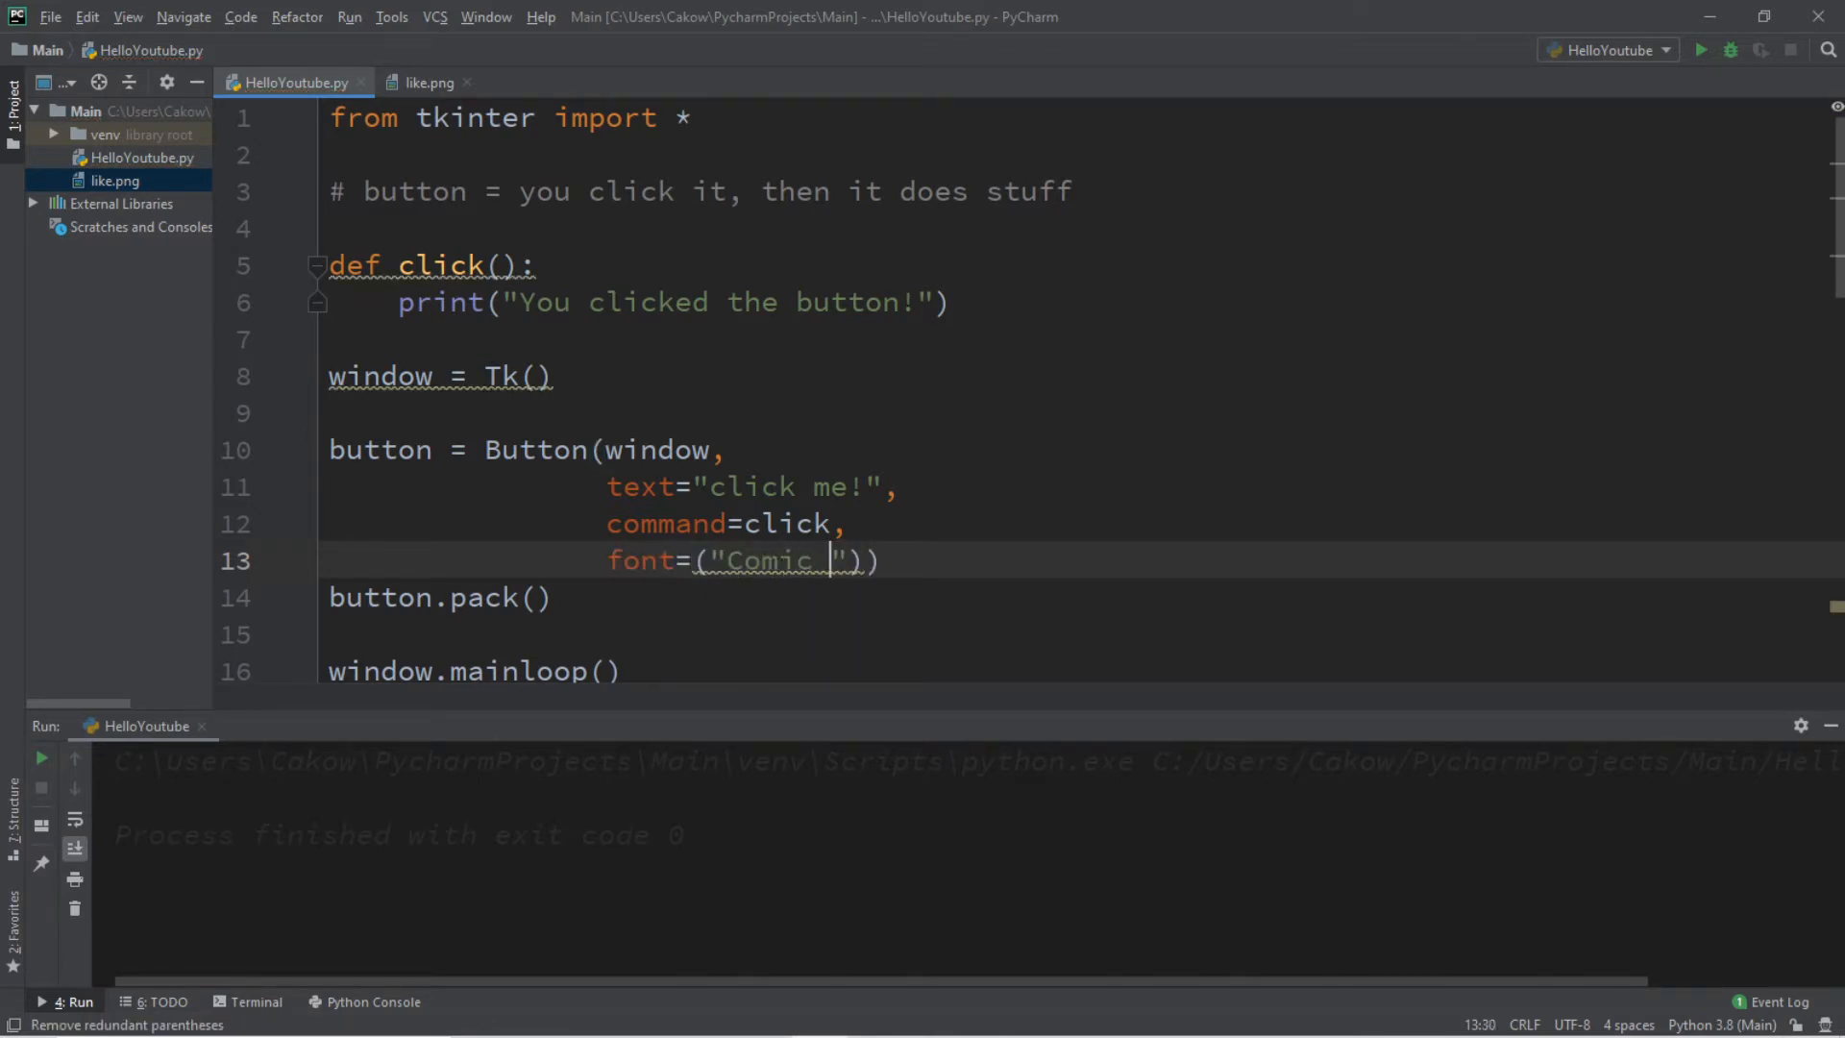
text(Sans)
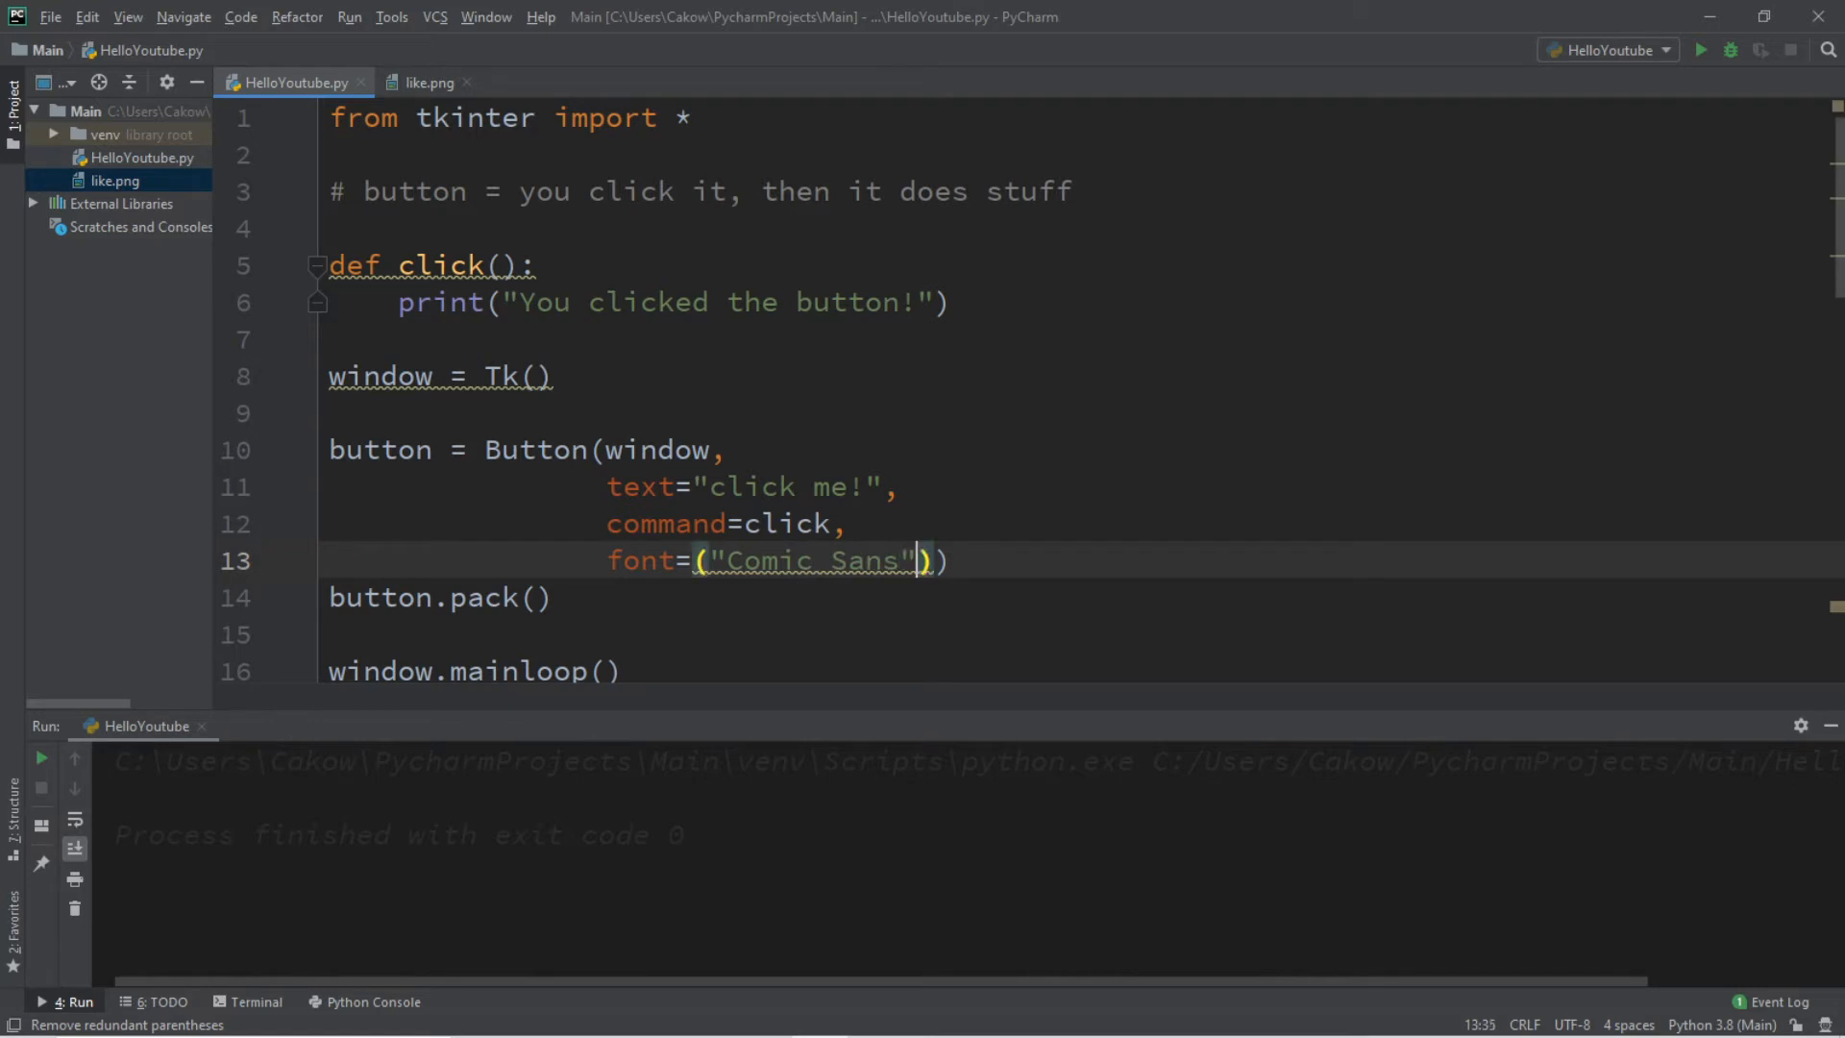
text(,)
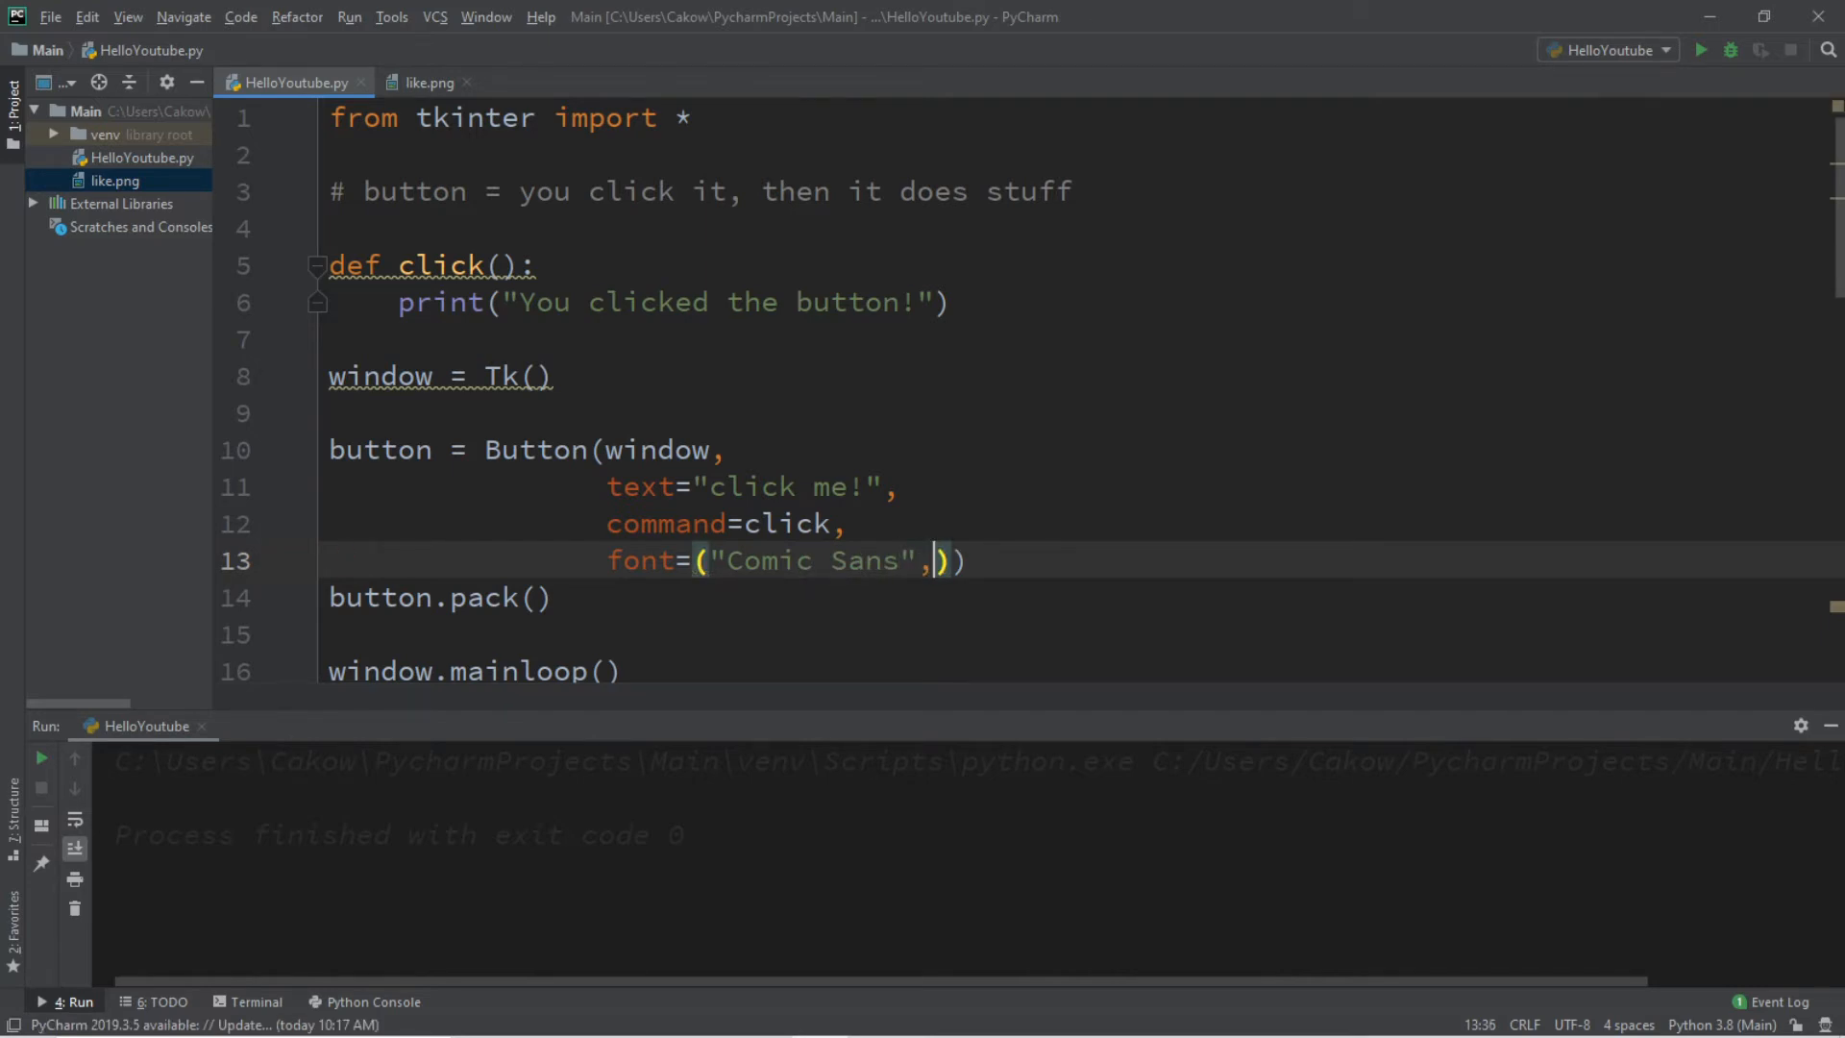
text(30)
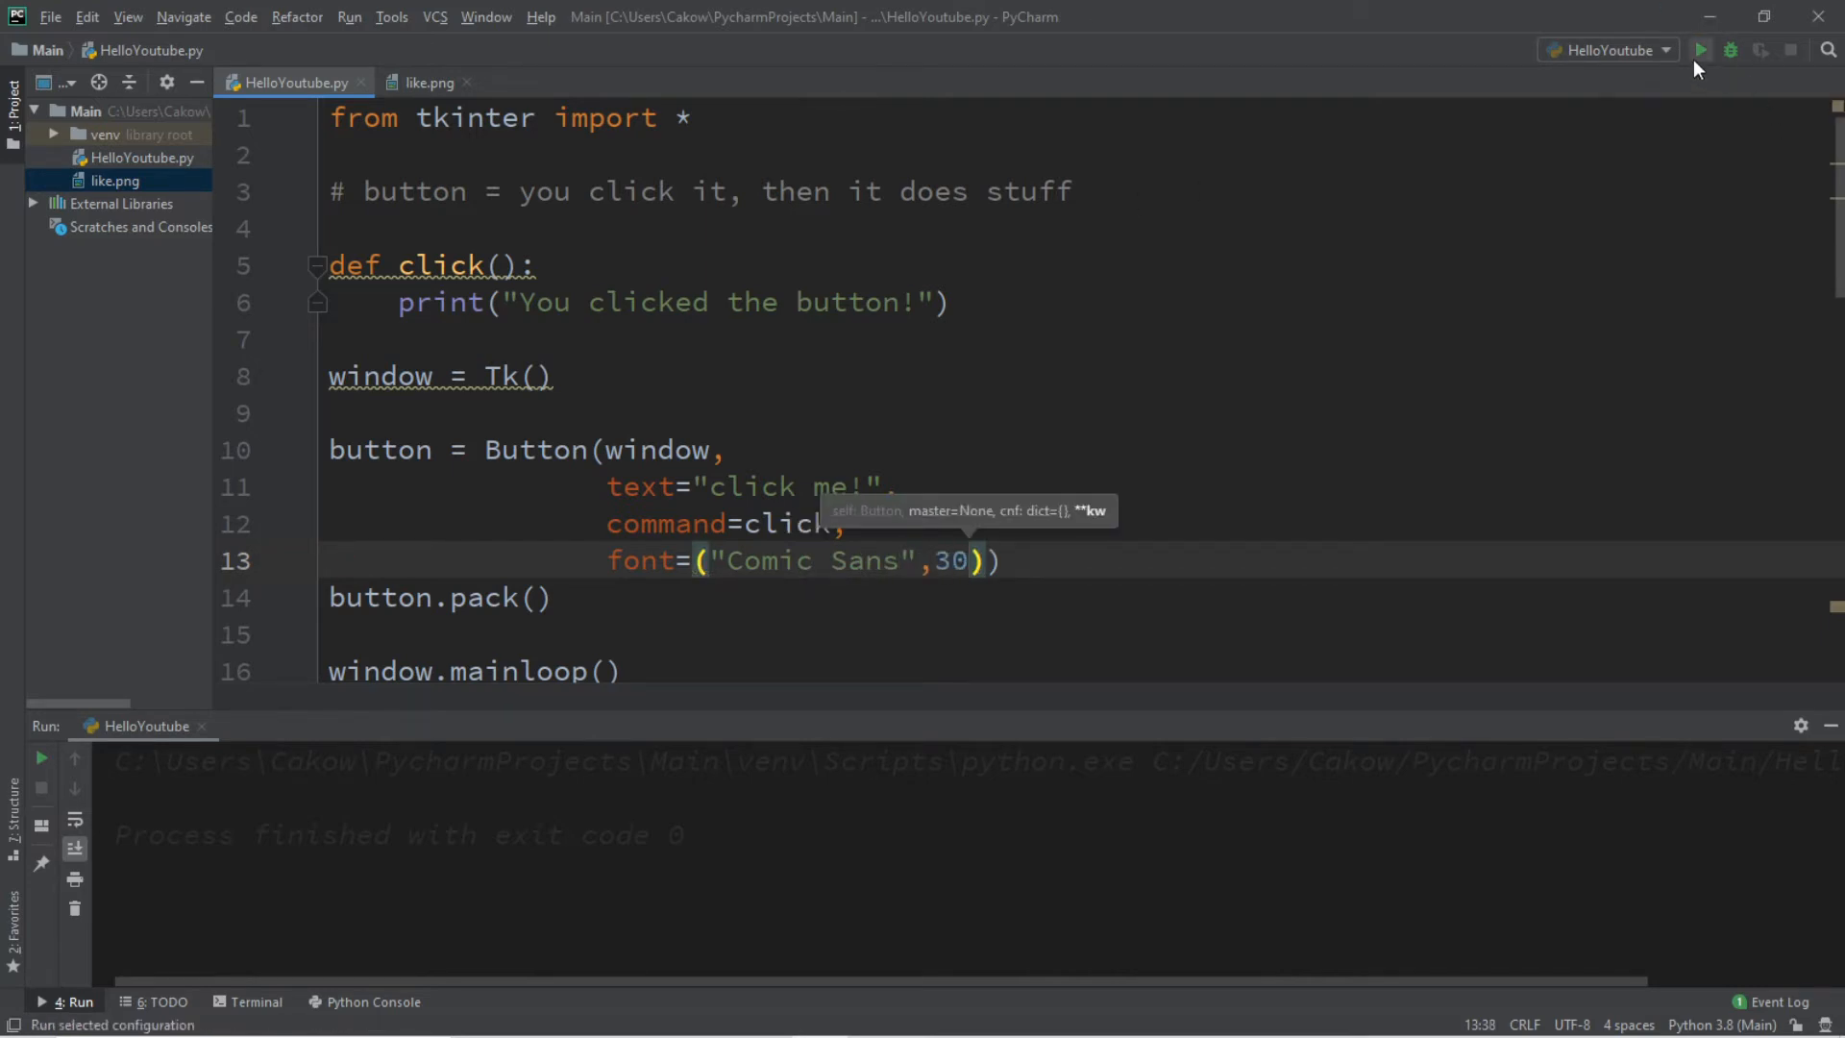
Run the script, move the Tk window into view, and close it
click(1702, 49)
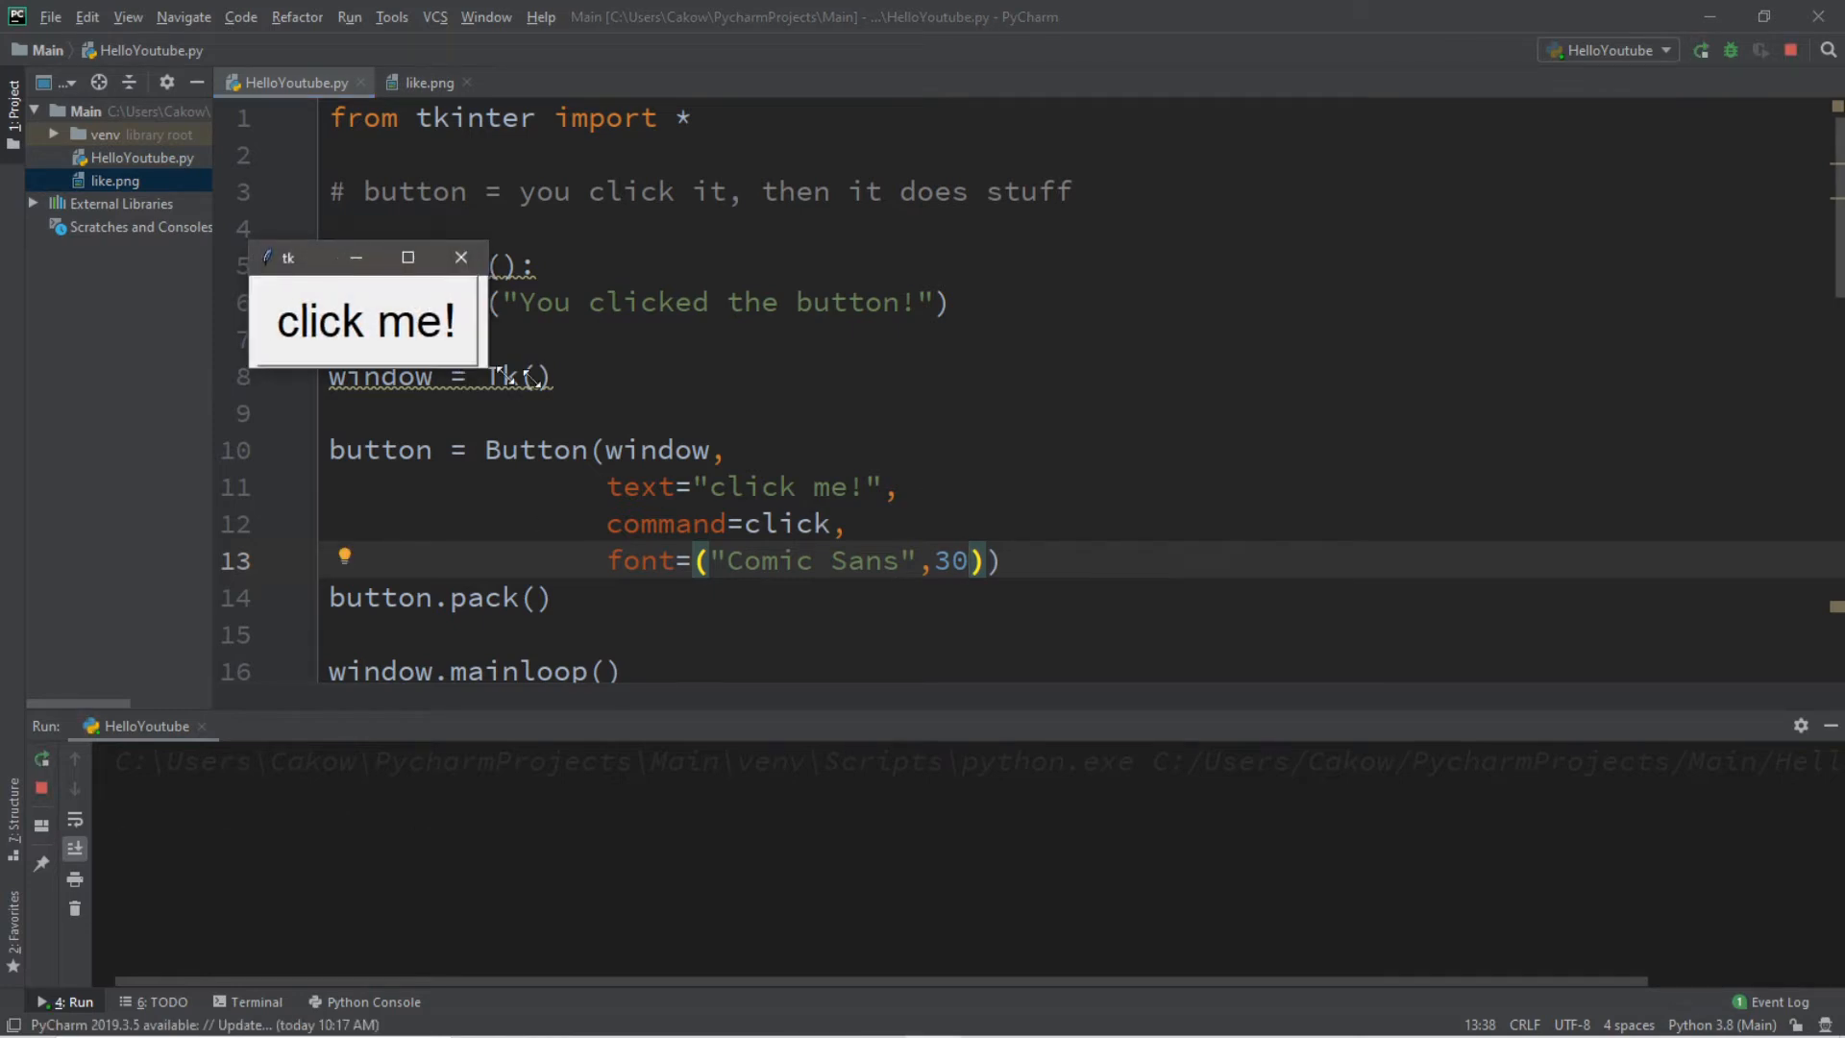
drag(365, 257, 959, 336)
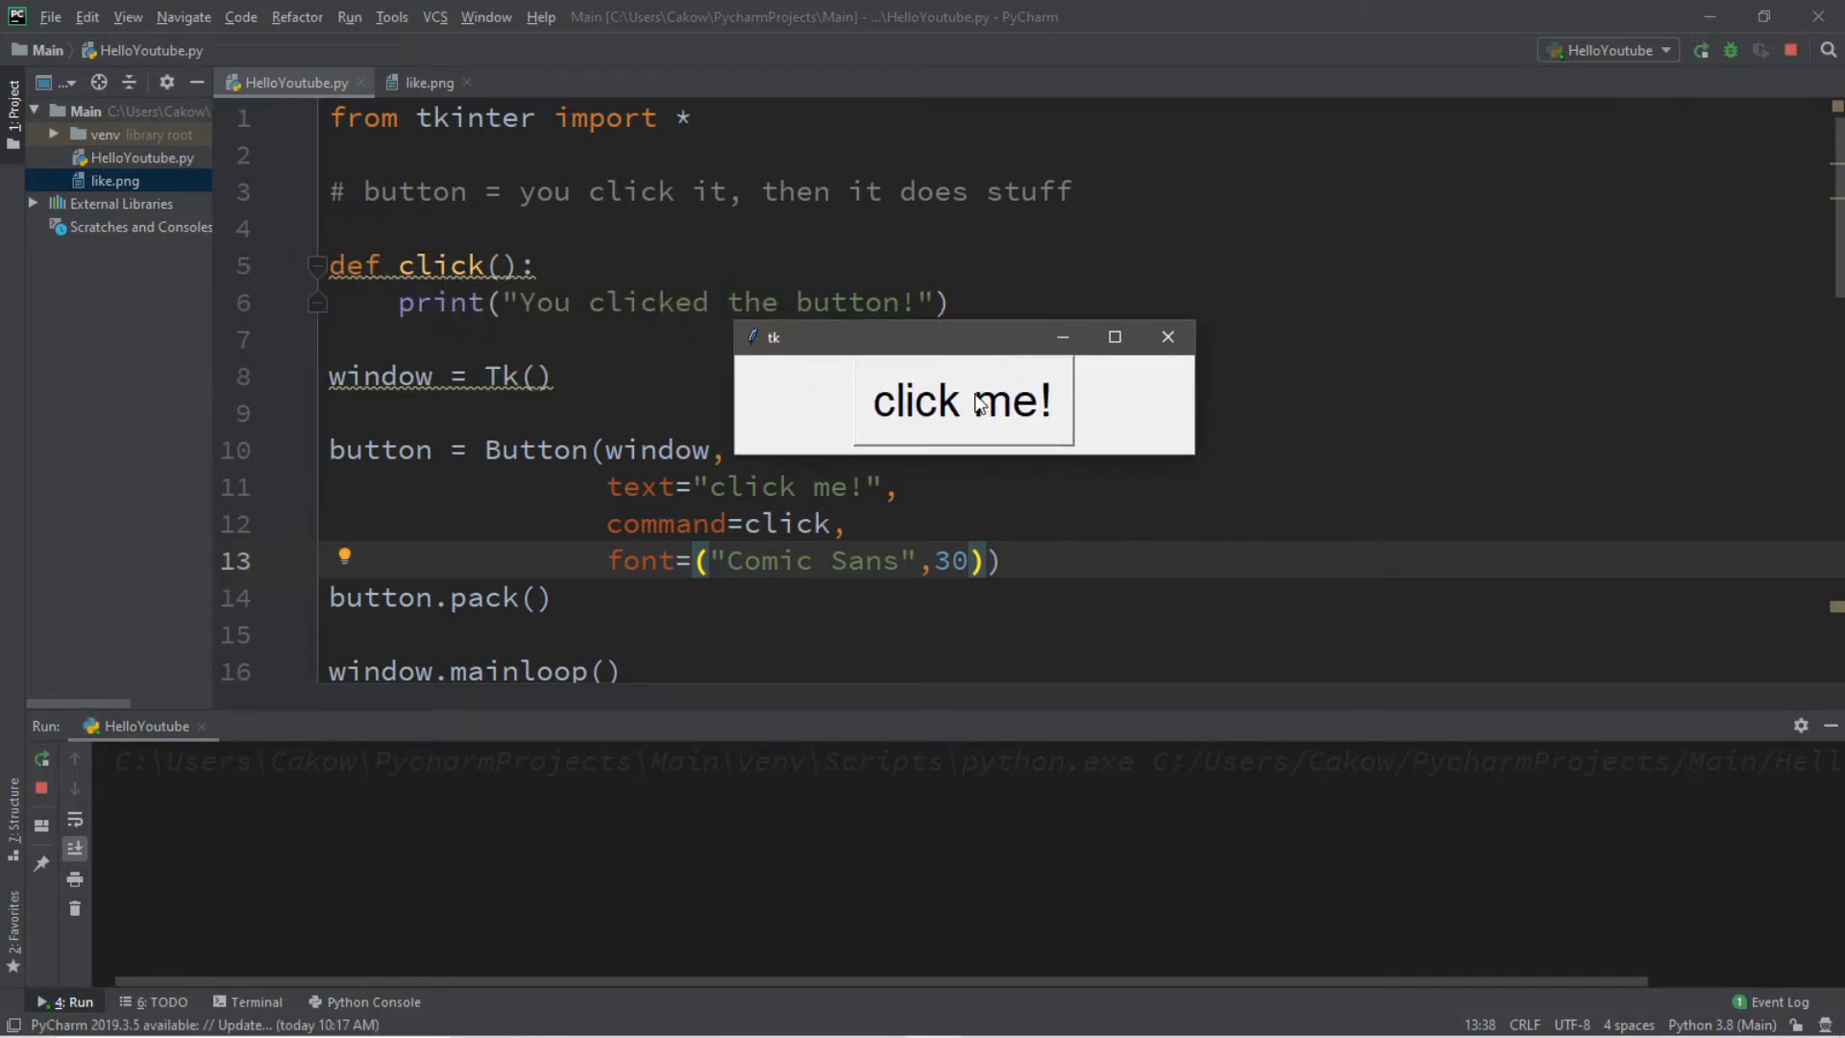
click(1168, 337)
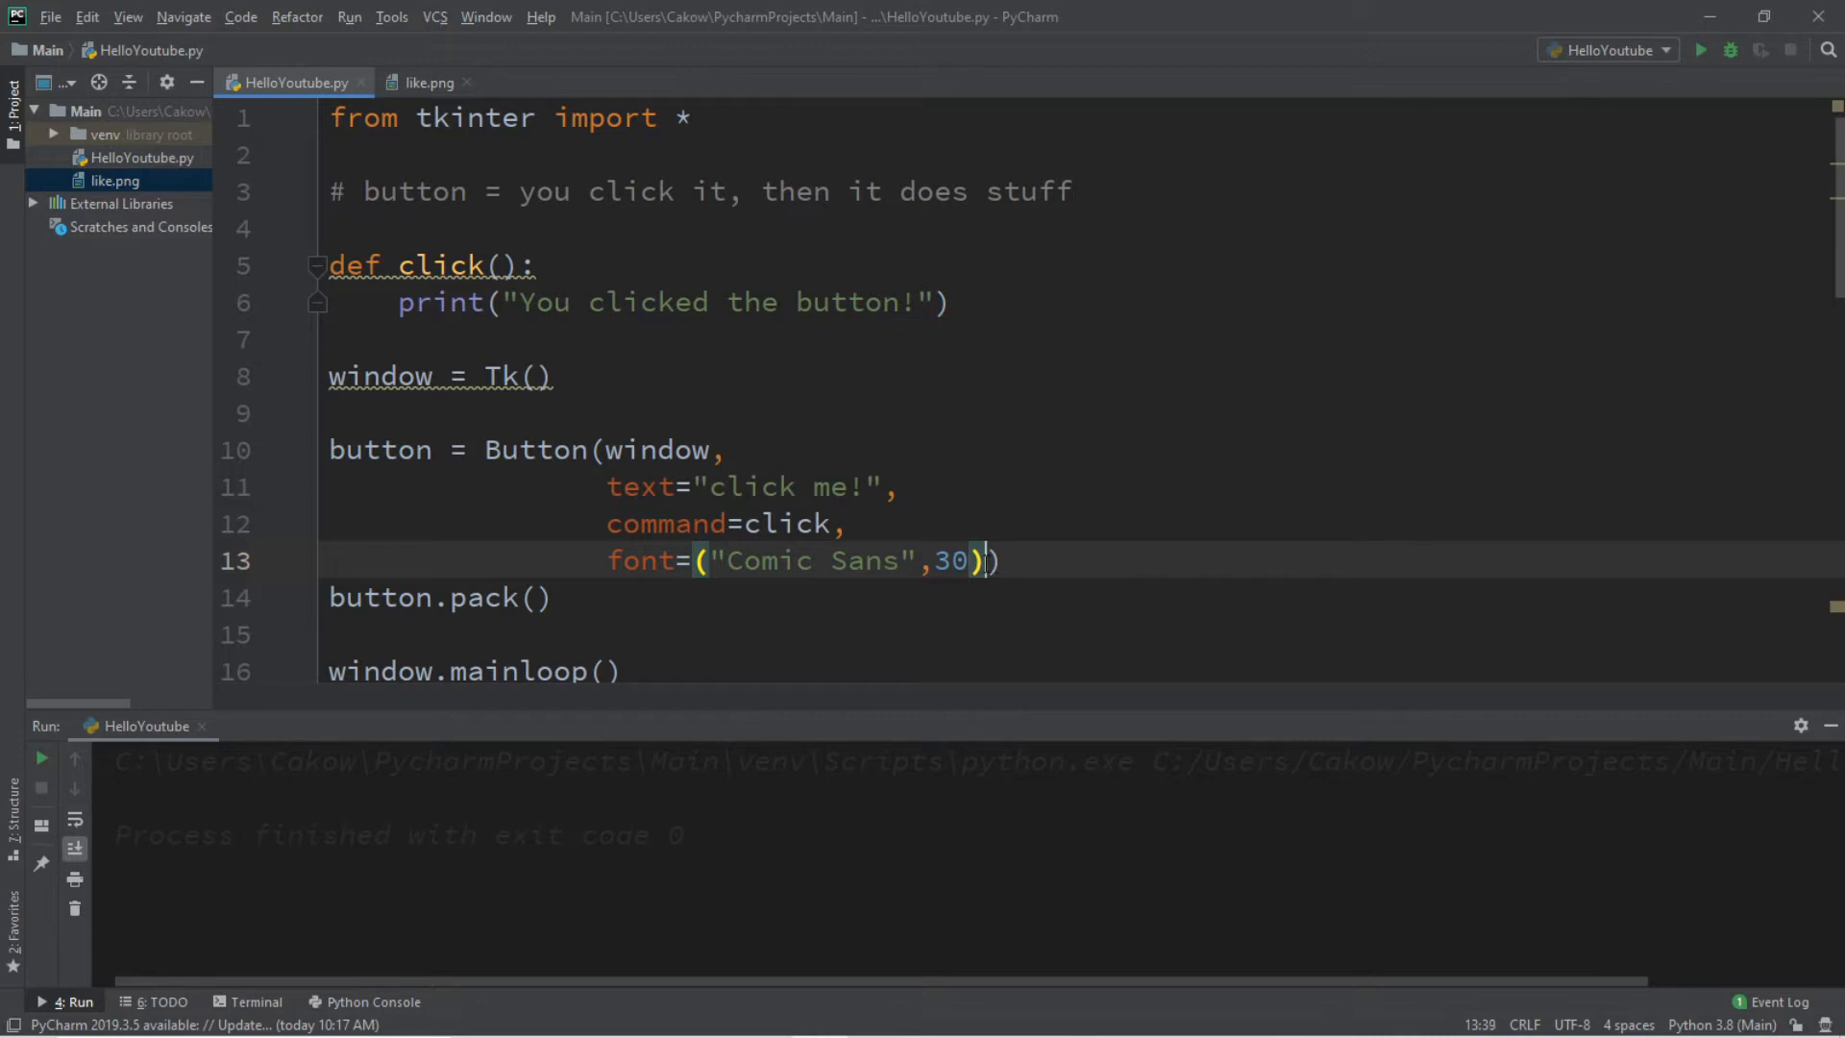
Add fg="#00FF00" to the Button and test-click the green click me! button
text(,)
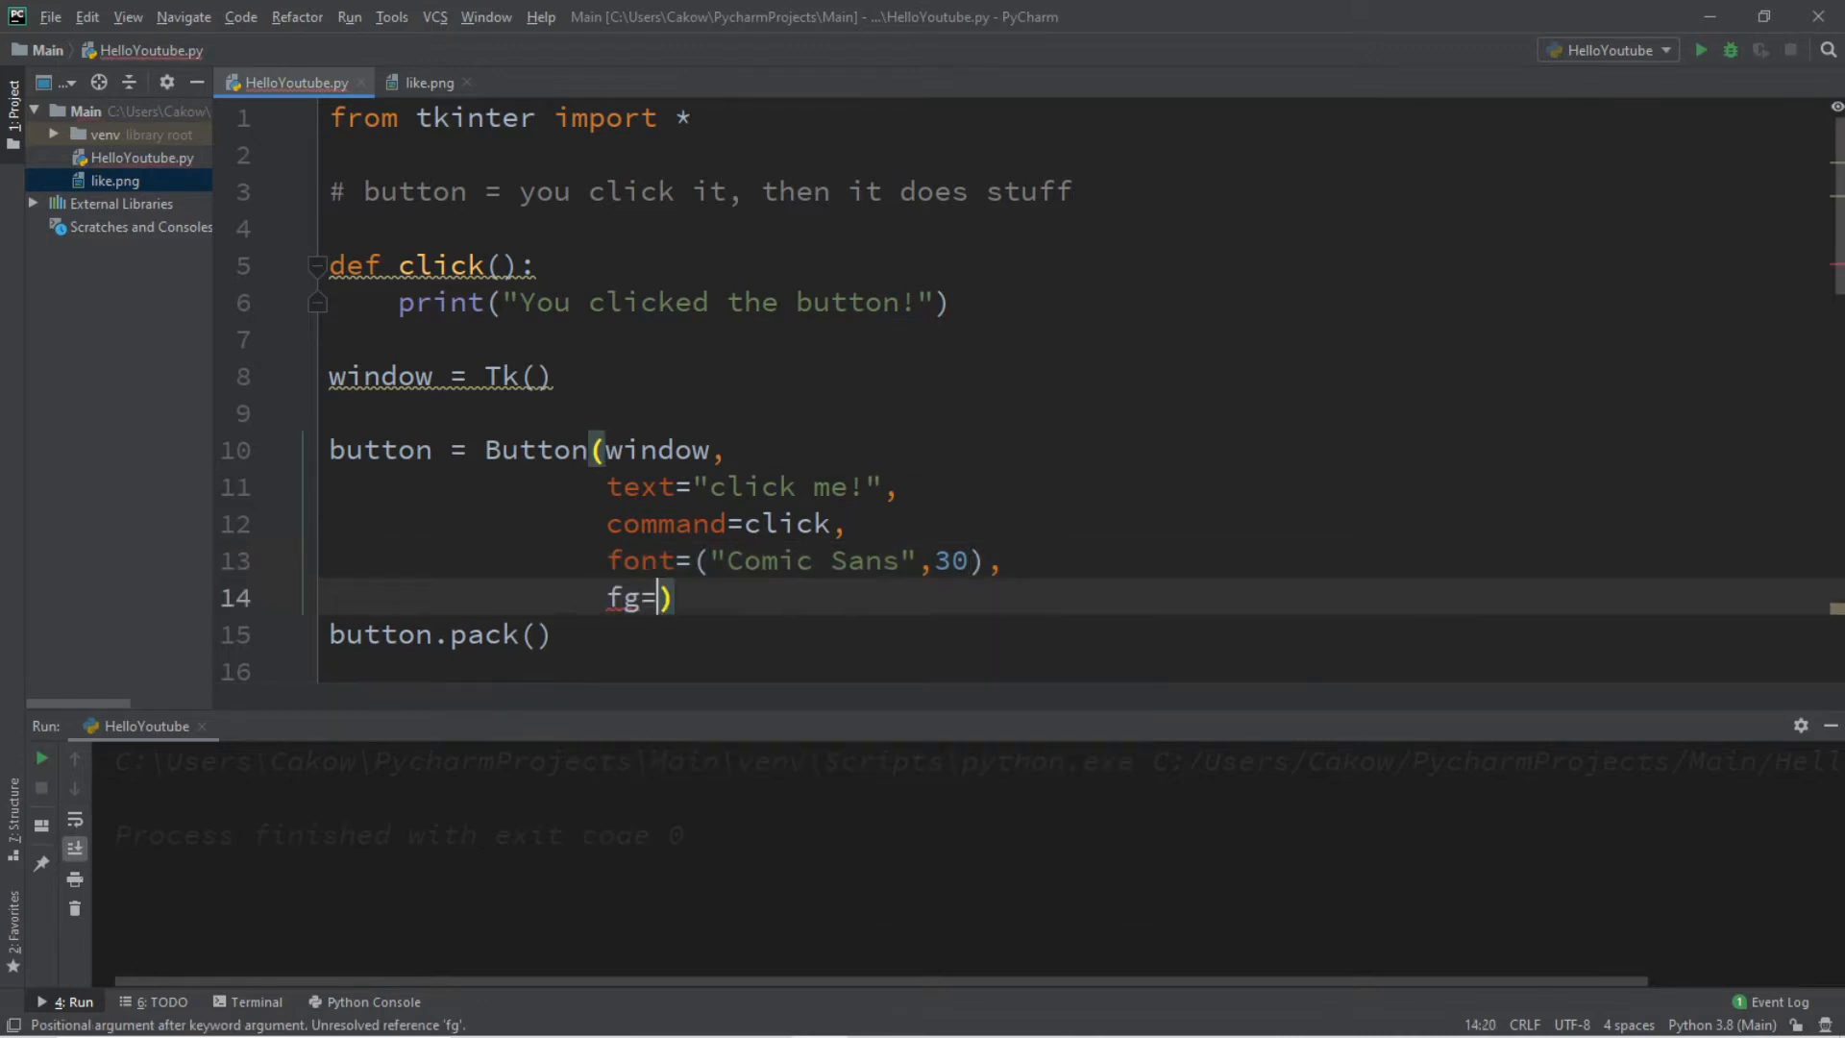
text("")
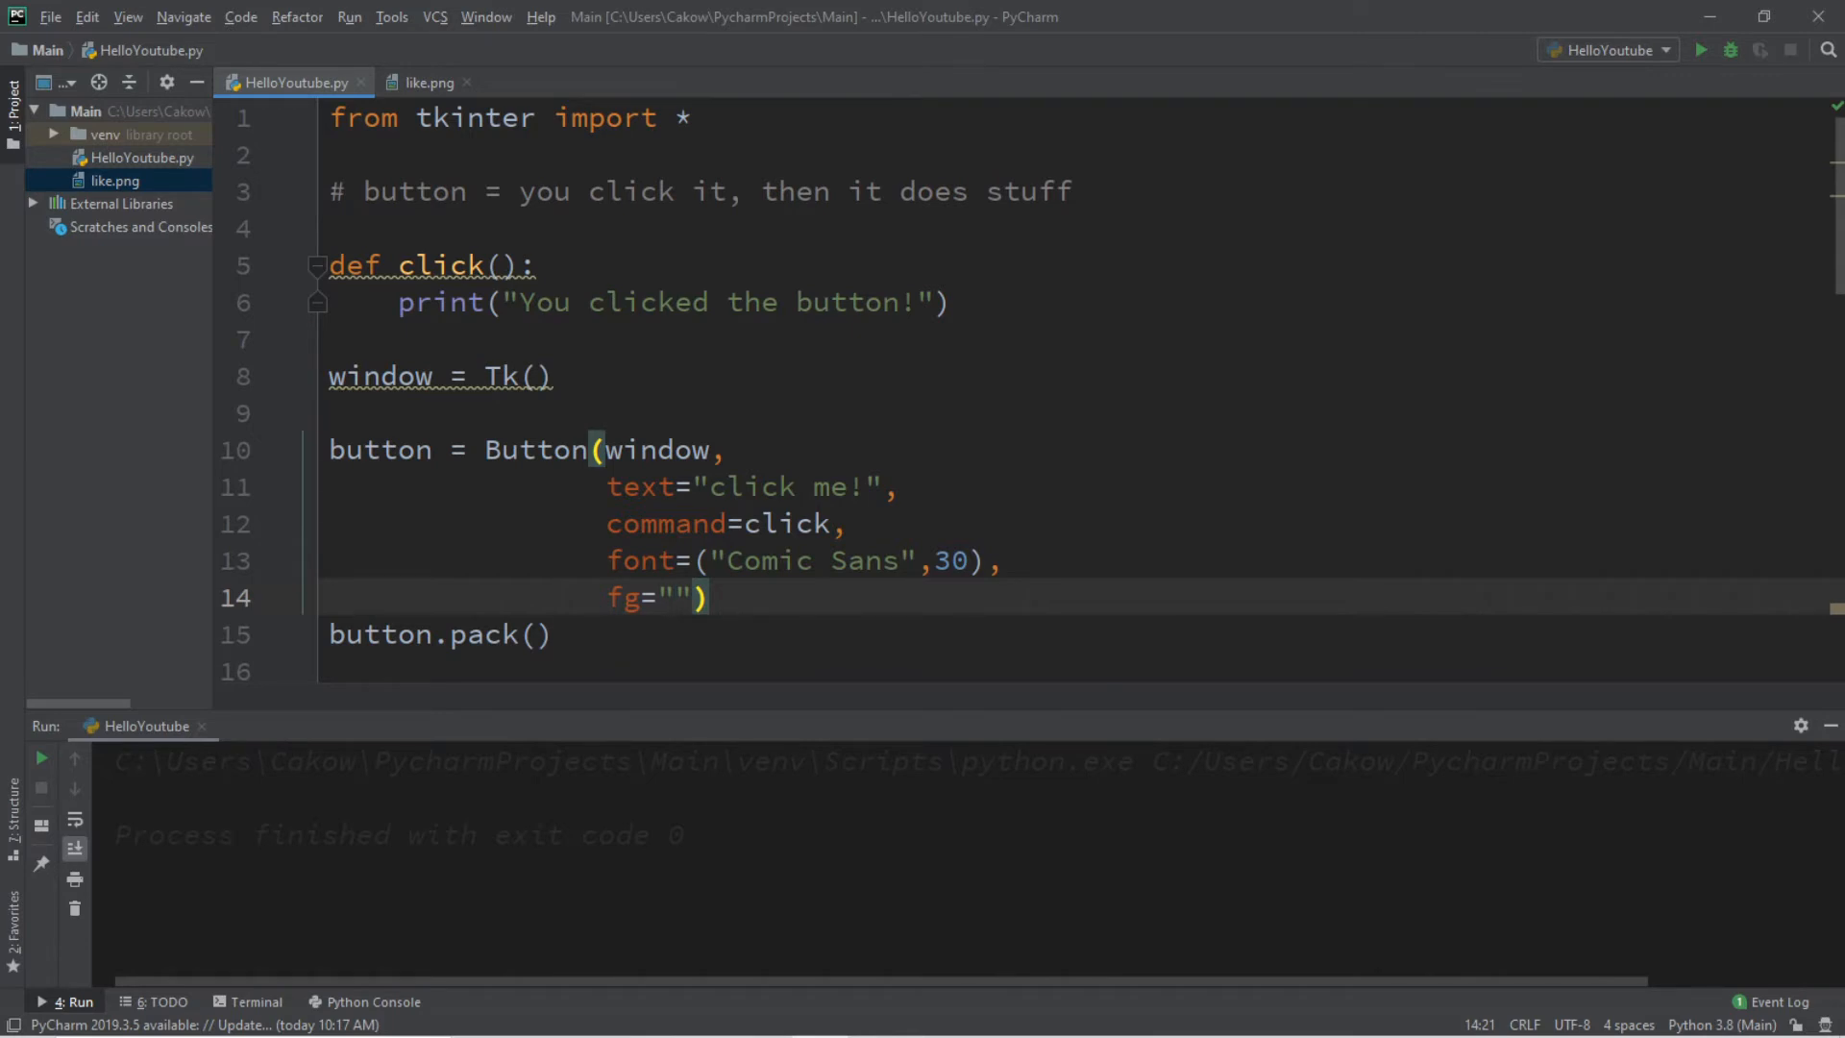
text(#)
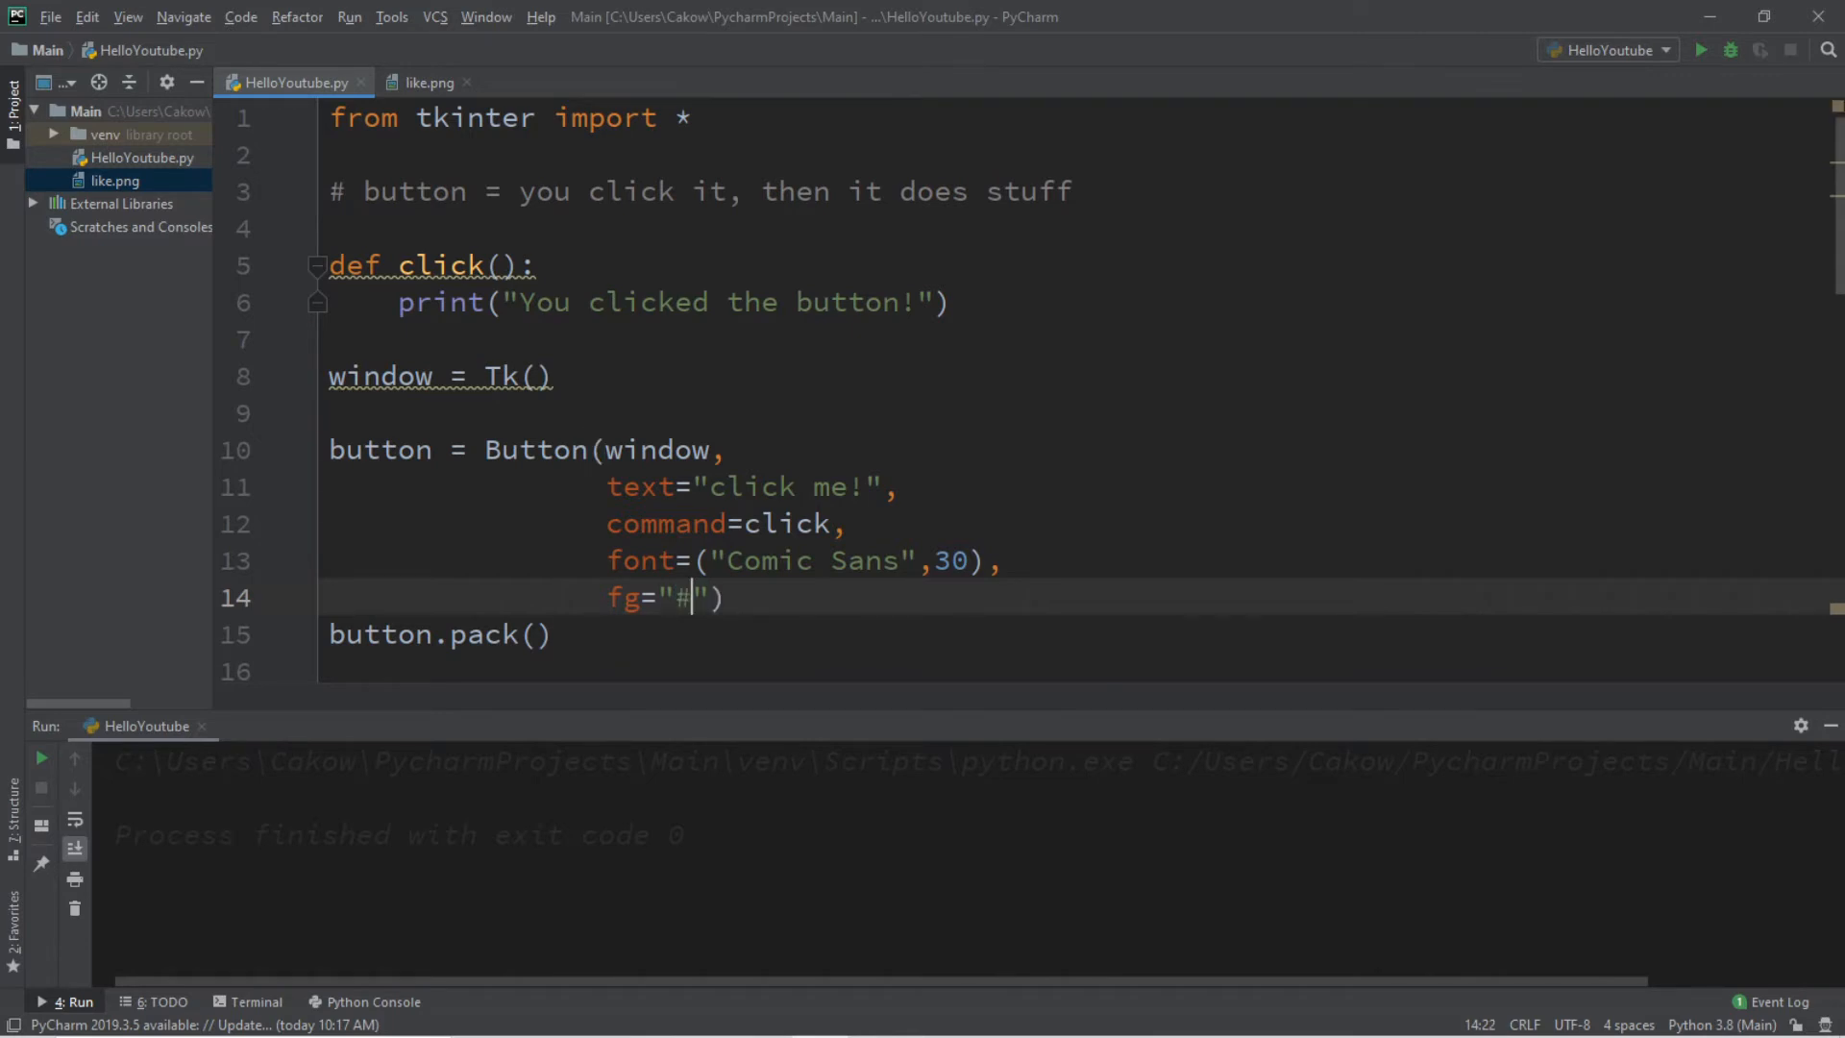
text(00FF0)
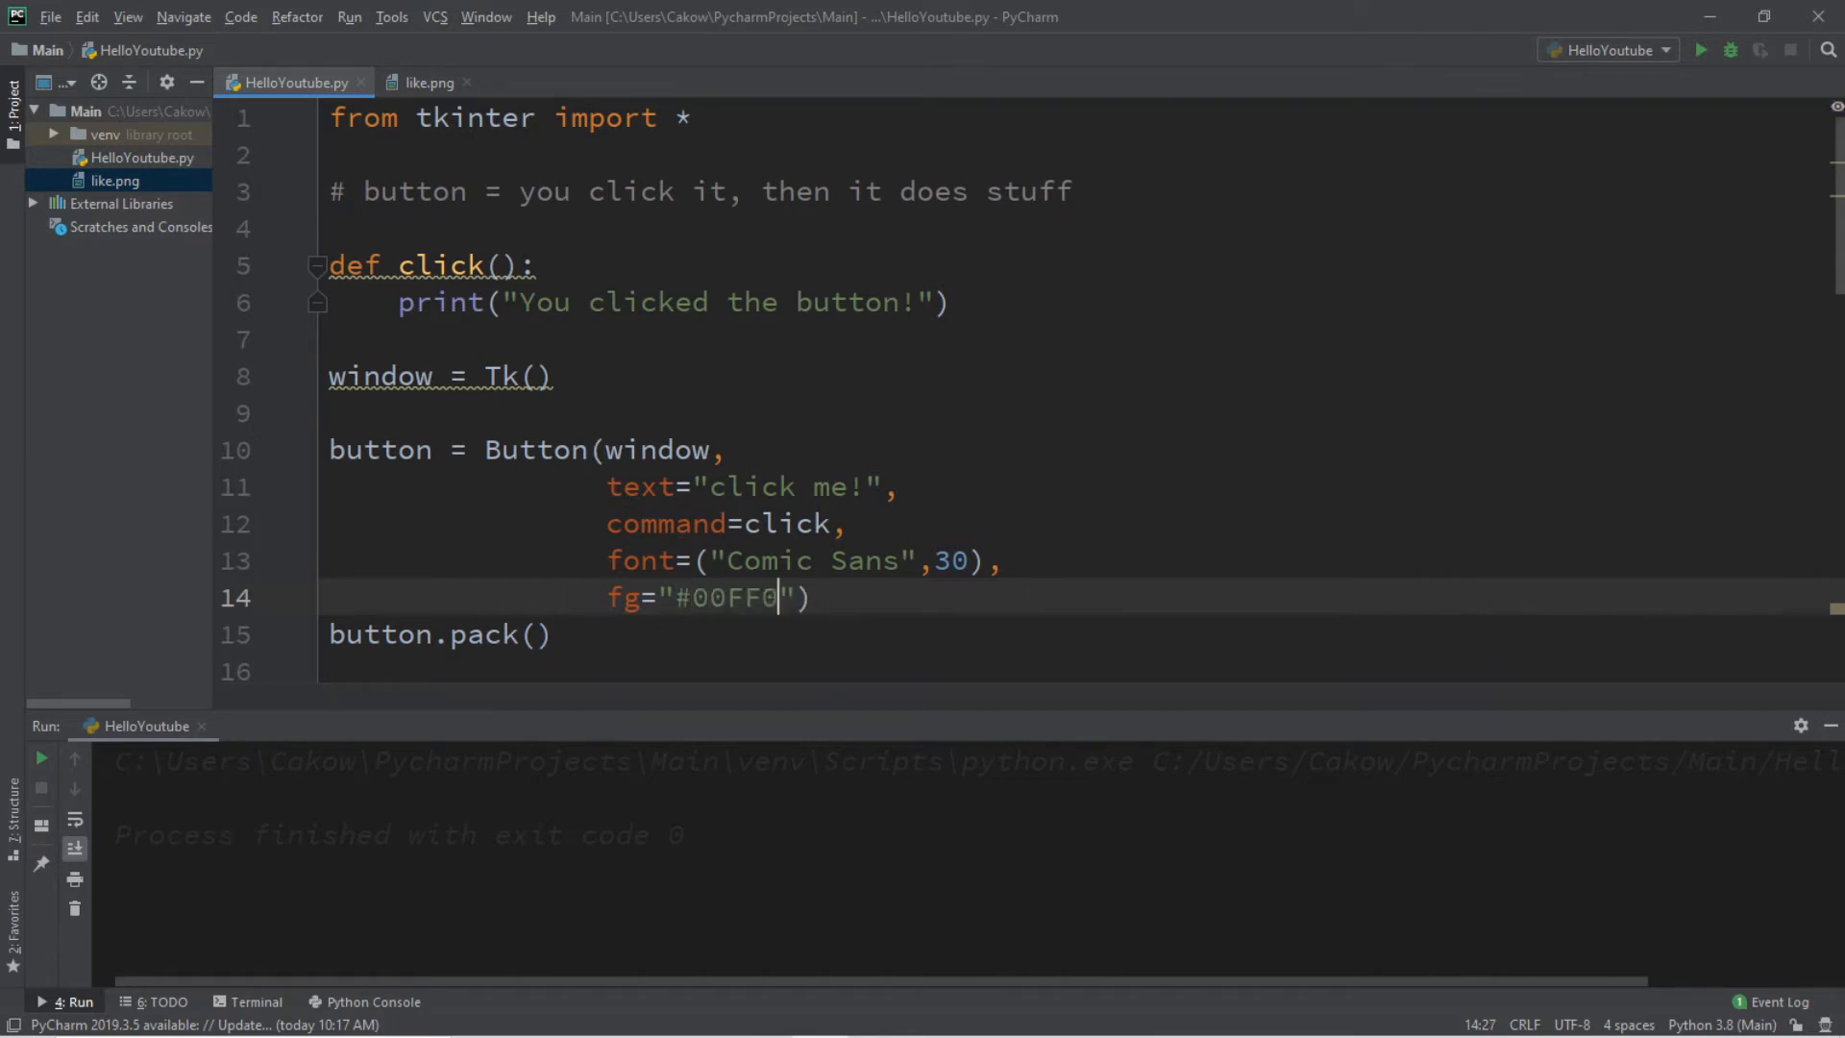
text(0)
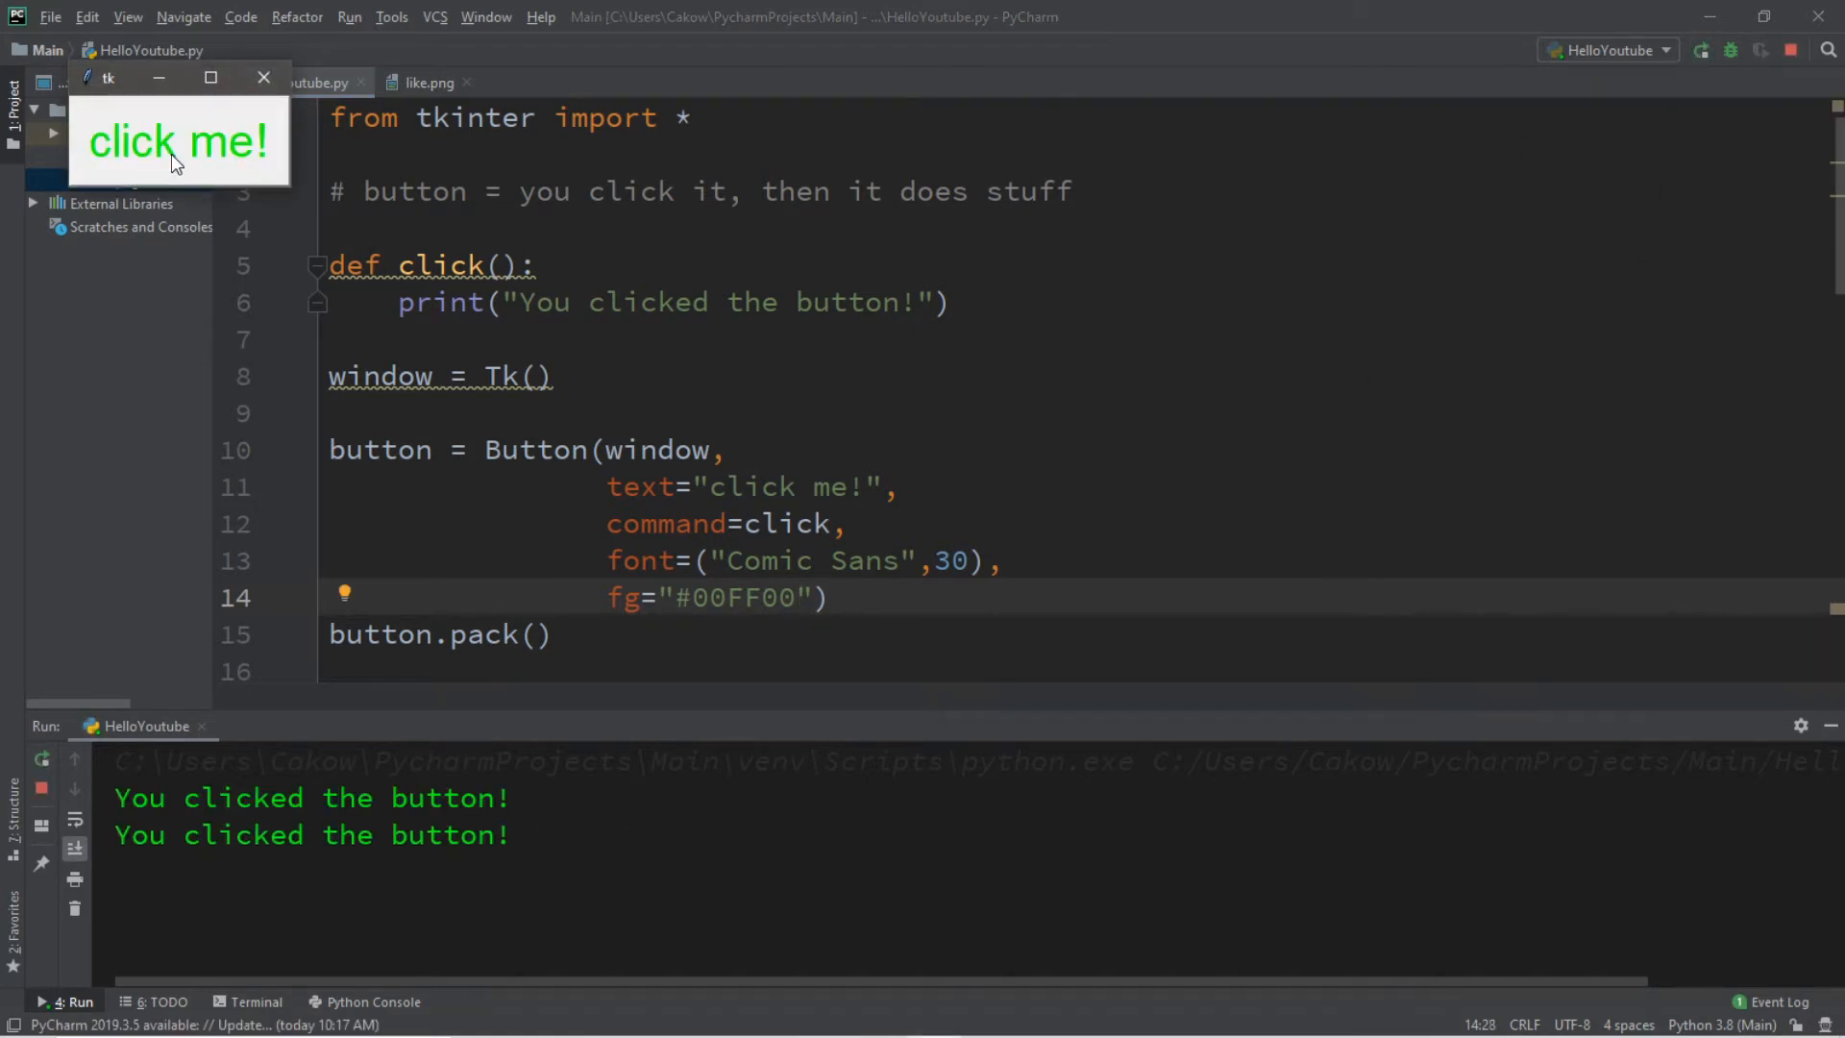
click(264, 78)
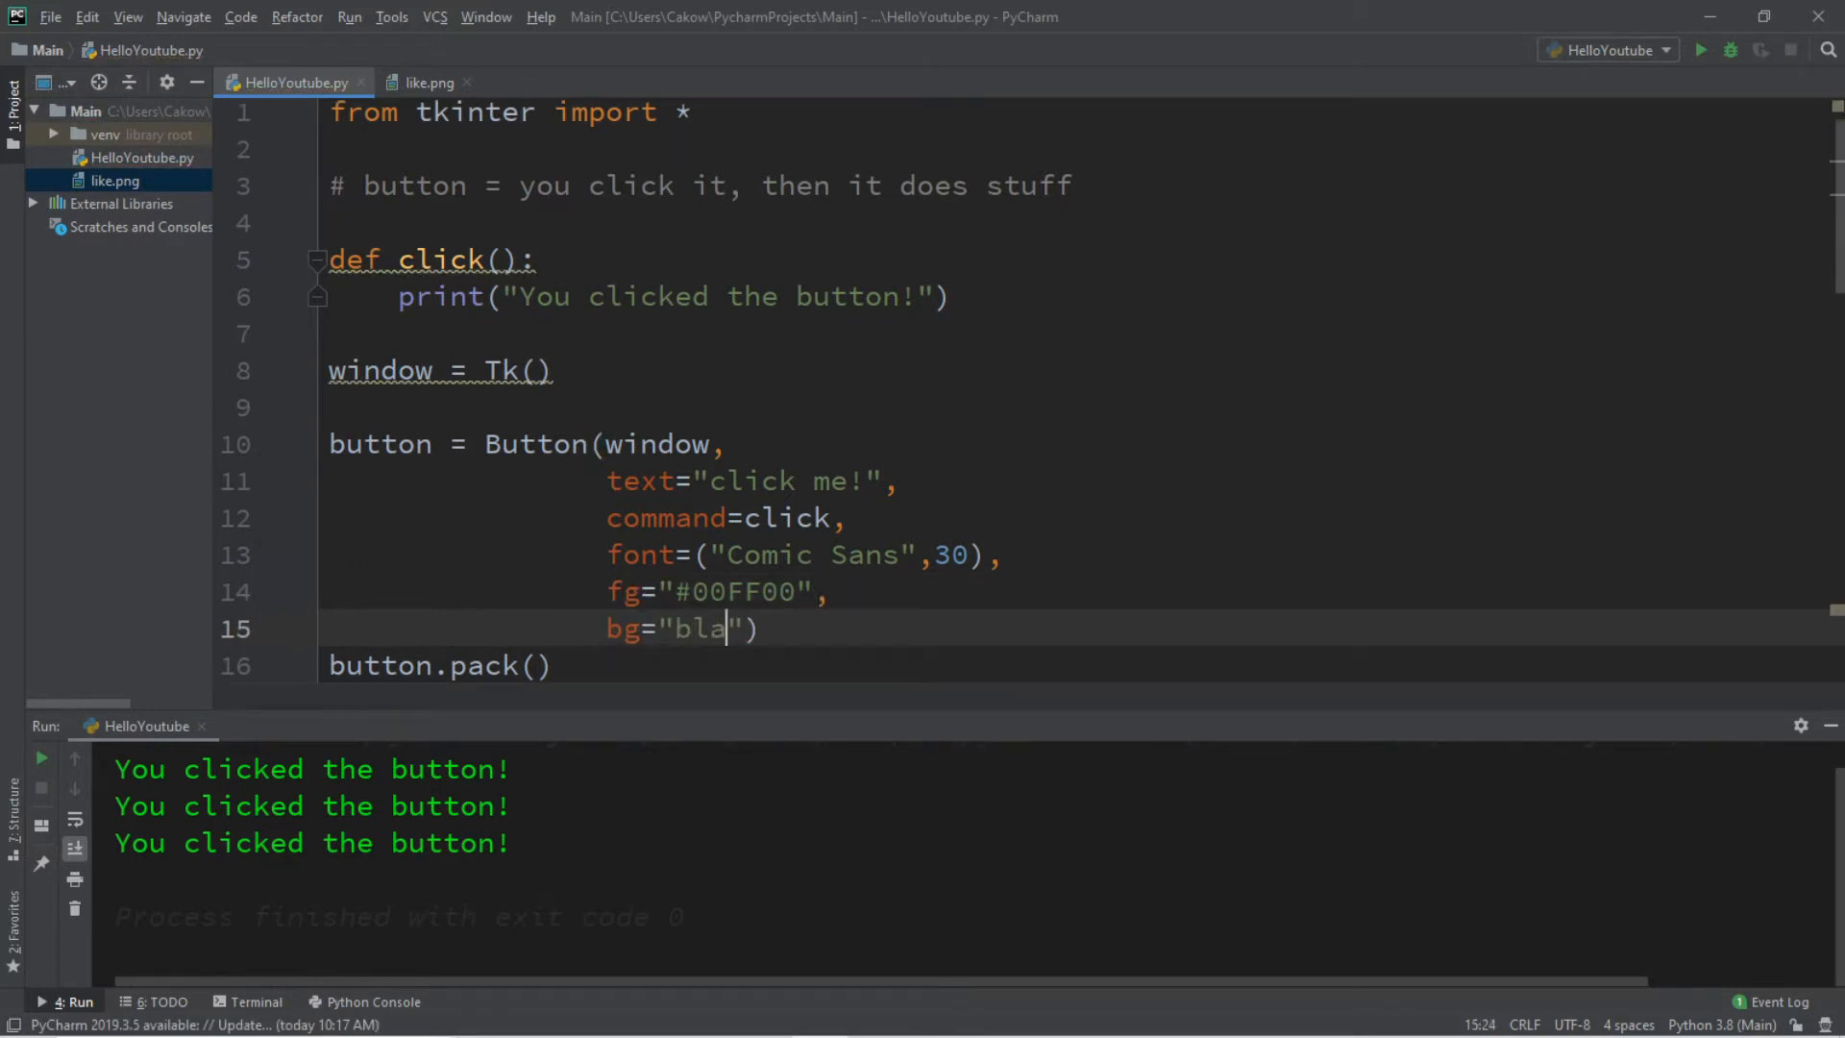
Finish bg="black", run the script, press click me! three times, then close the window
text(ck)
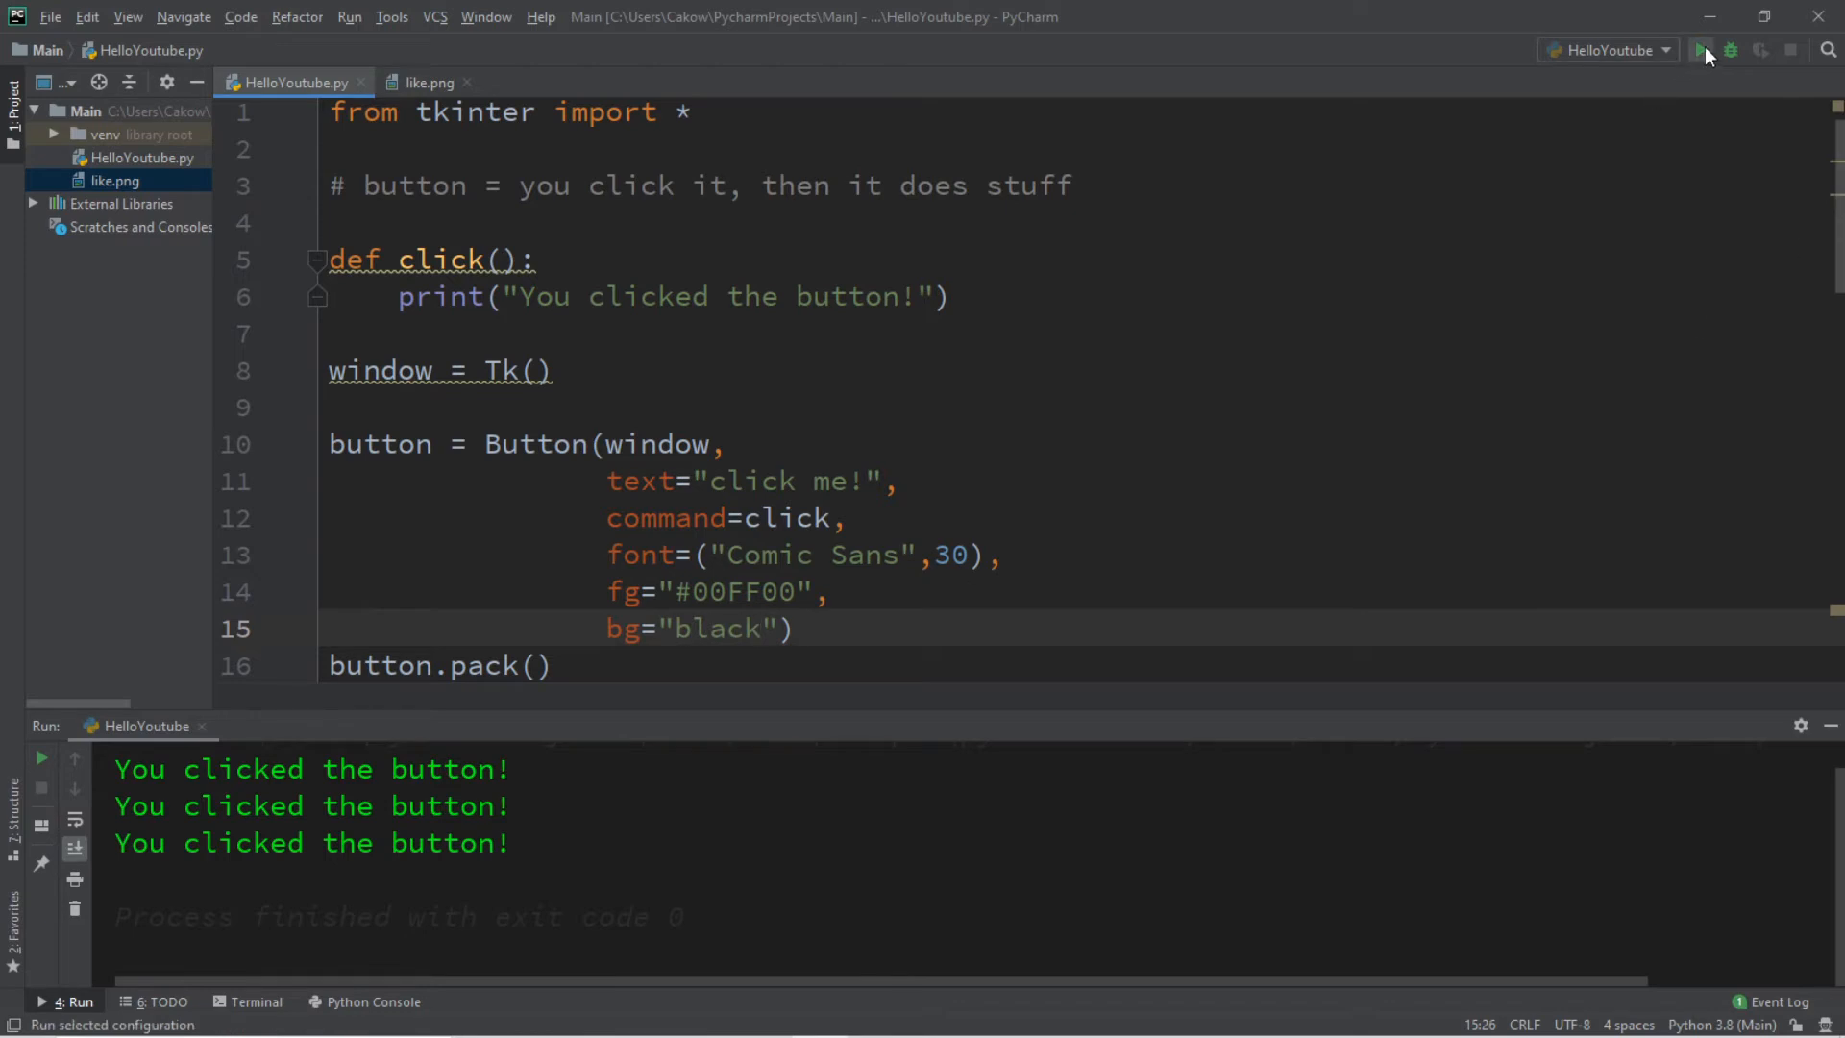
click(1704, 49)
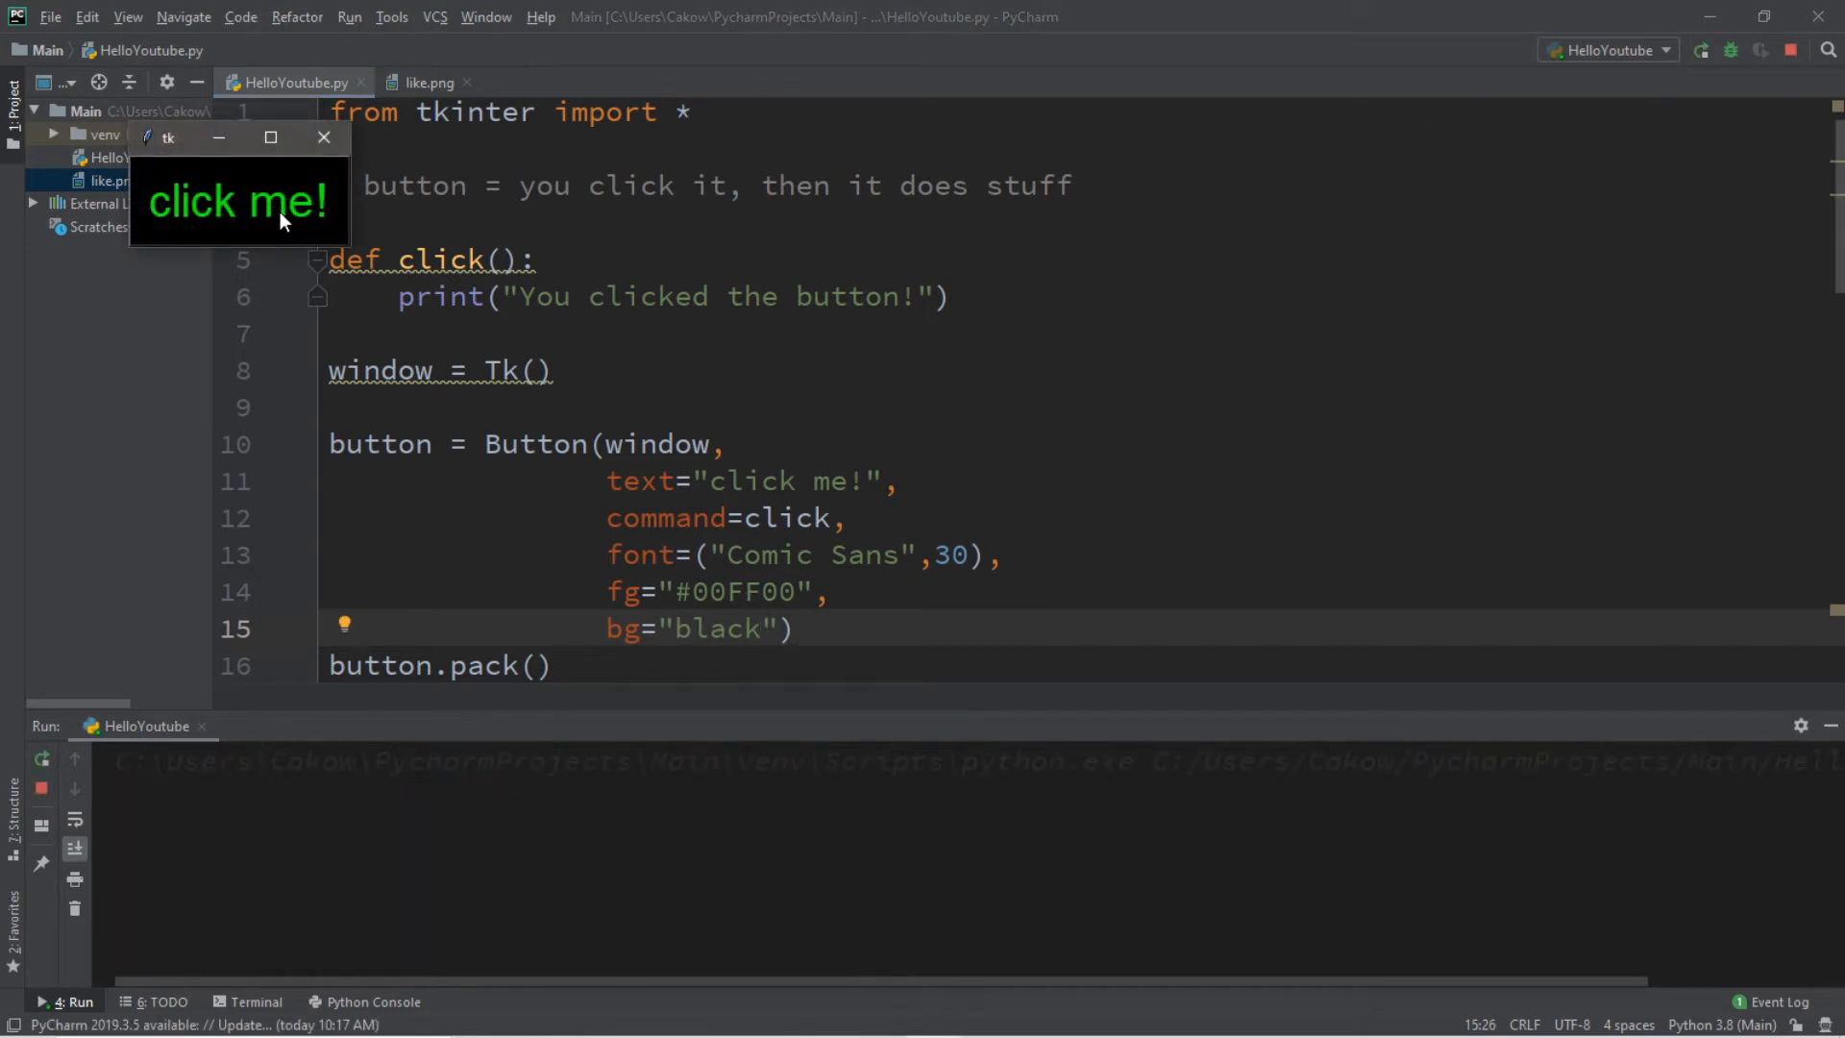
click(239, 200)
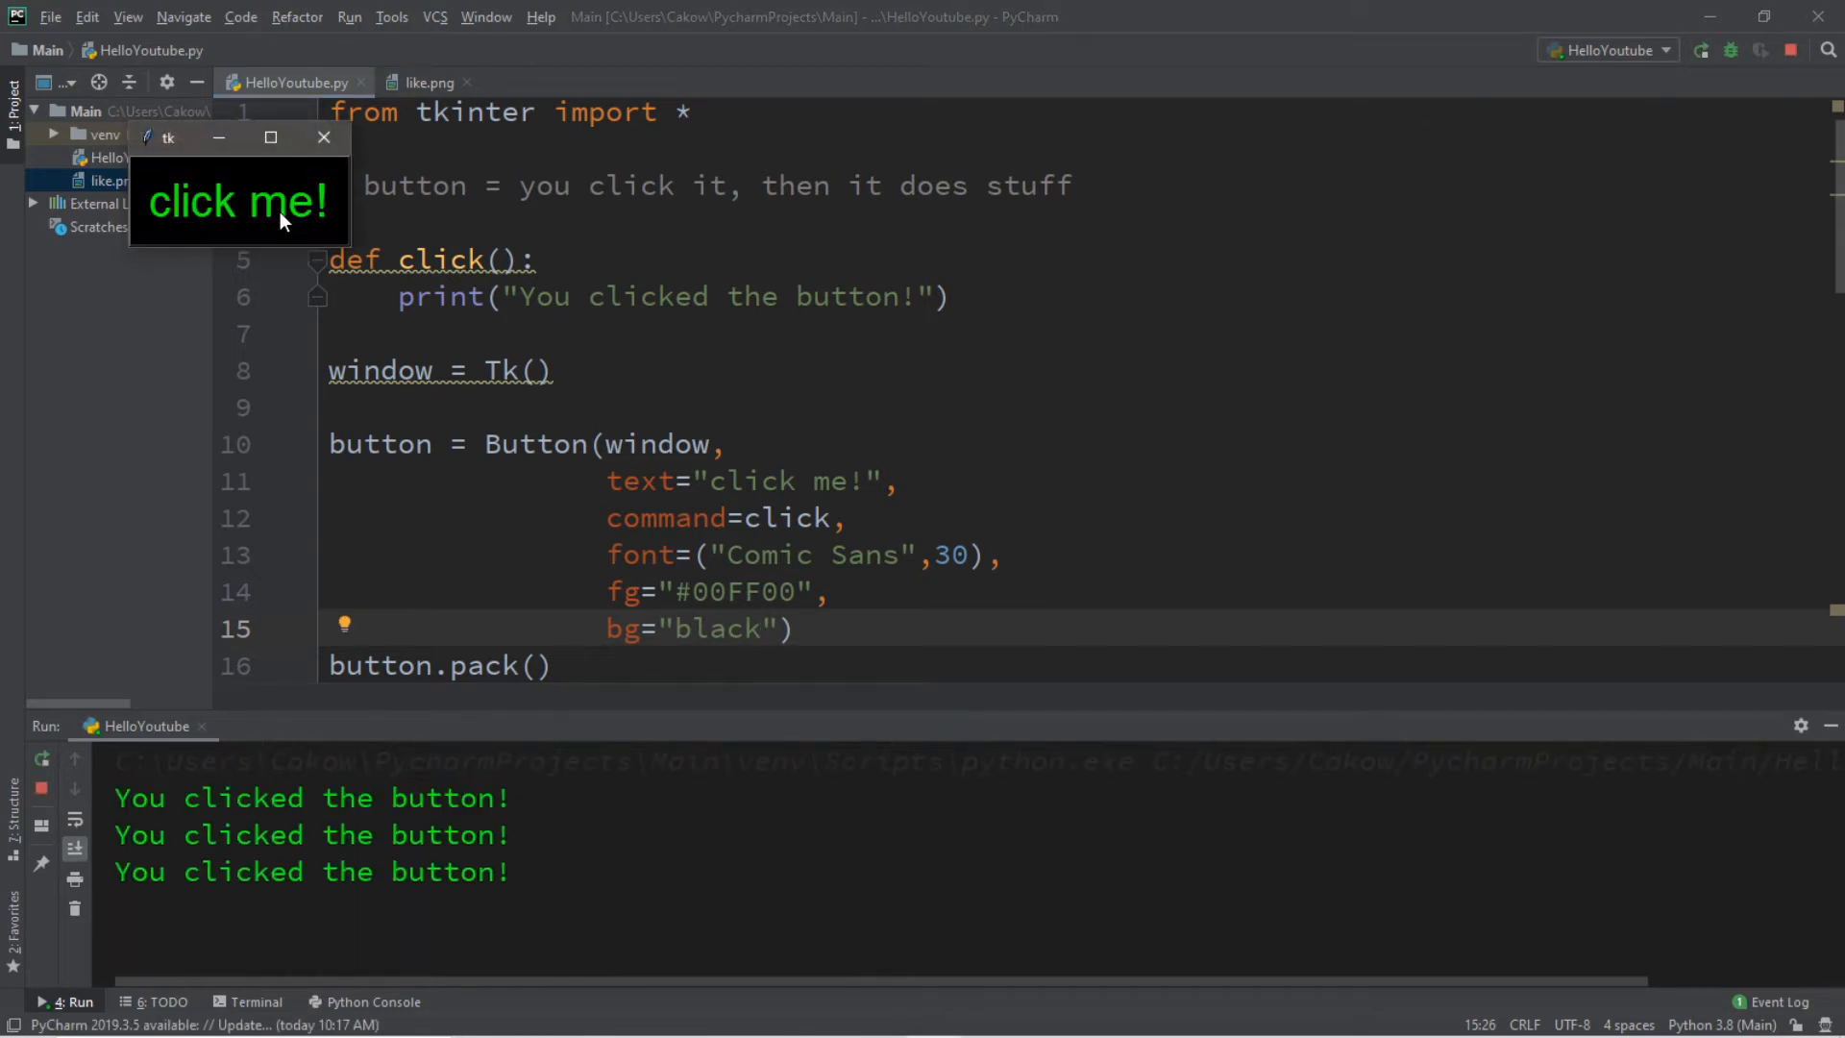
click(237, 200)
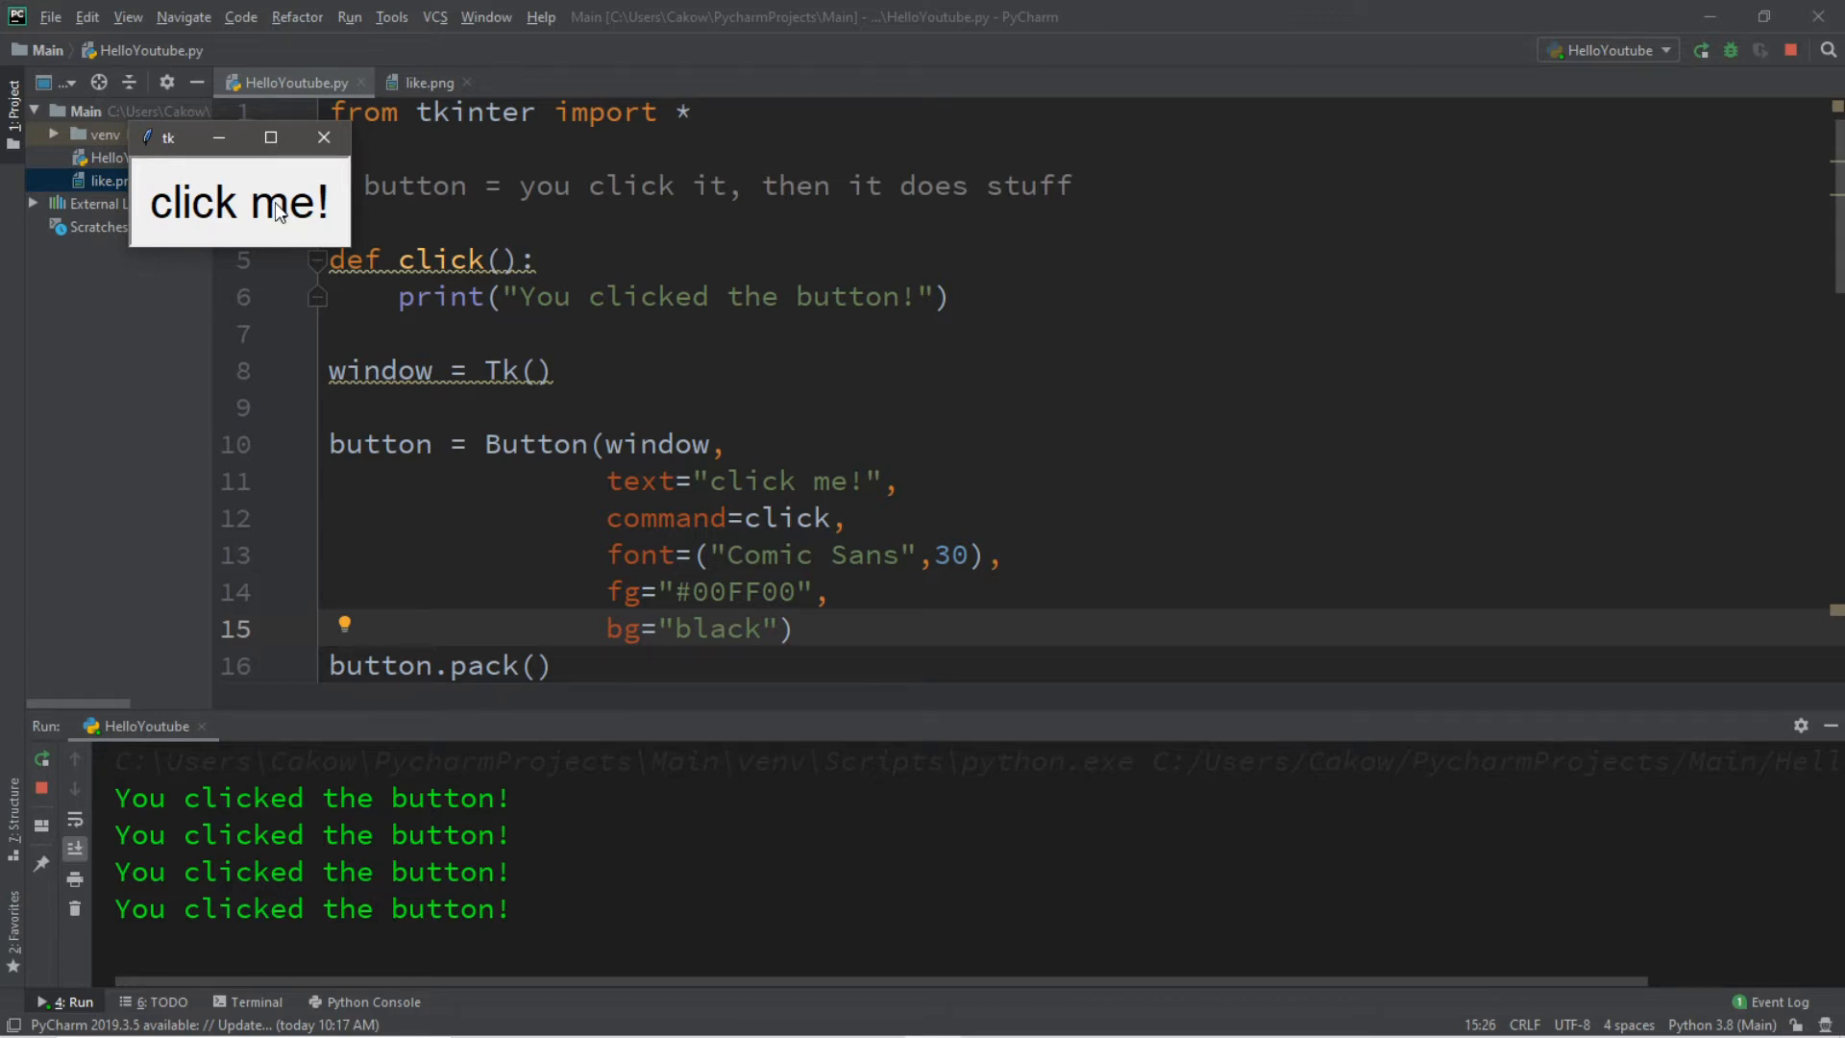
click(235, 203)
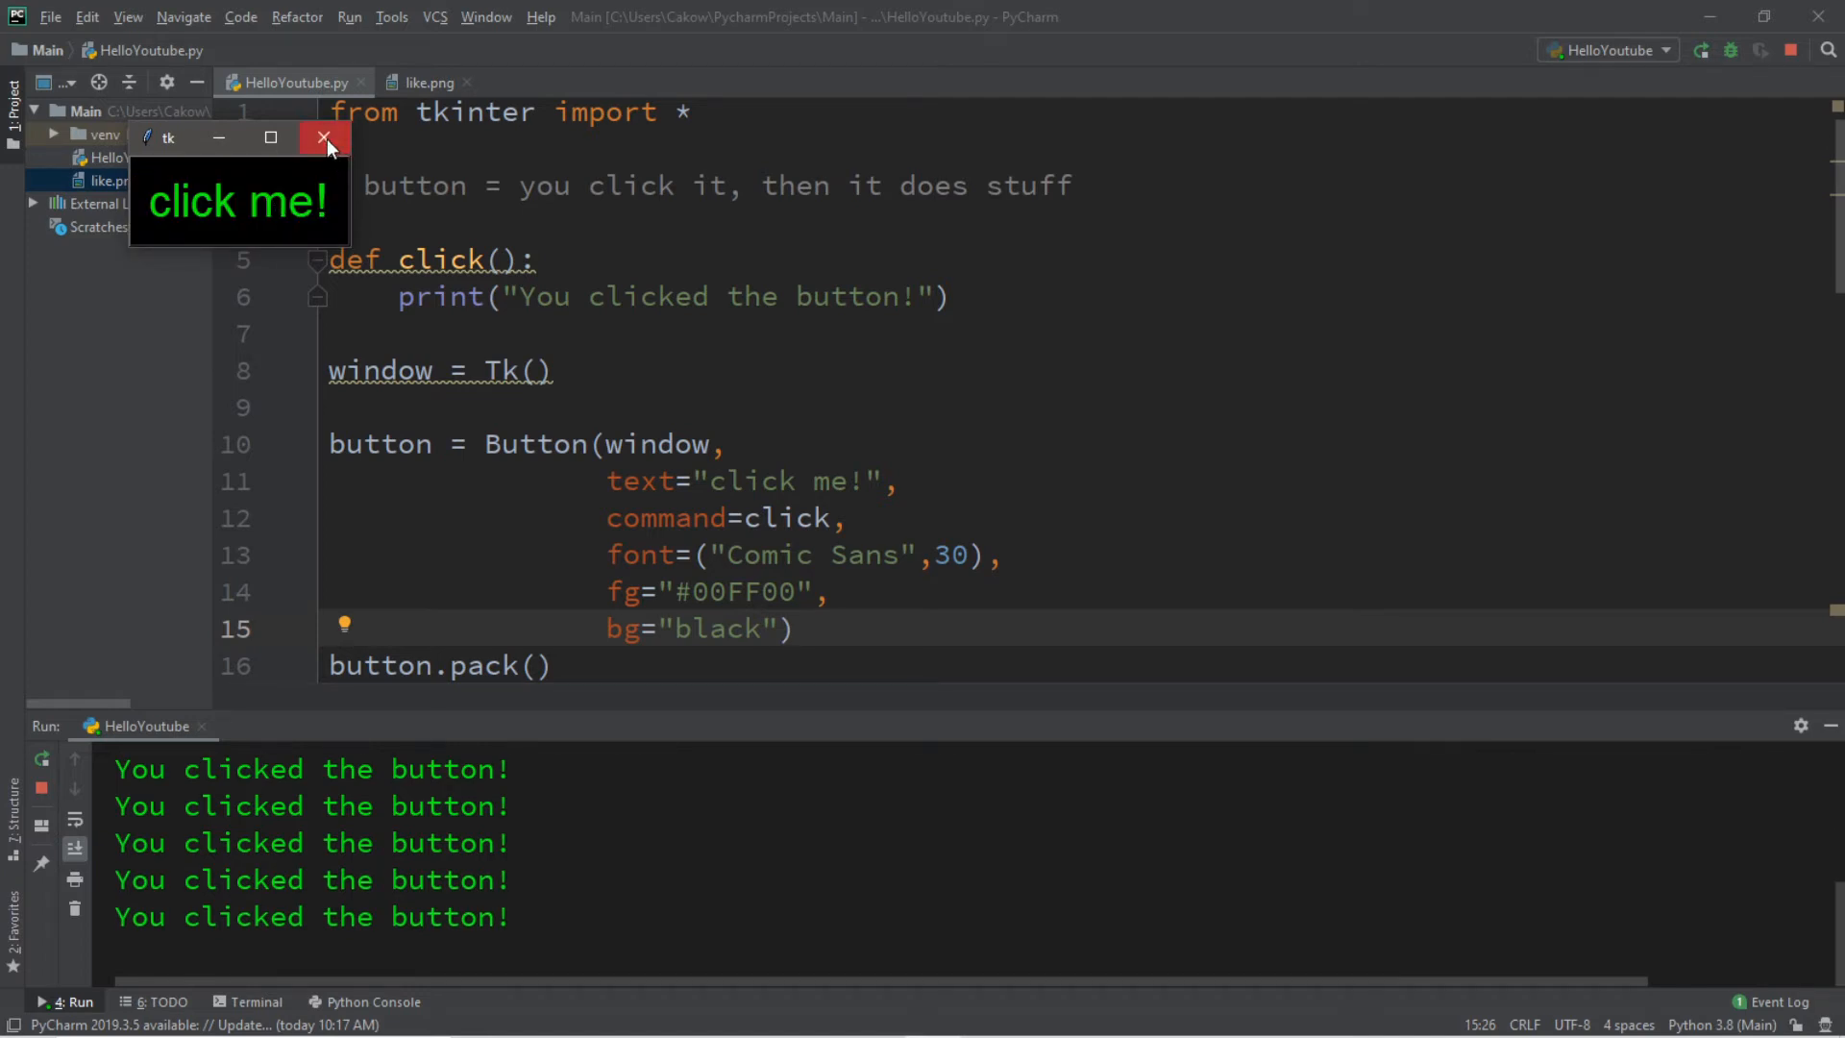
click(326, 138)
text(activef))
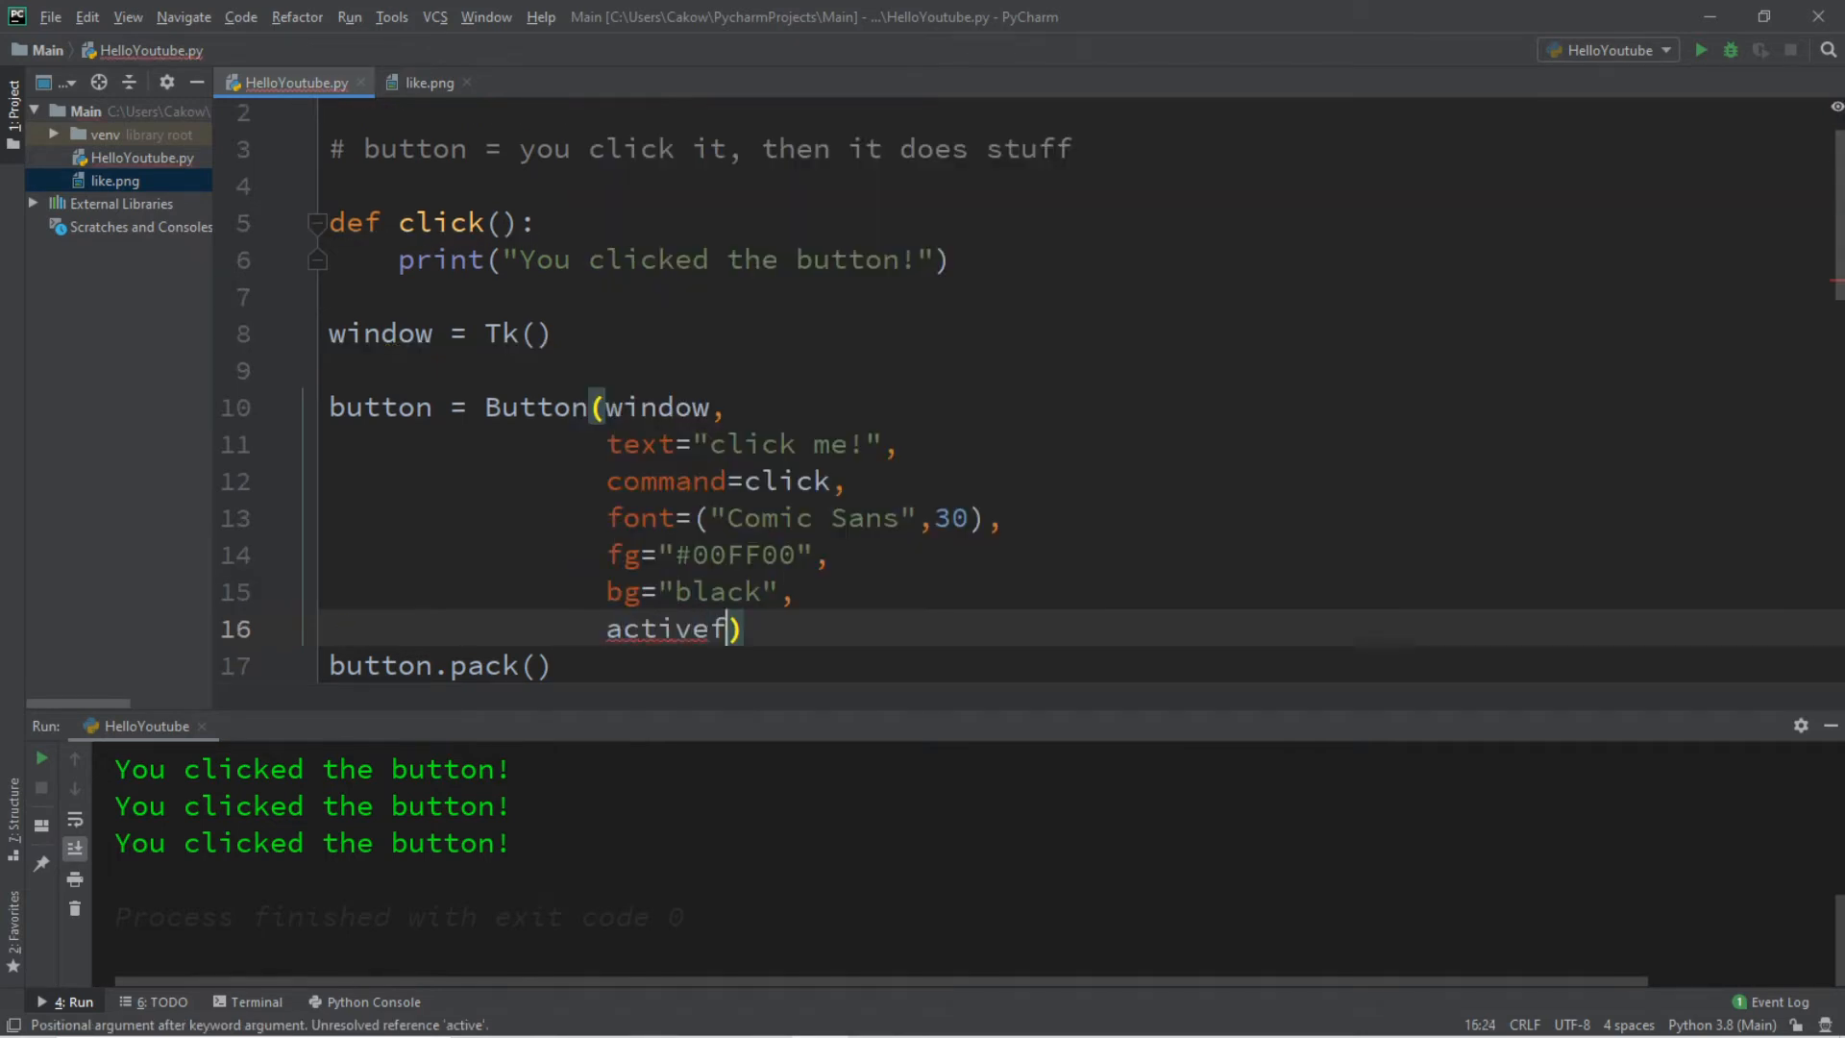
Add activeforeground="#00FF00" and activebackground="black" to the Button call
text(oreground=)
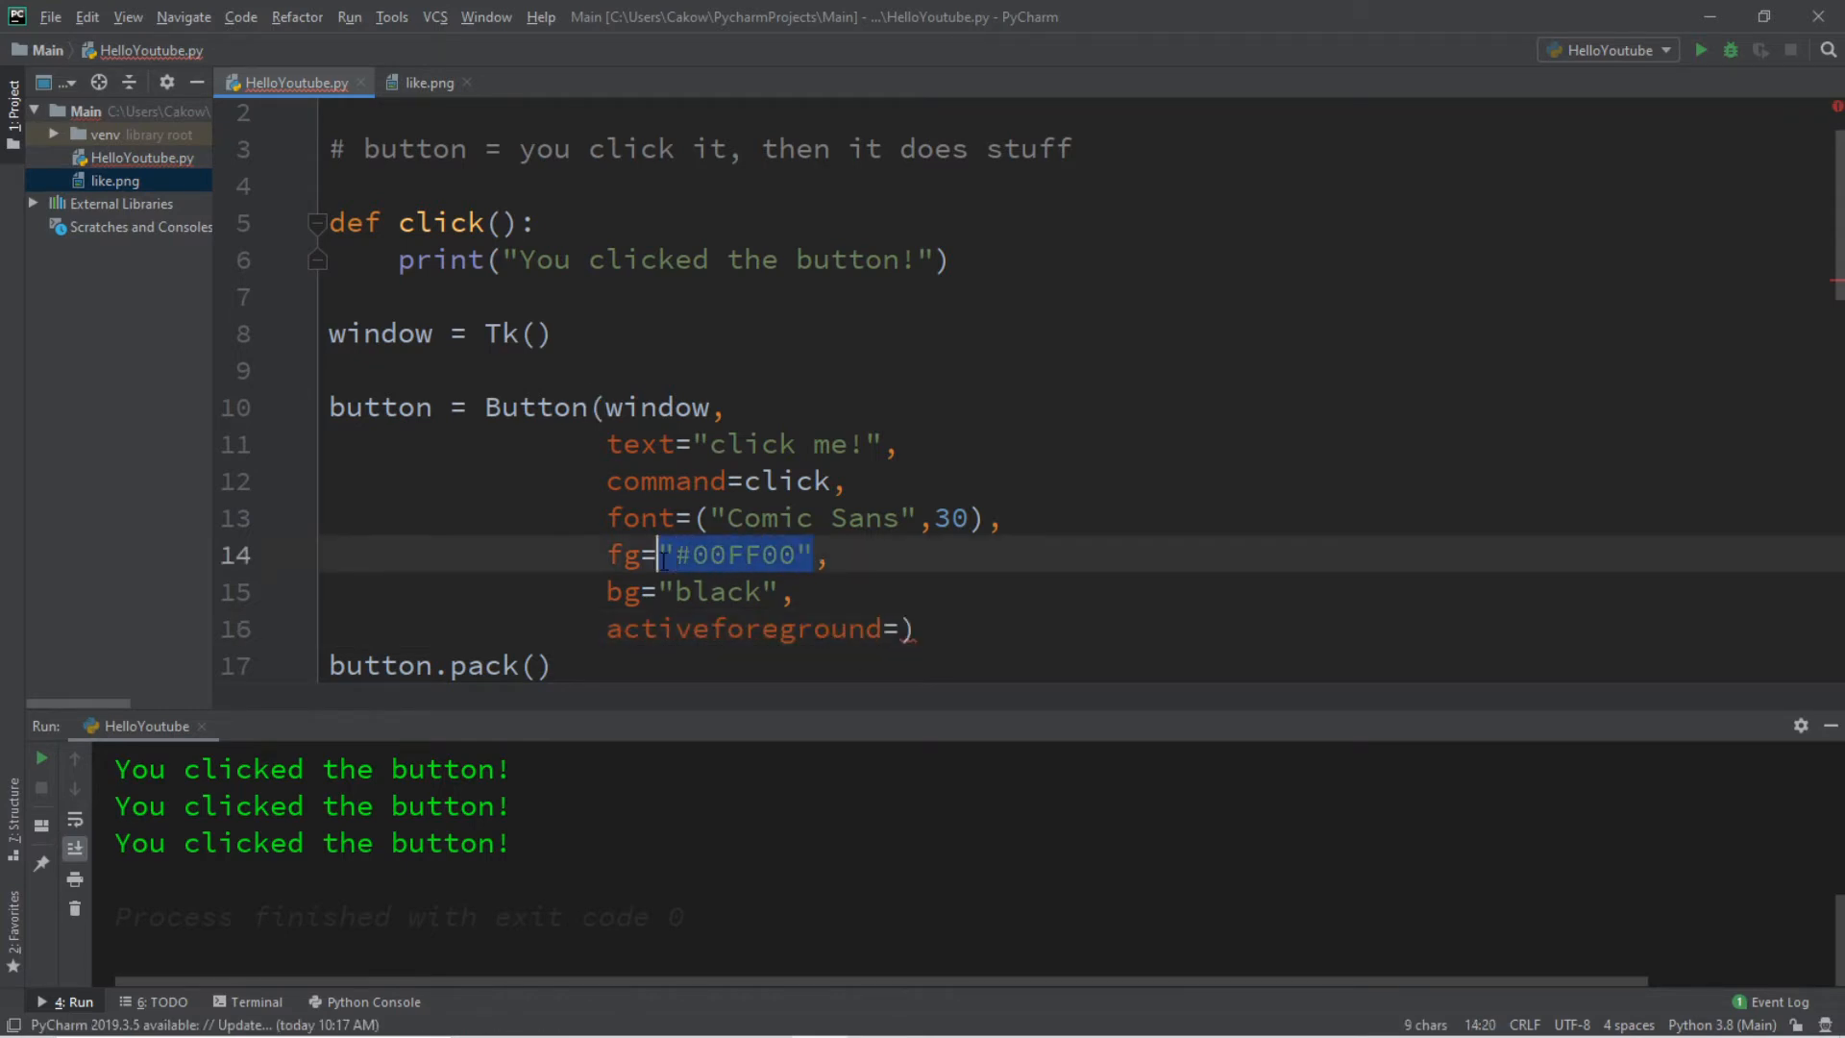
text("#00FF00",)
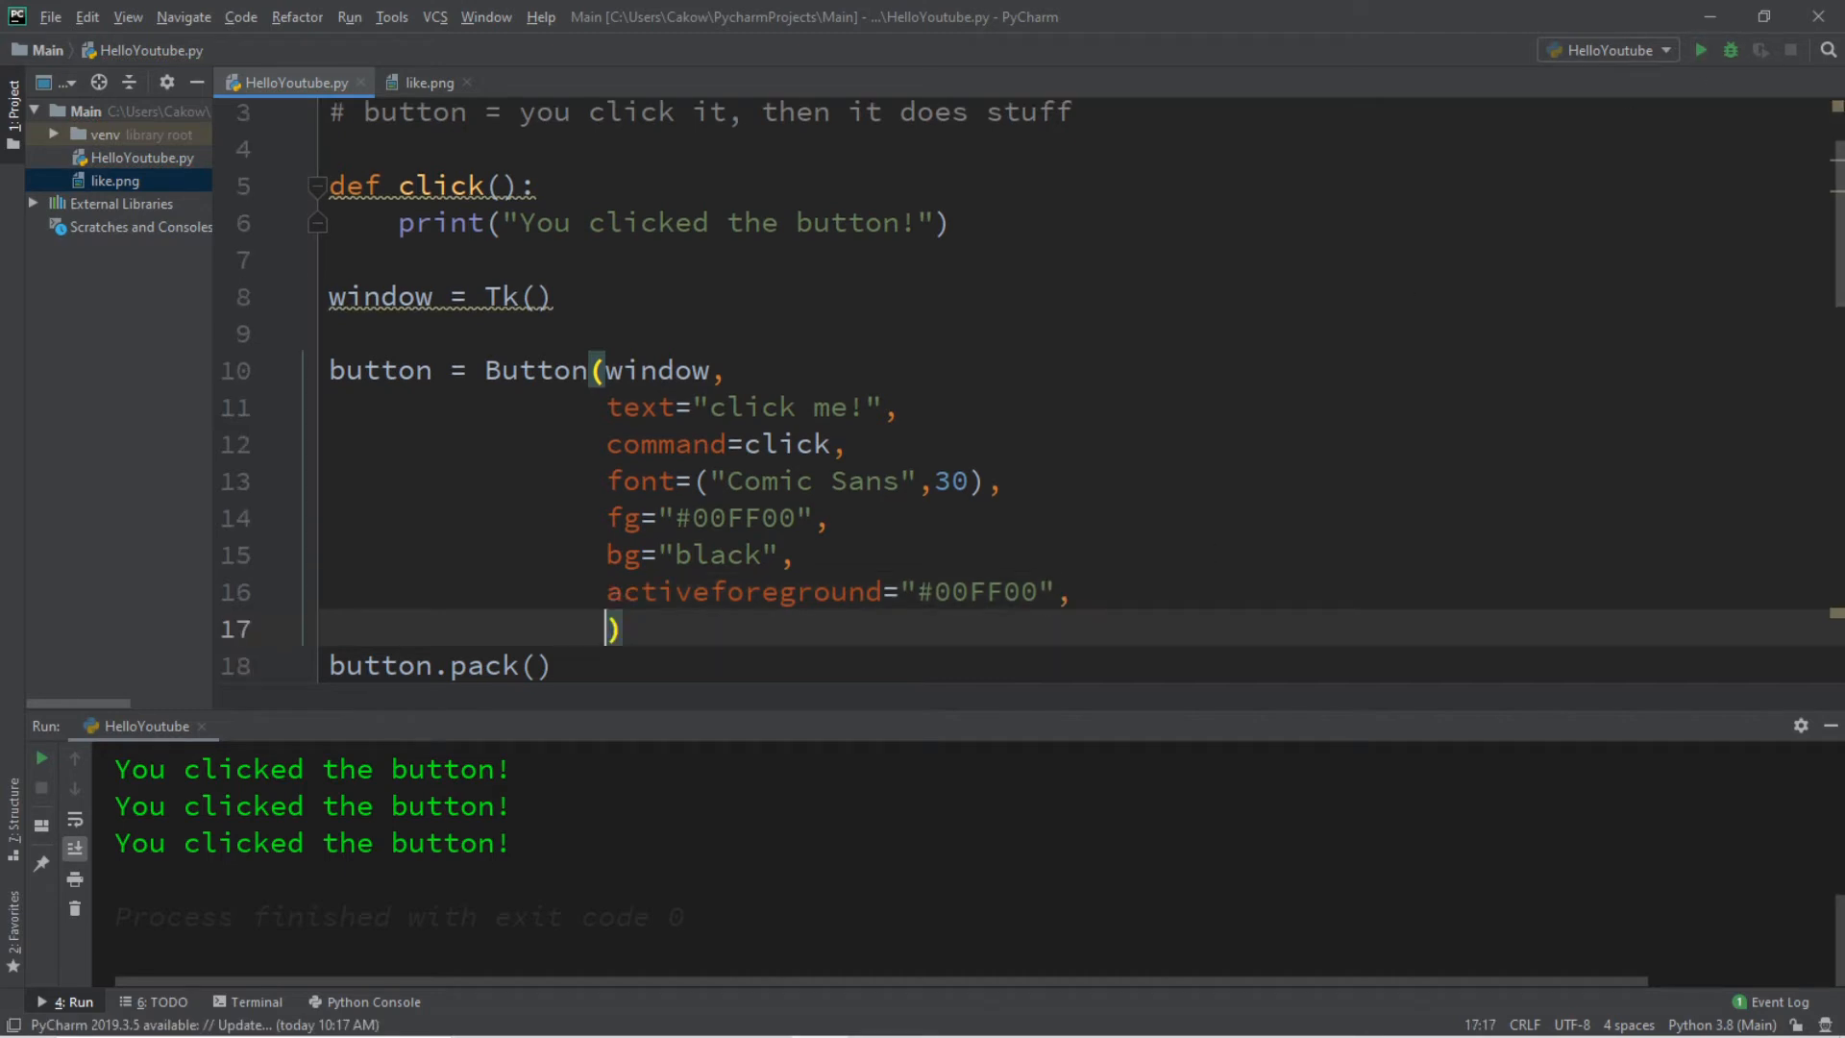
text(activebackground)
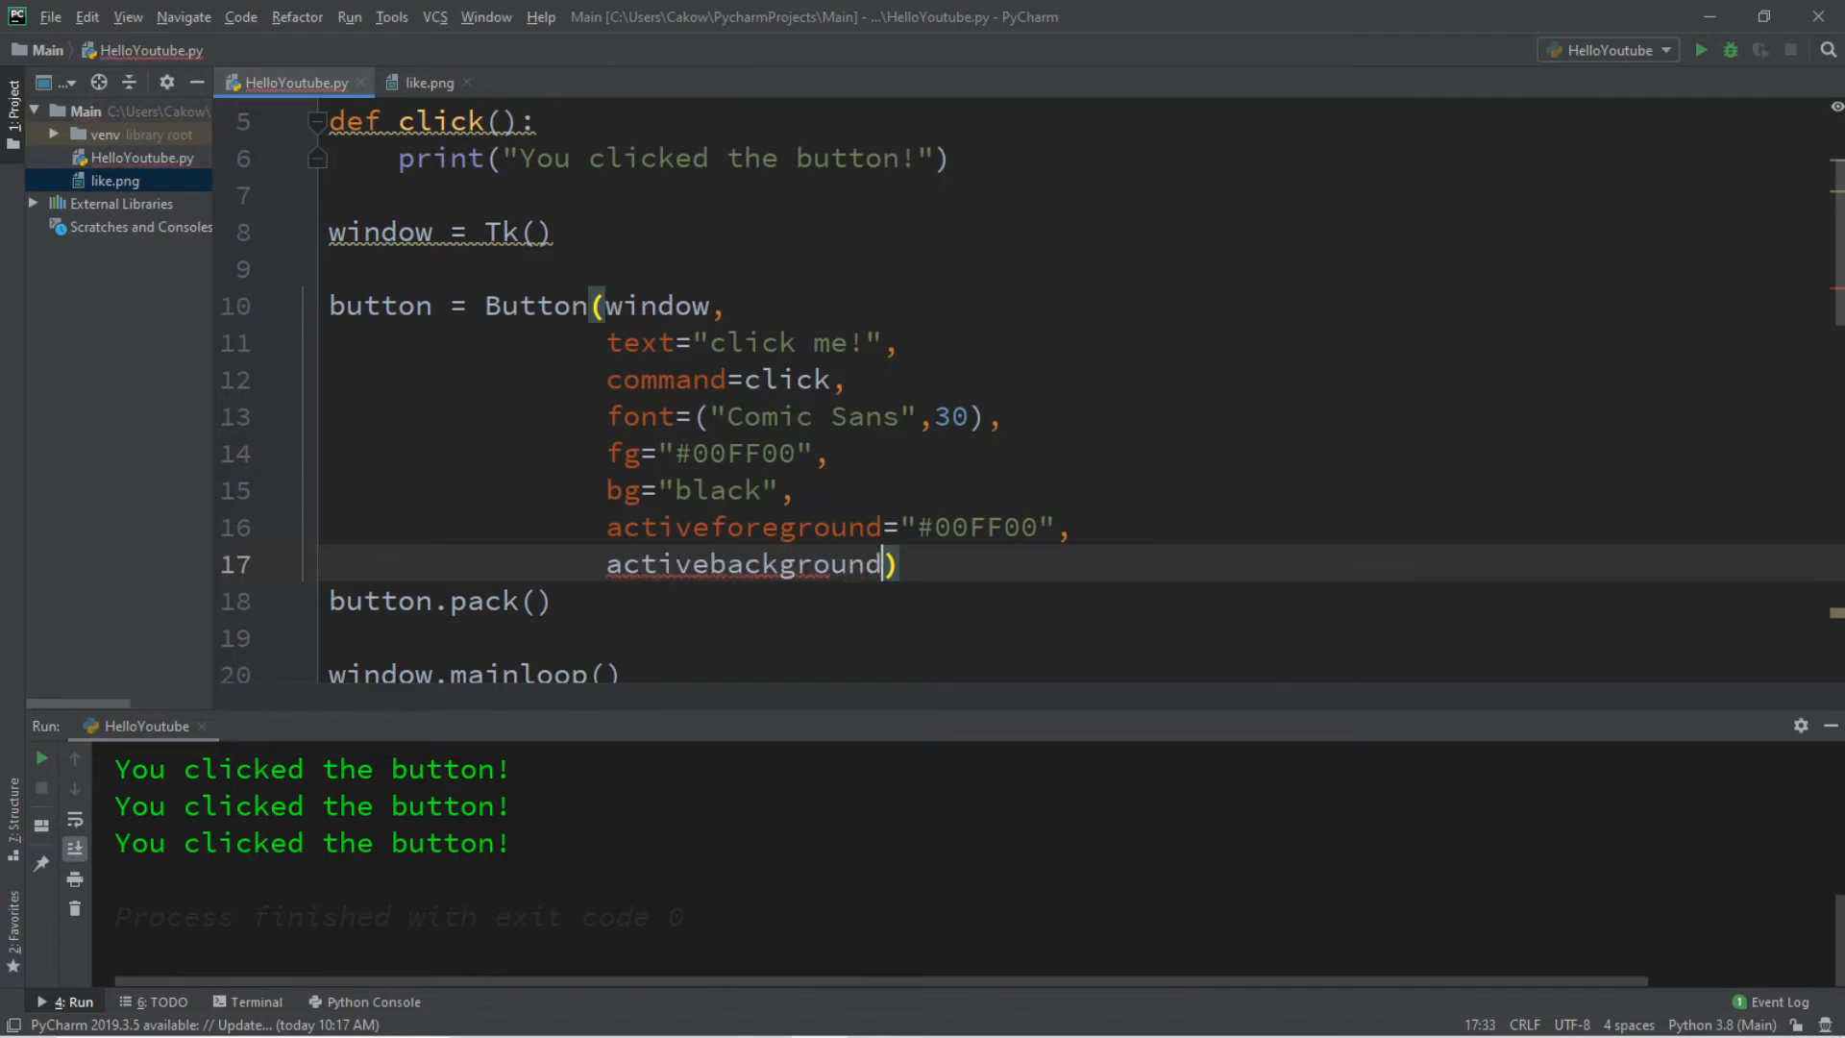
text(="b")
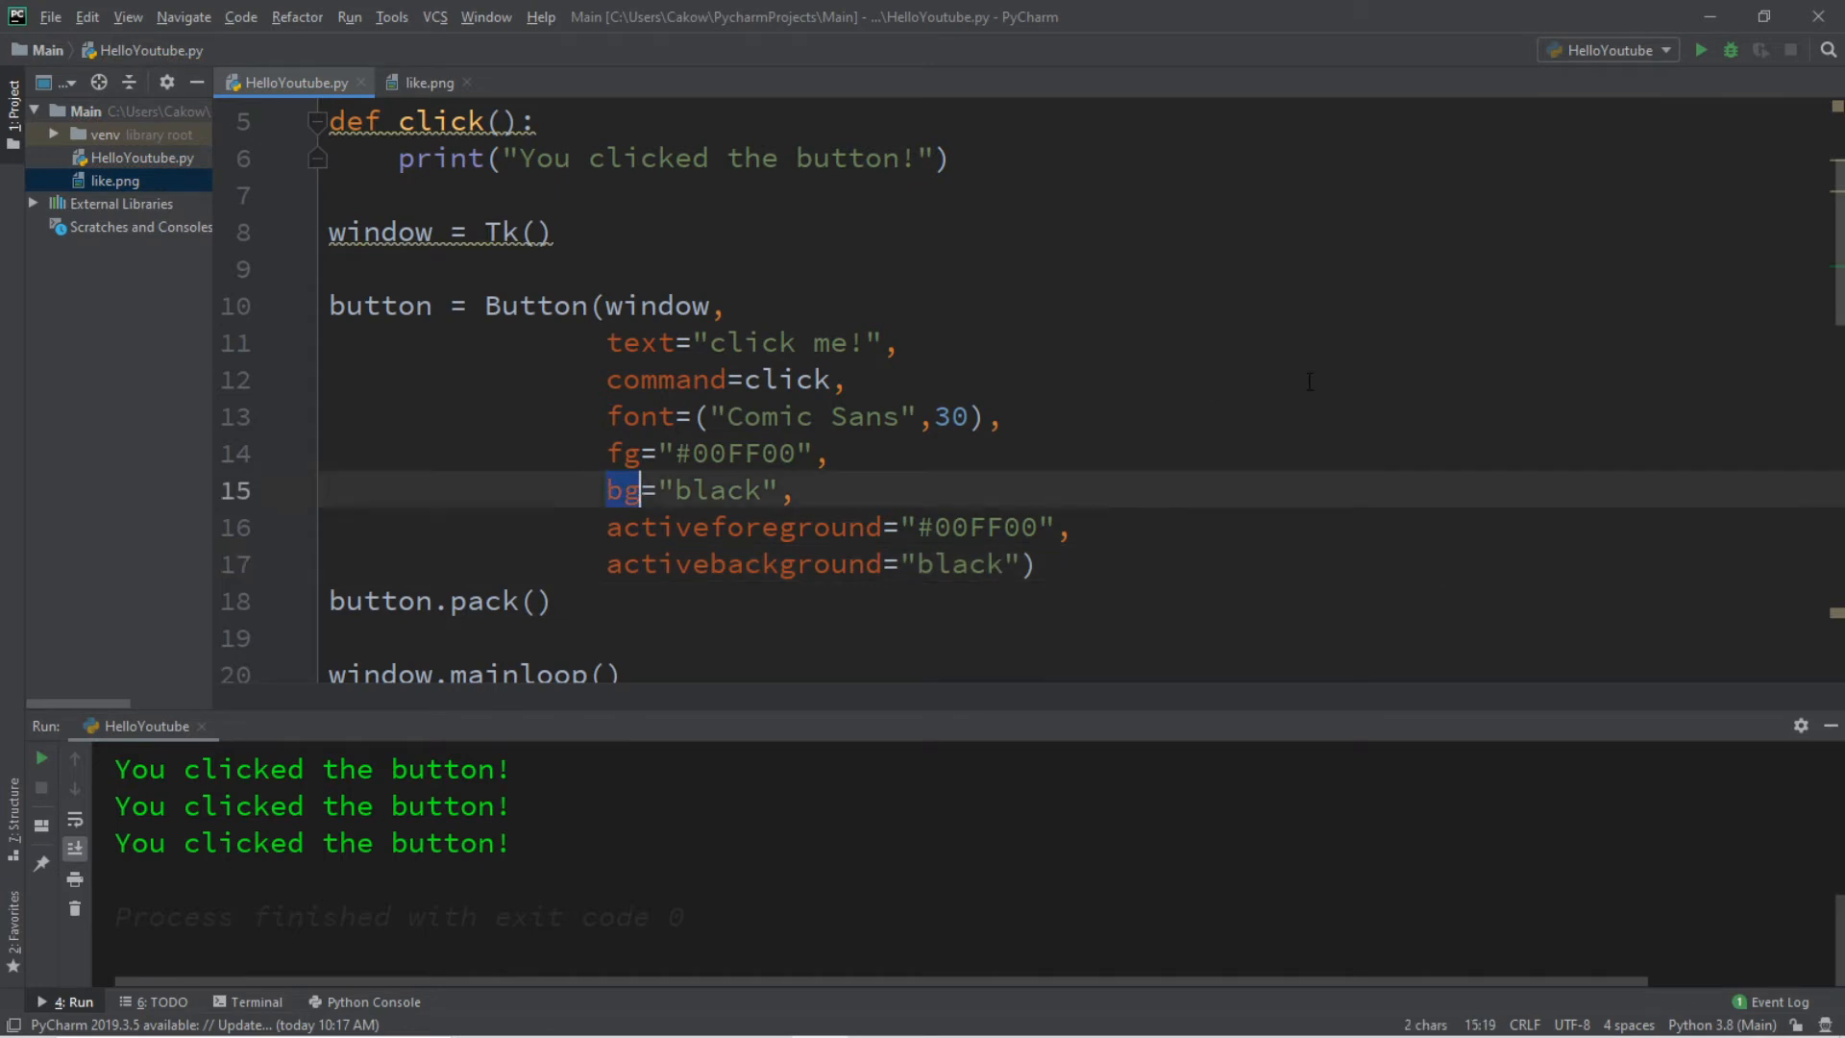
Run the script and press click me! three times to test the pressed colours
click(1699, 49)
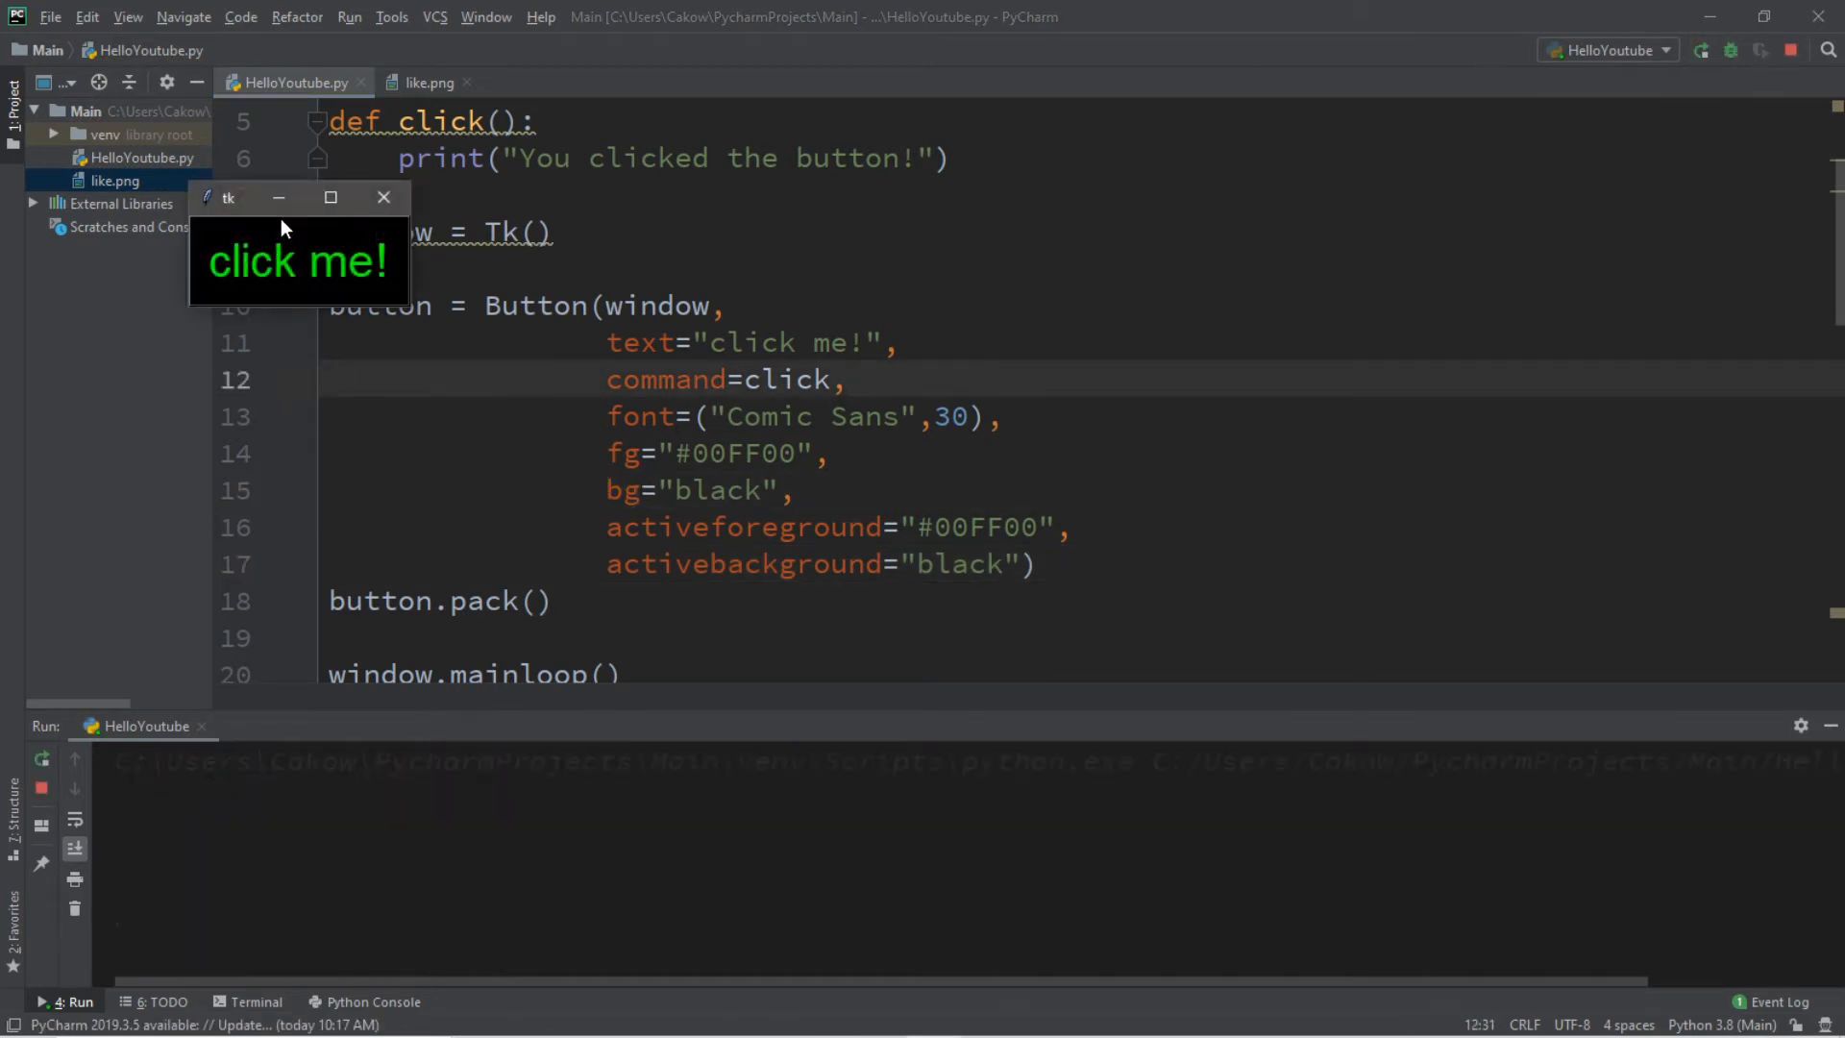
click(298, 261)
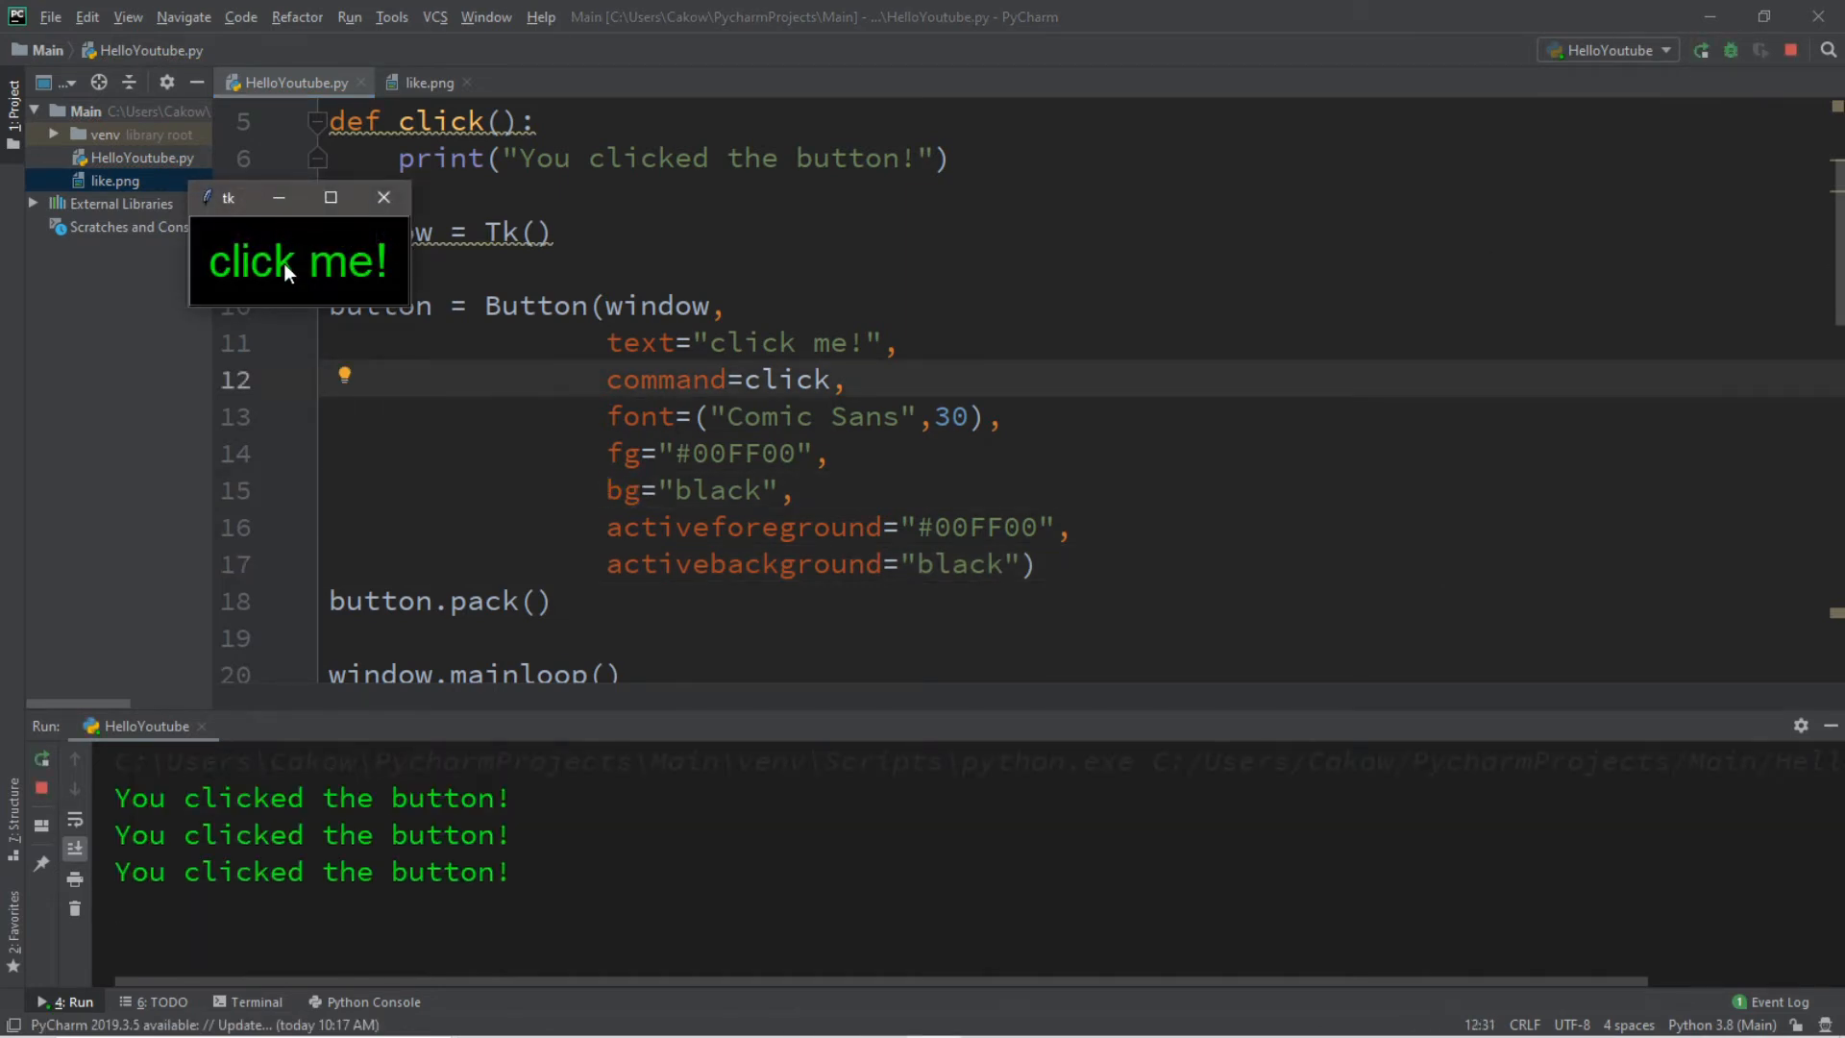
click(298, 262)
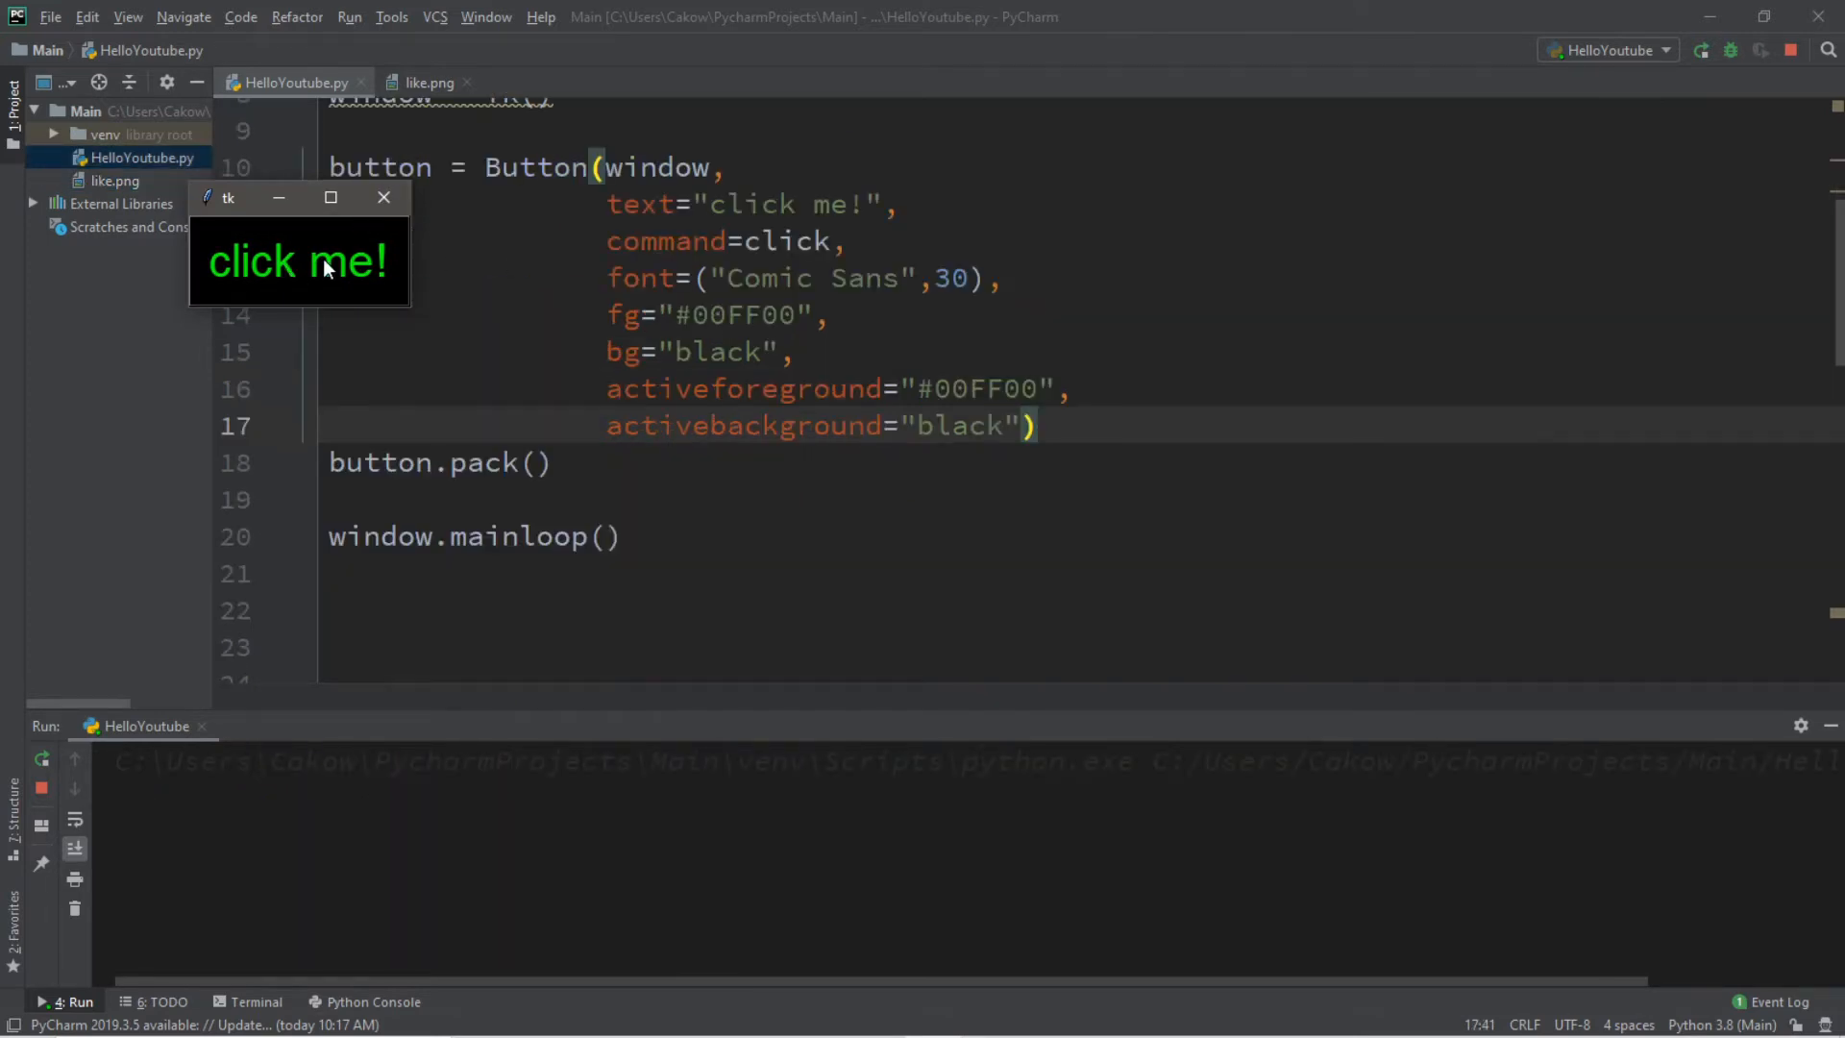
click(298, 262)
text(,)
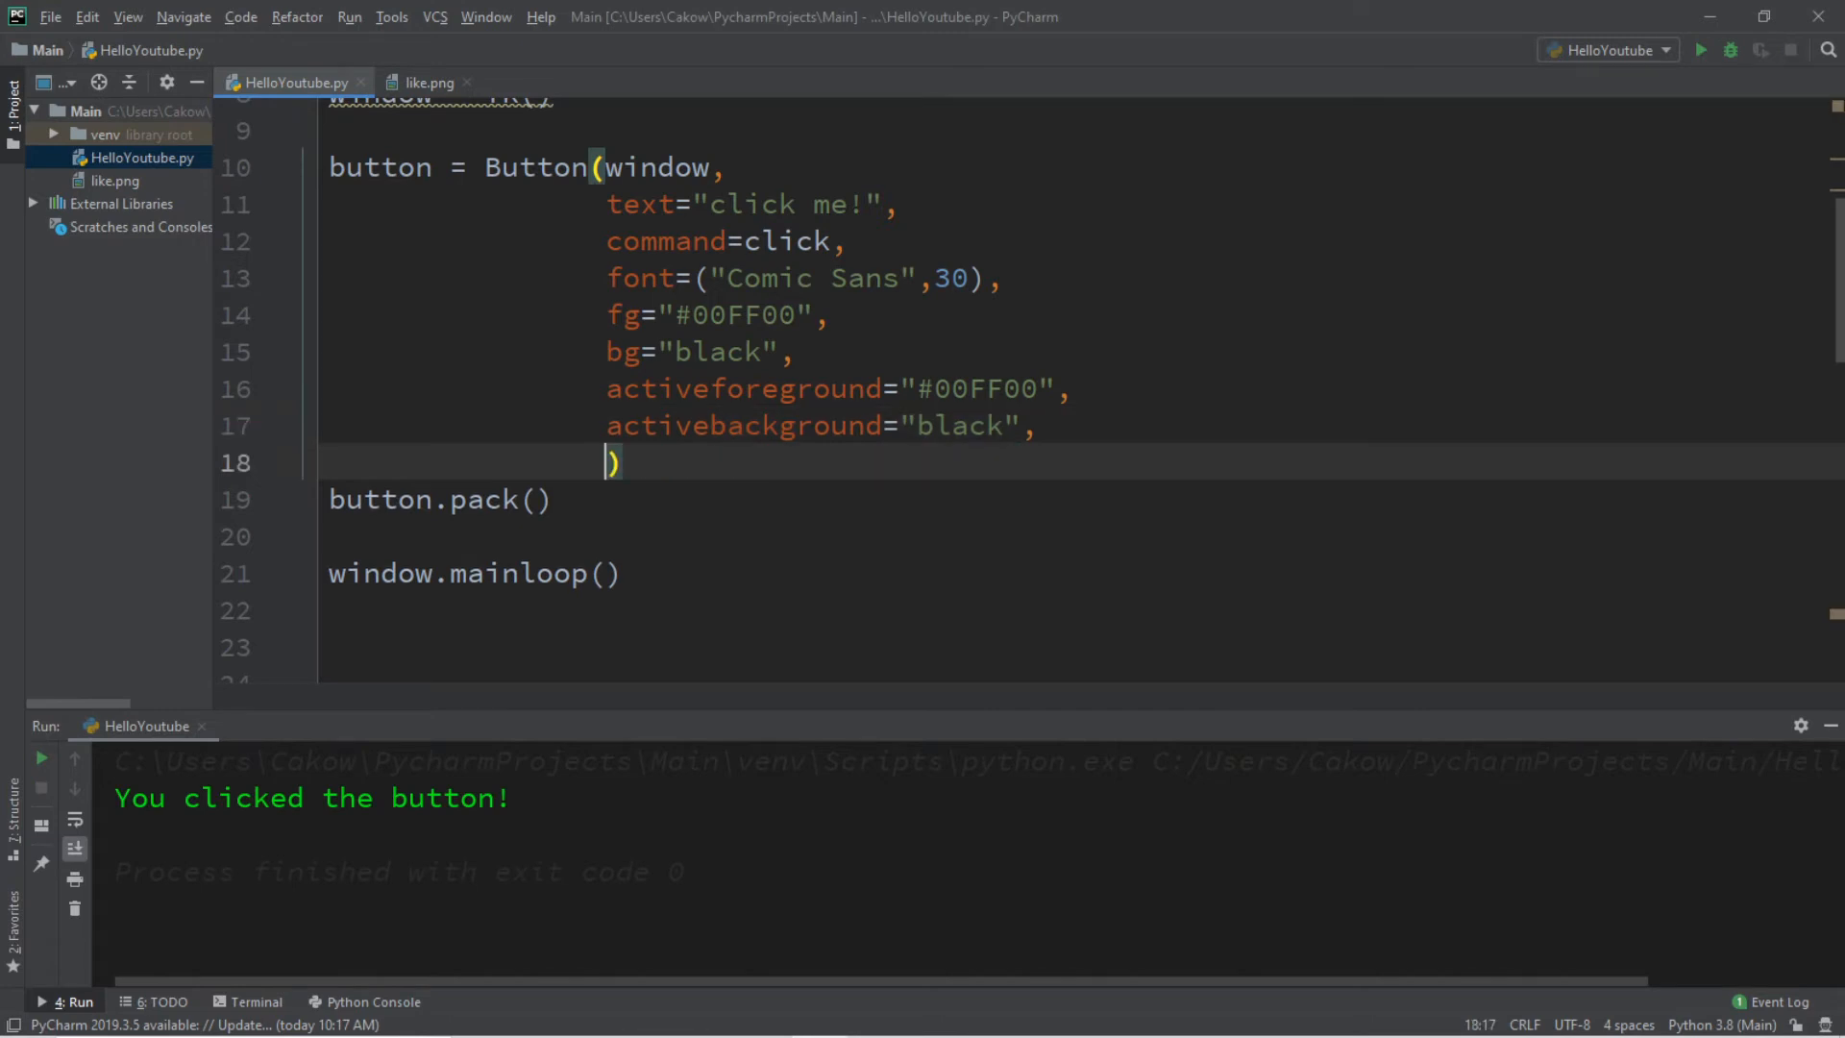
Set the button to state=DISABLED and test-run it to confirm it appears greyed out
text(state=)
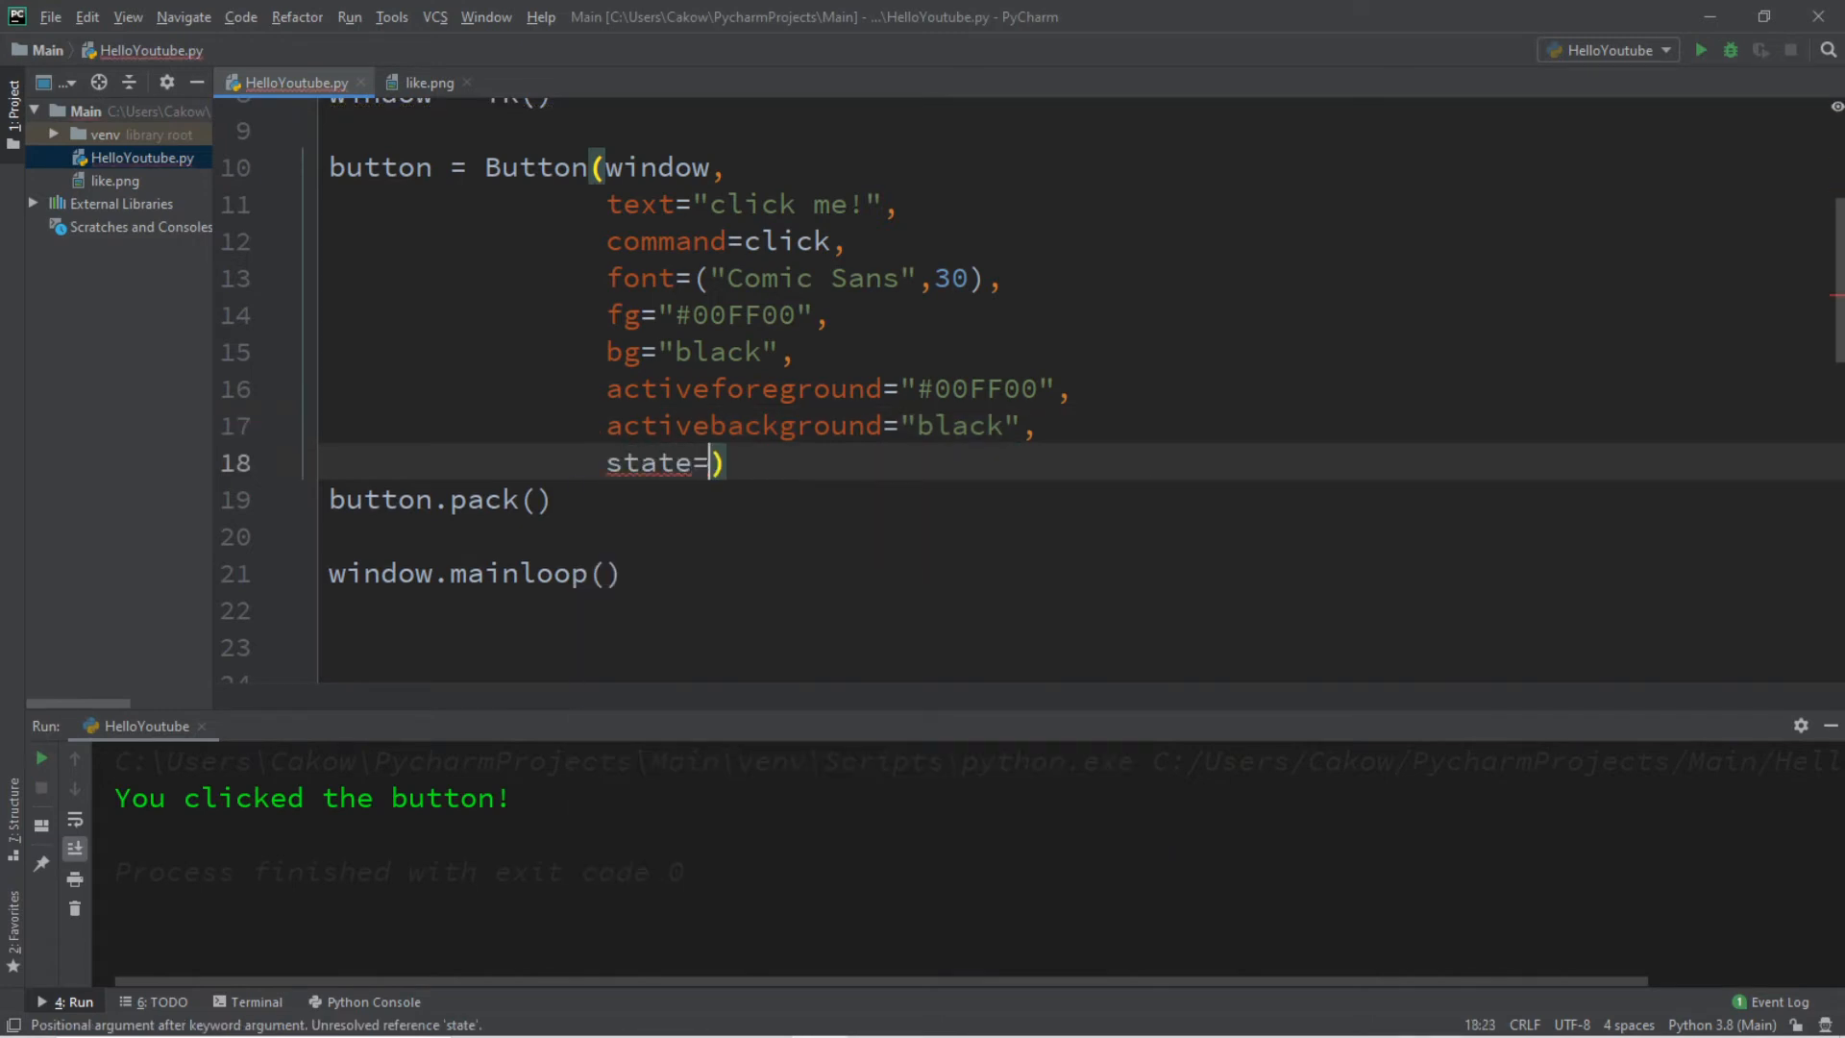
text(ACTIV)
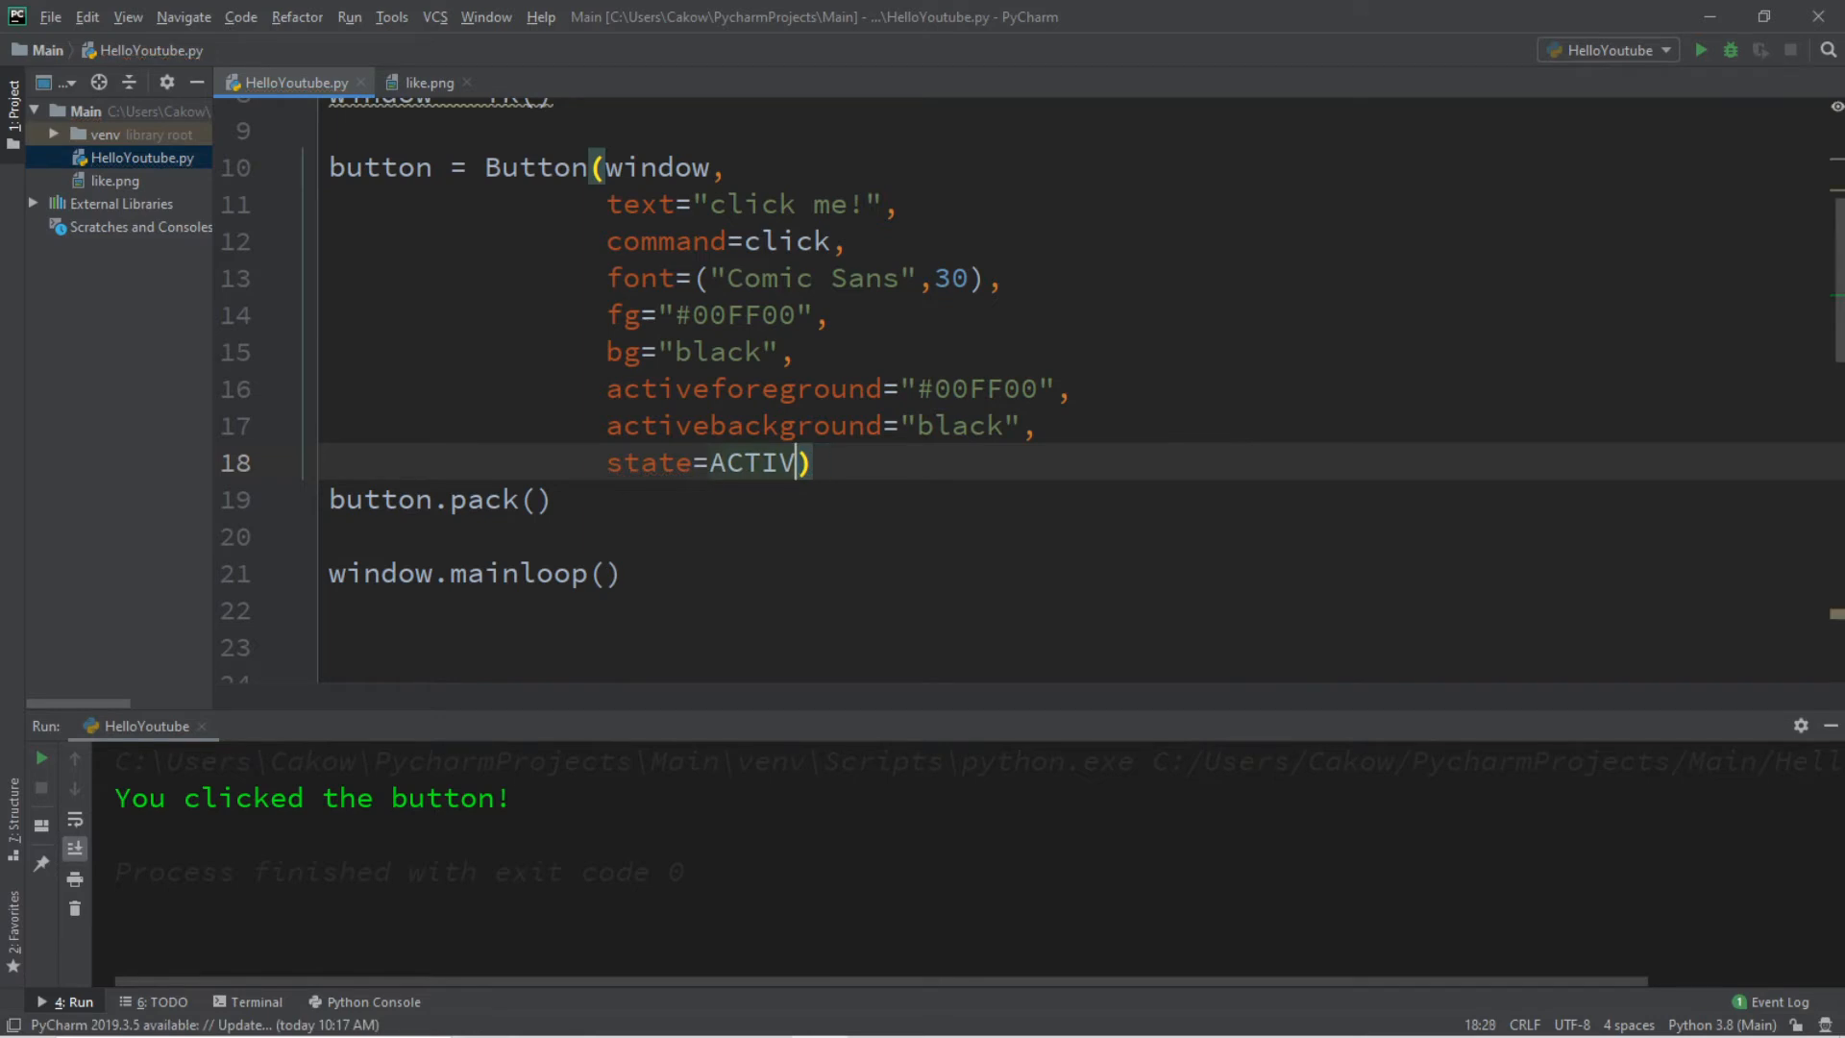
text(DISABLED)
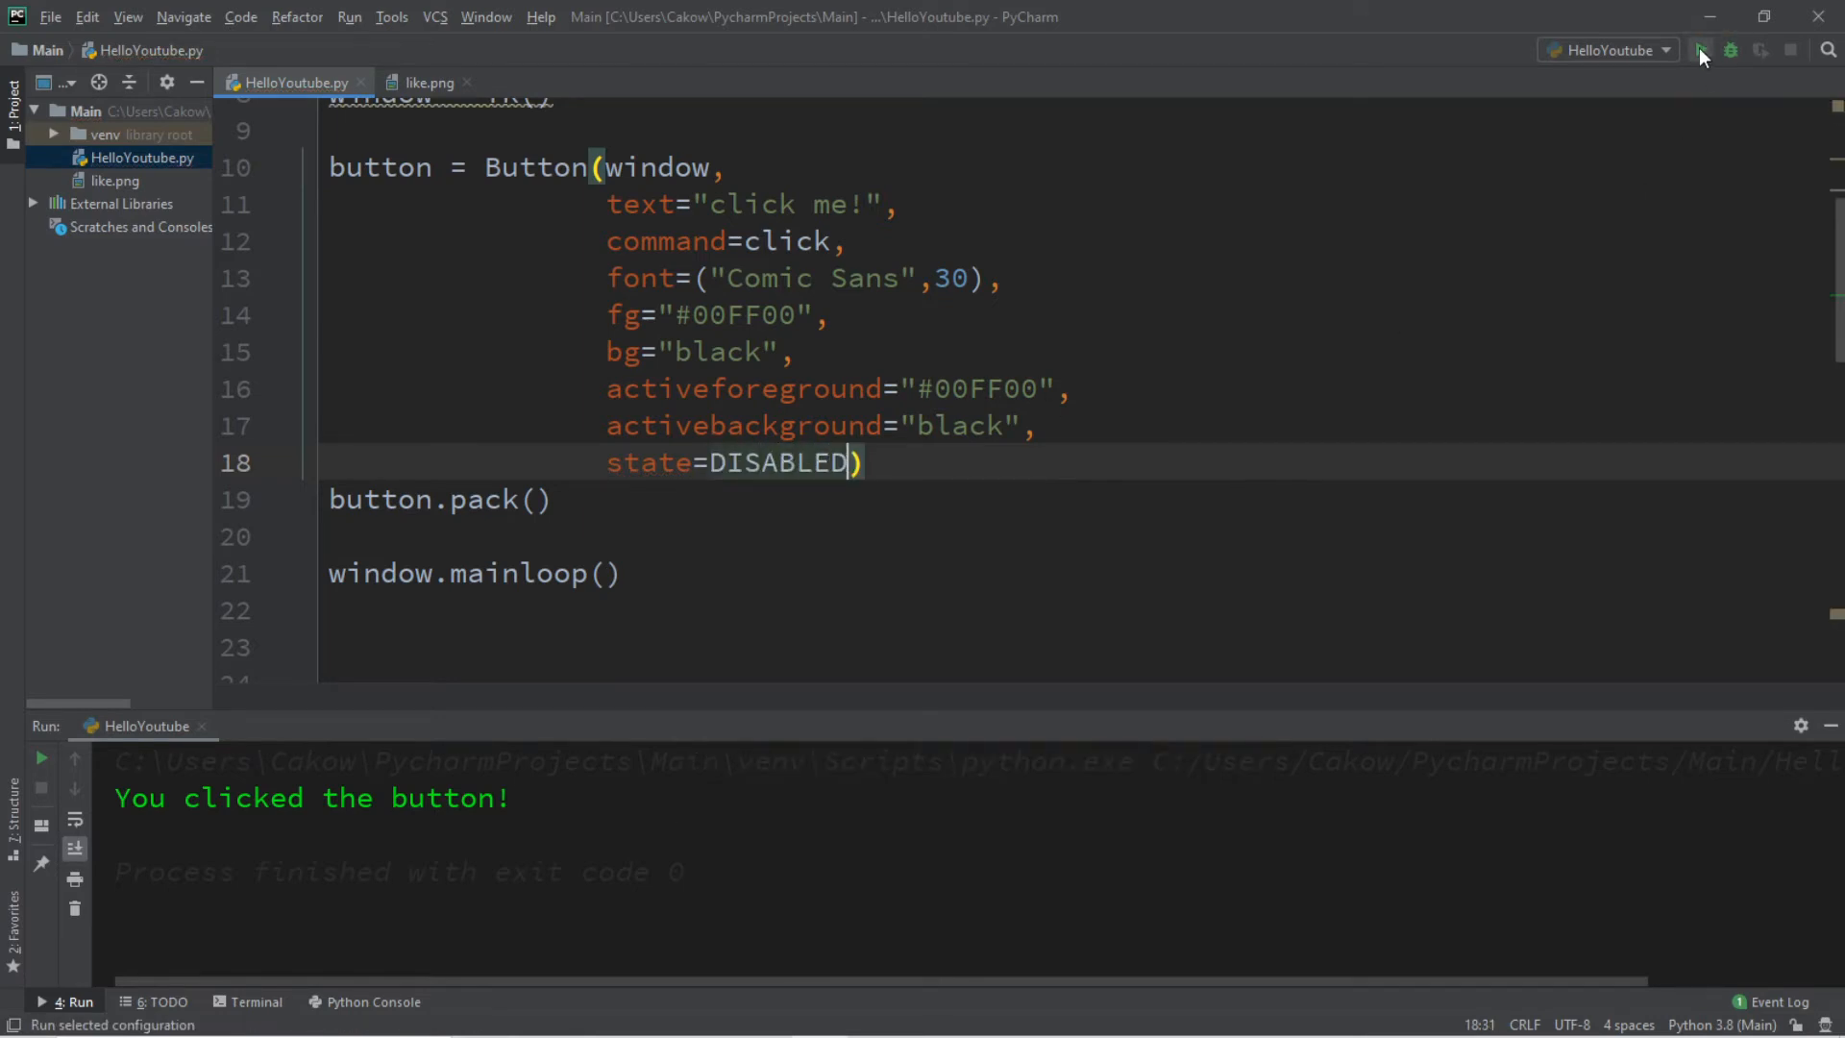
click(1702, 49)
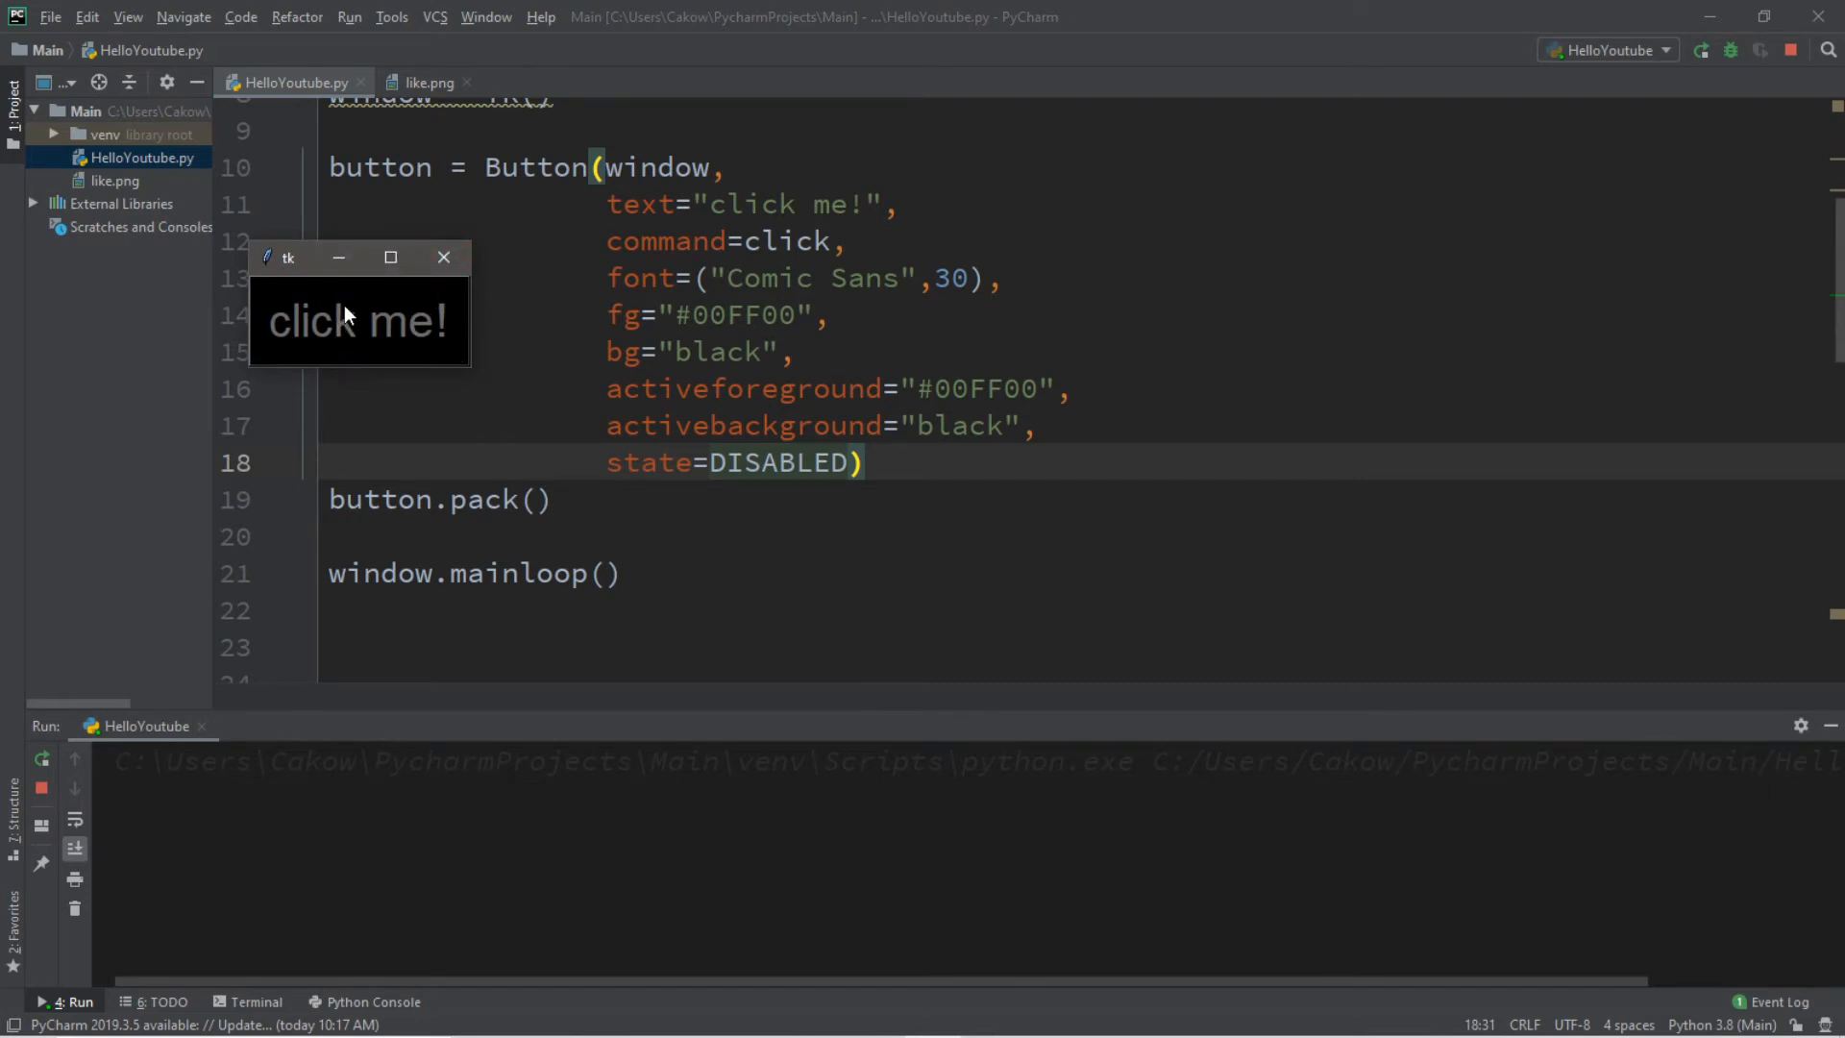
click(445, 257)
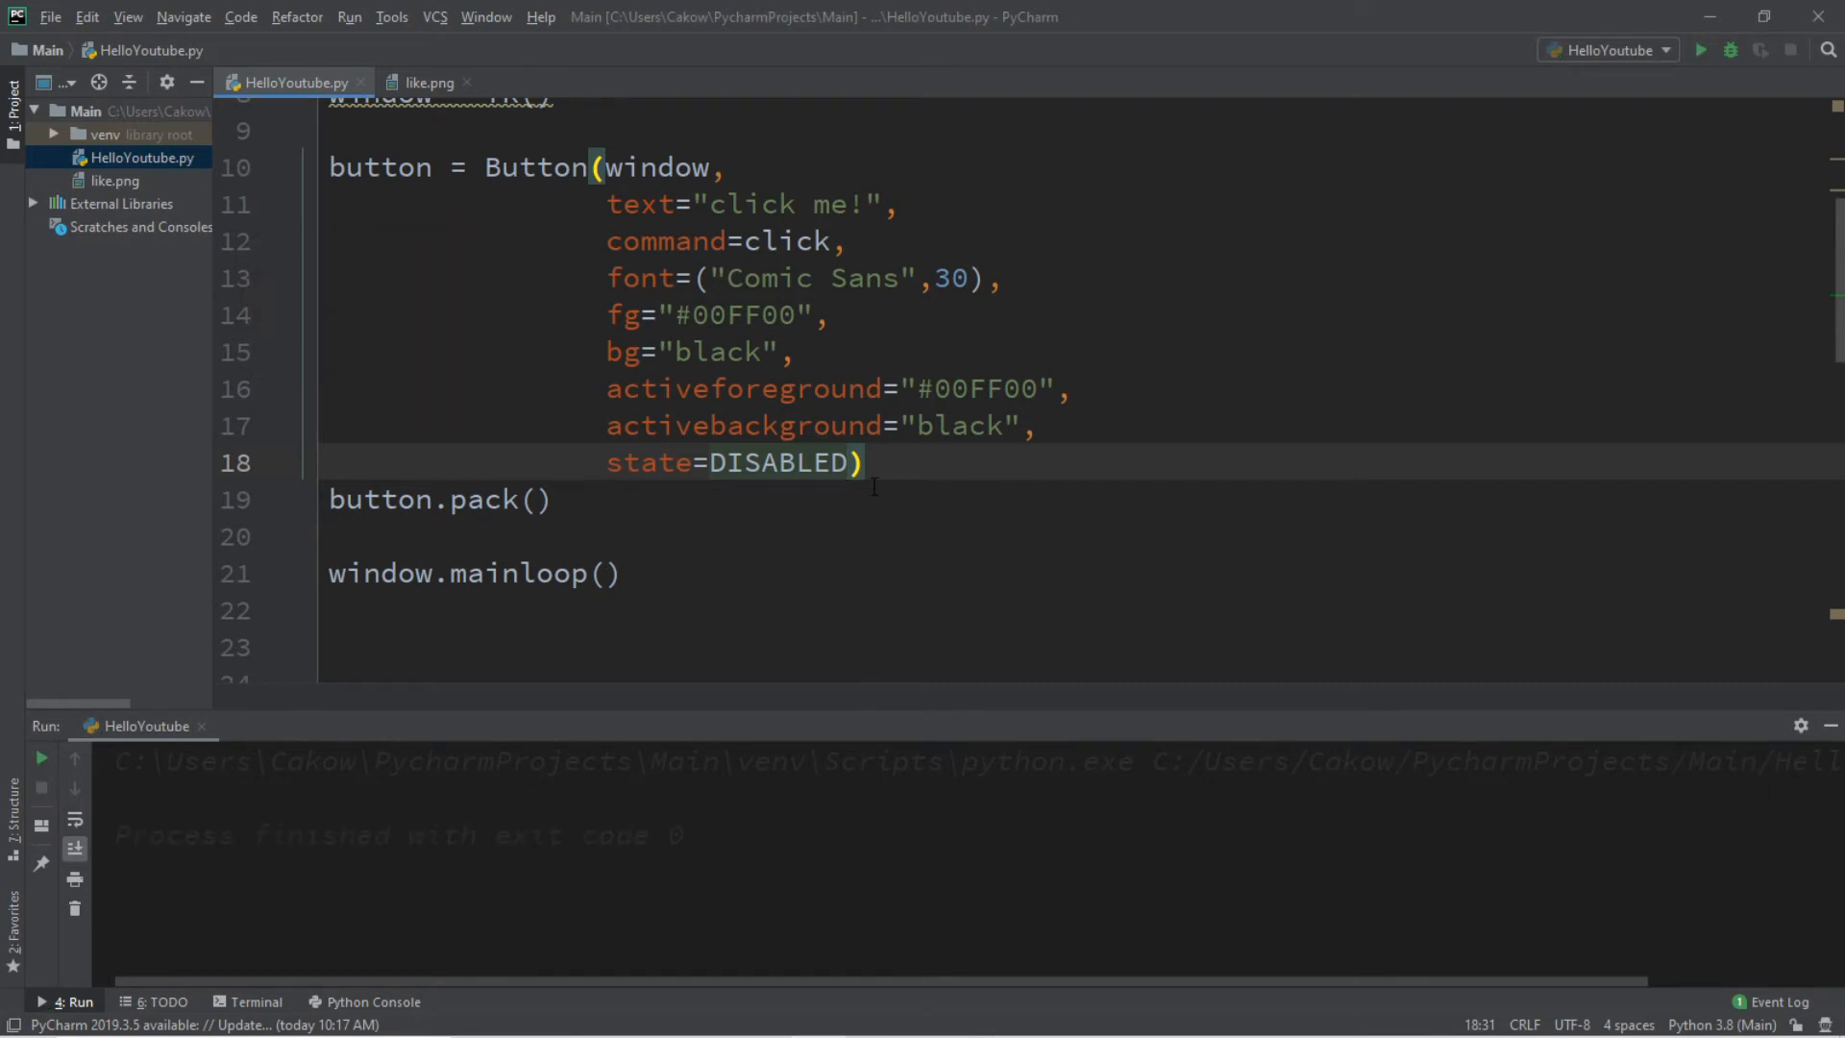
Change the button state back to ACTIVE and start a new image= argument line
text(ACTIVE)
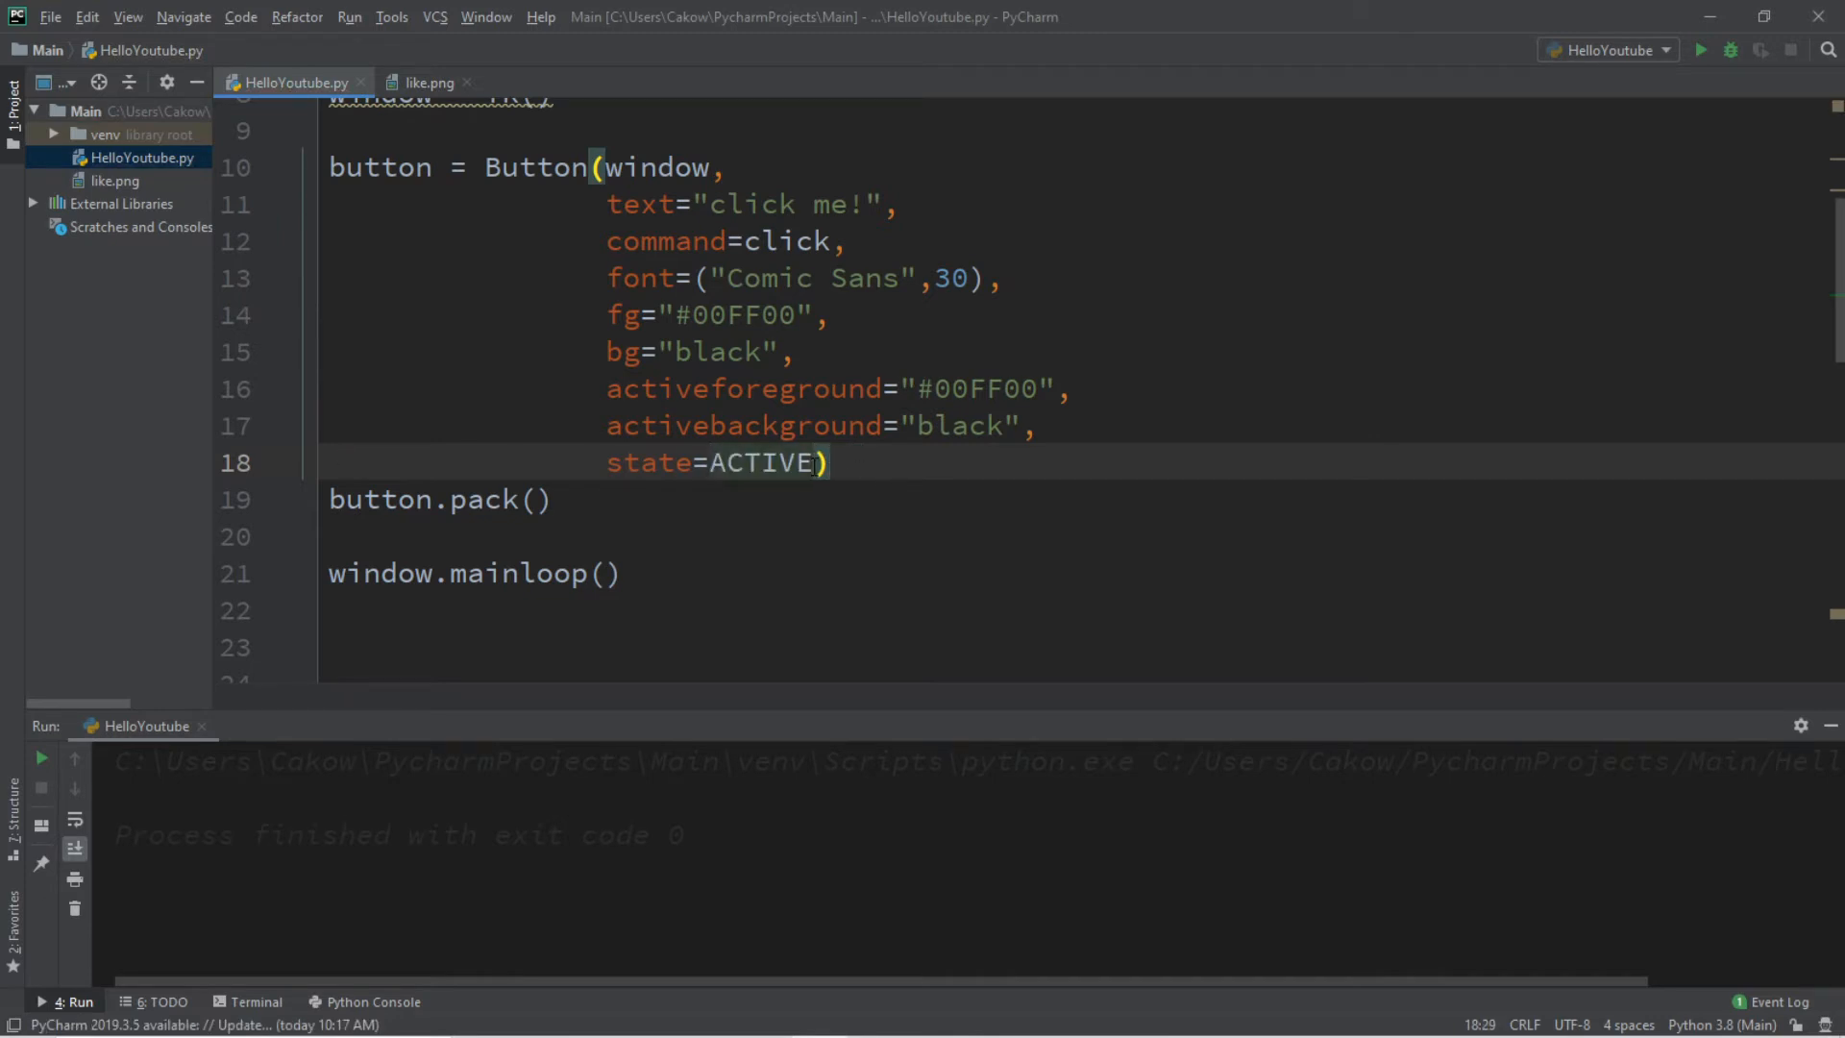
text(,)
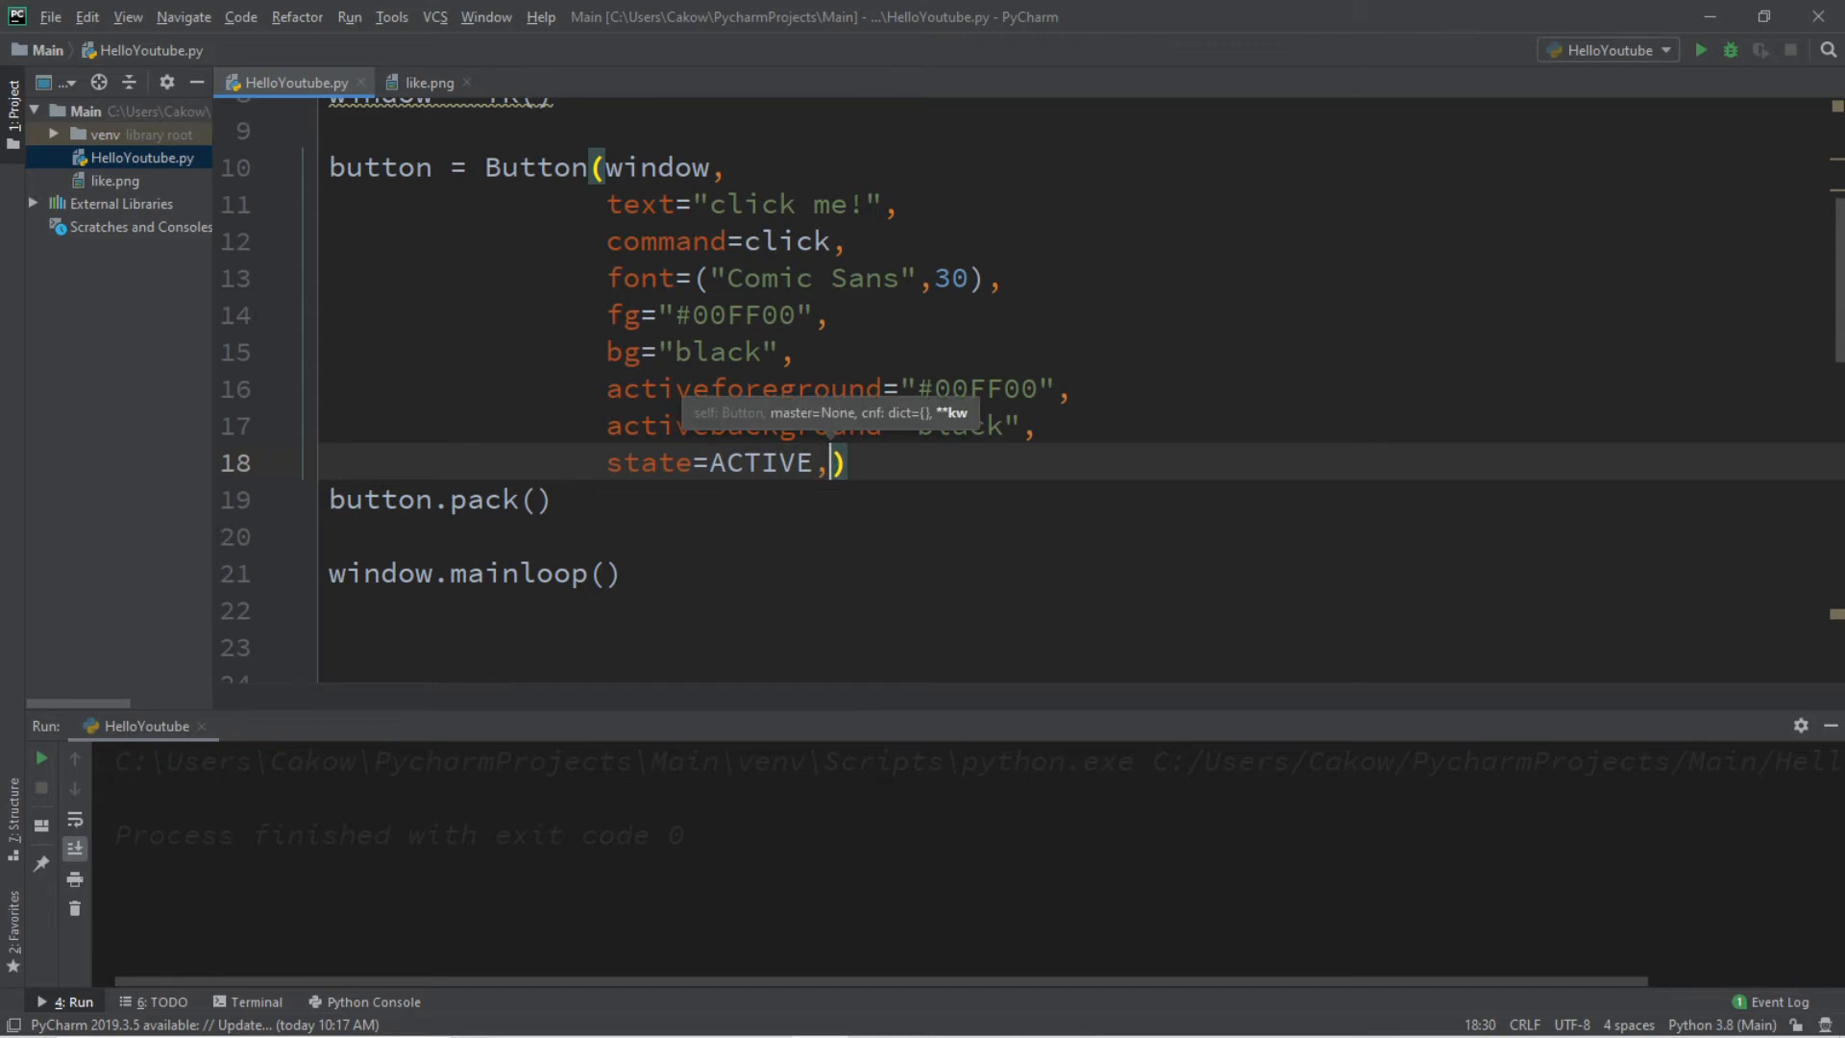
key(enter)
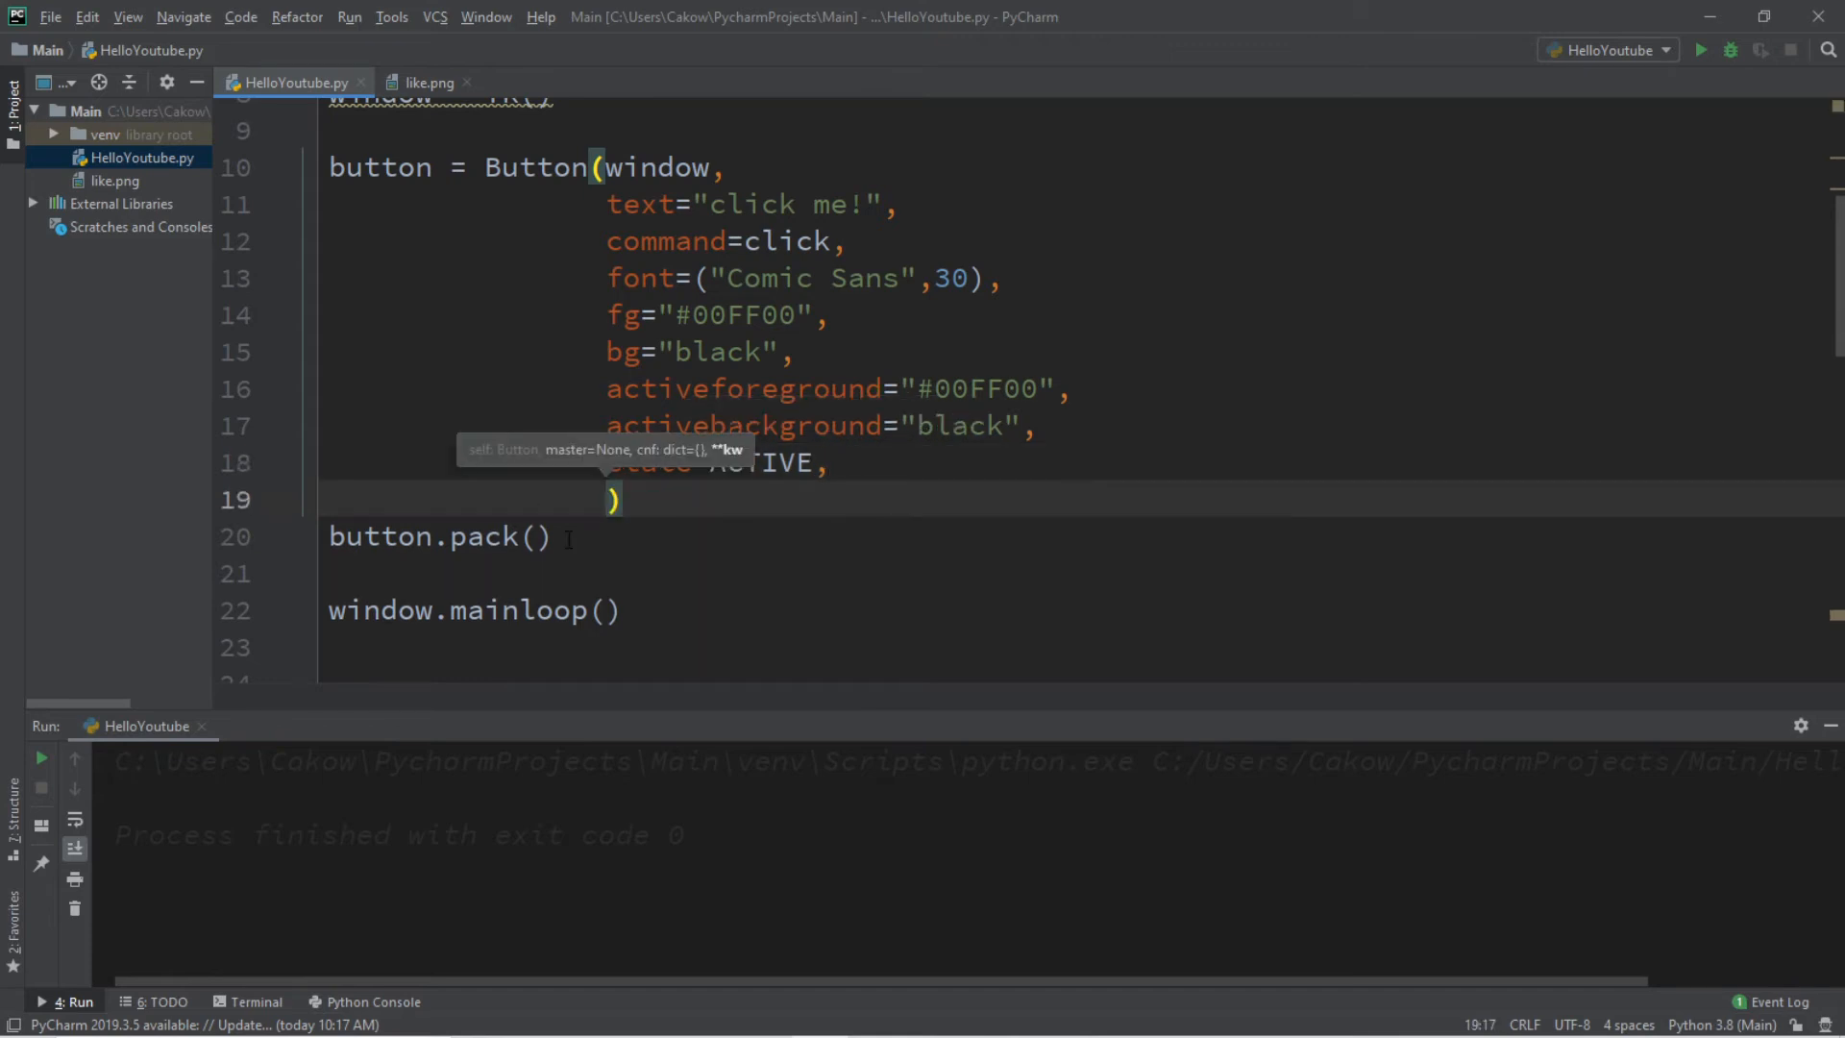
text(image=)
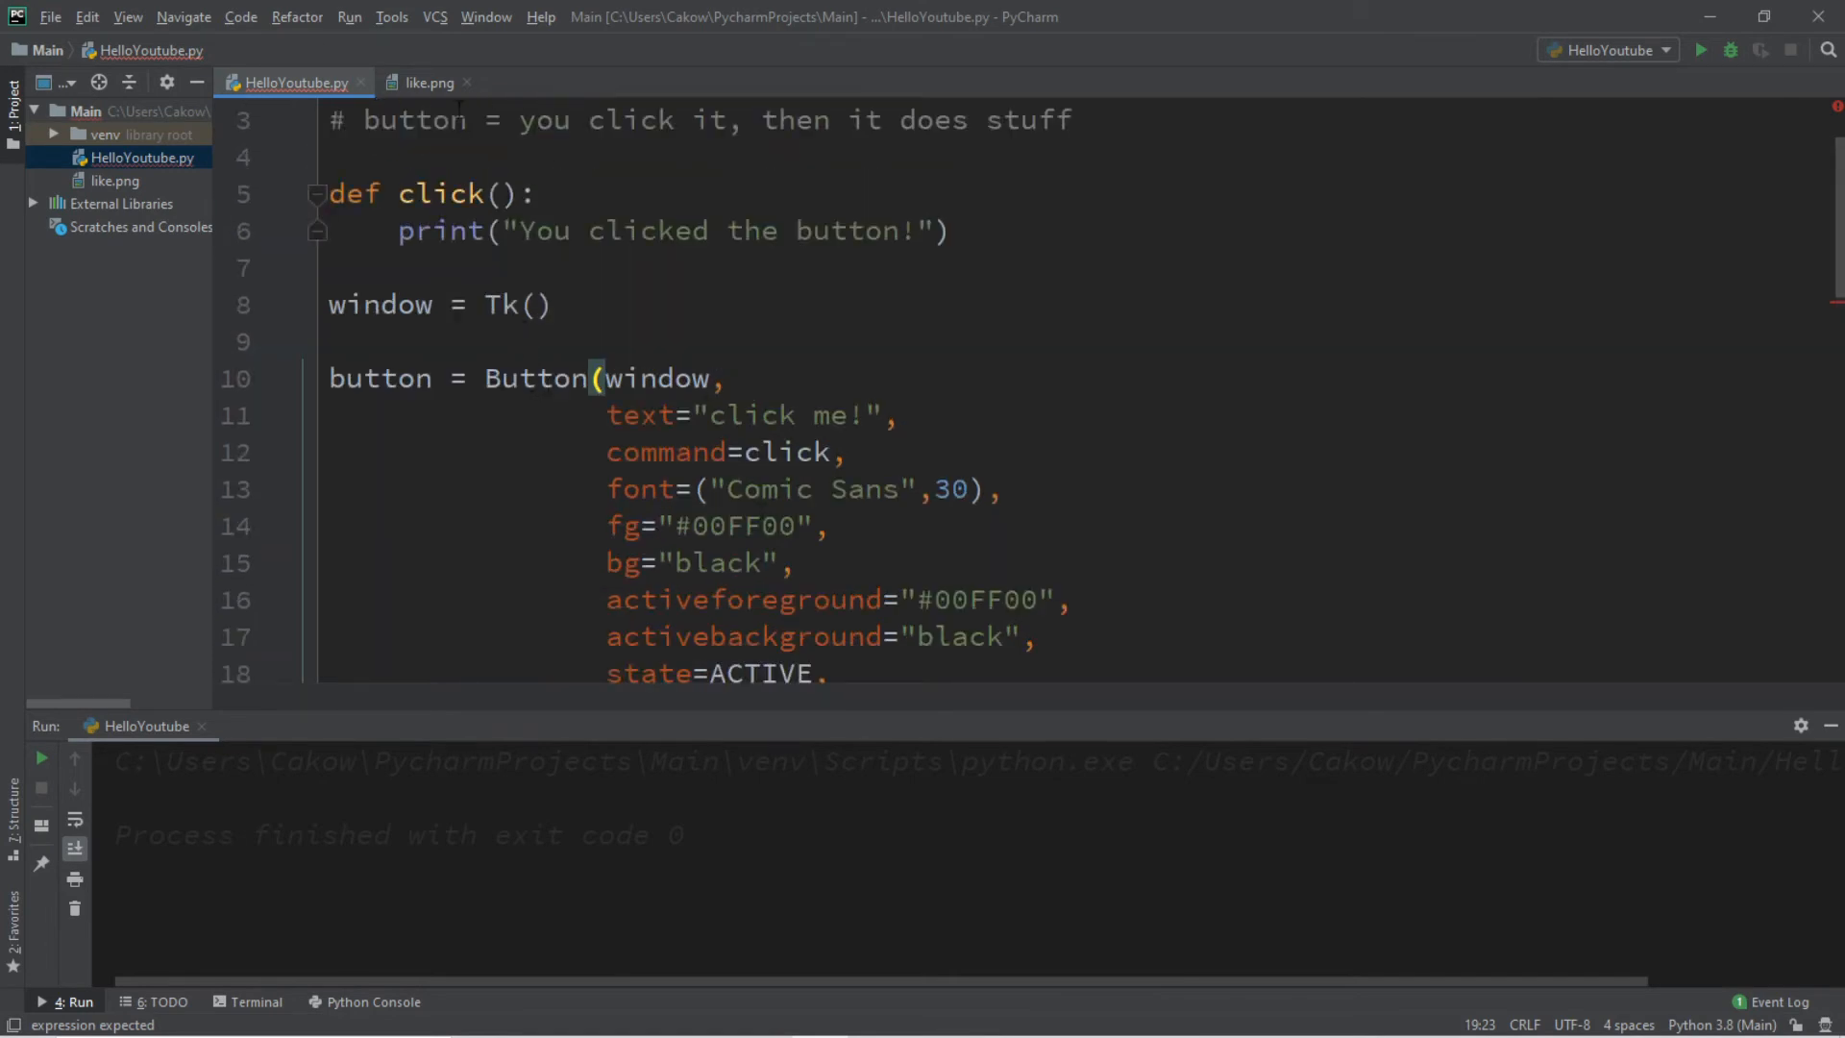
click(428, 82)
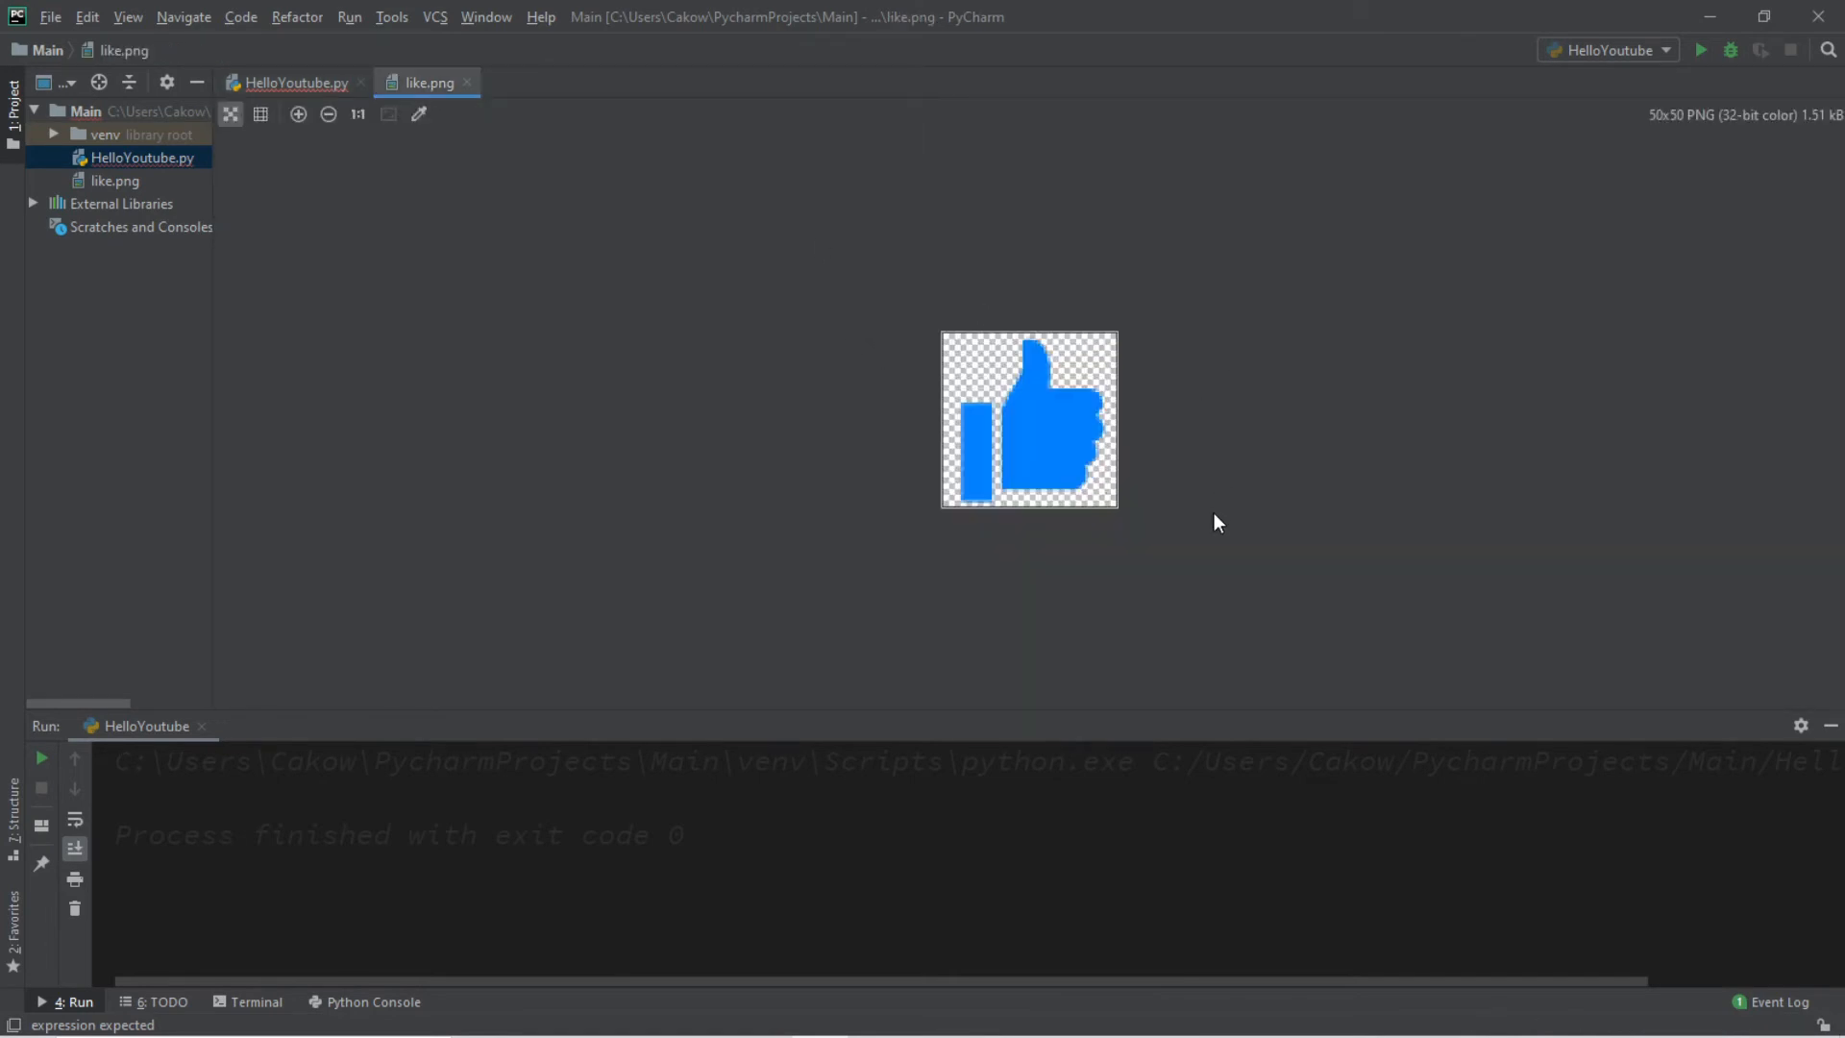
mouse_move(871, 489)
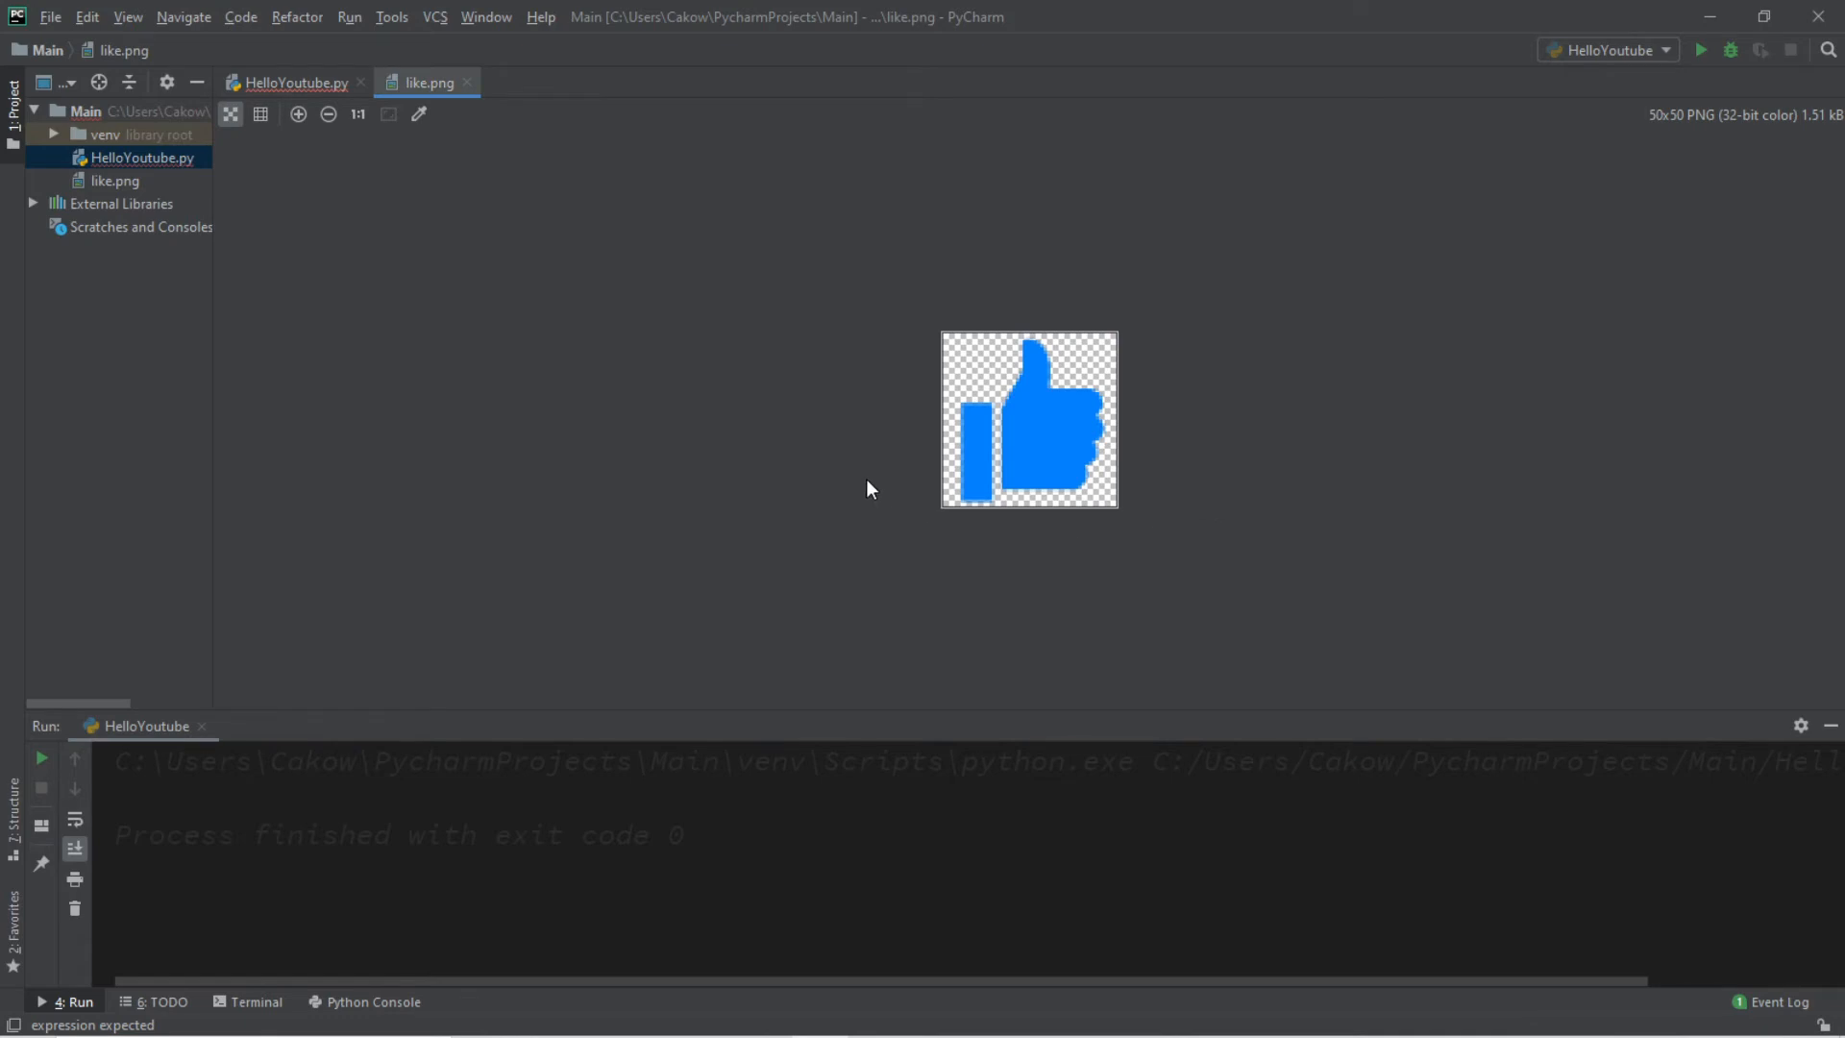
mouse_move(963, 386)
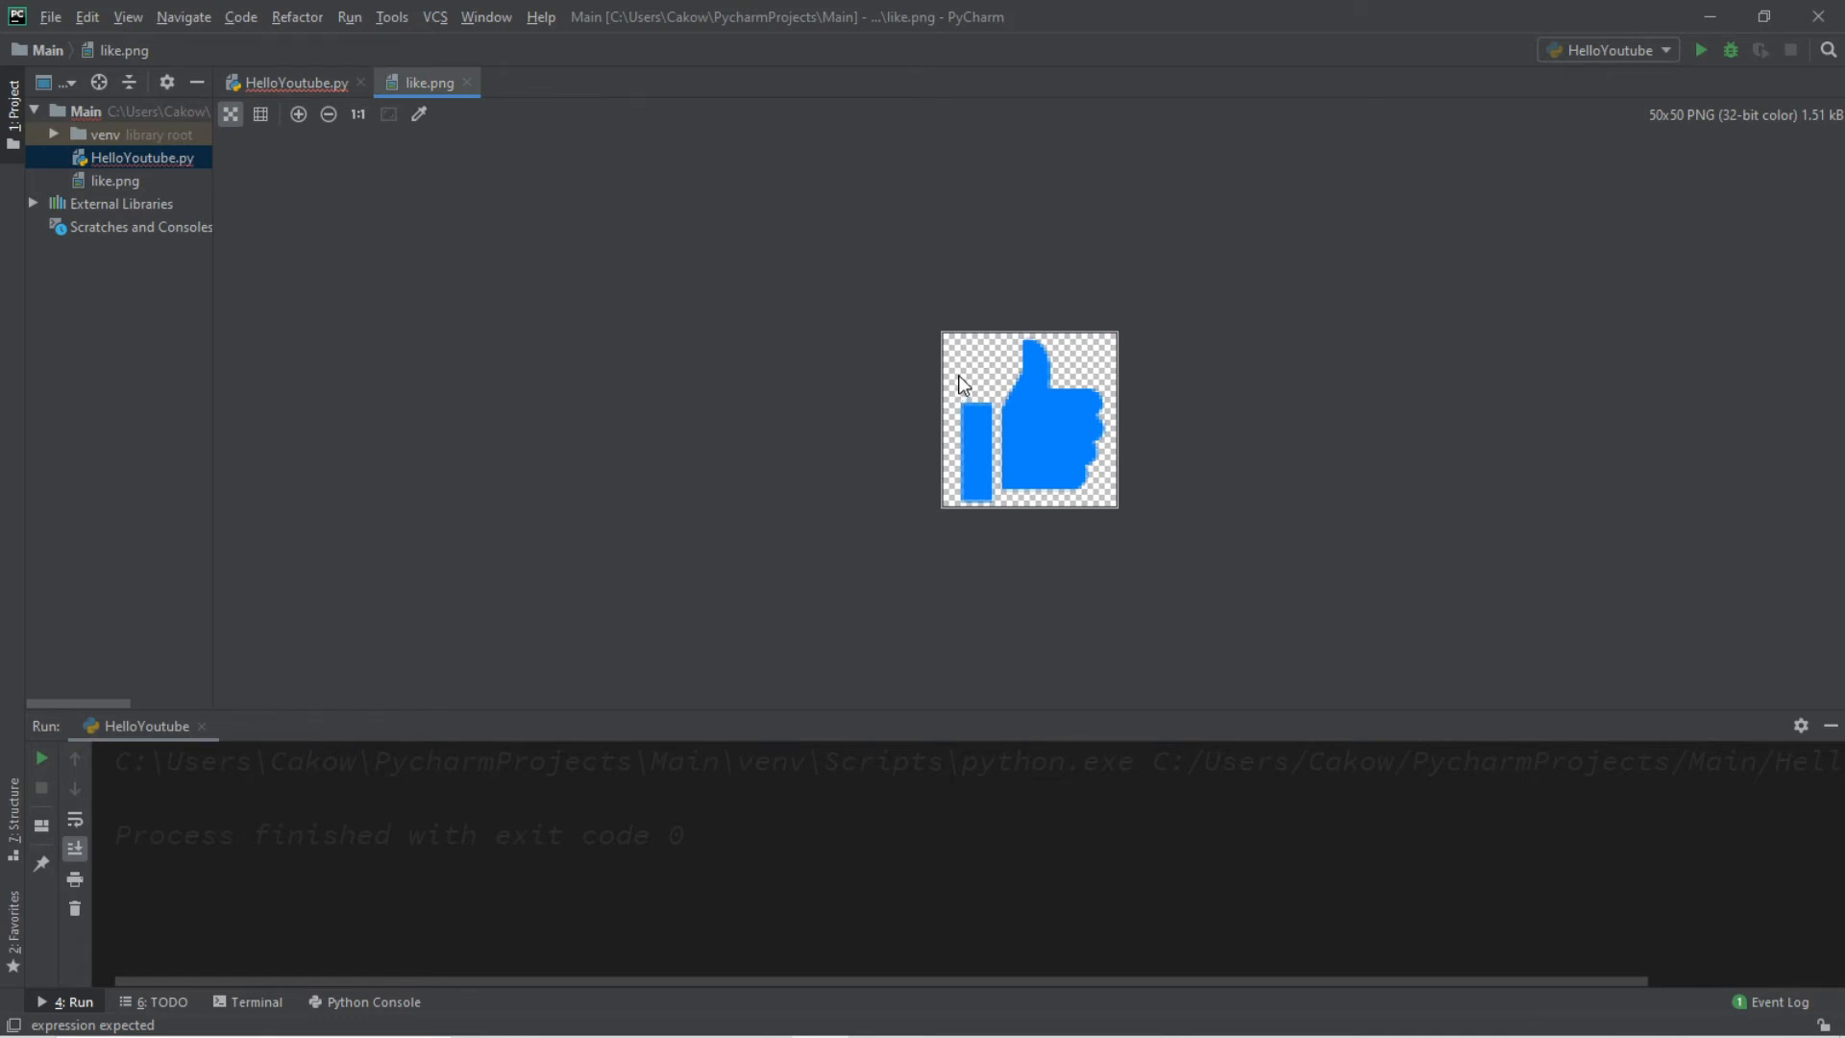
click(294, 82)
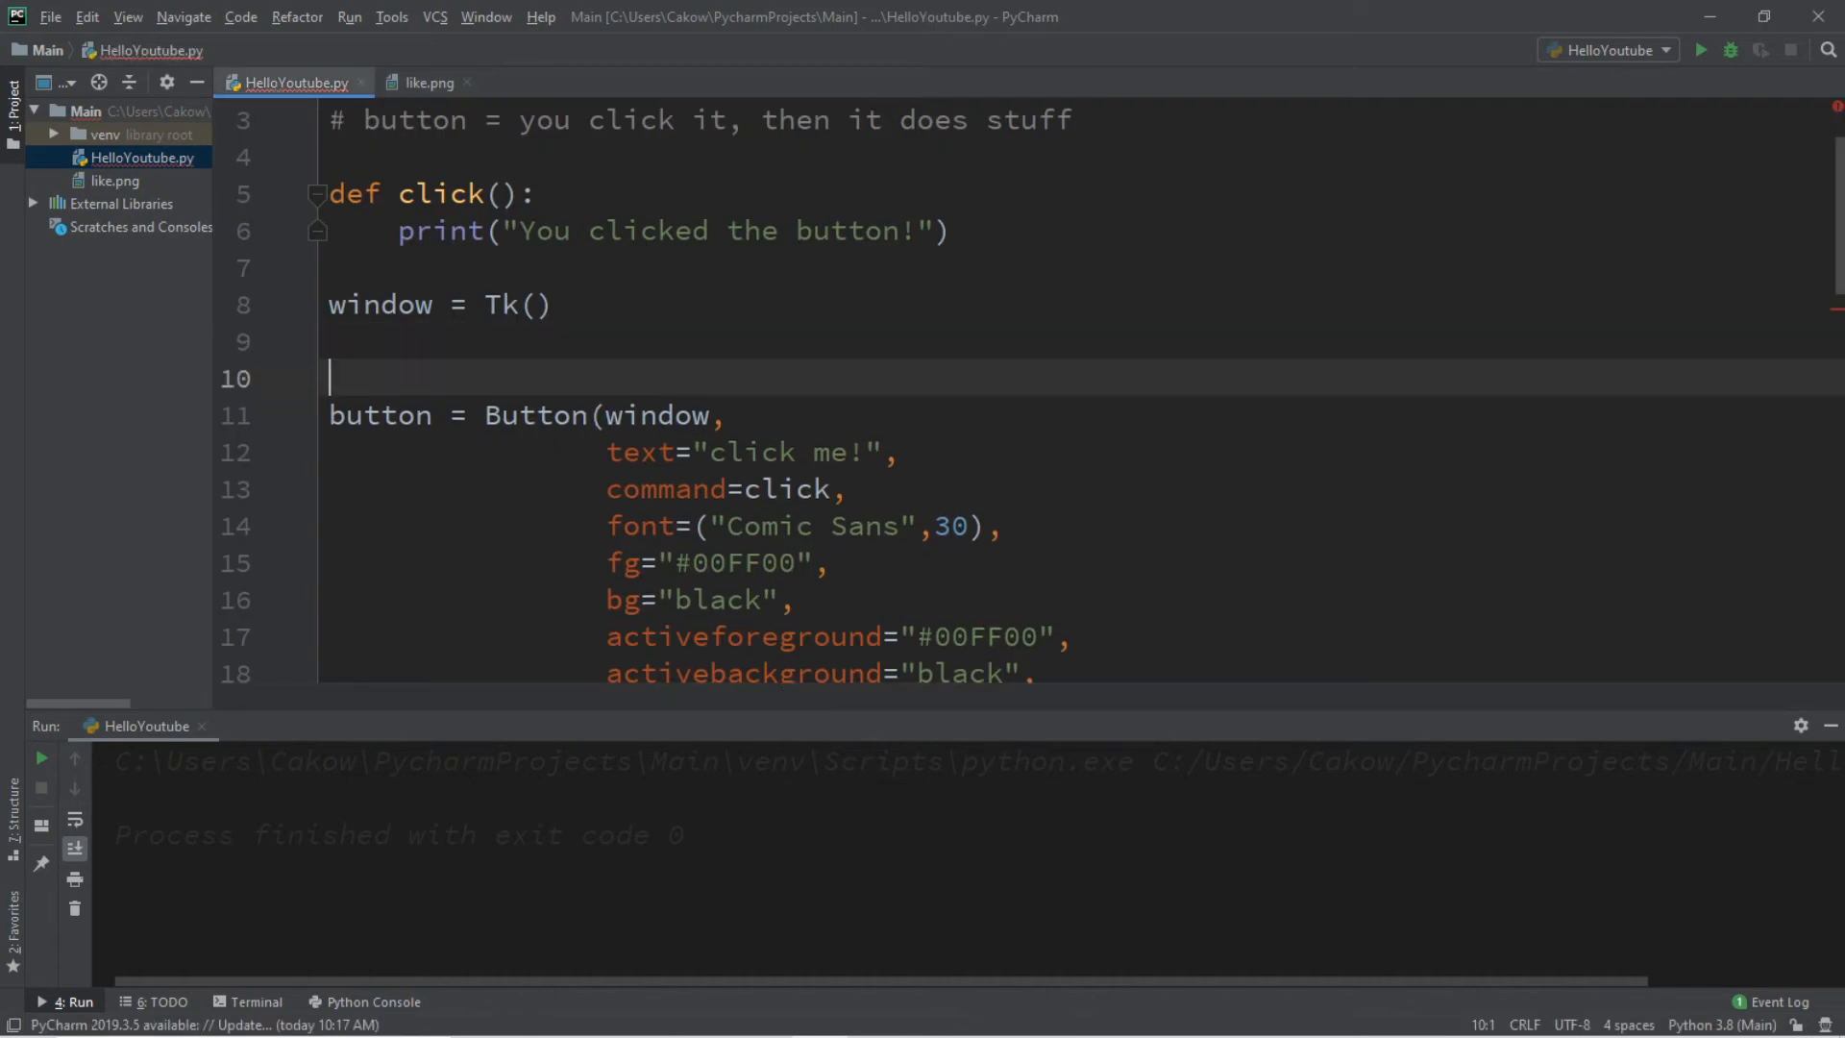
Add photo = PhotoImage(file='like.png') above the Button and reuse photo for its image
text(p)
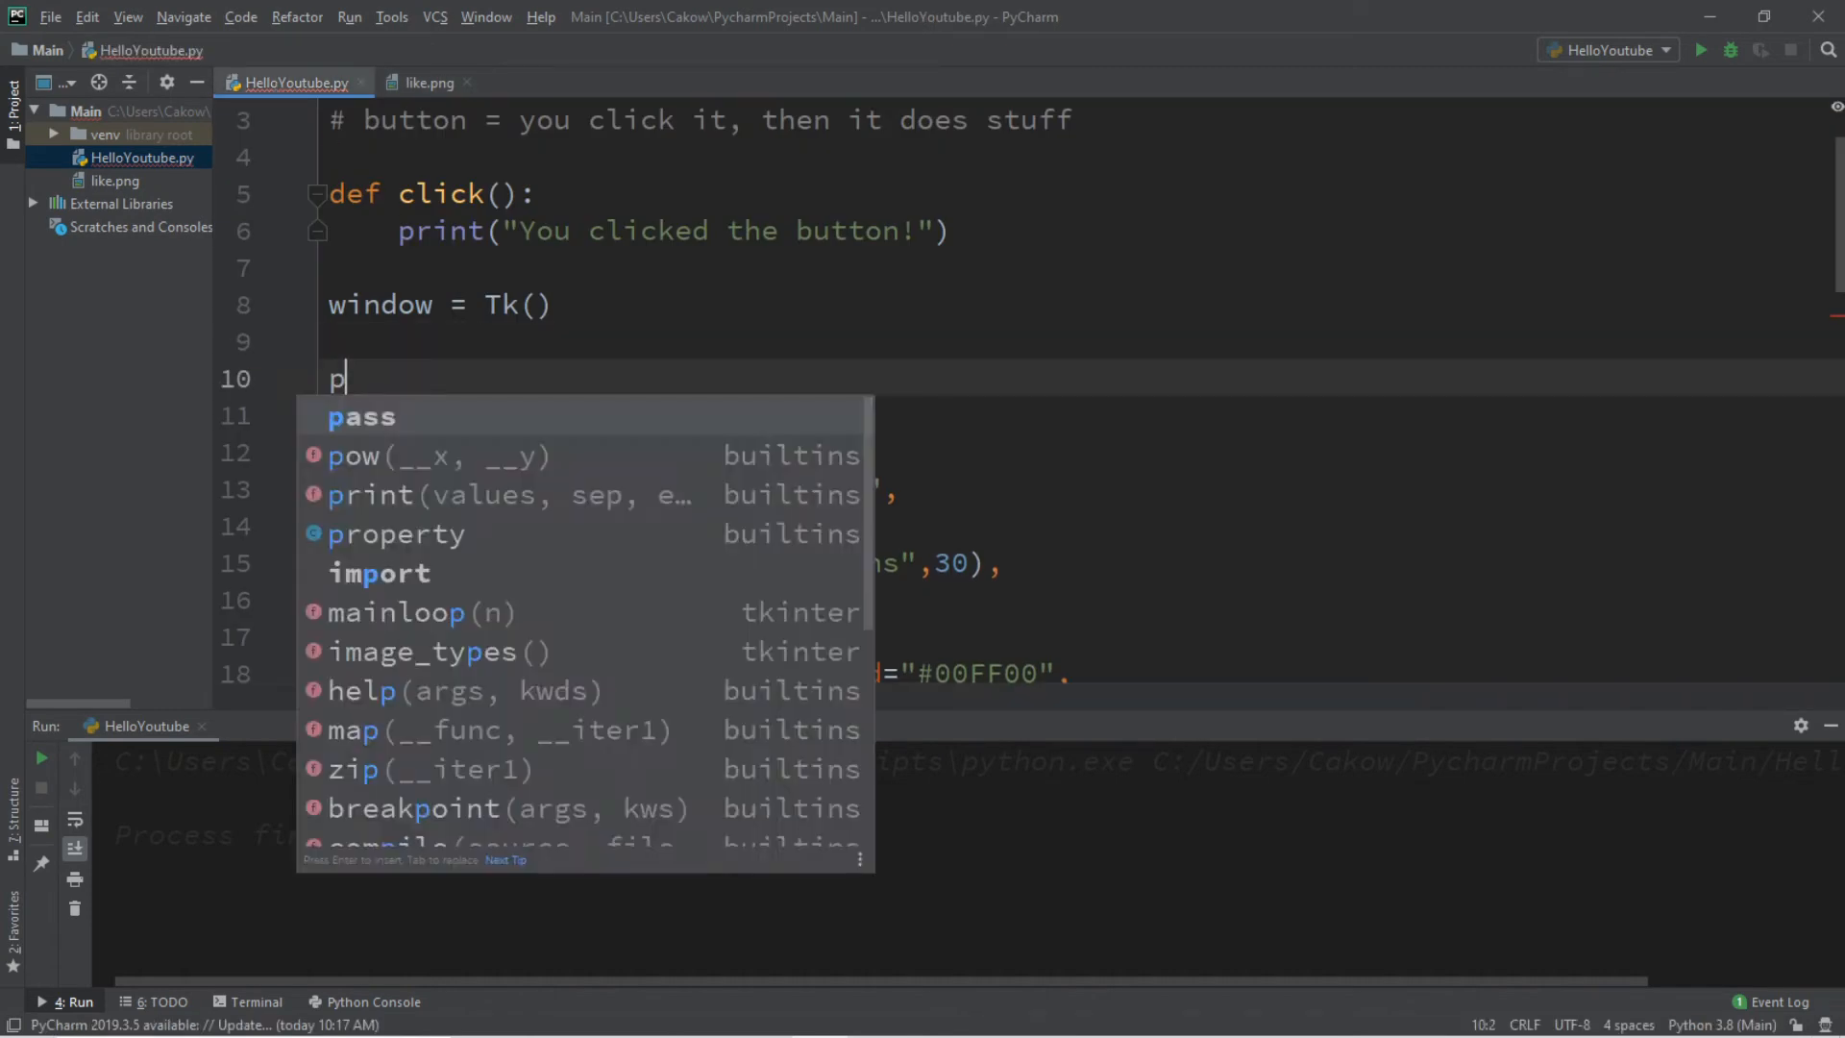
text(hoto =)
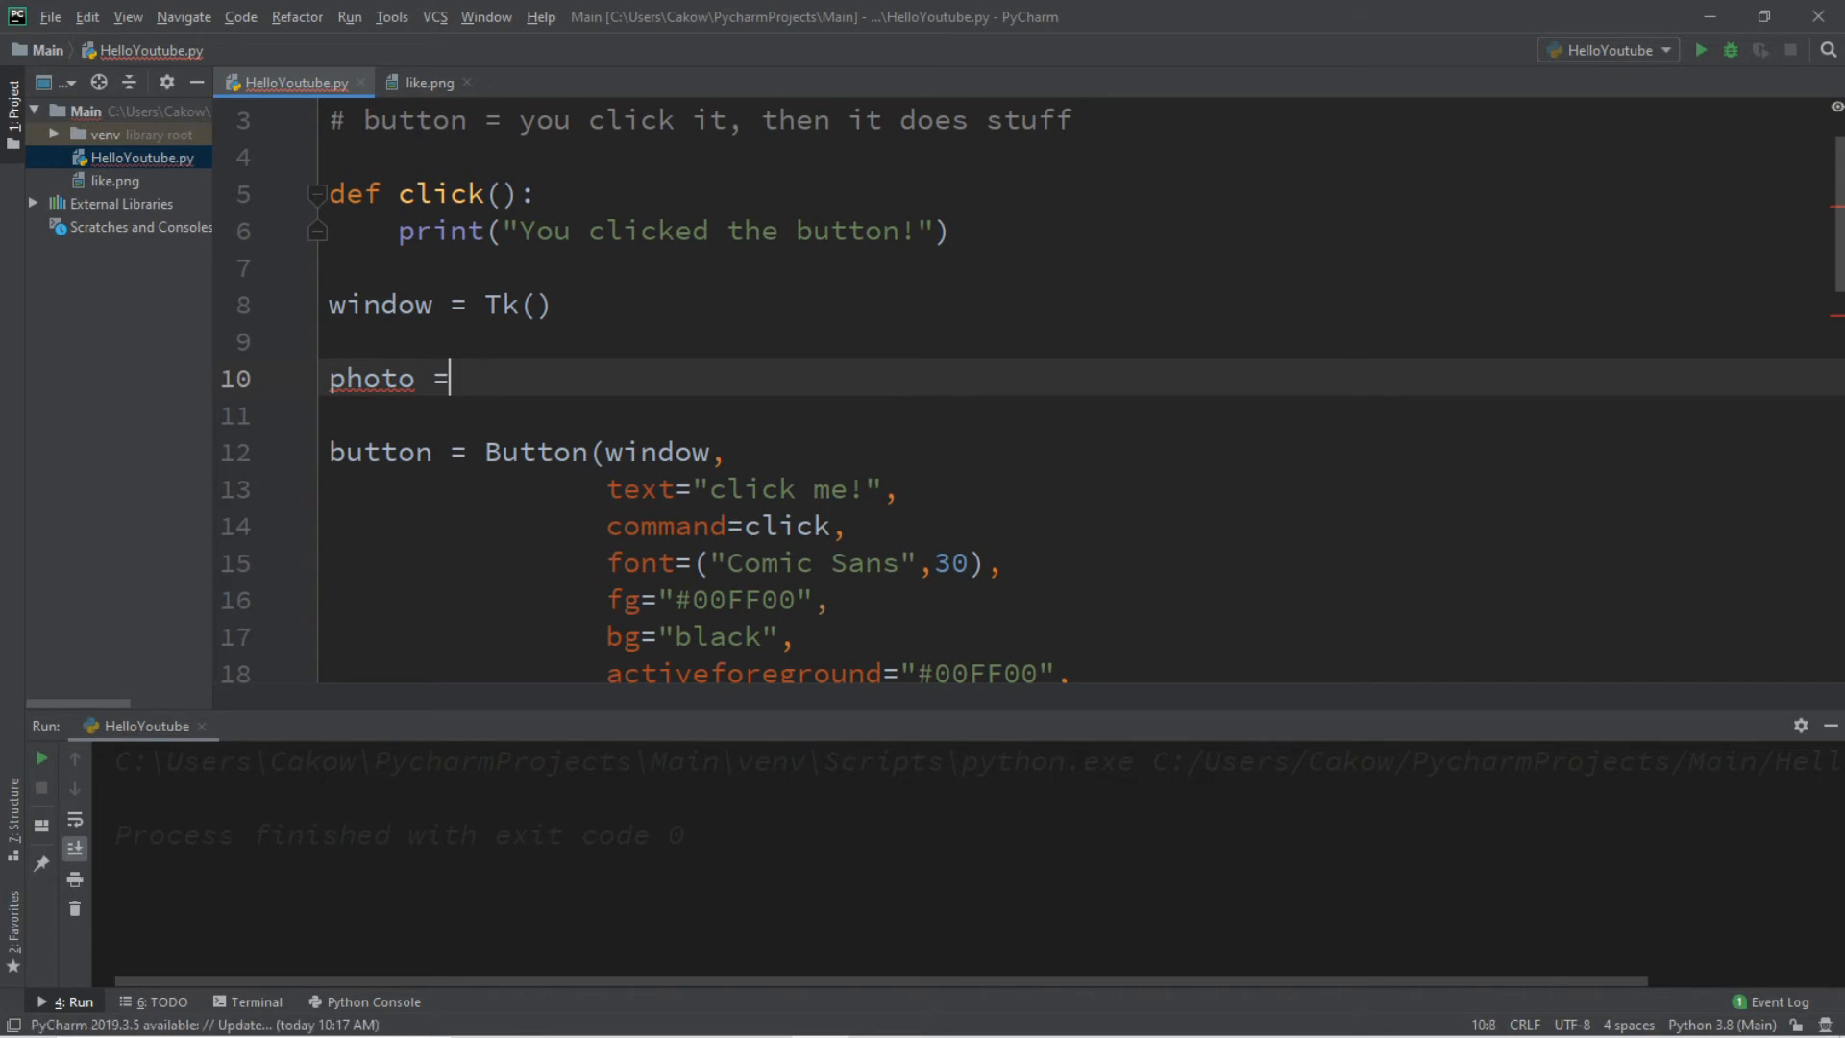
text(PhotoImage(fil)
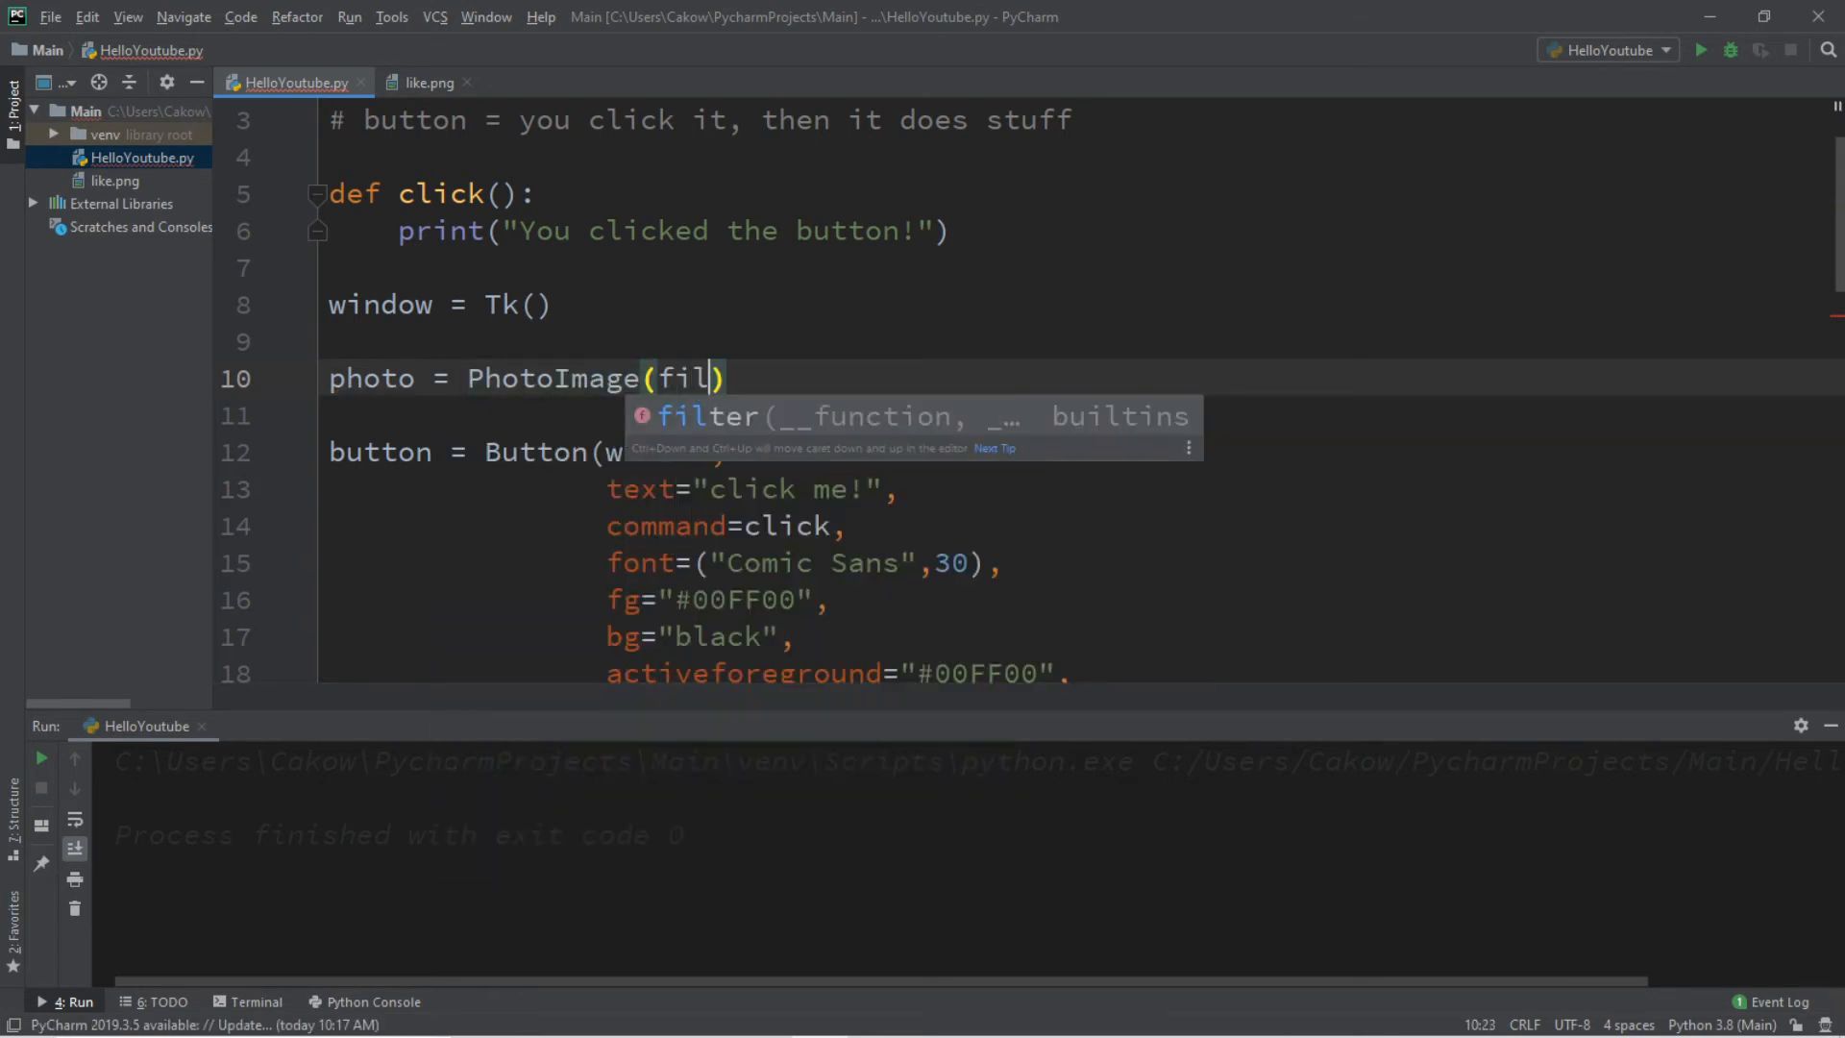
text(e='')
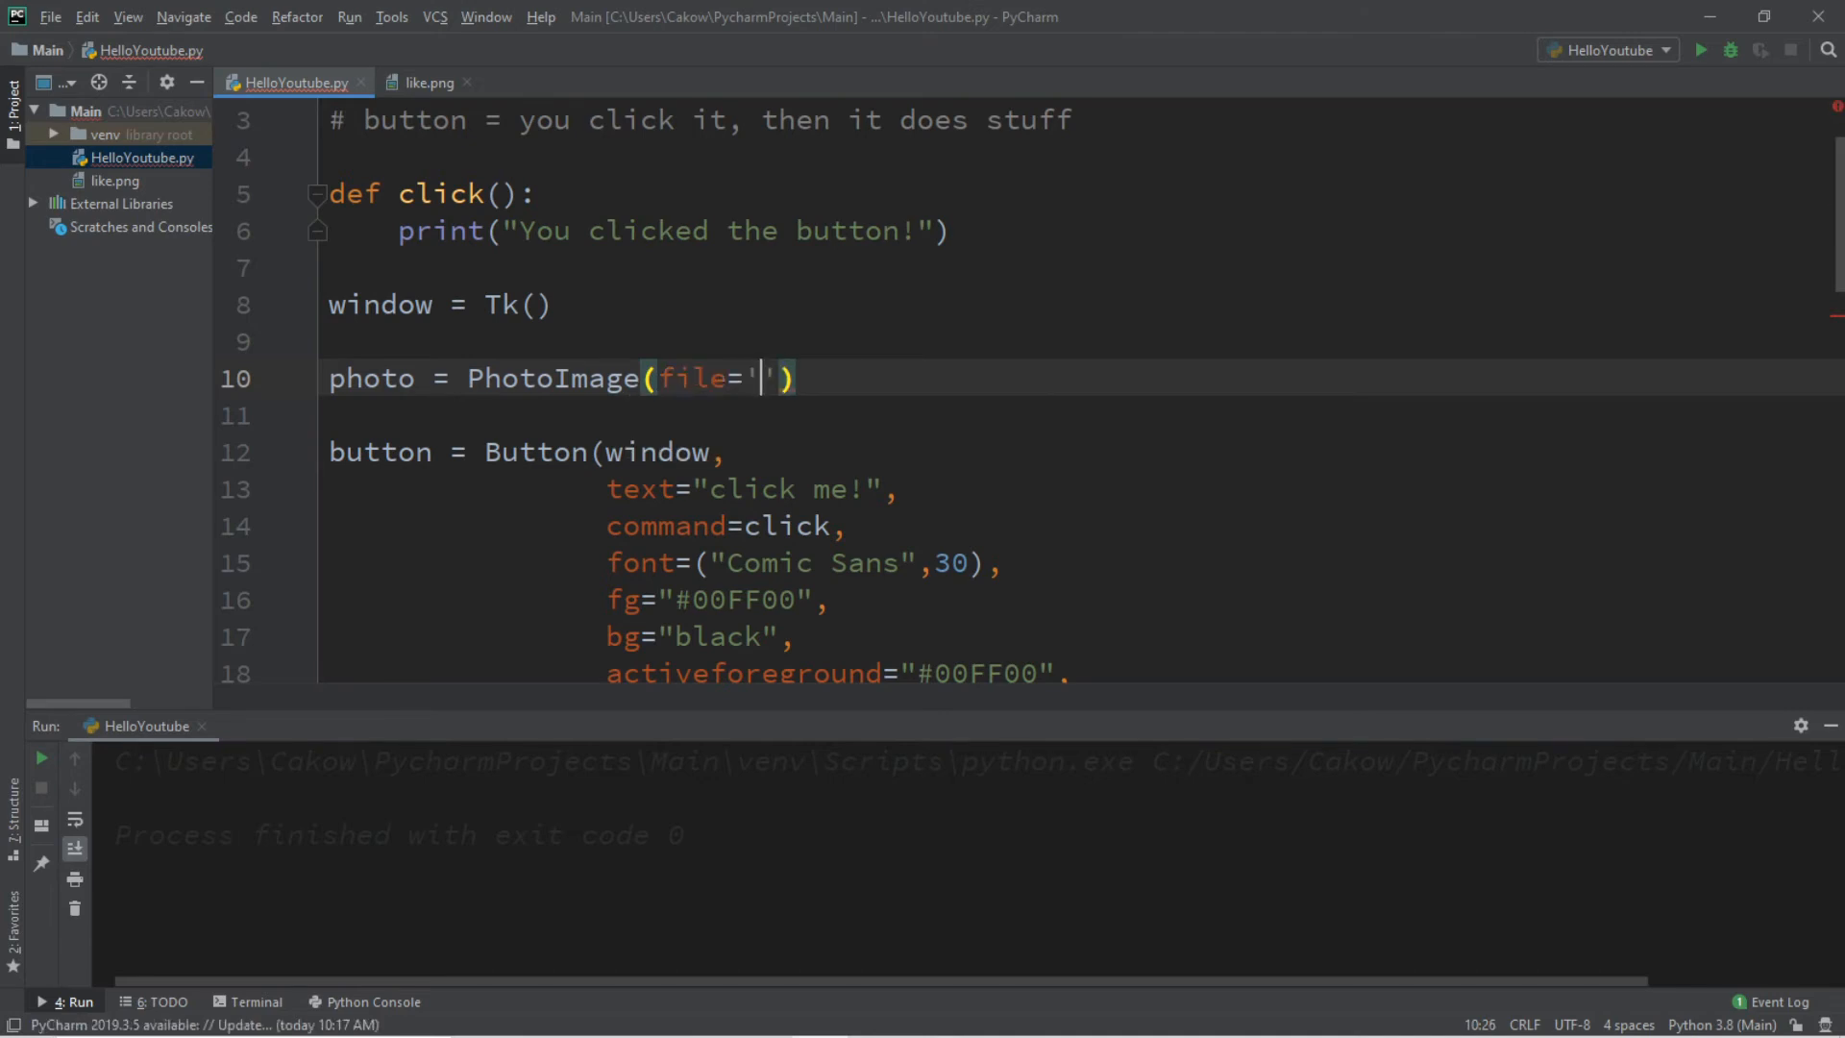
mouse_move(151, 162)
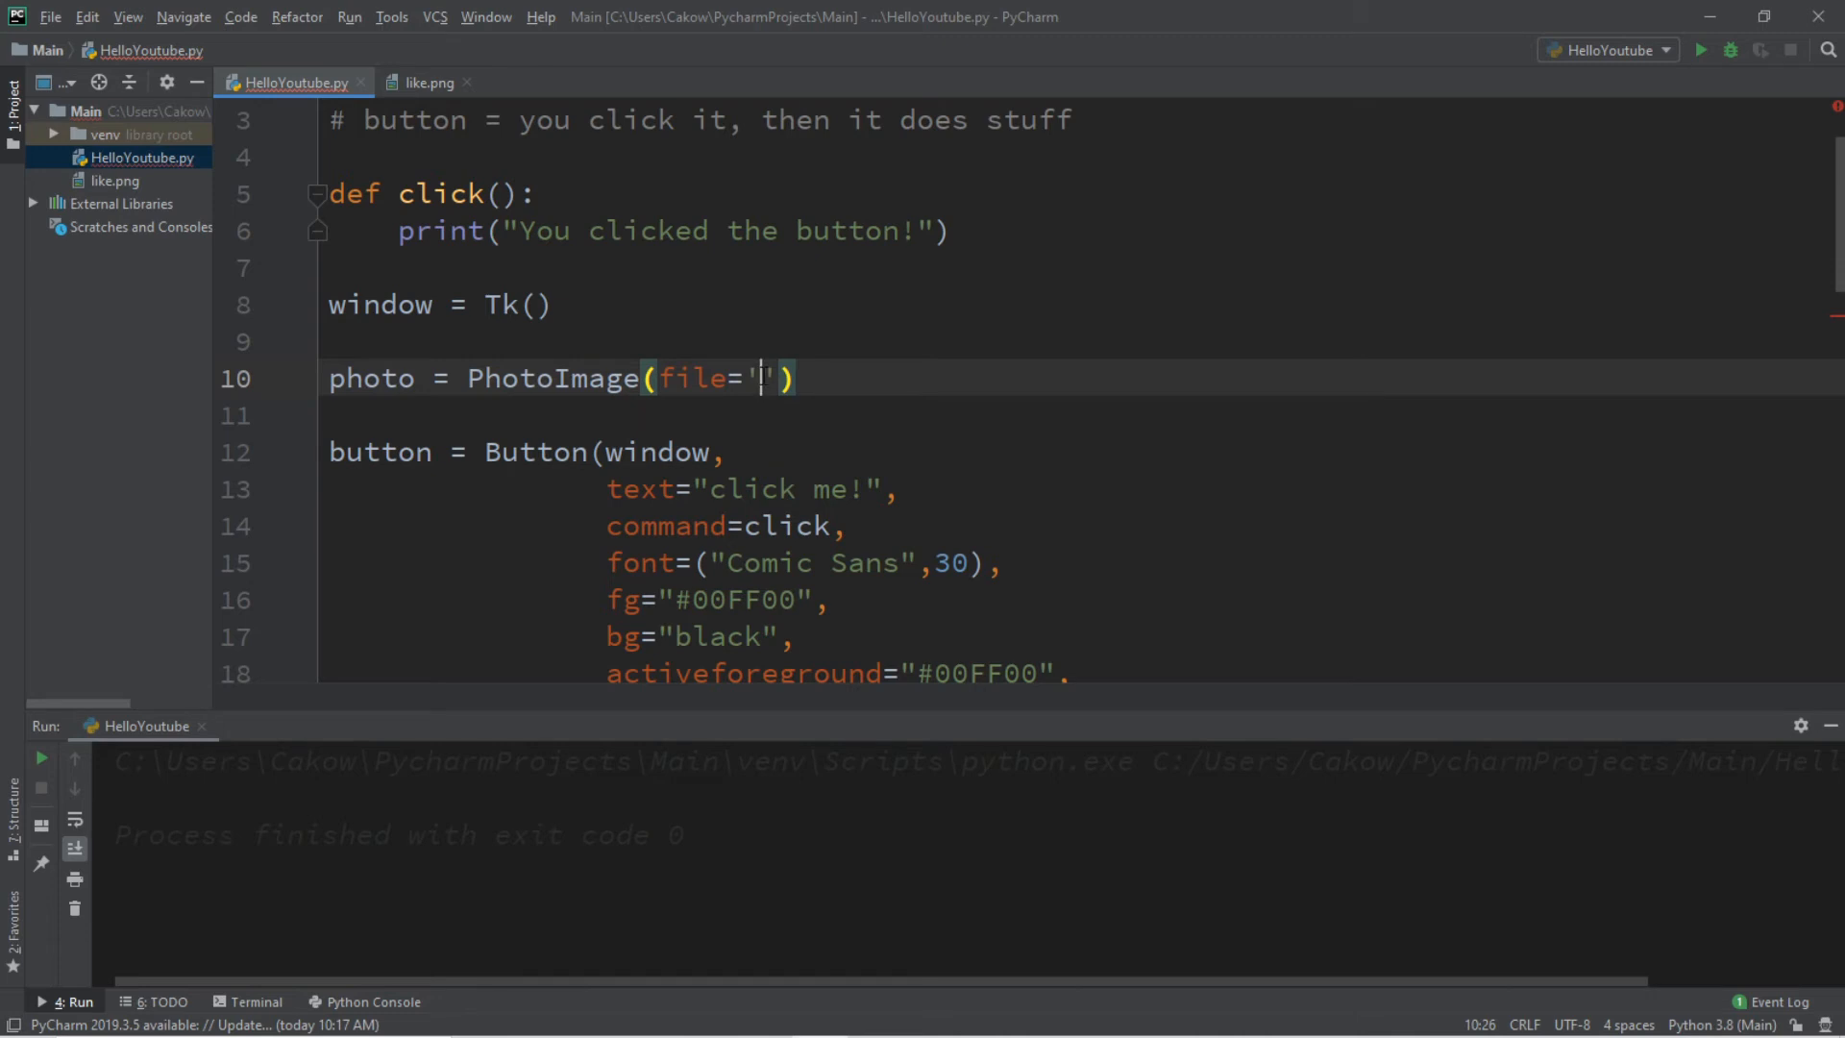
text(like.png)
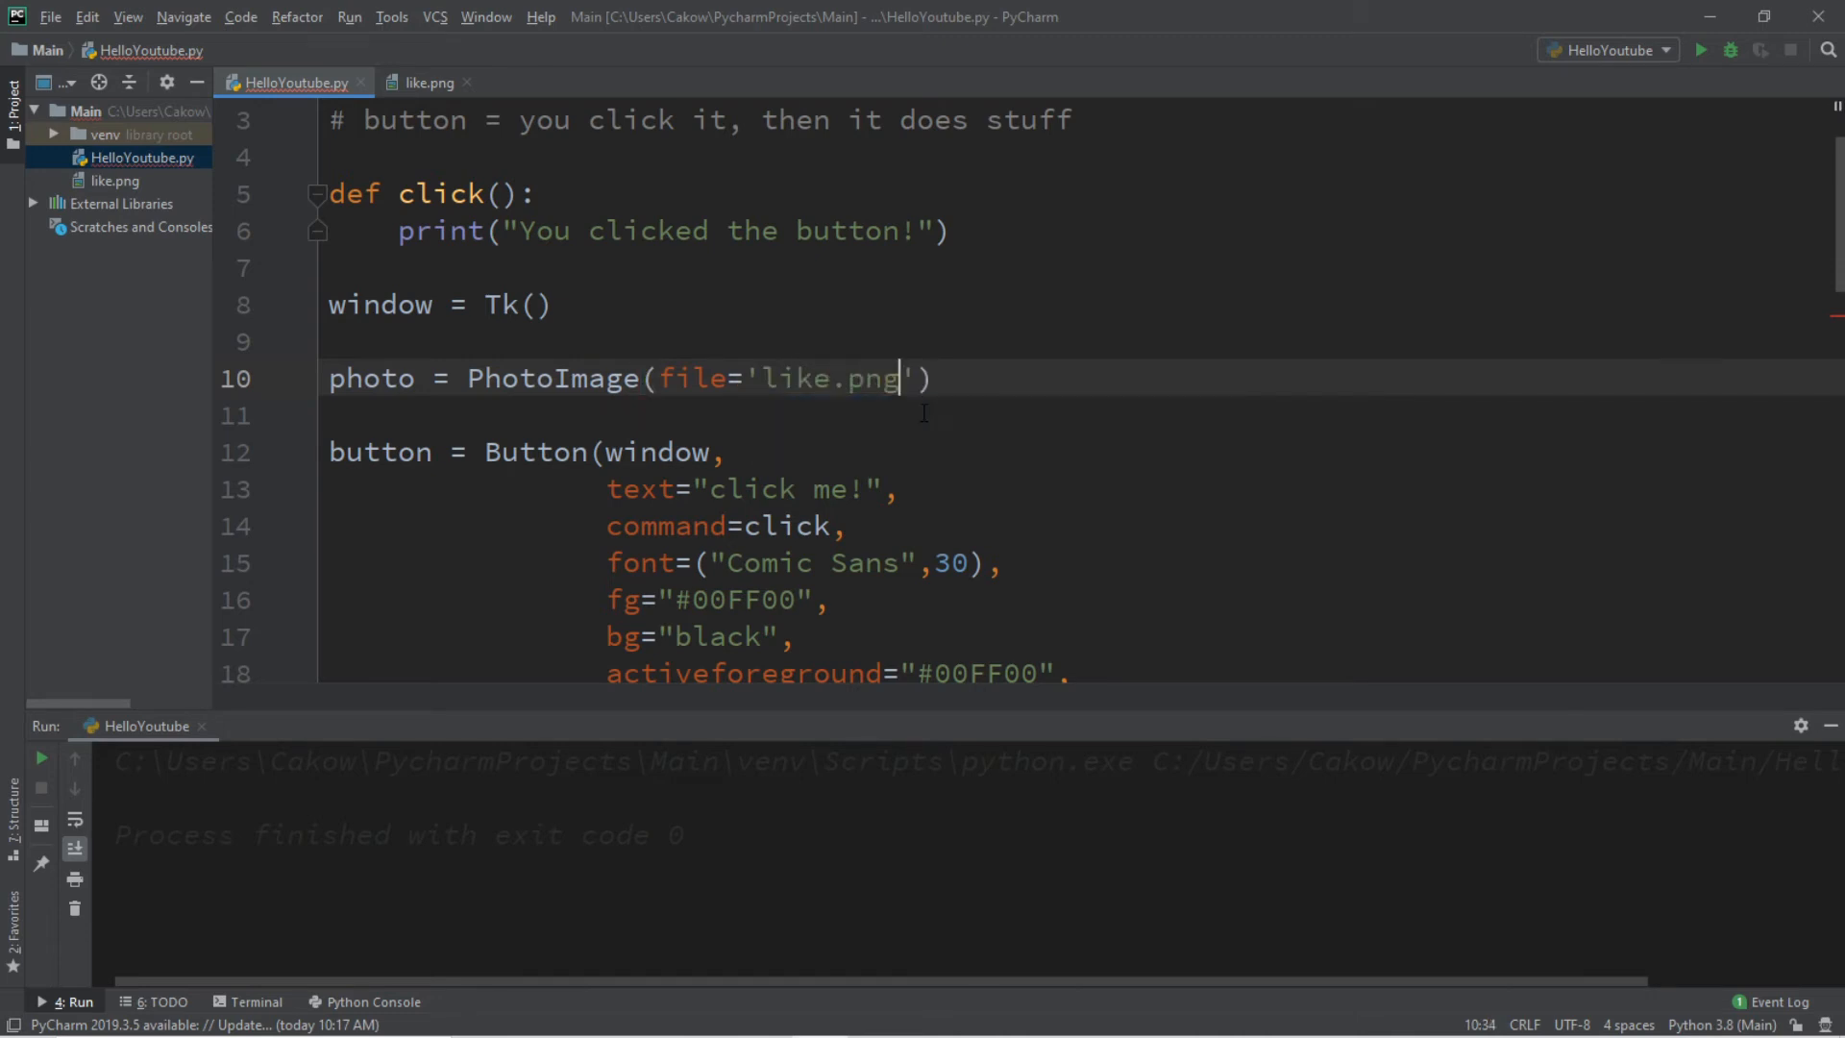
double_click(829, 378)
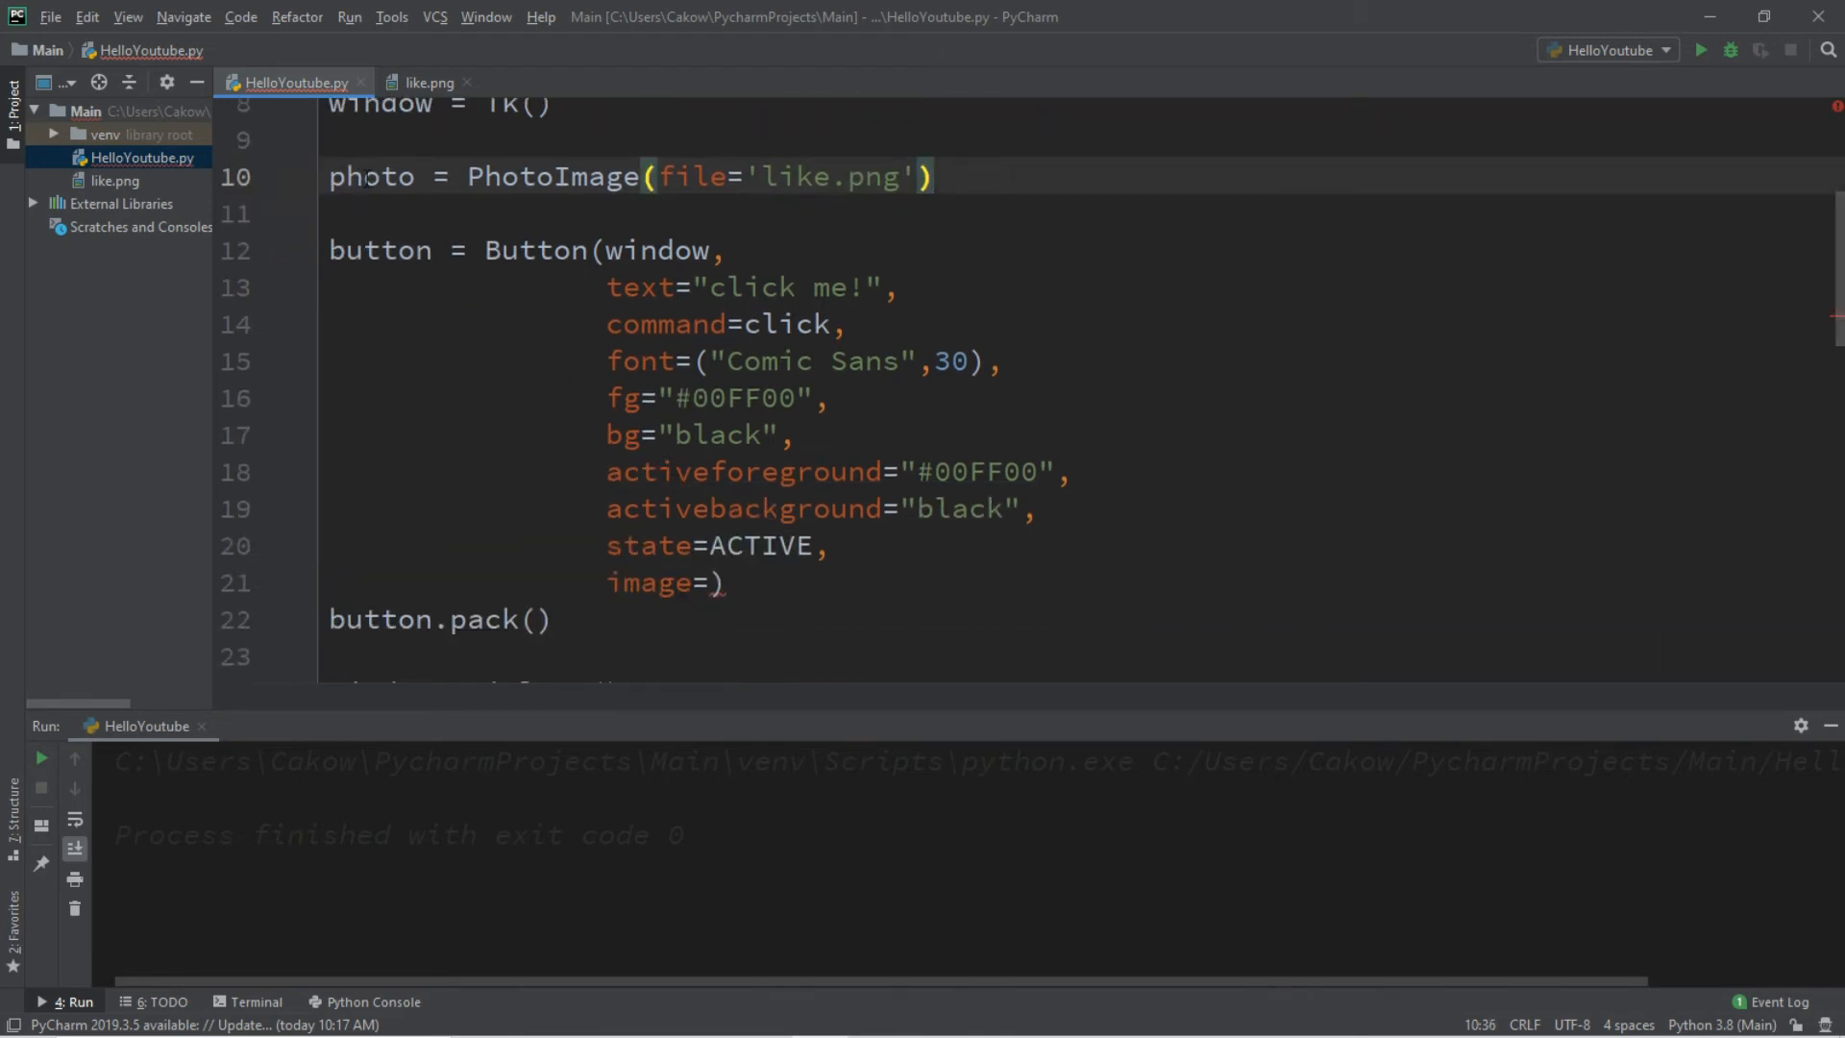
double_click(371, 177)
text(photo)
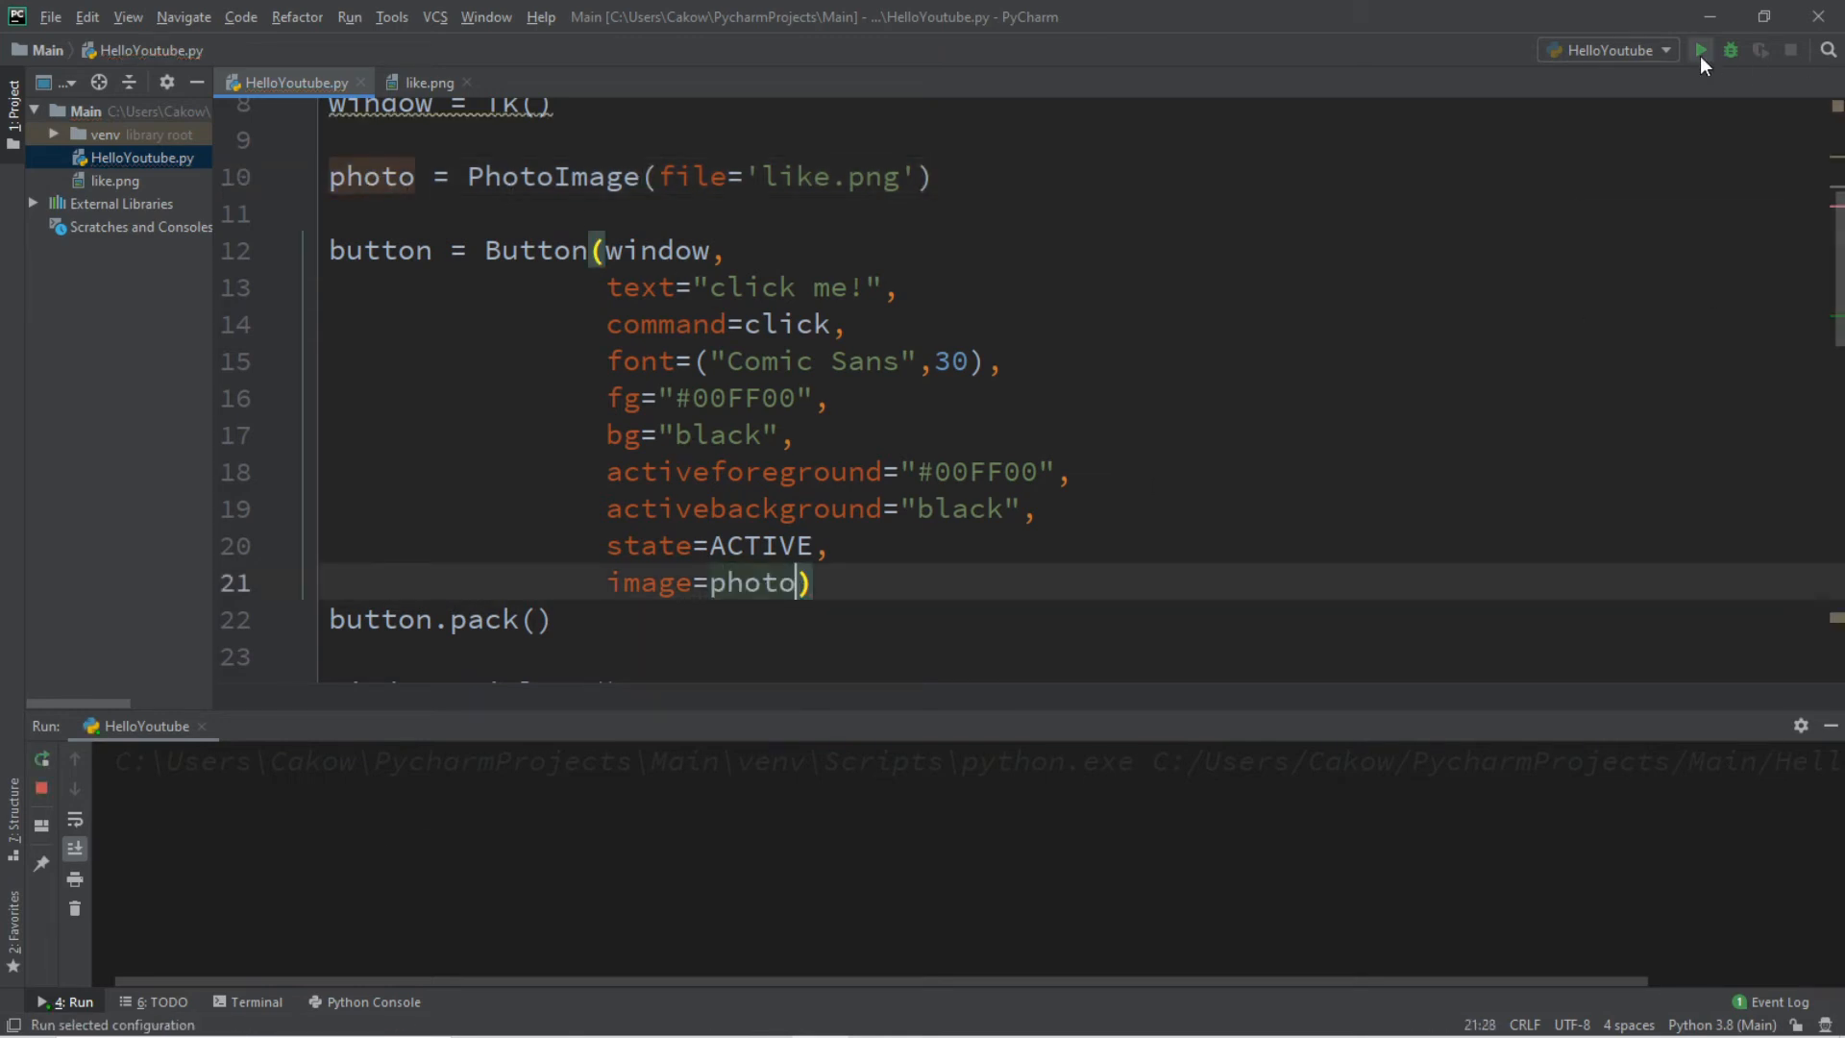
Test-run the thumbs-up image button, clicking it twice before closing the app
click(1700, 49)
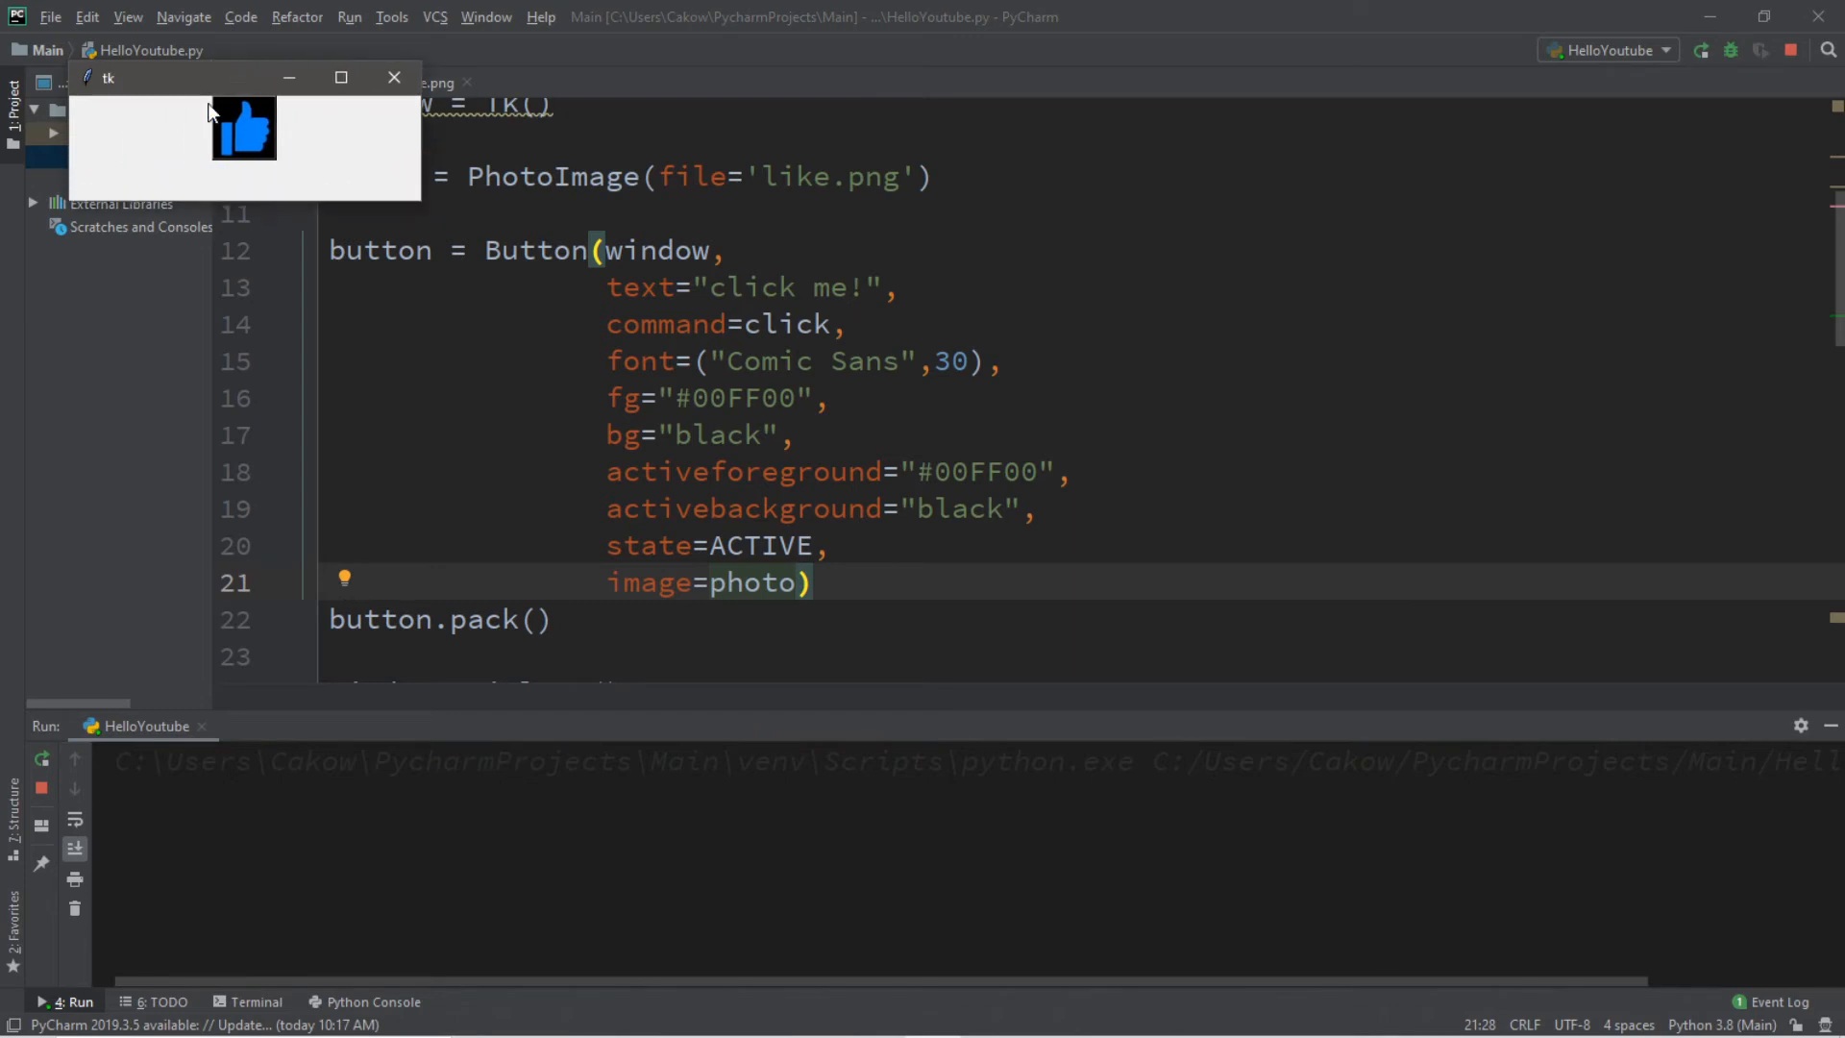
click(243, 127)
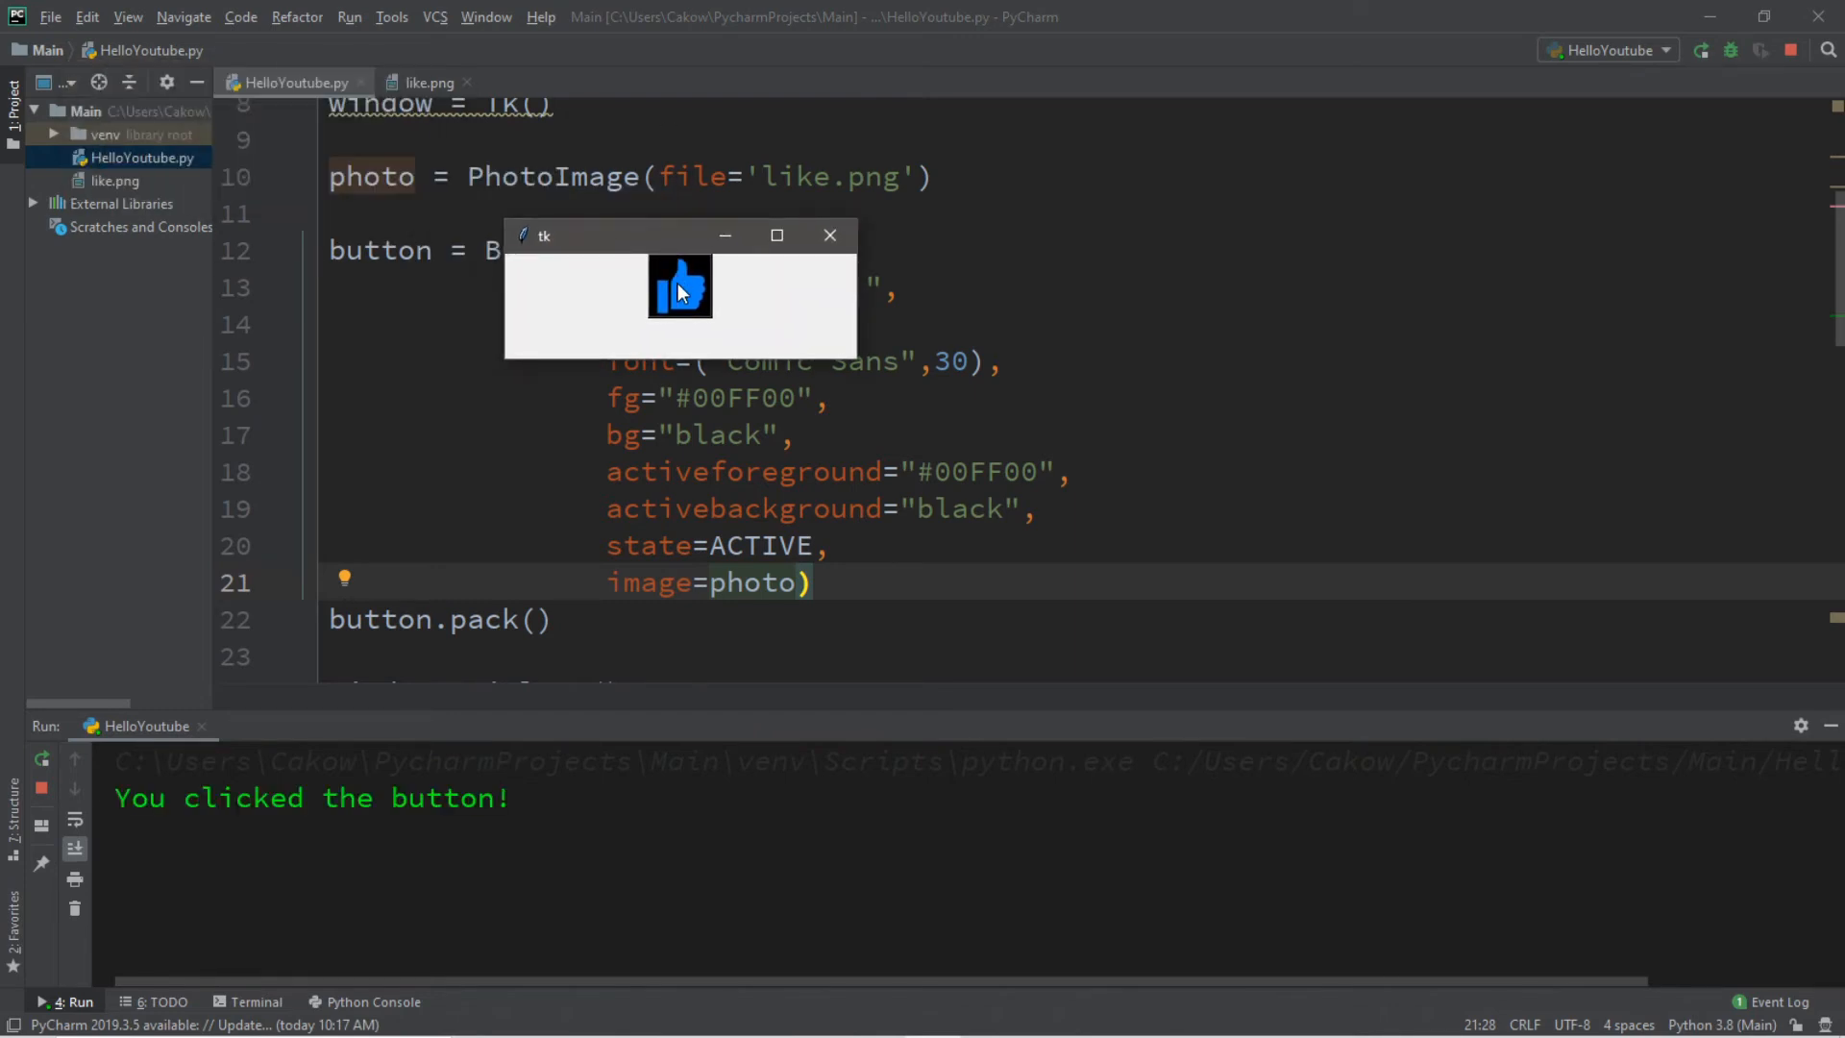
click(681, 287)
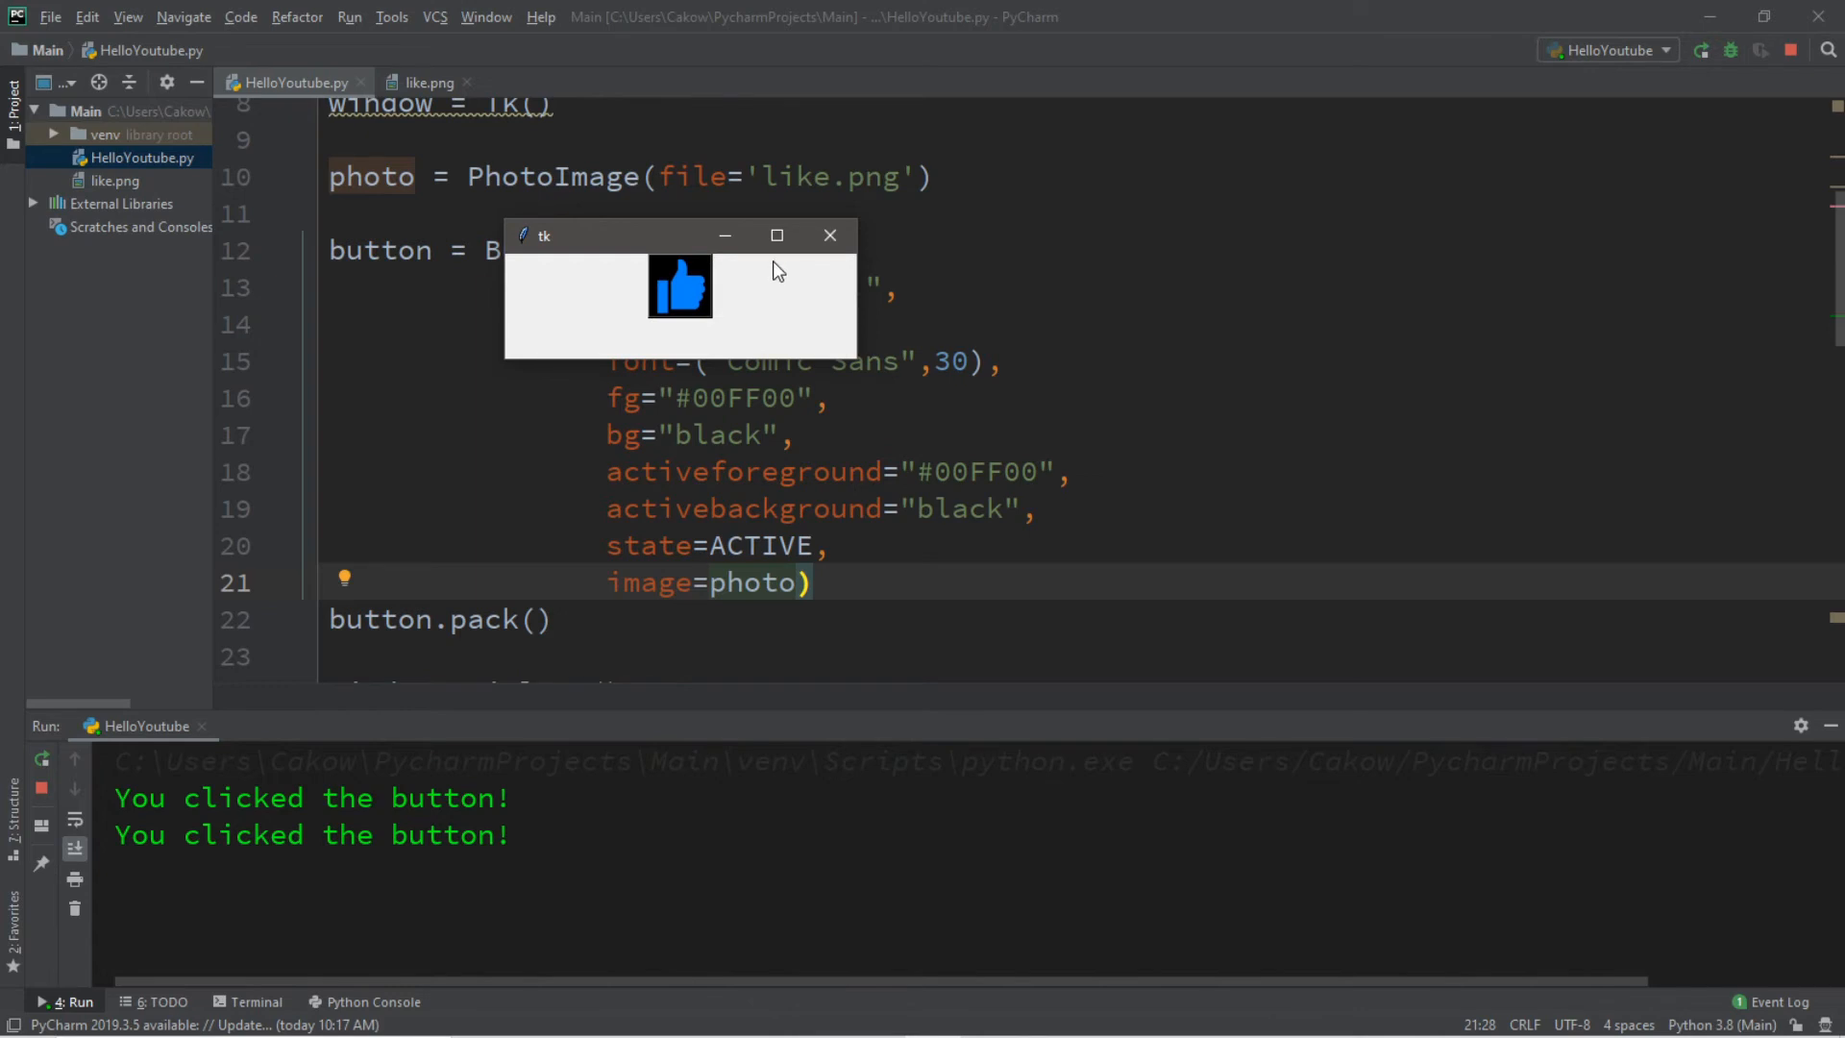
click(829, 235)
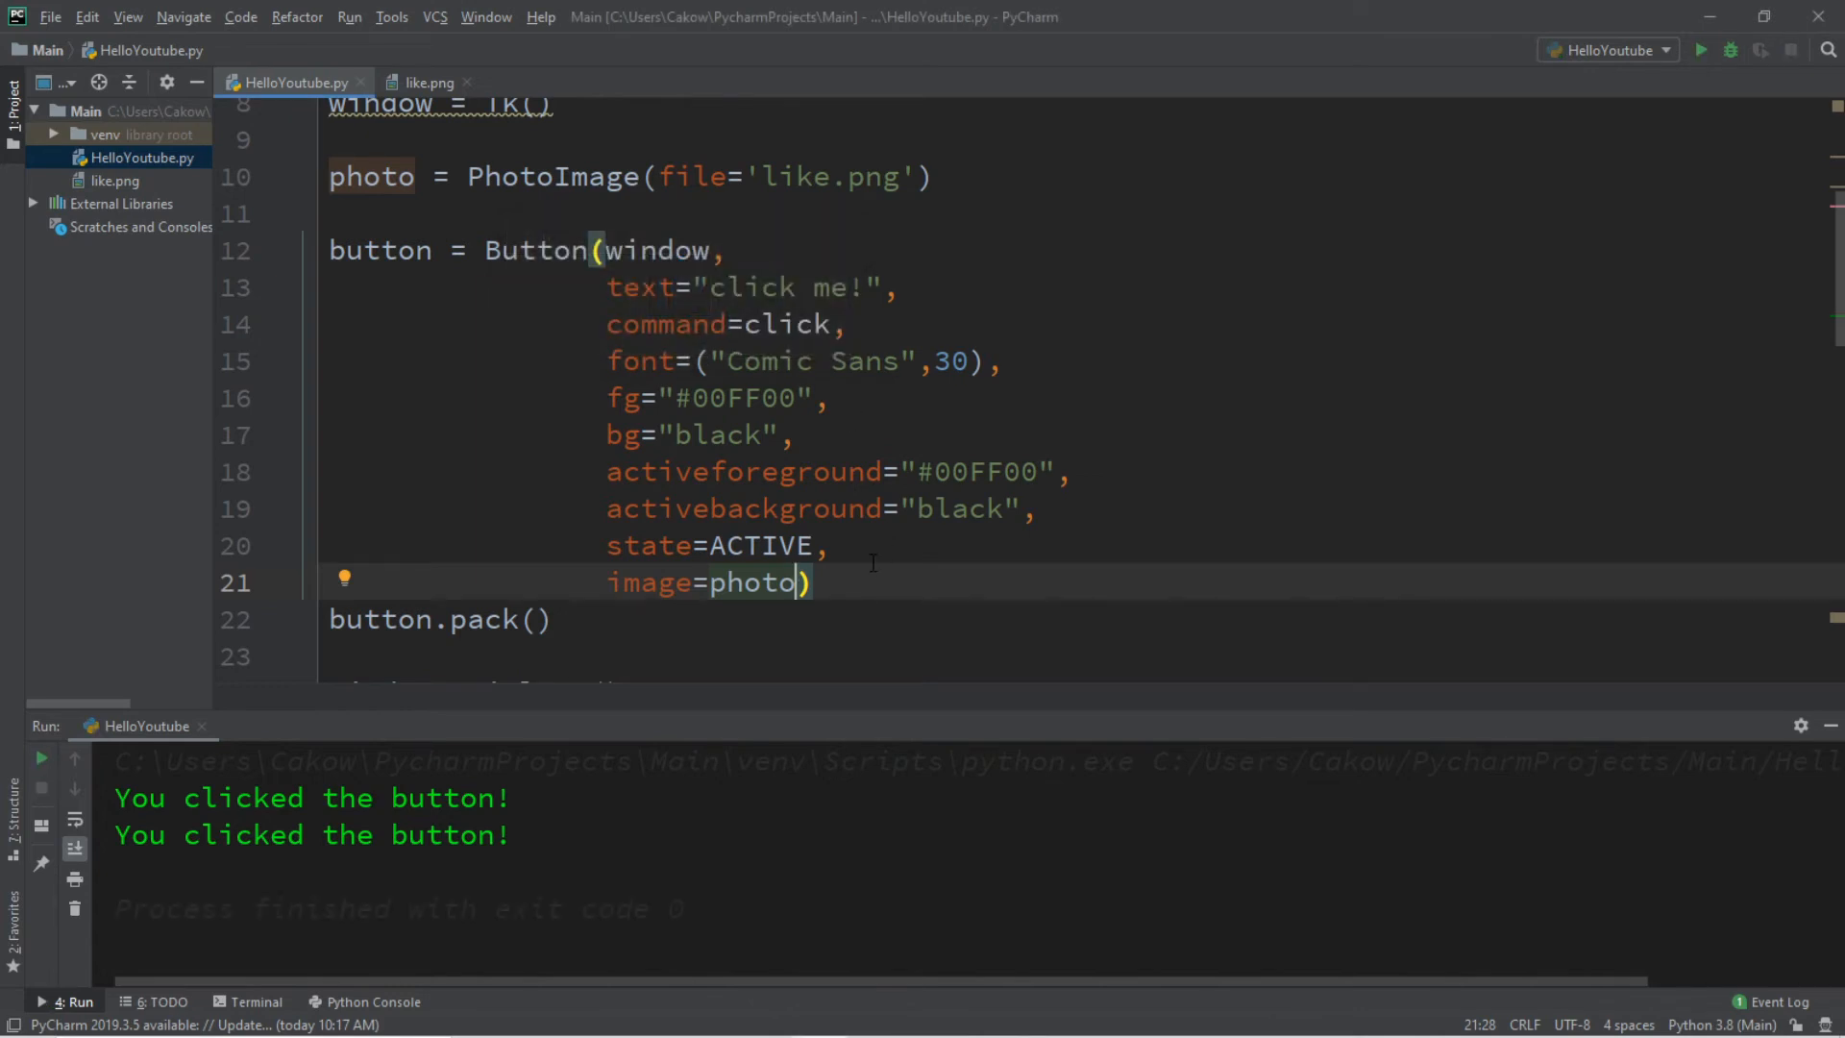
Add compound='bottom' to the Button call so the image sits below the text
text(comp))
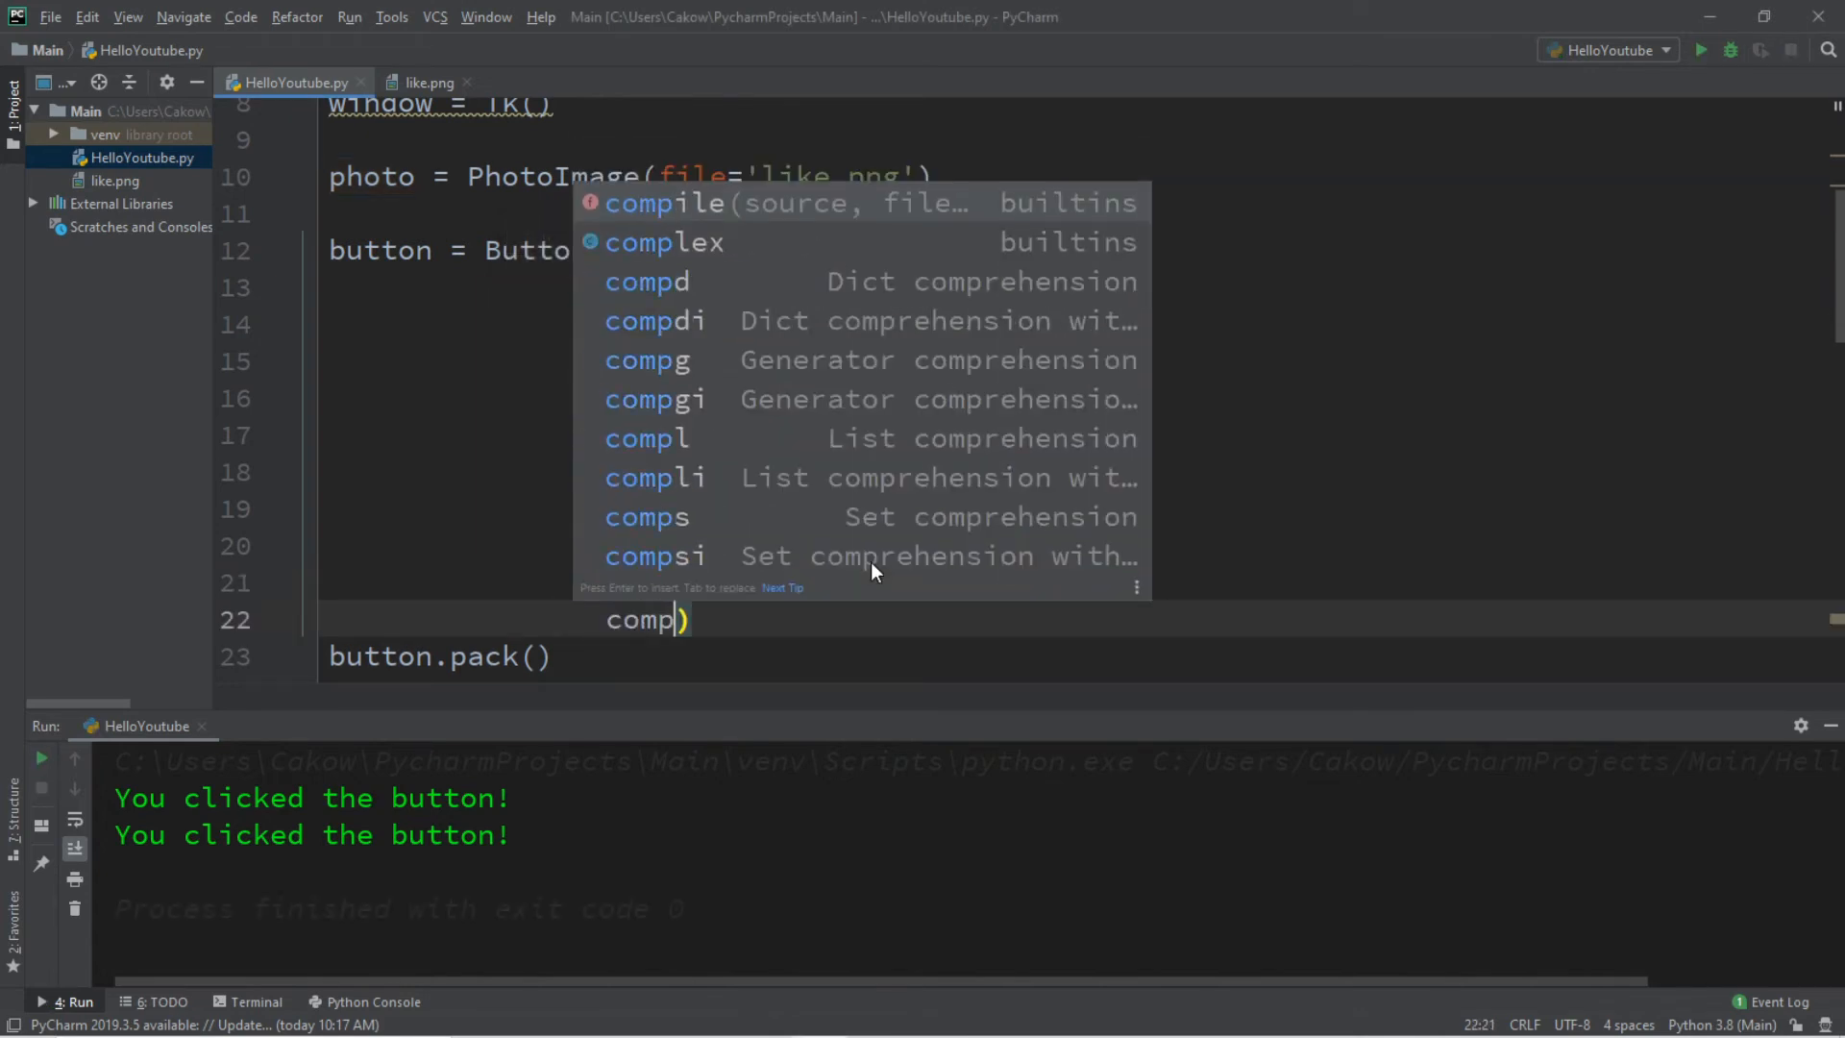
key(Escape)
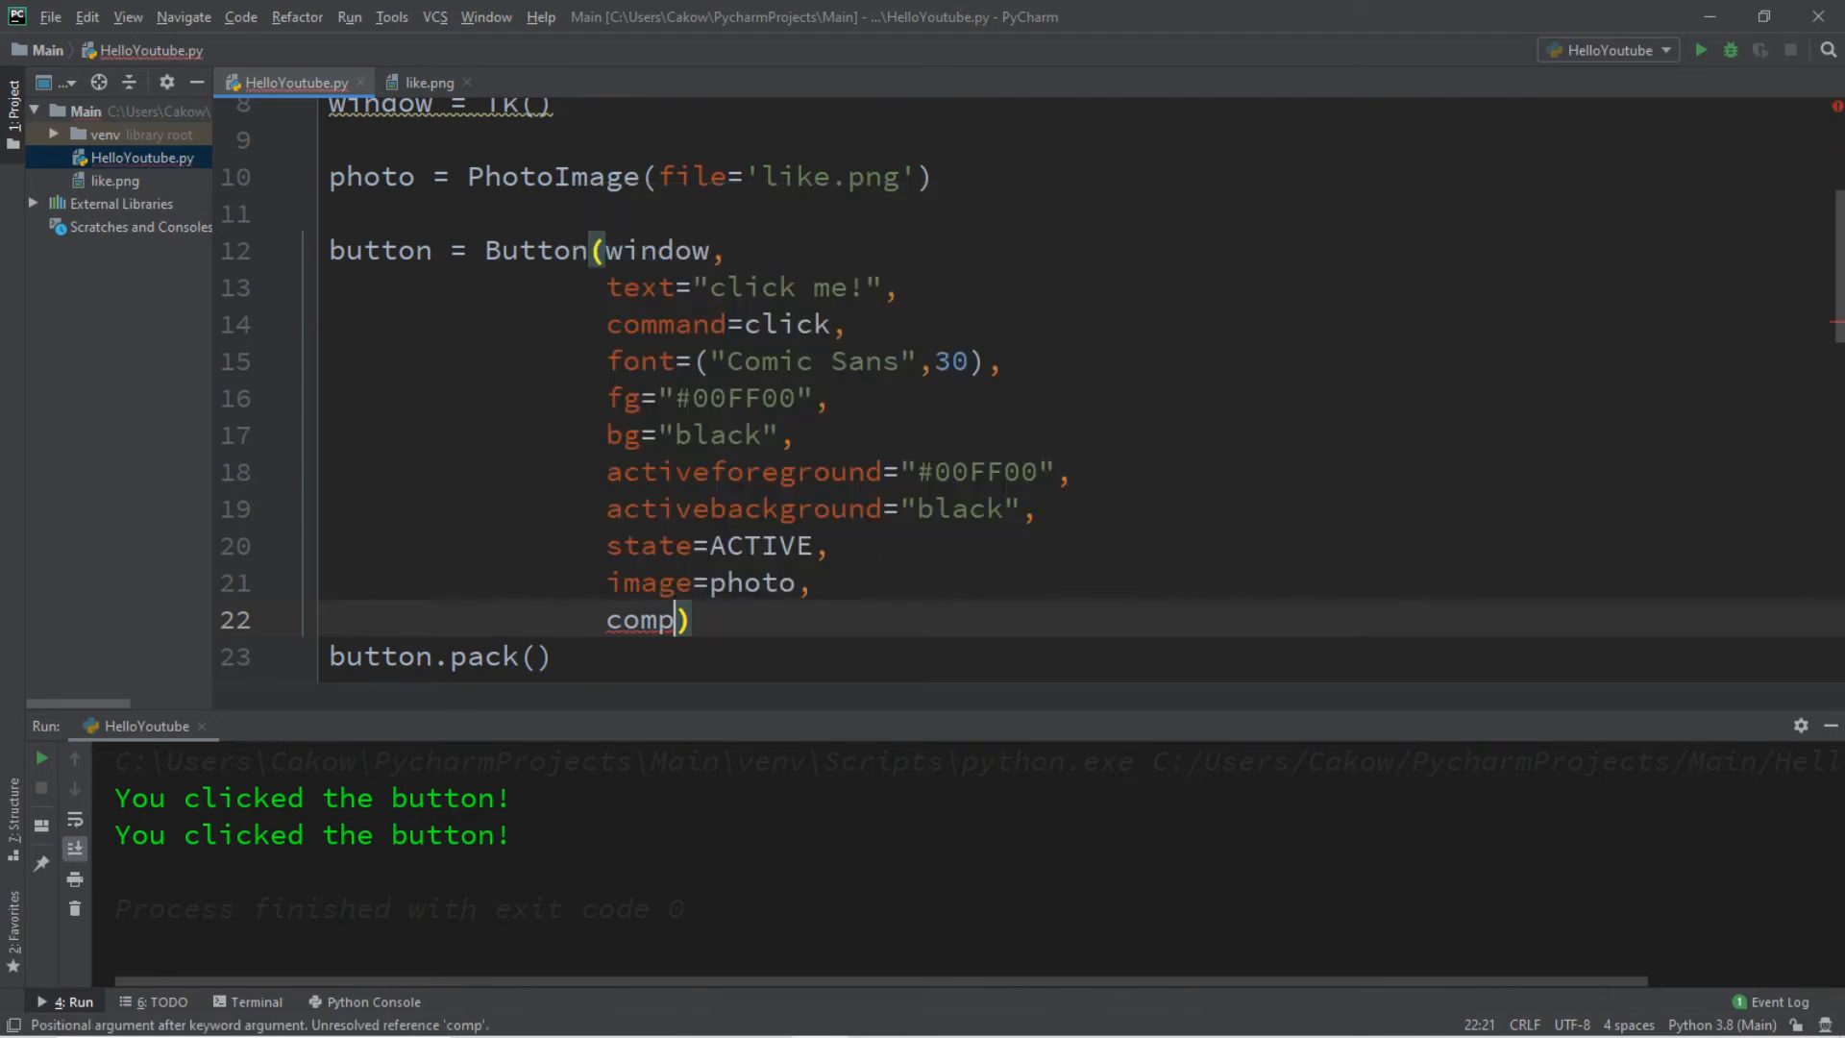
text(ound=)
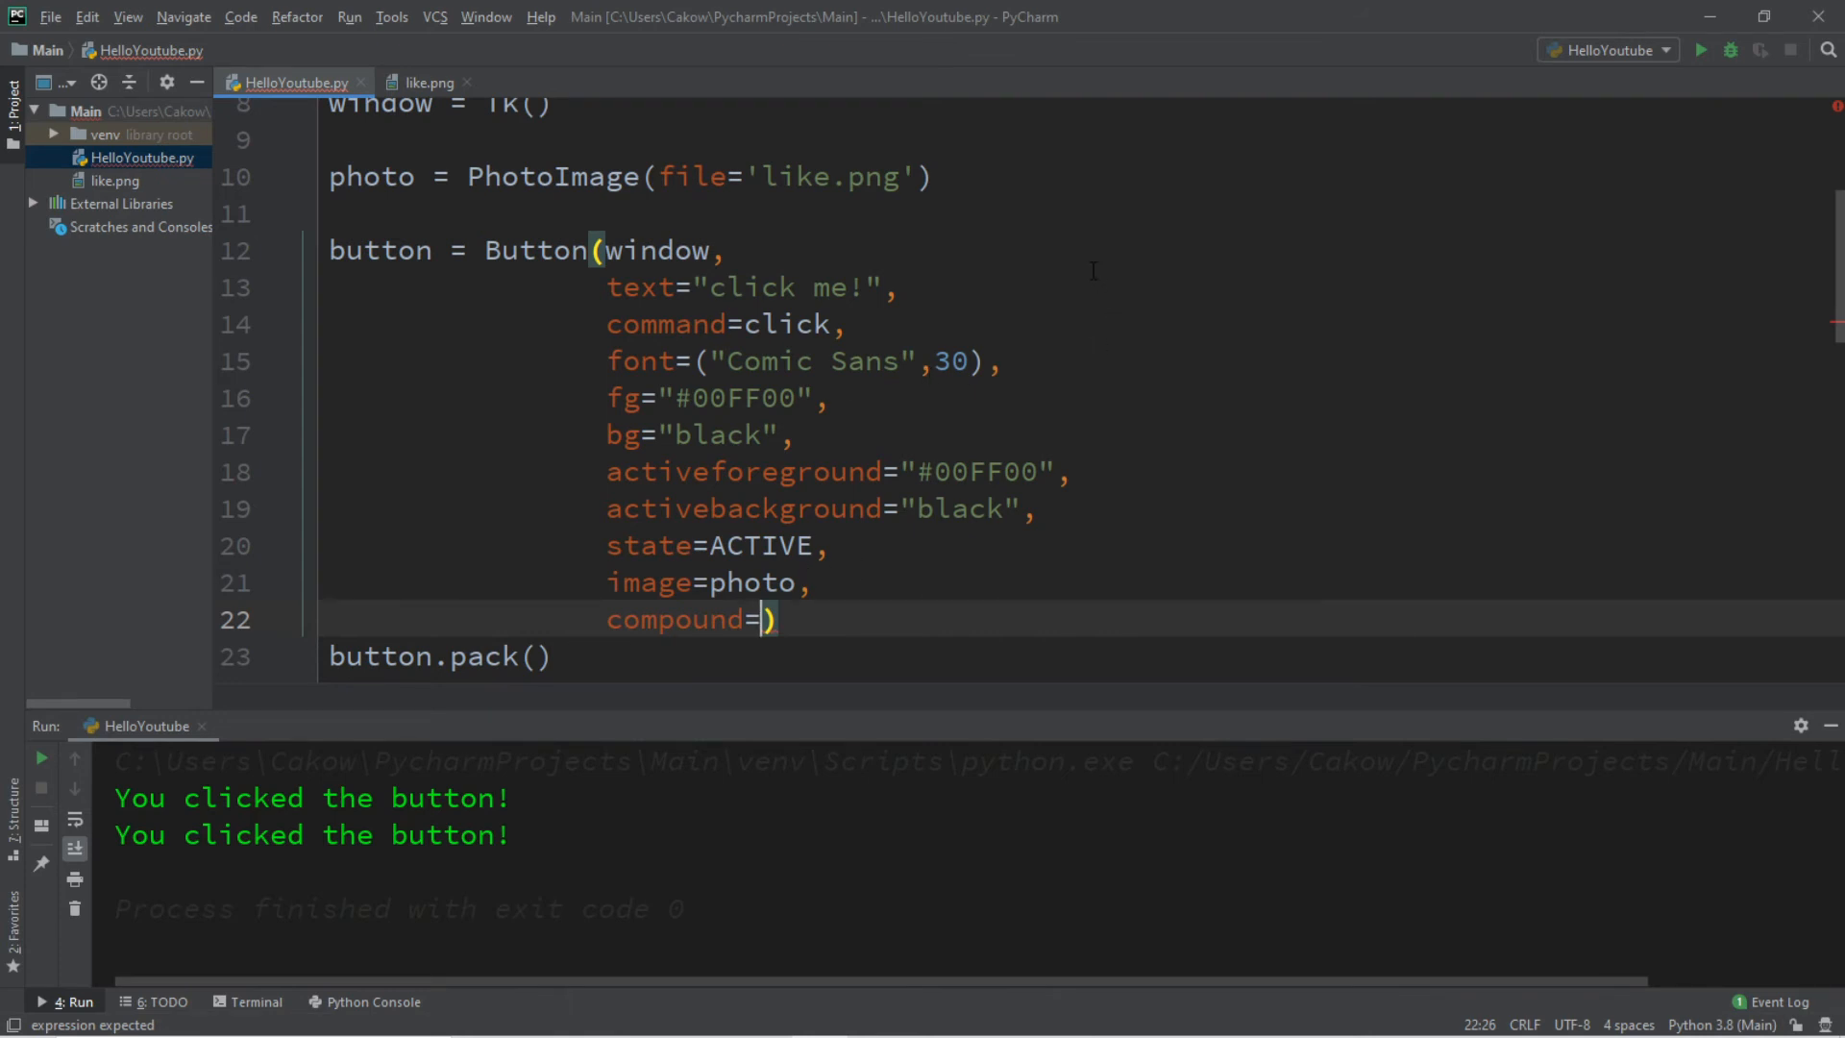
text('')
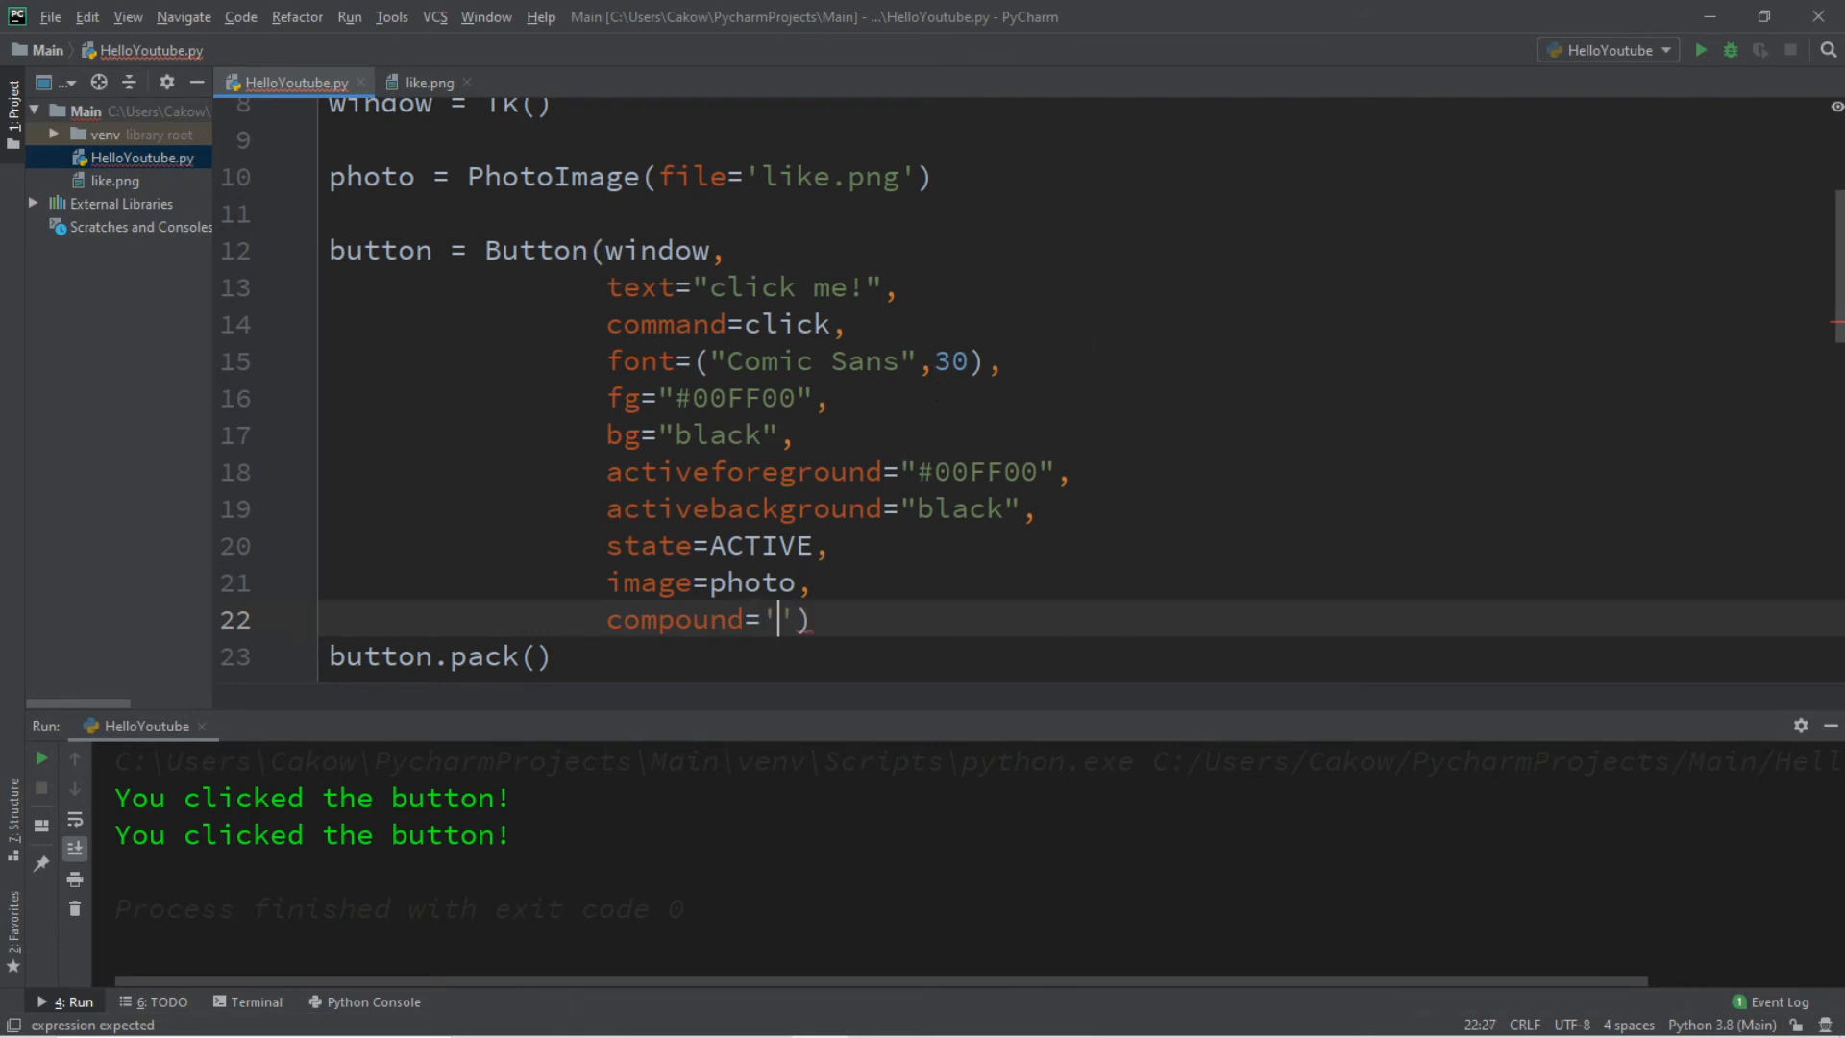
text(bottom)
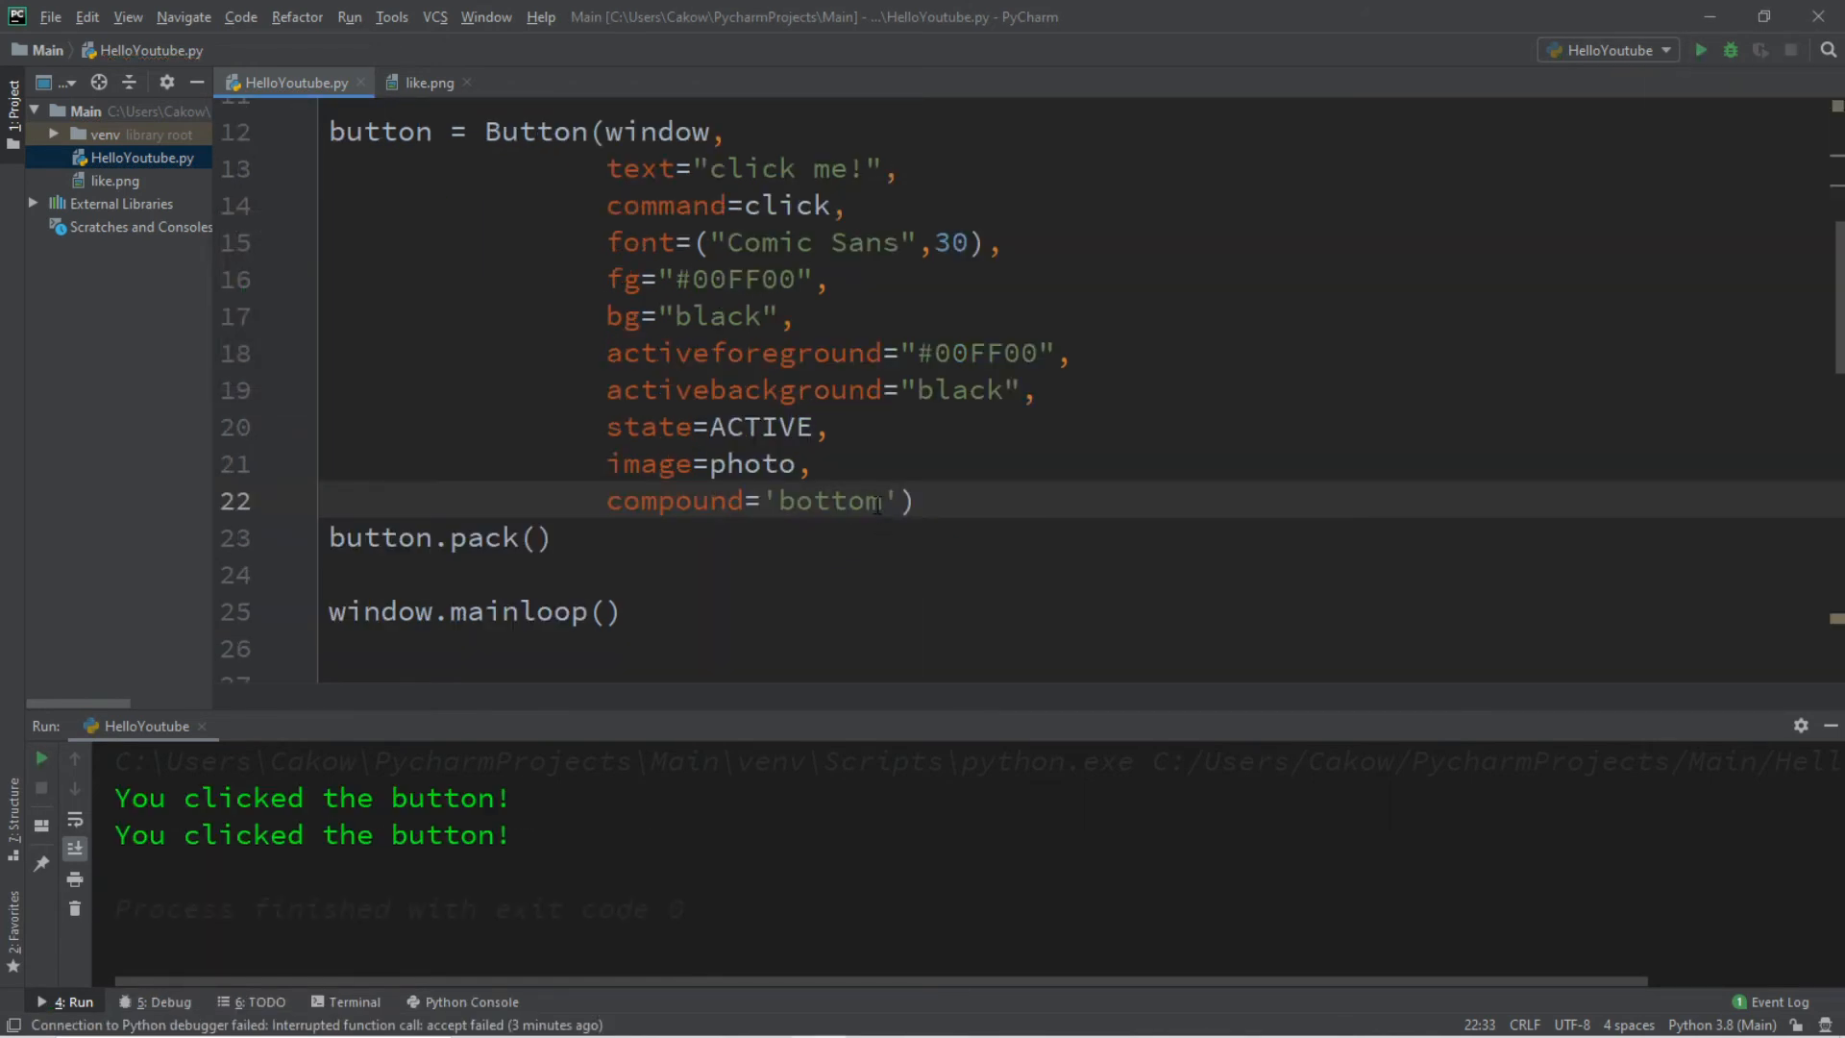
text(top)
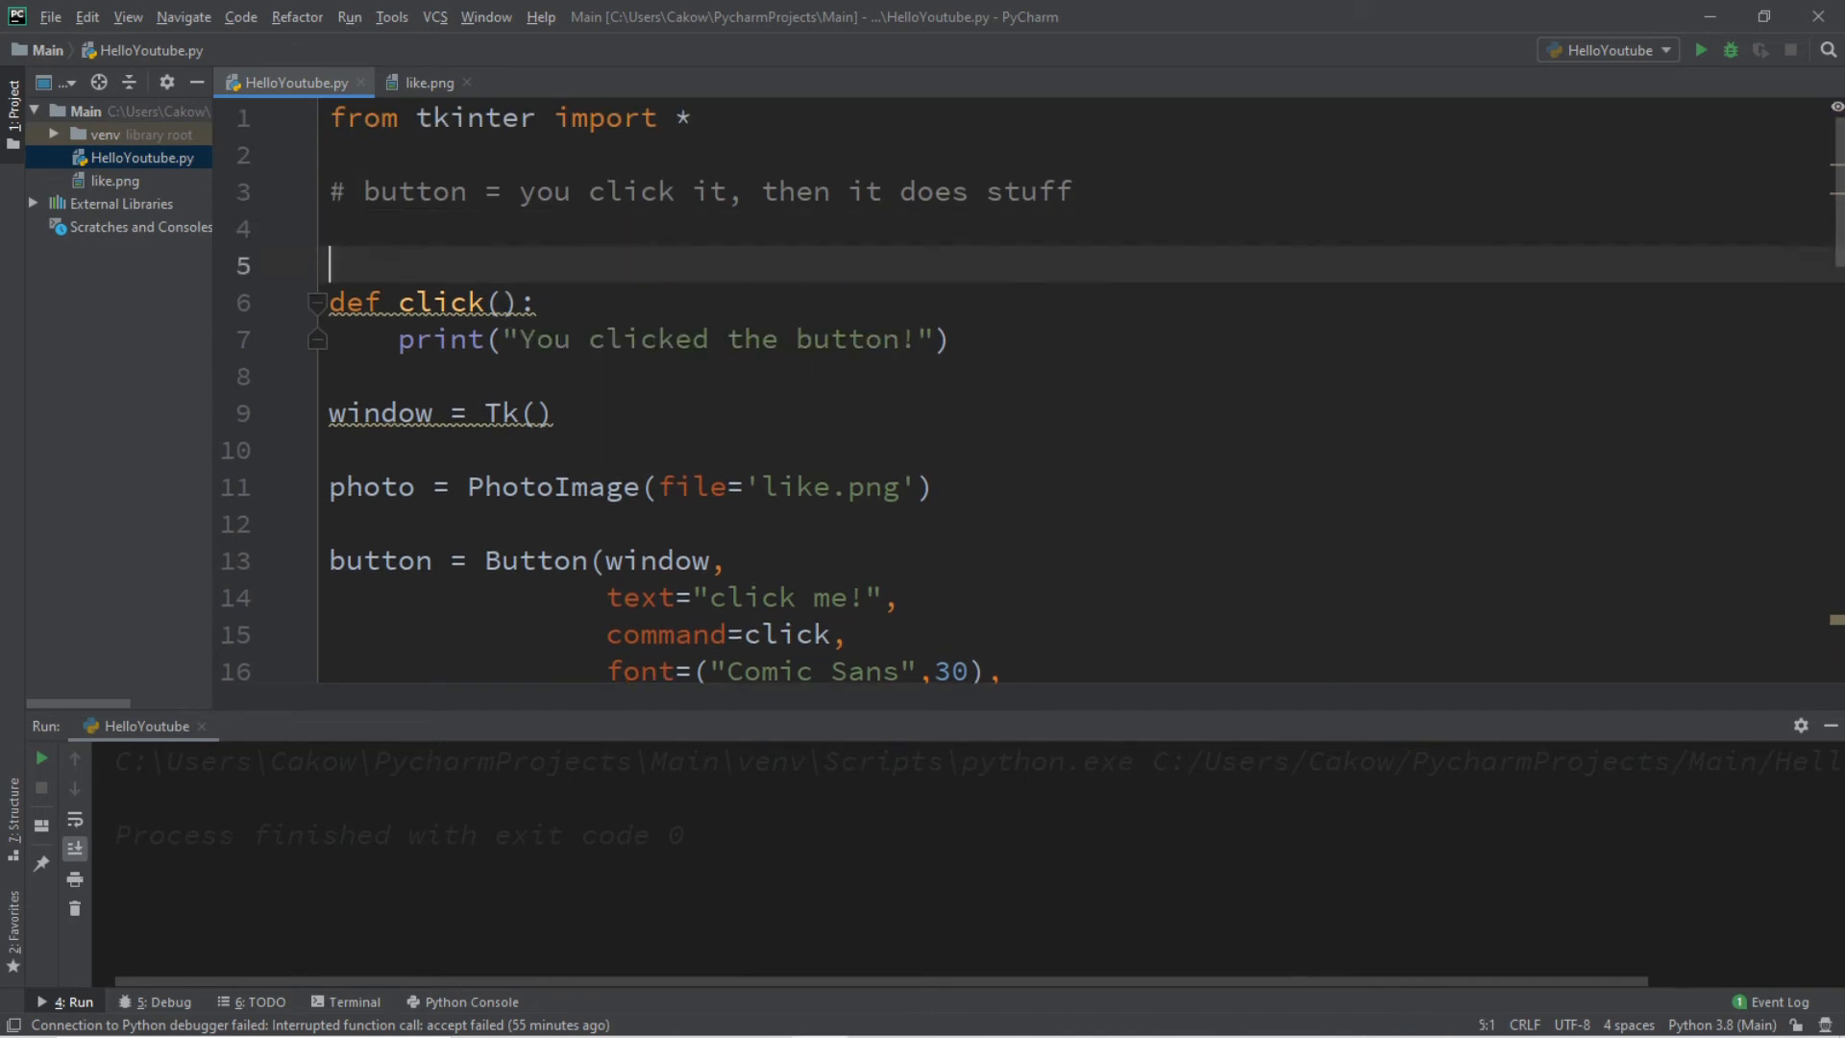
Add a count = 0 variable above the click() function
text(count =)
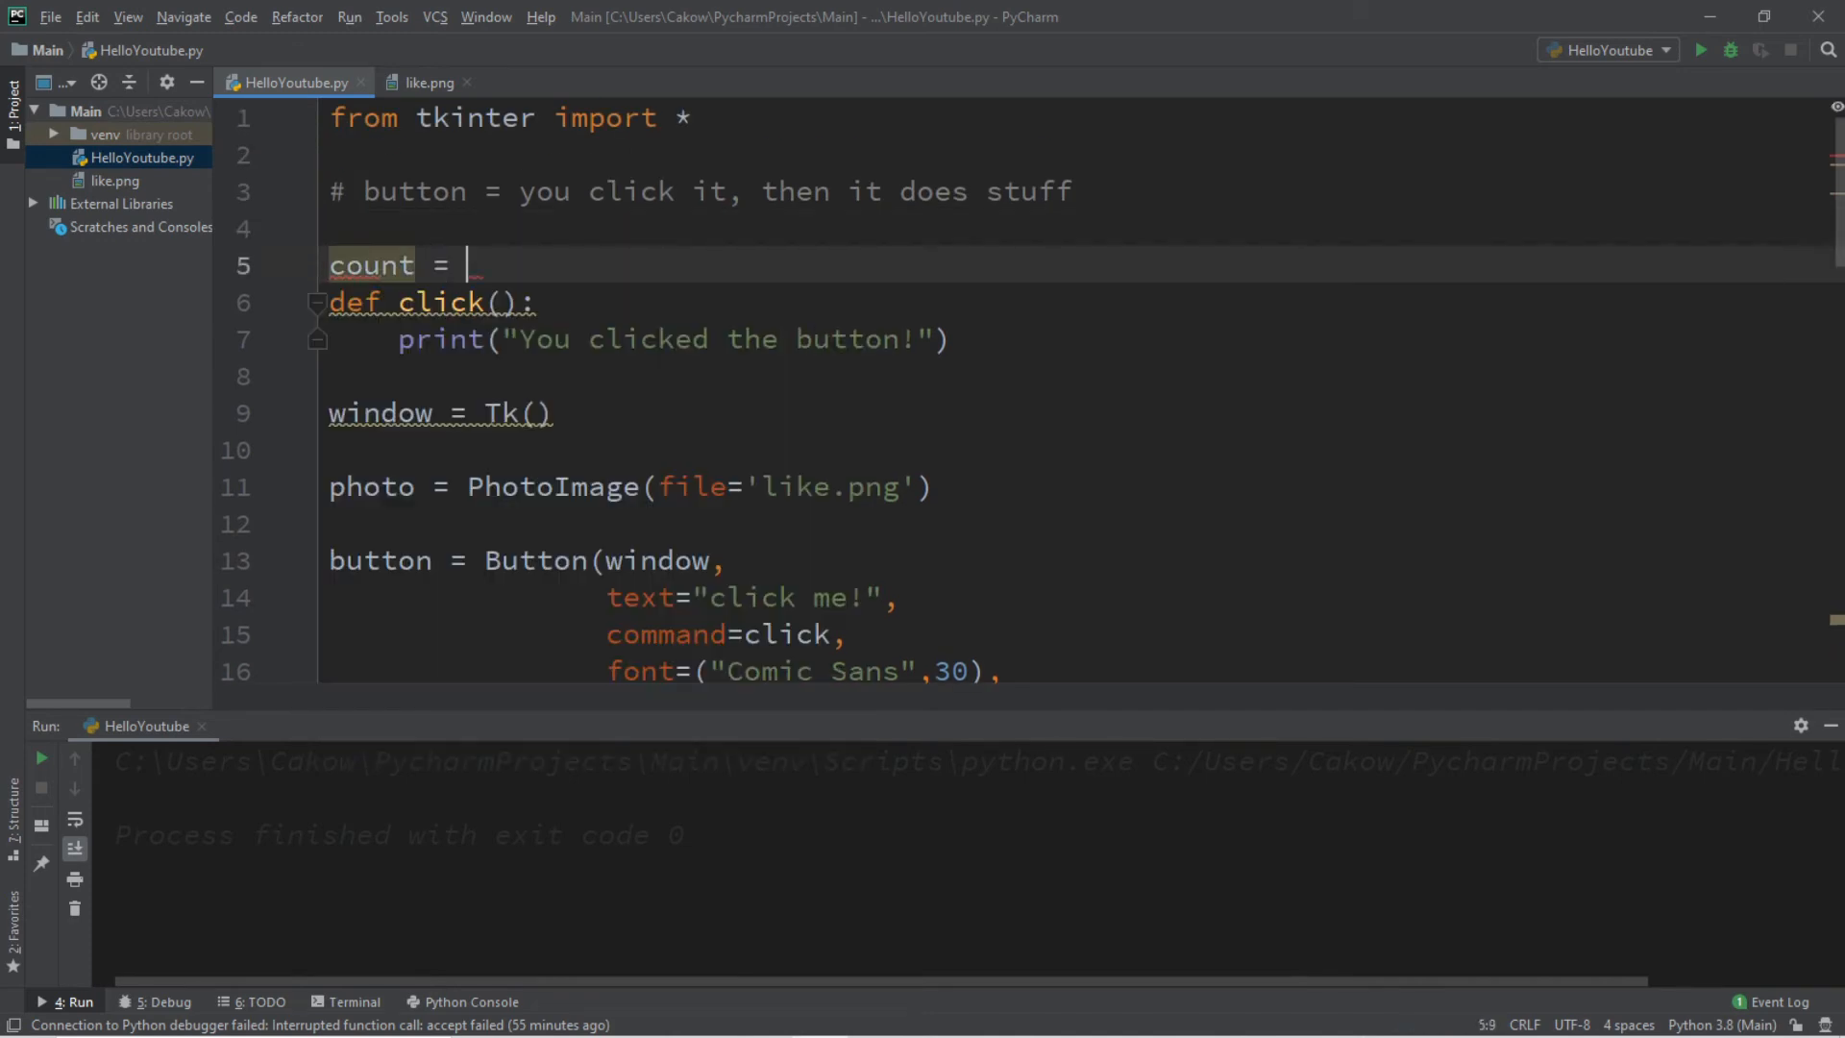
text(0)
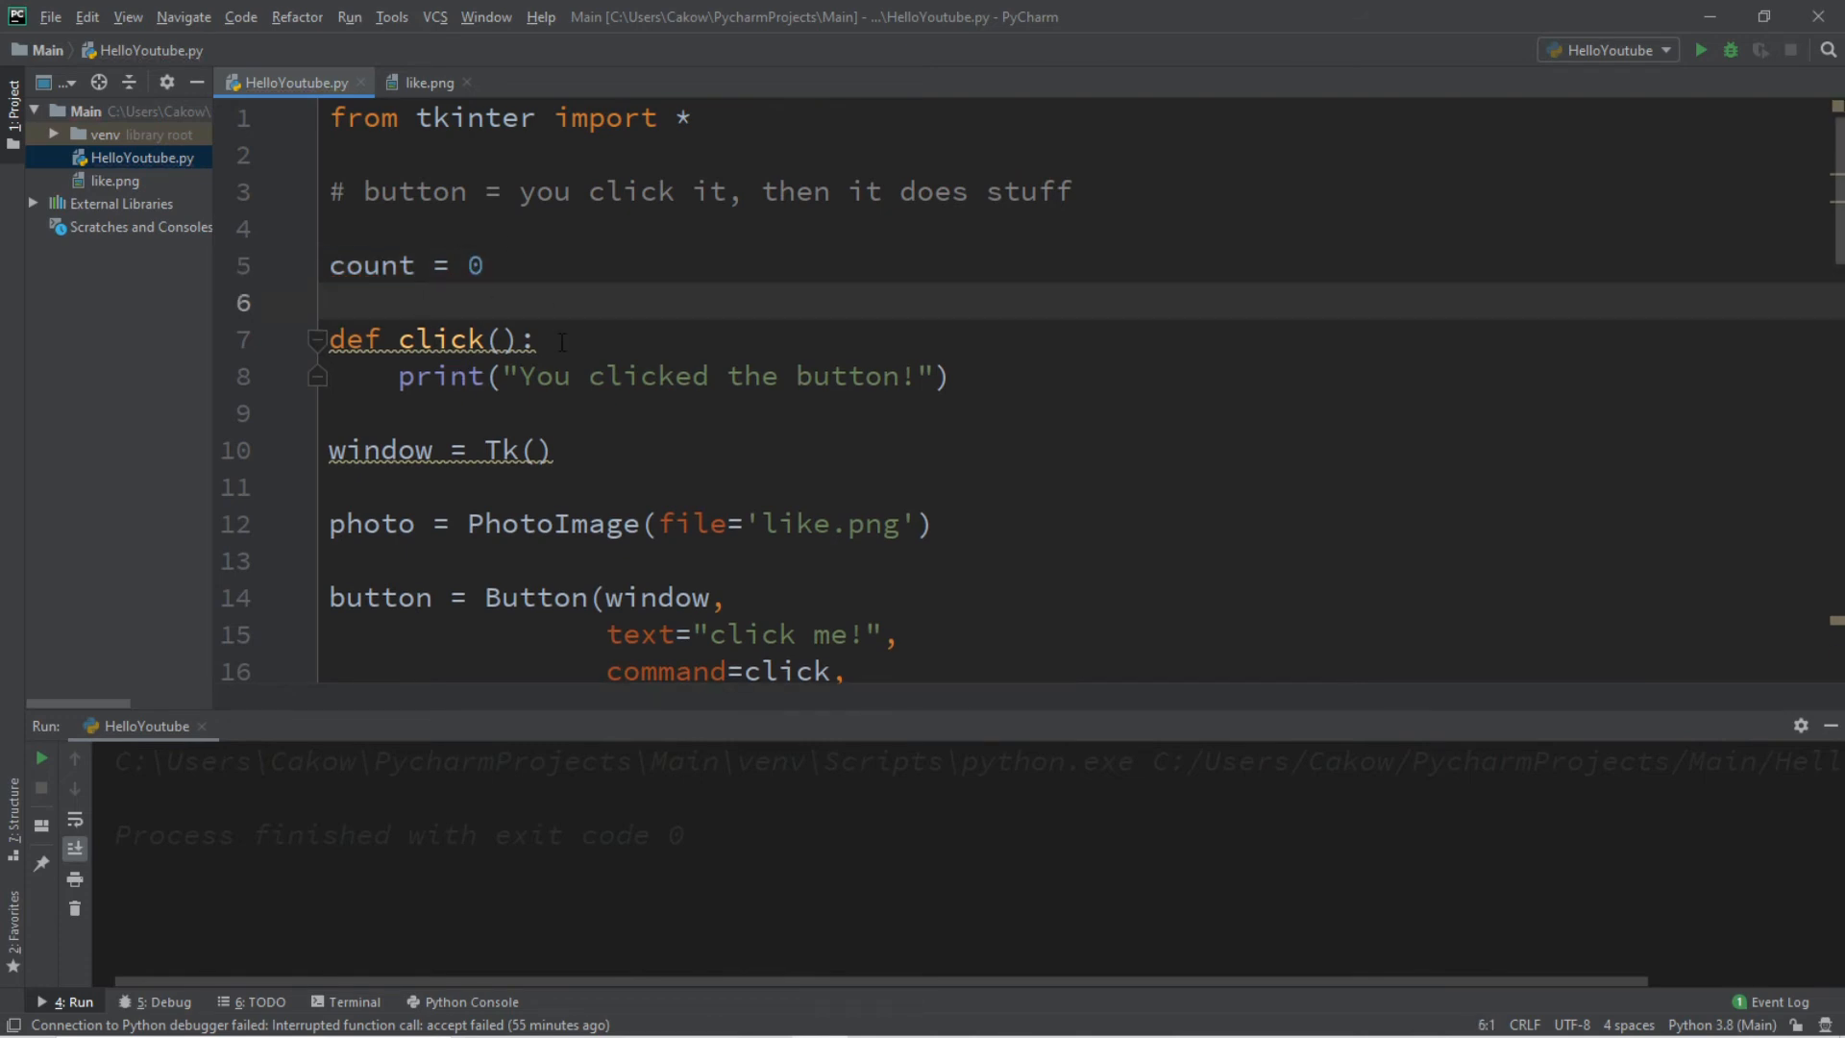
key(Enter)
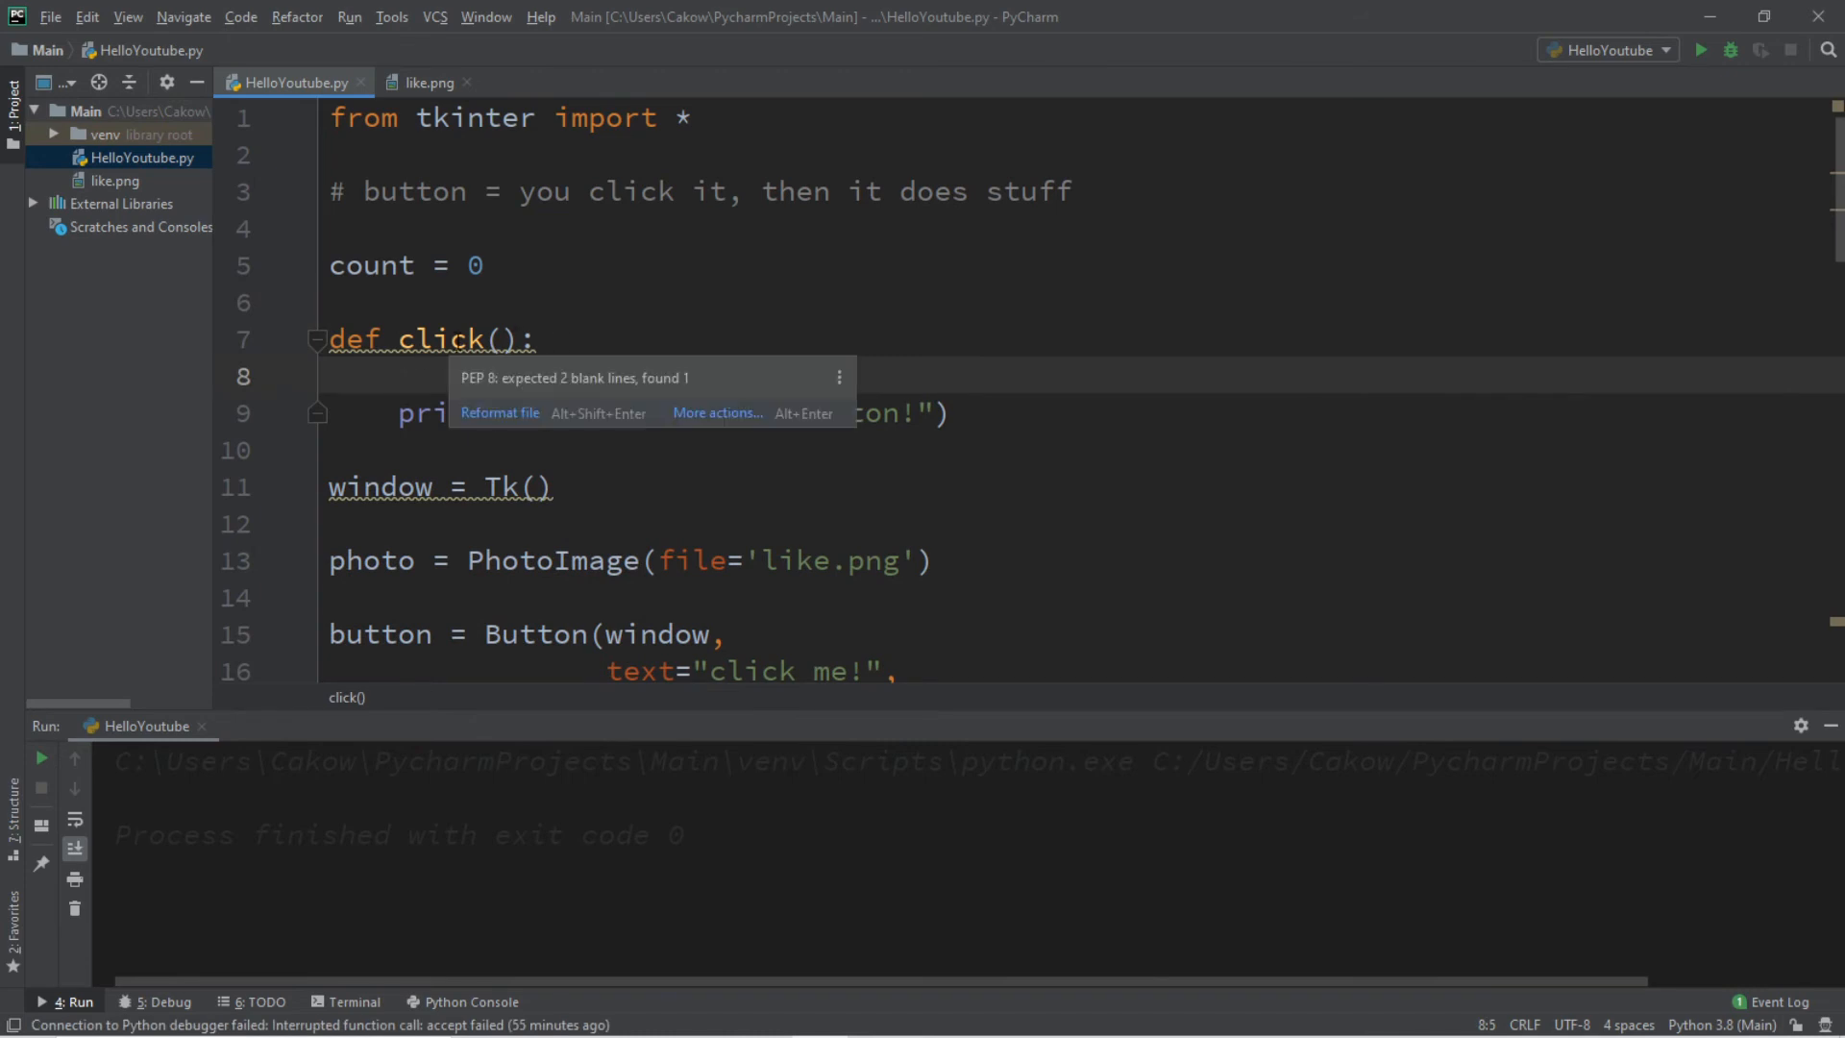
Make click() declare global count, add 1 to it and print count
text(global count)
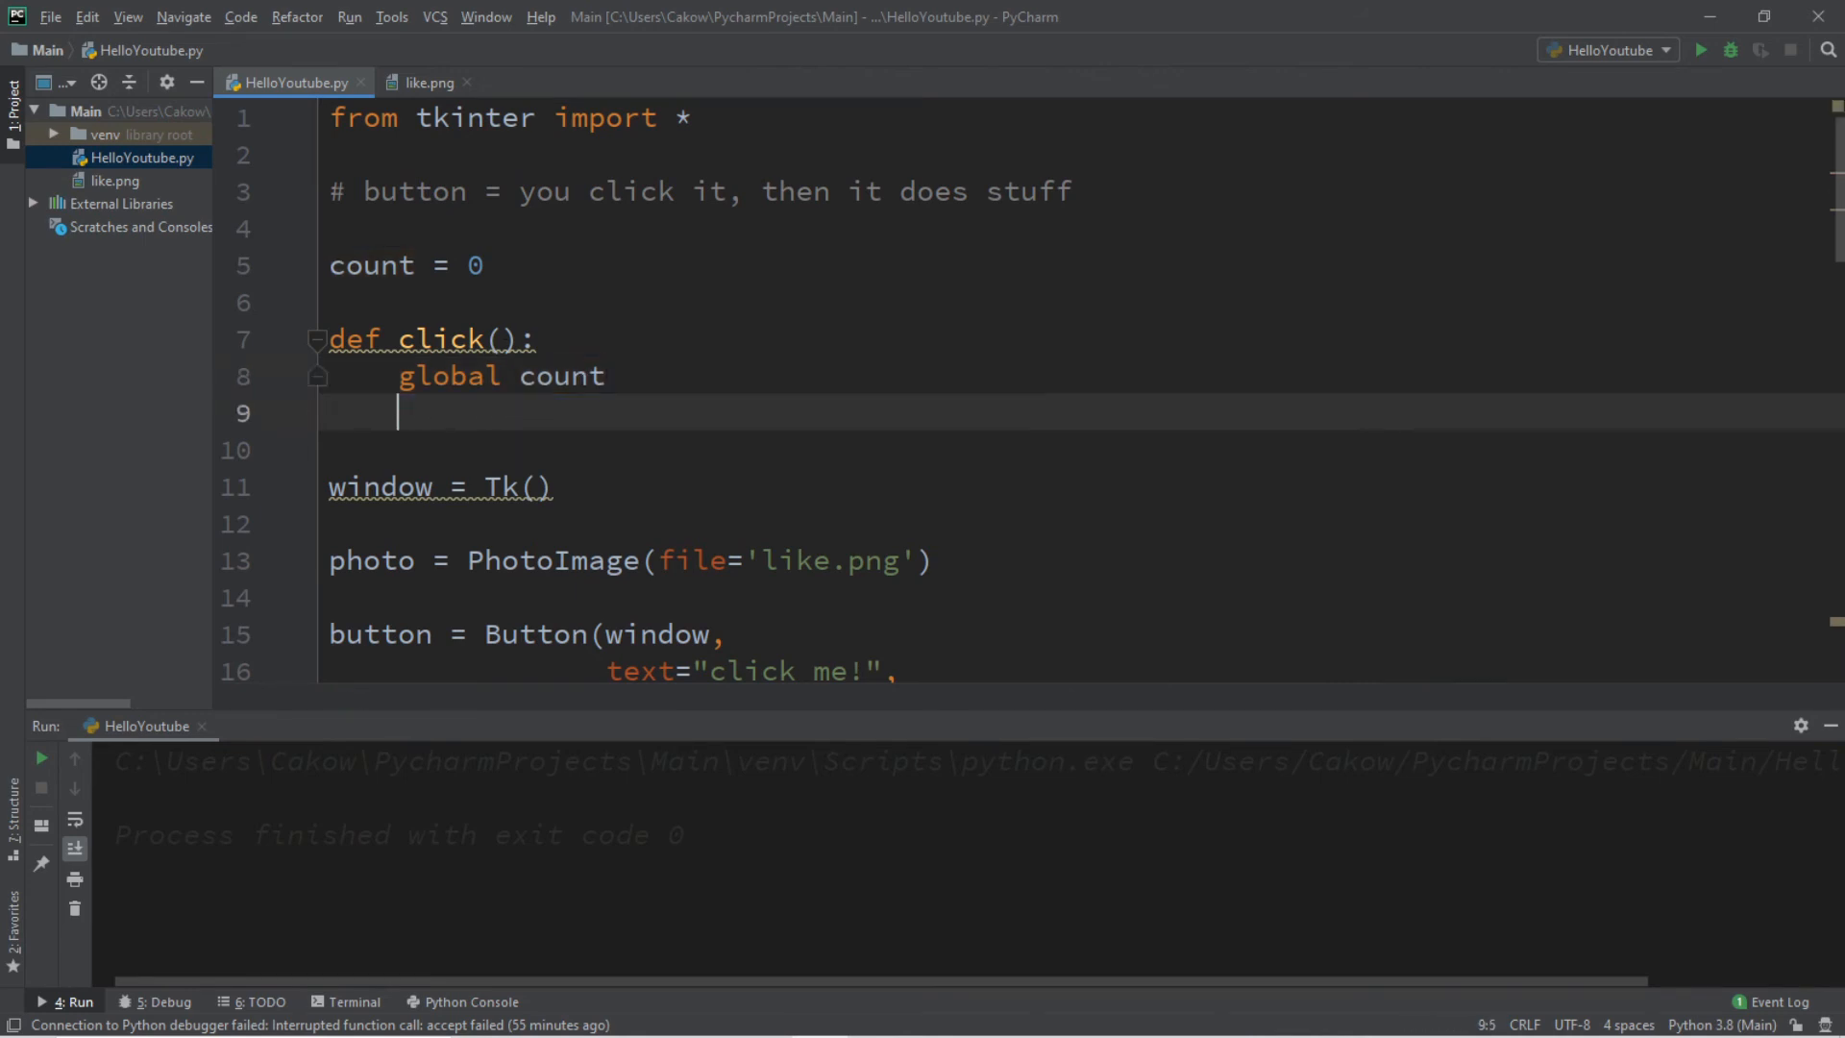
text(count)
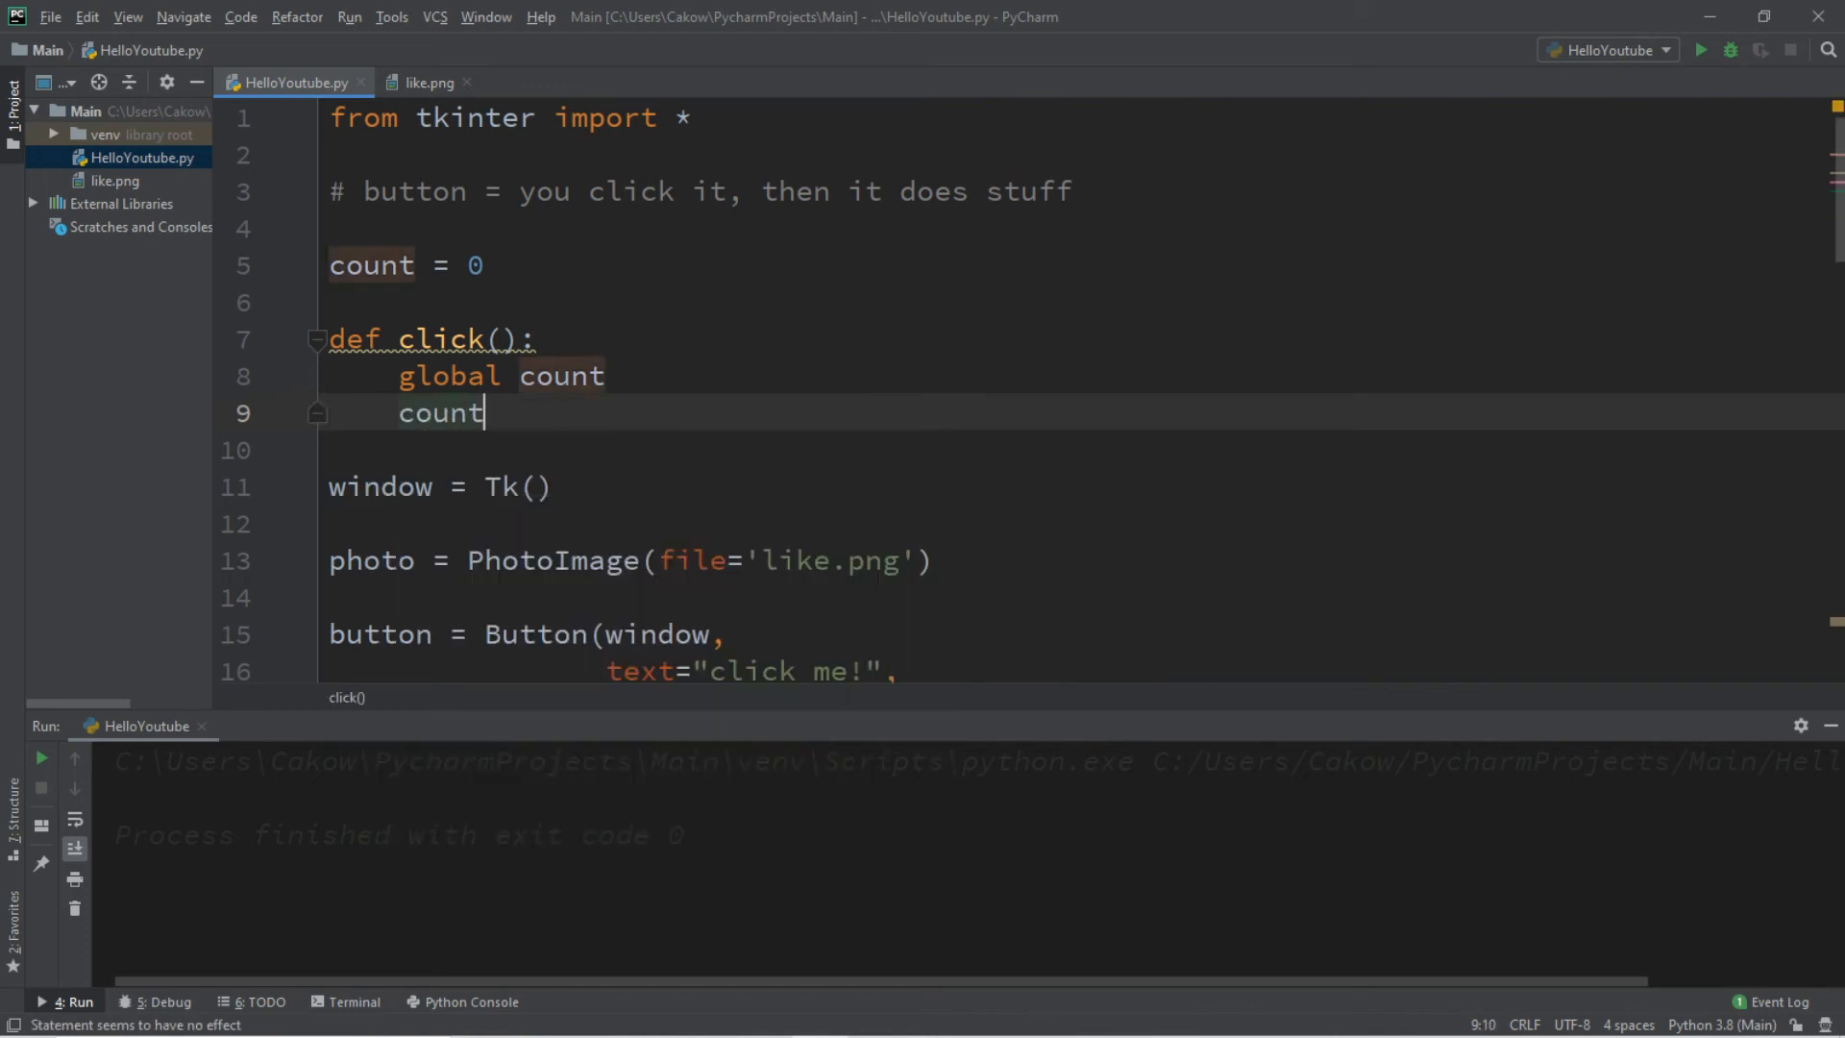
text(+)
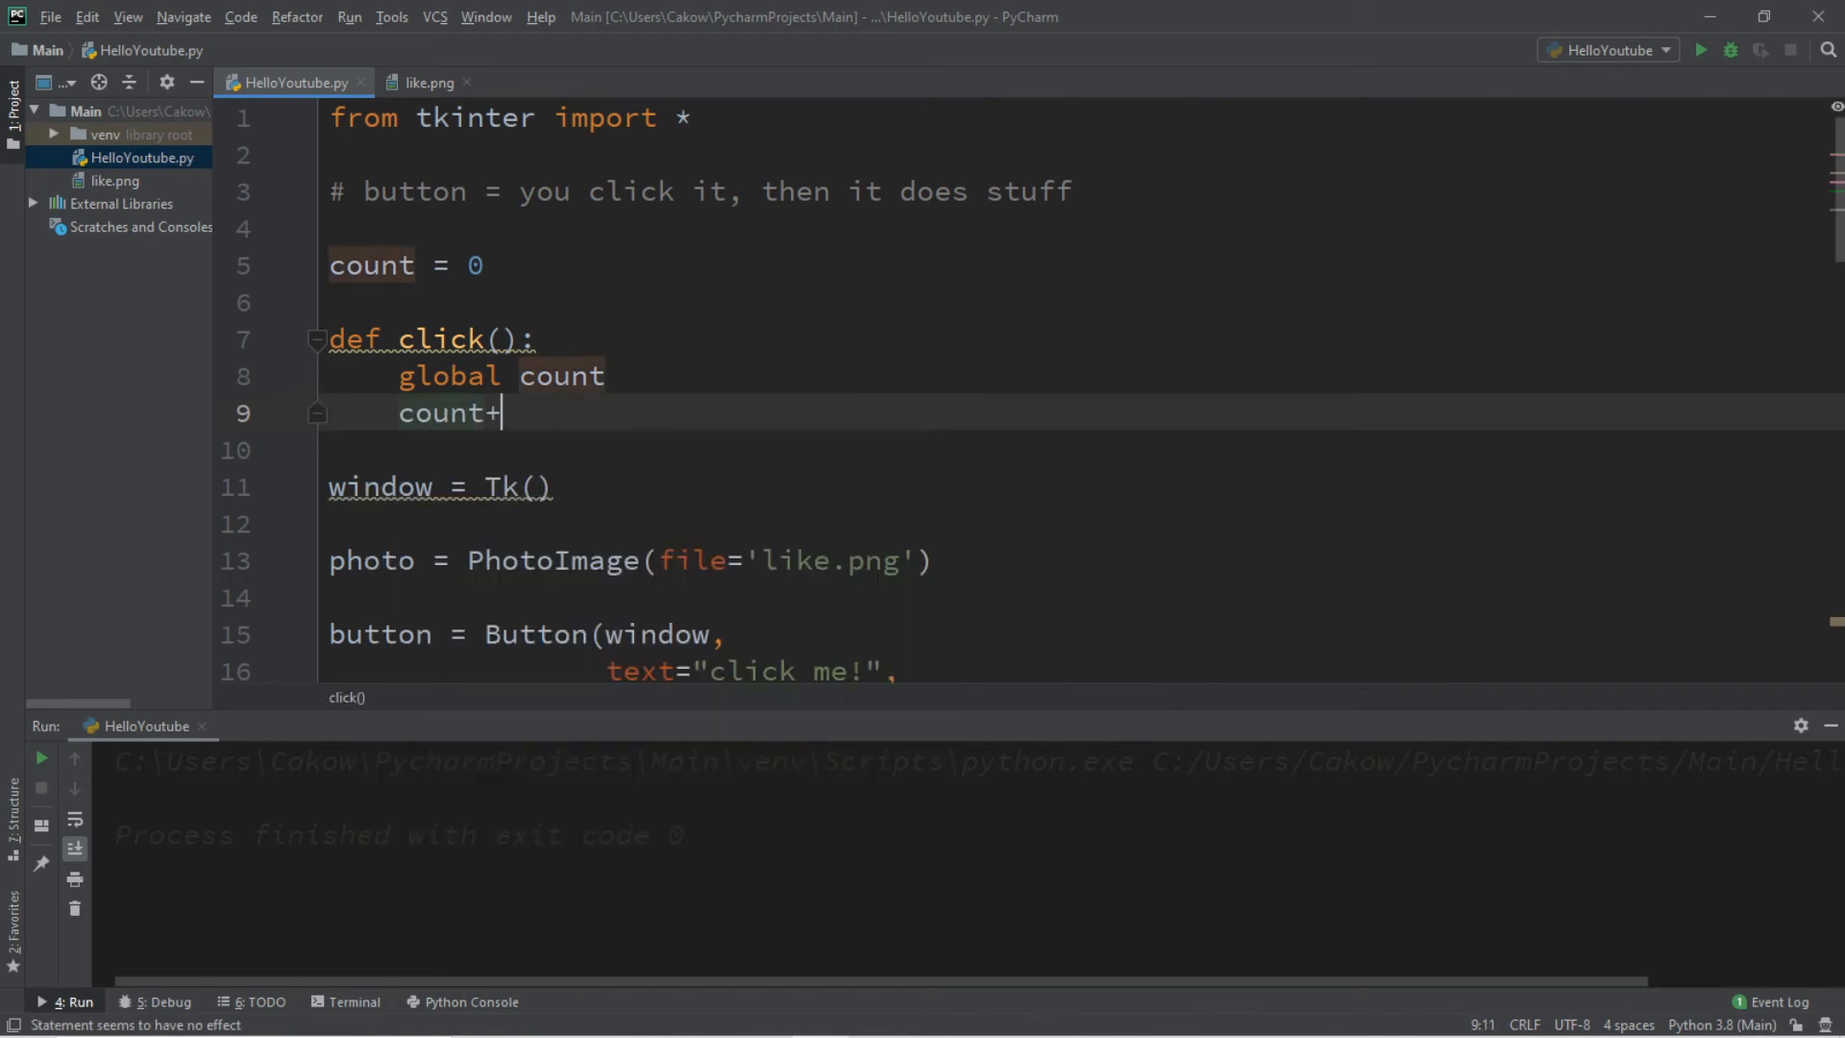
text(=1)
text(print()
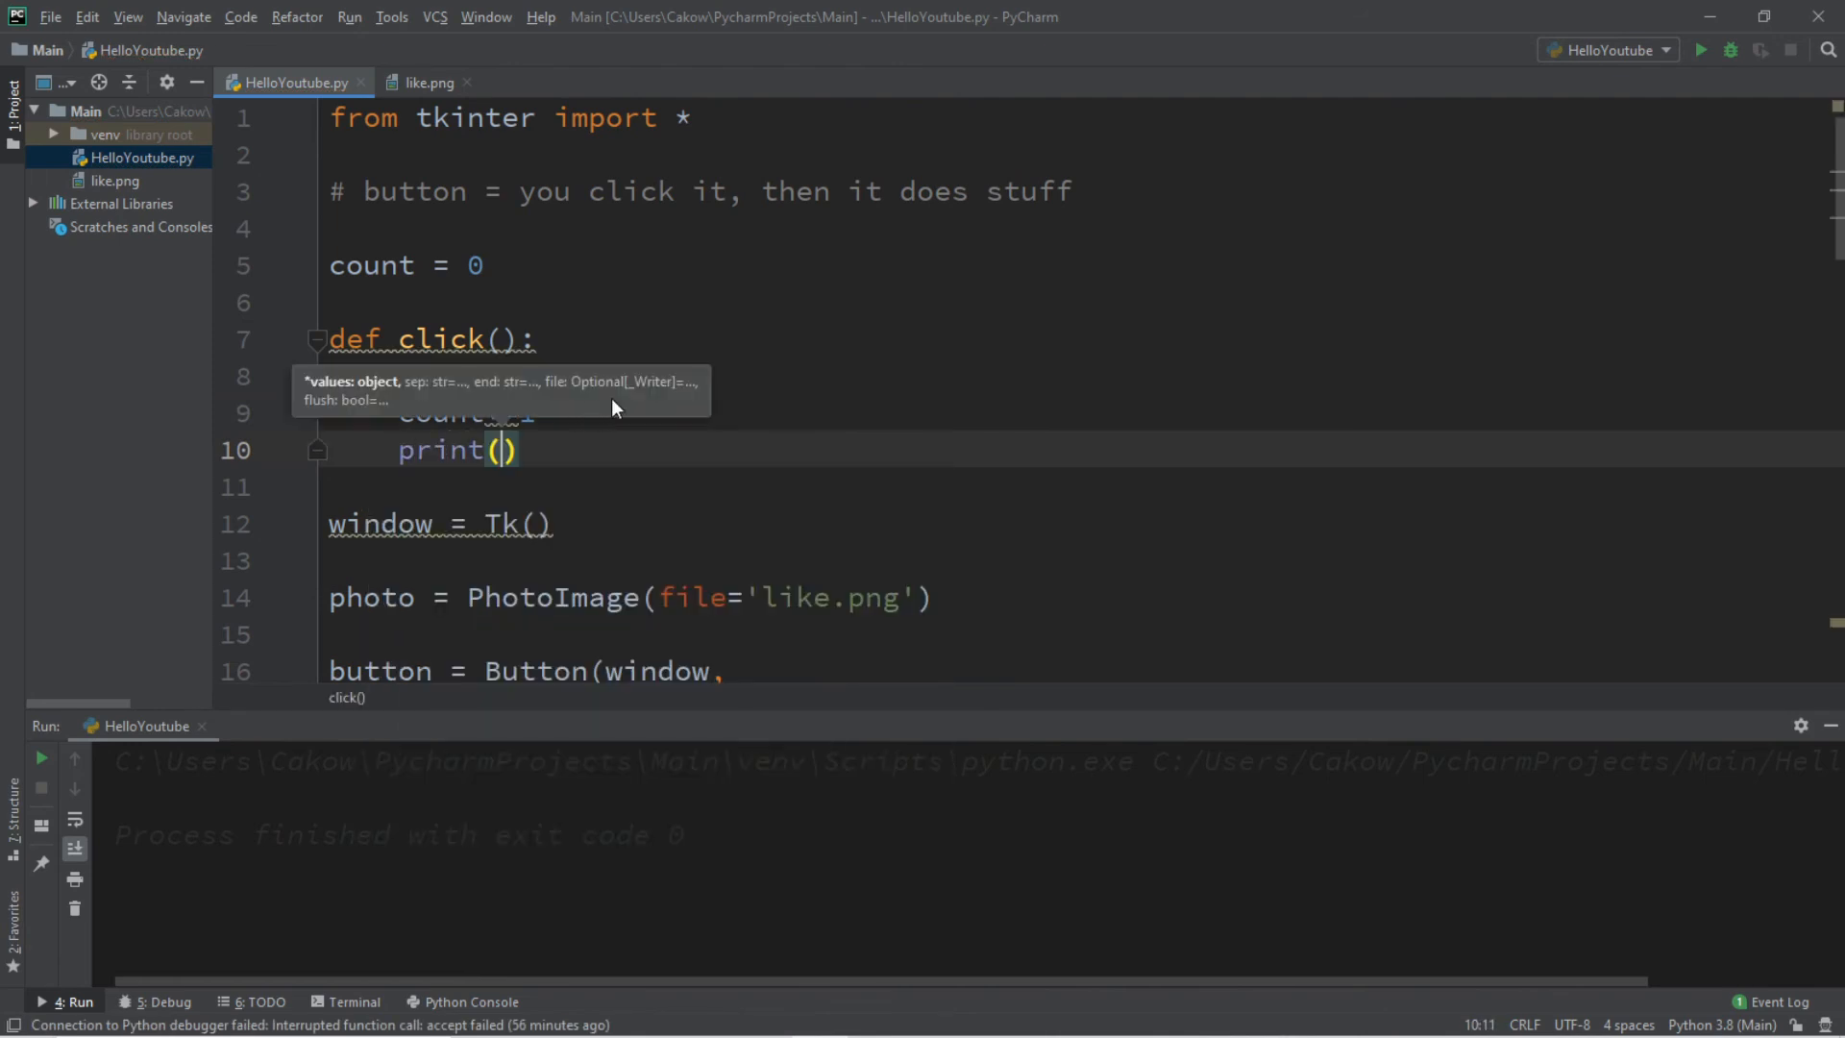
text(count)
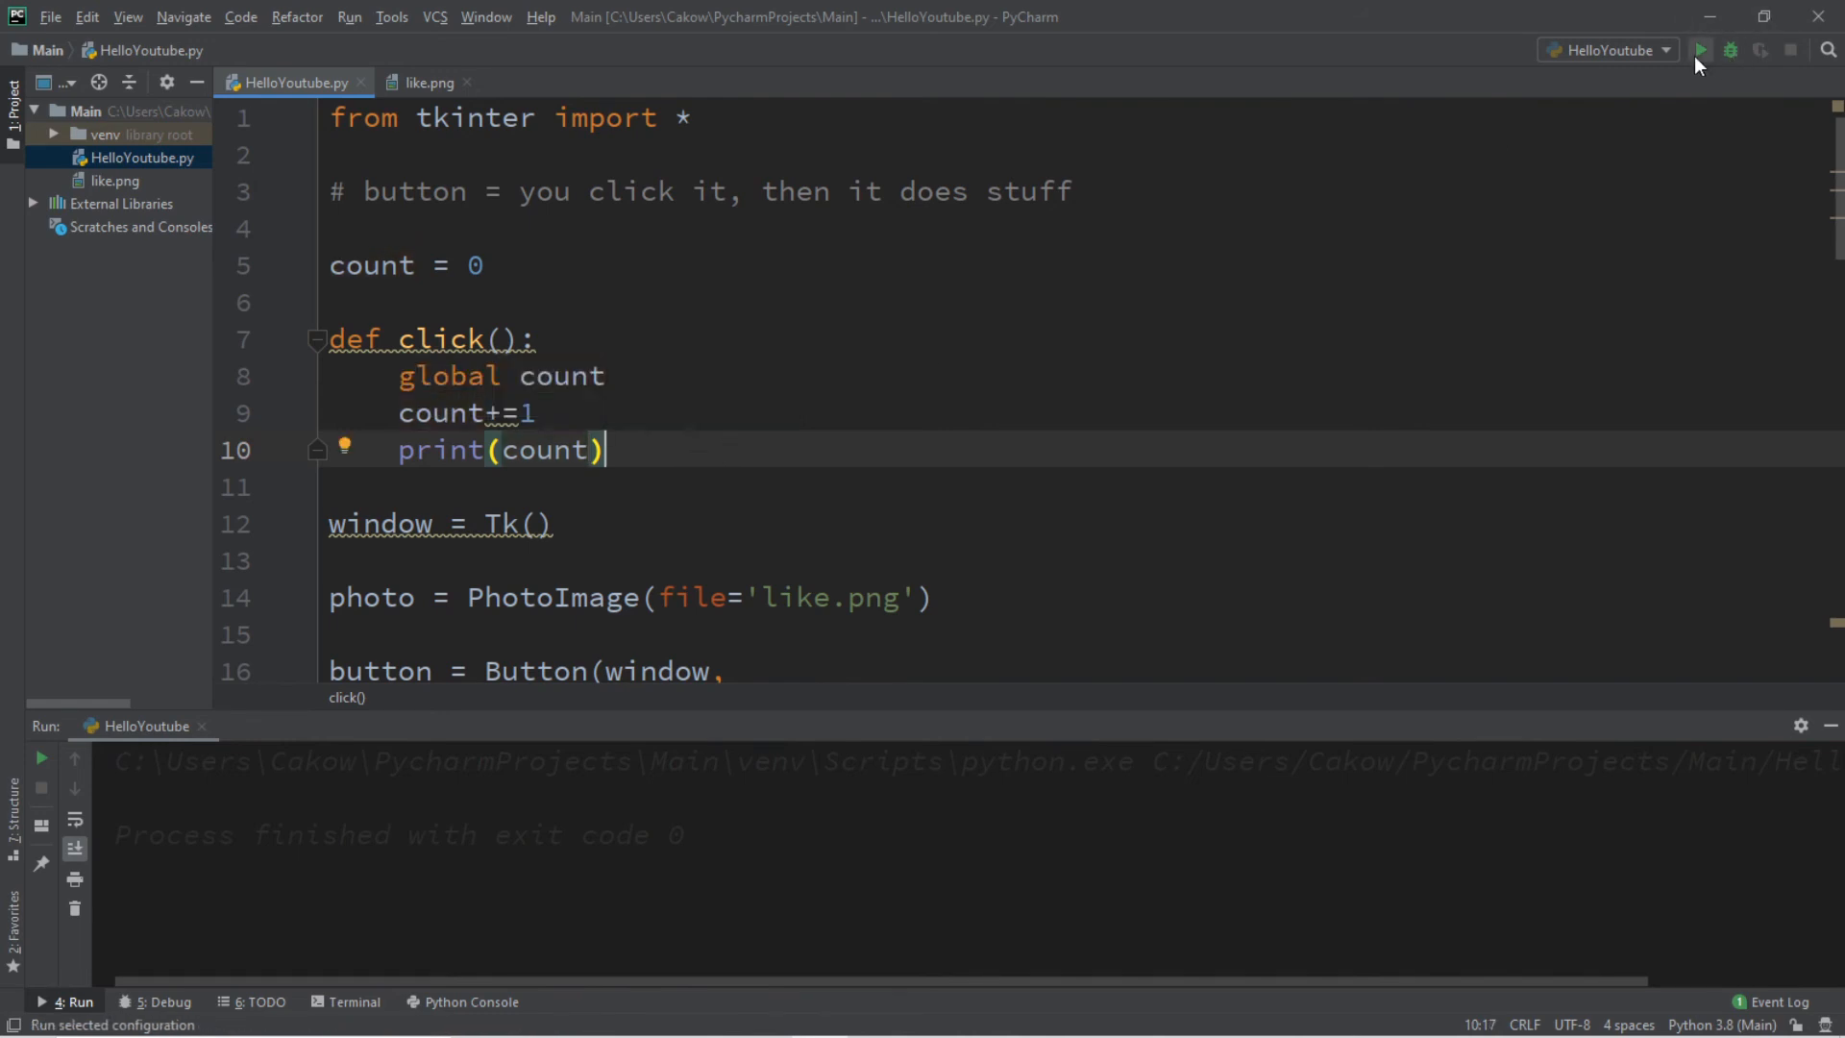
Test-run the counter, clicking 'click me!' to print counts, then close the app
click(1702, 49)
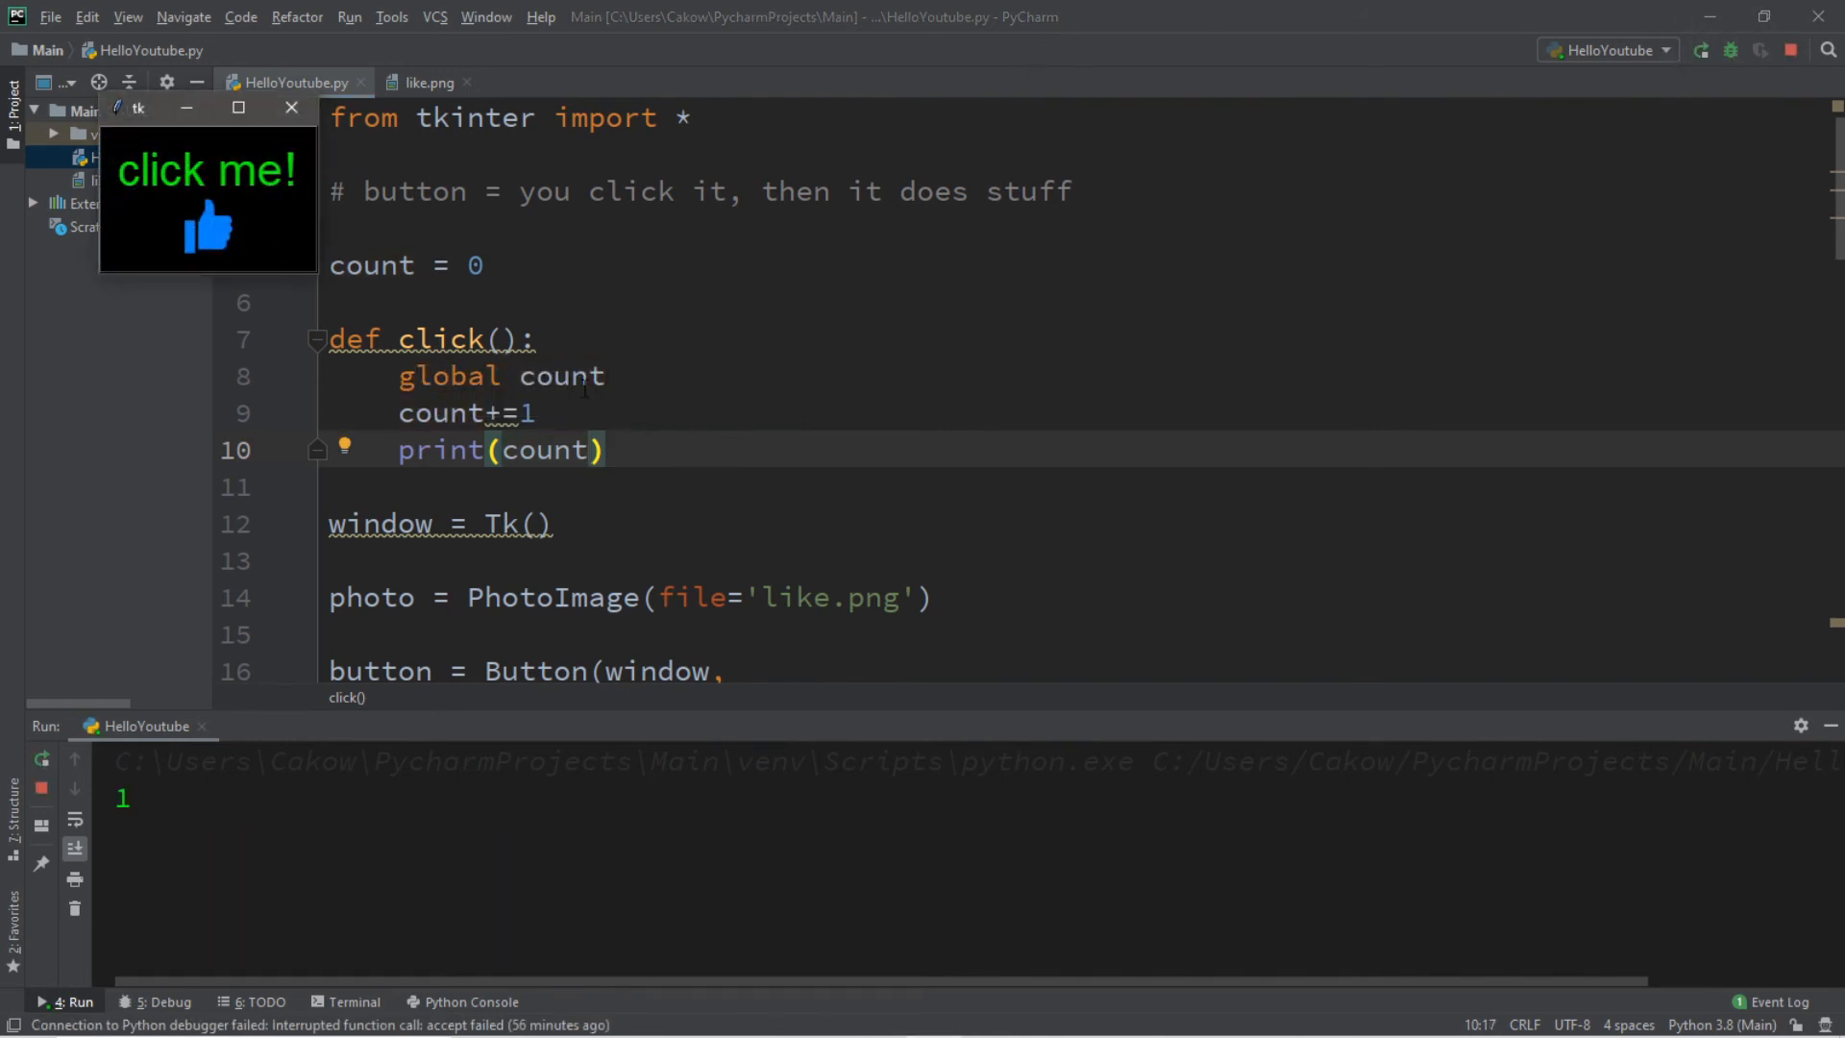
mouse_move(198, 222)
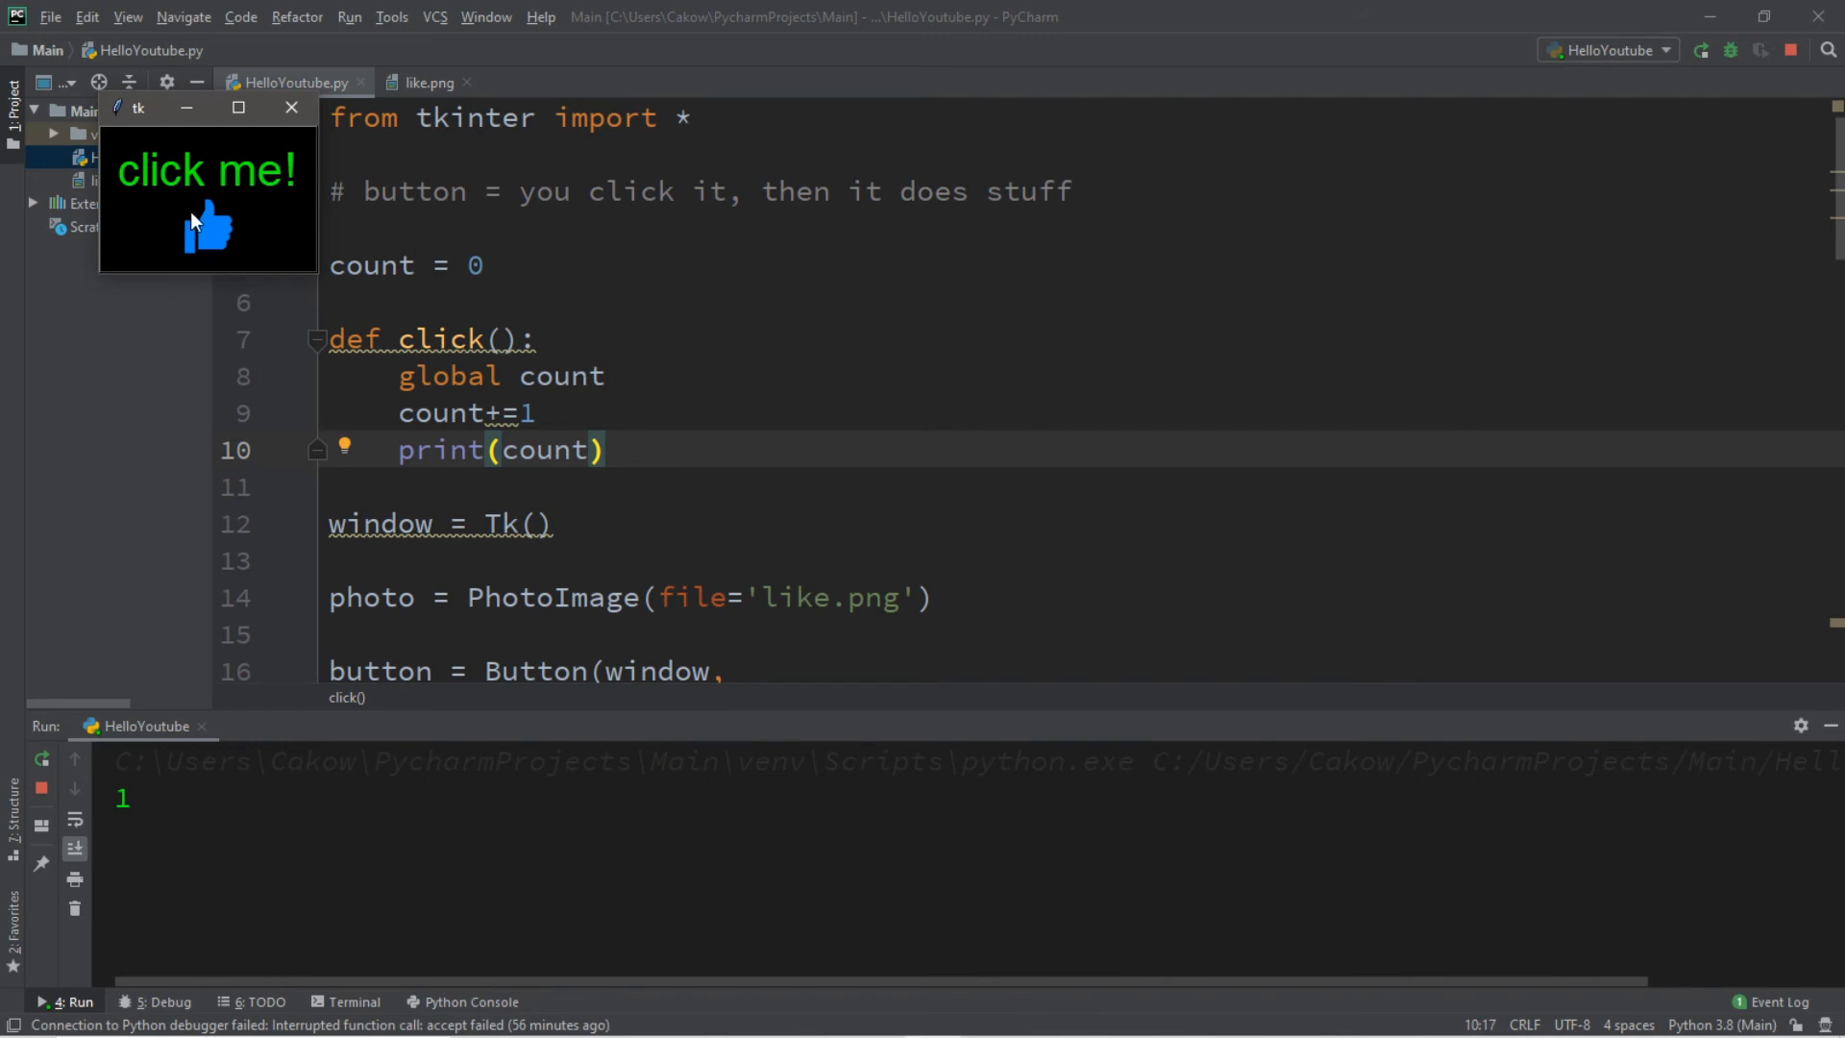
click(205, 230)
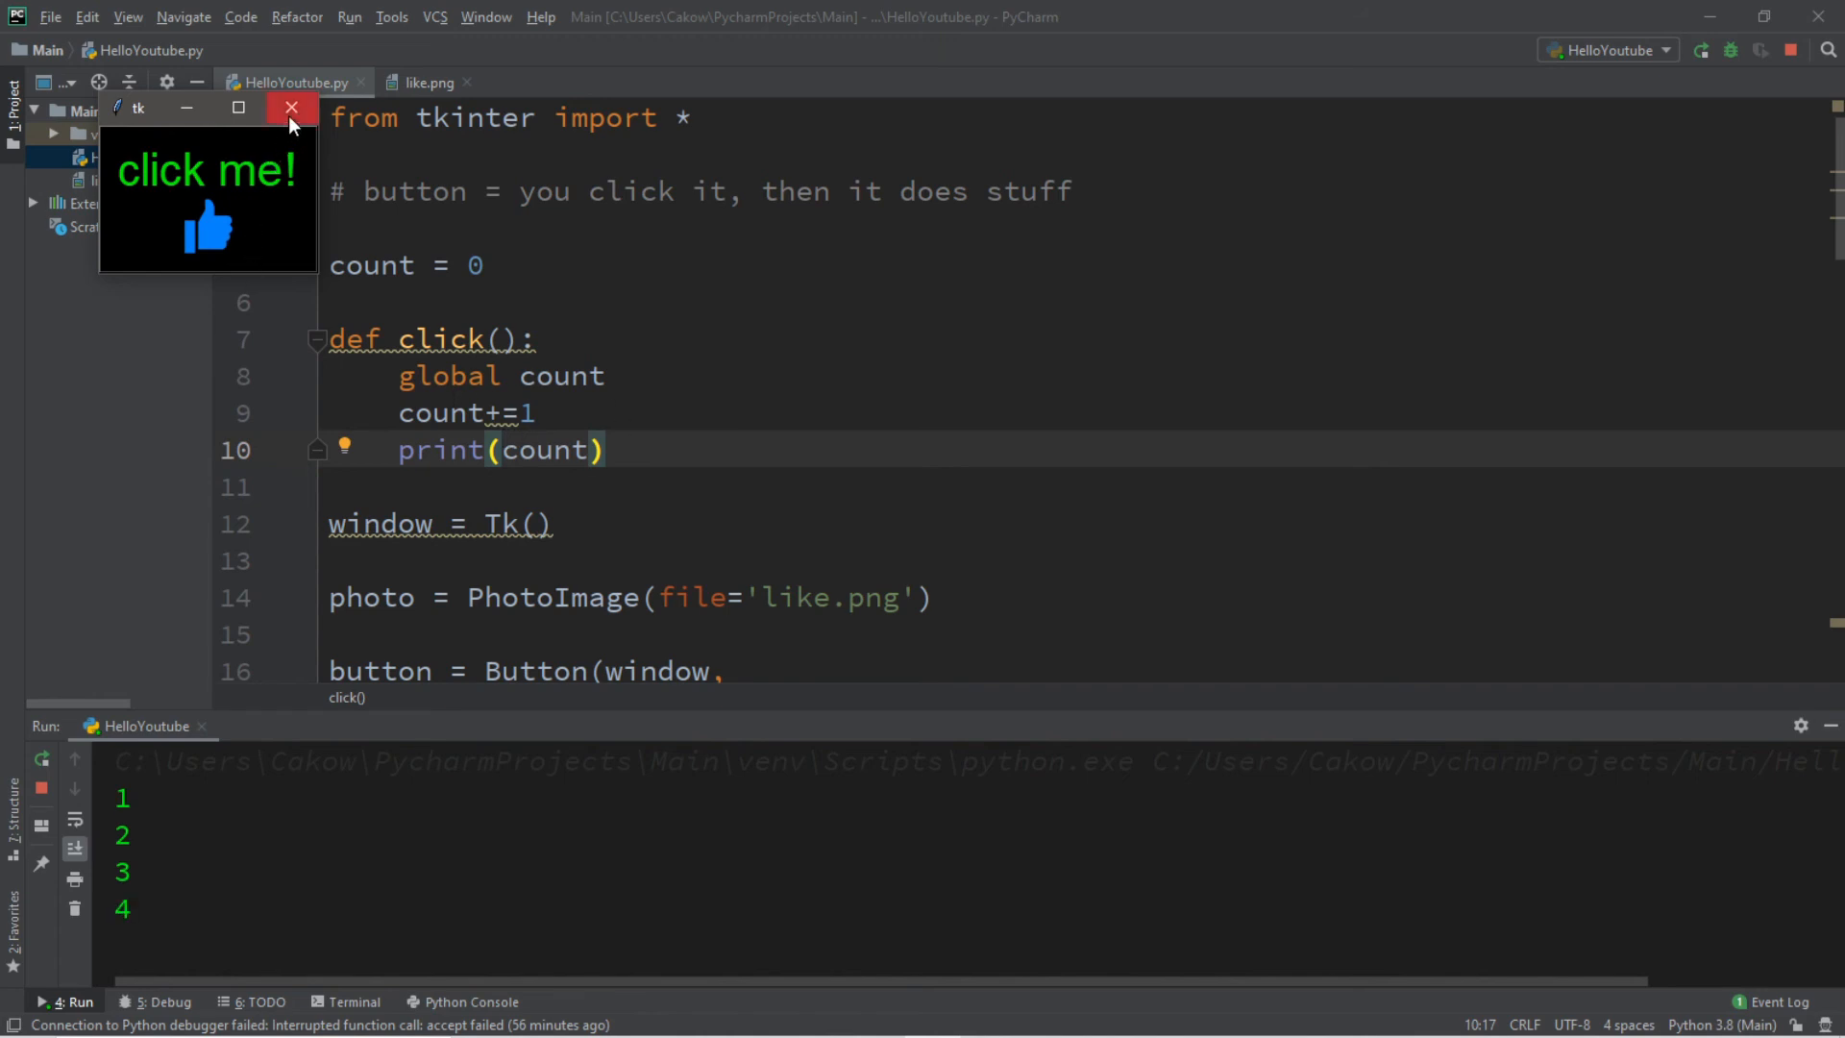
click(291, 108)
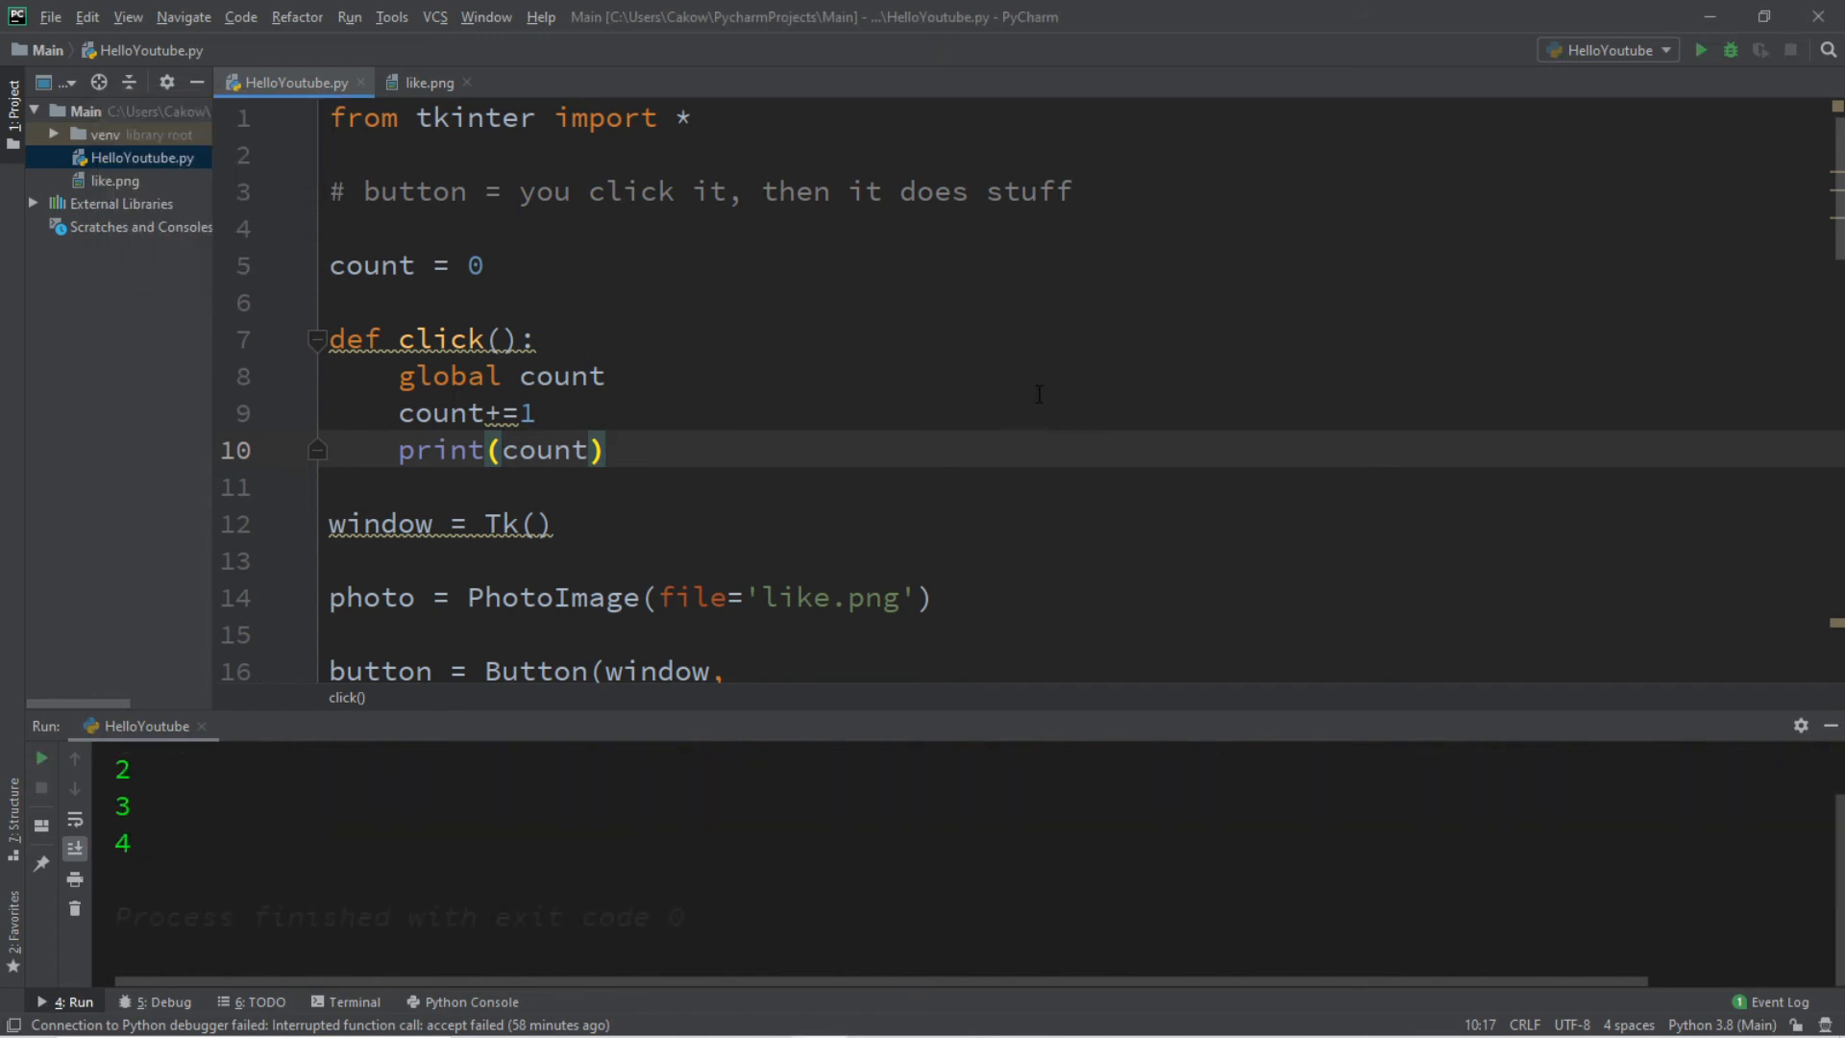